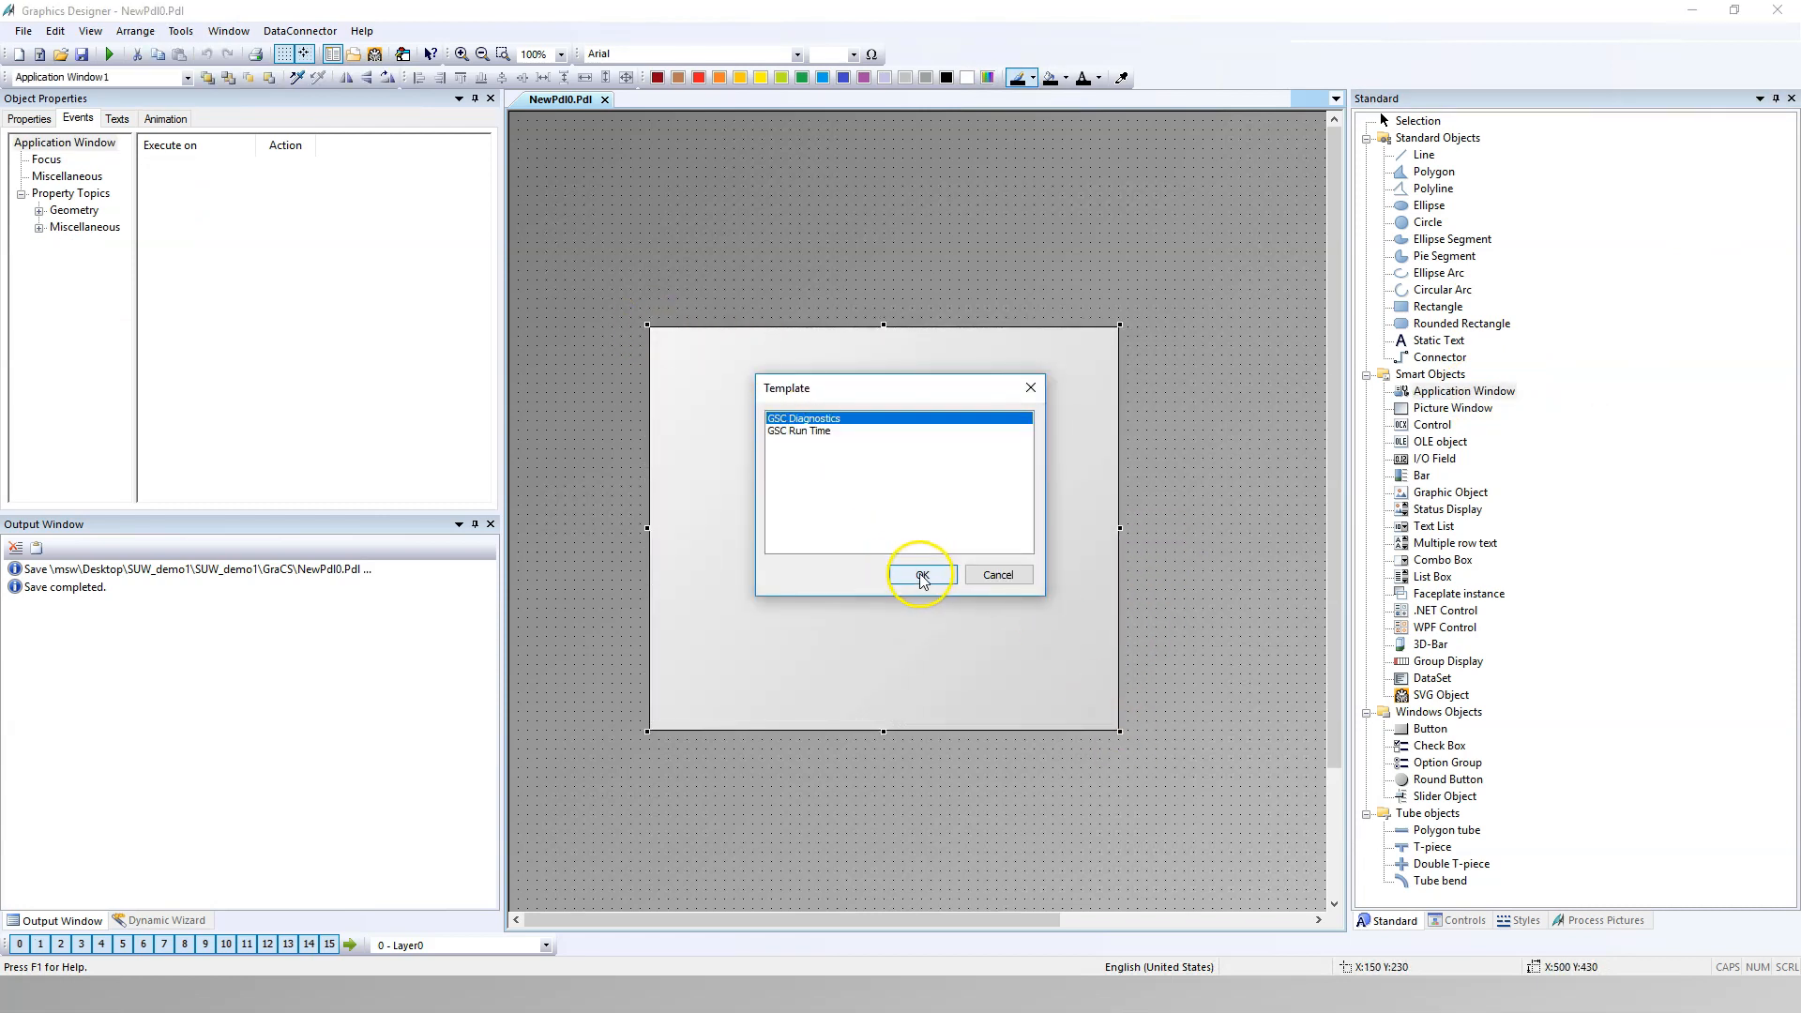
# Step: Accept the GSC Diagnostics template and draw a button above the diagnostics window
pyautogui.click(919, 574)
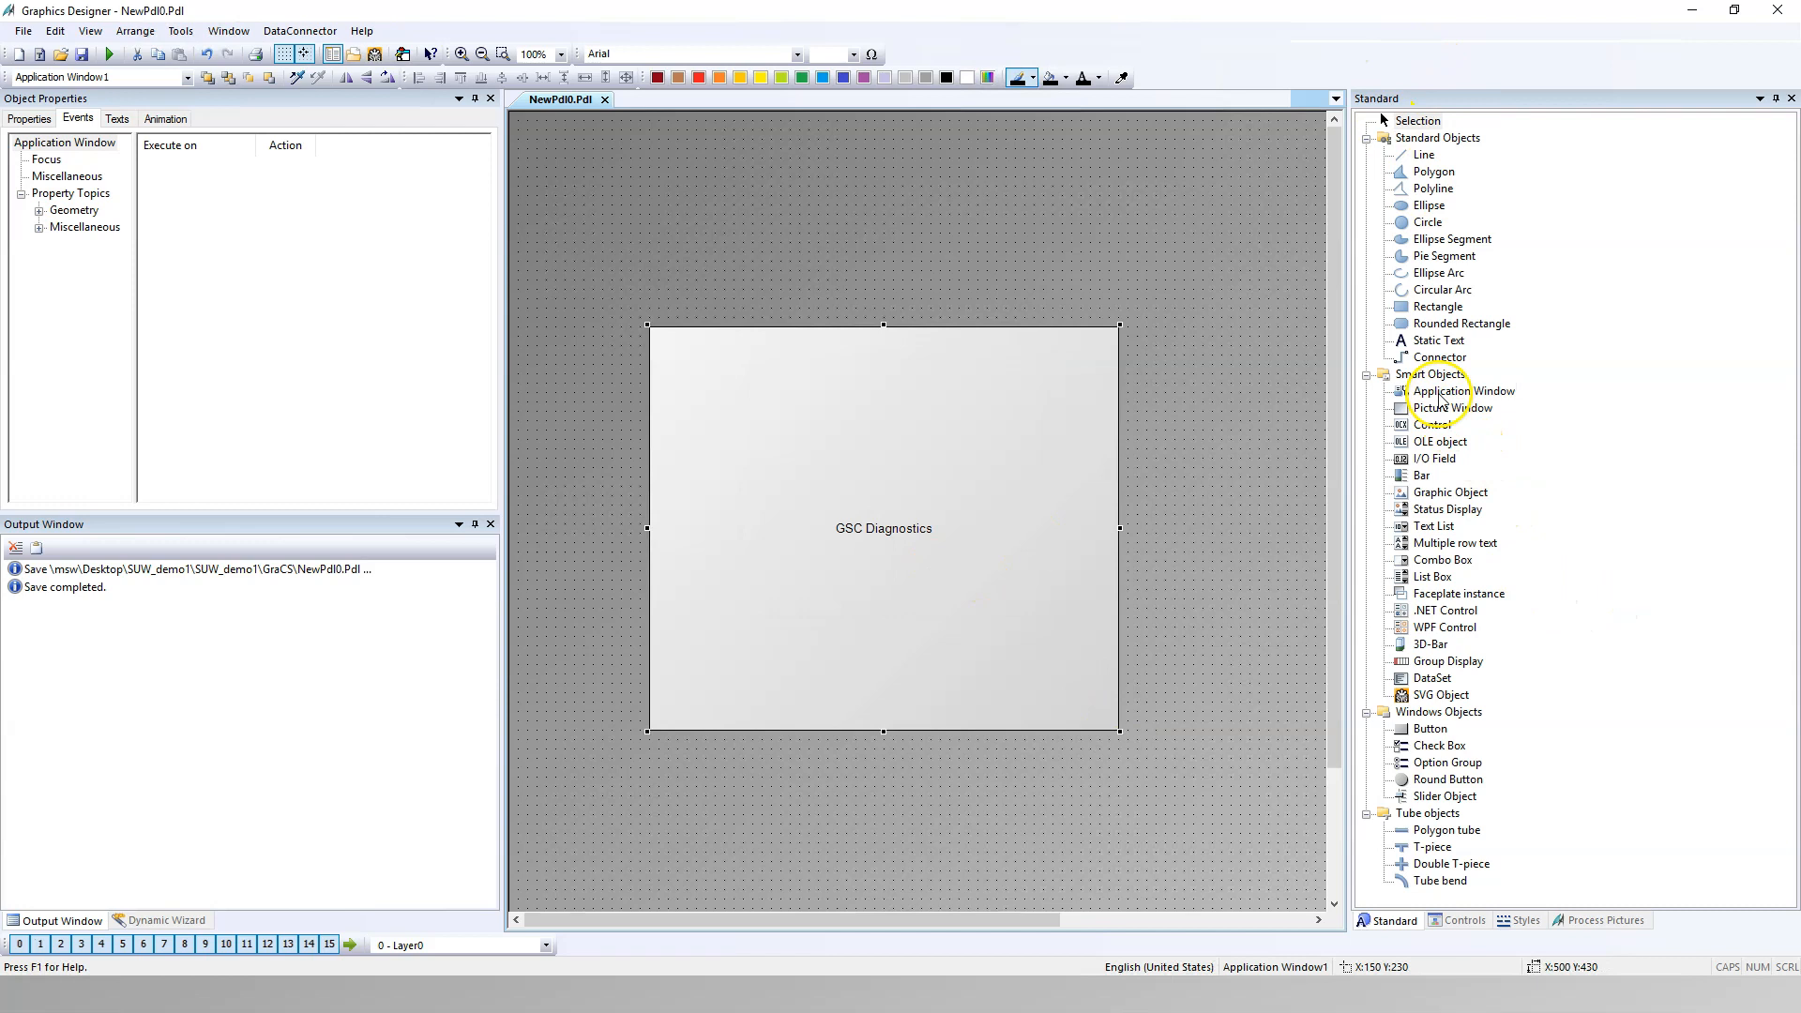
pyautogui.click(1431, 728)
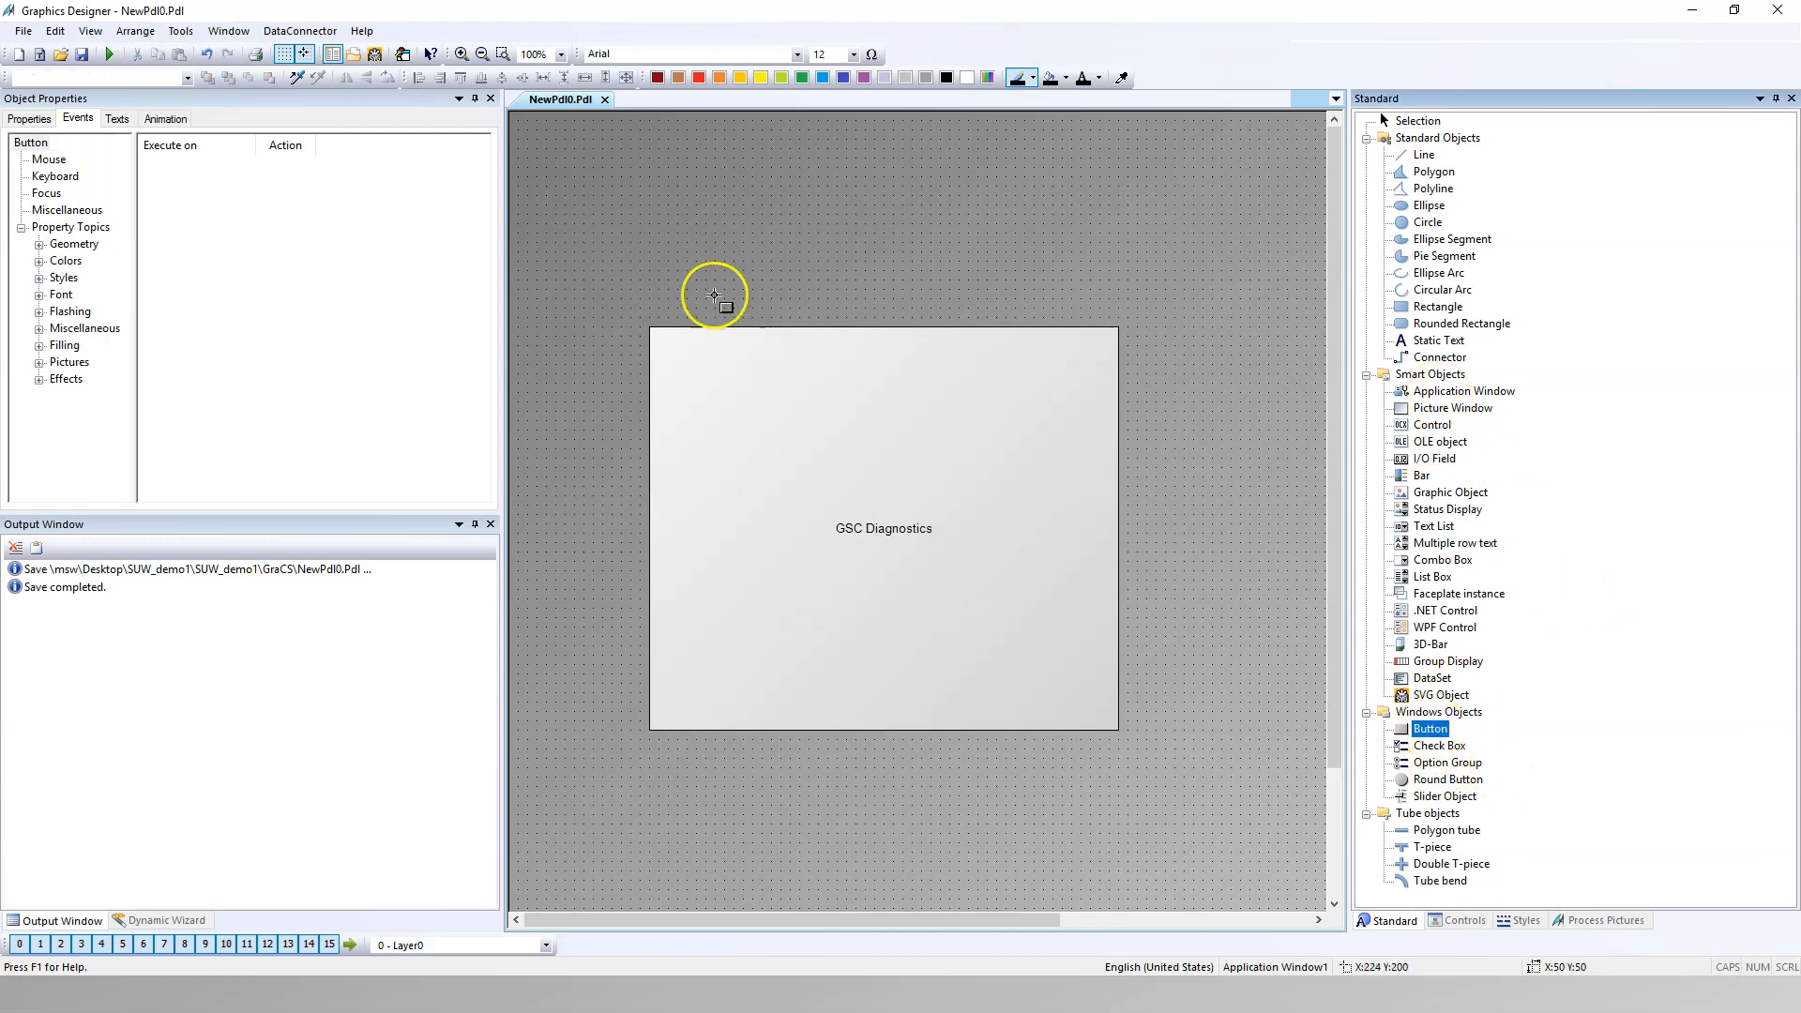
pyautogui.moveTo(712, 292); pyautogui.dragTo(805, 326)
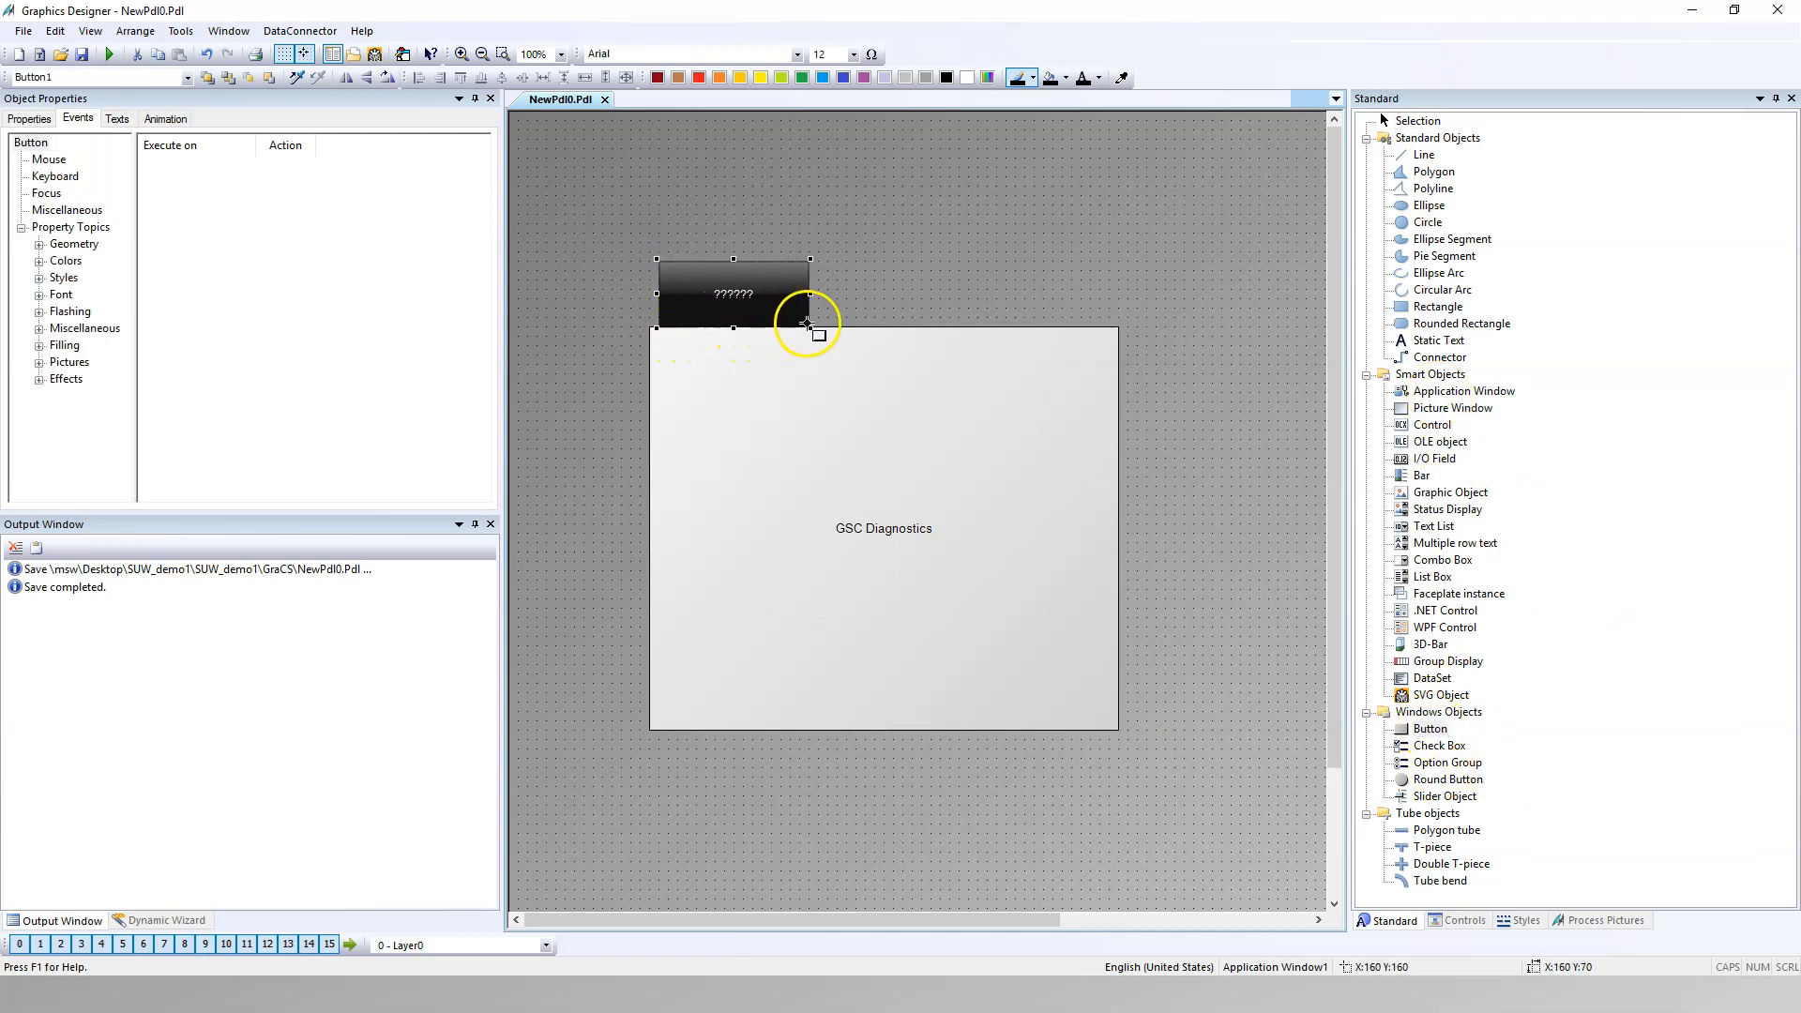
# Step: Set the new button's label text to START in its configuration dialog
pyautogui.doubleClick(733, 291)
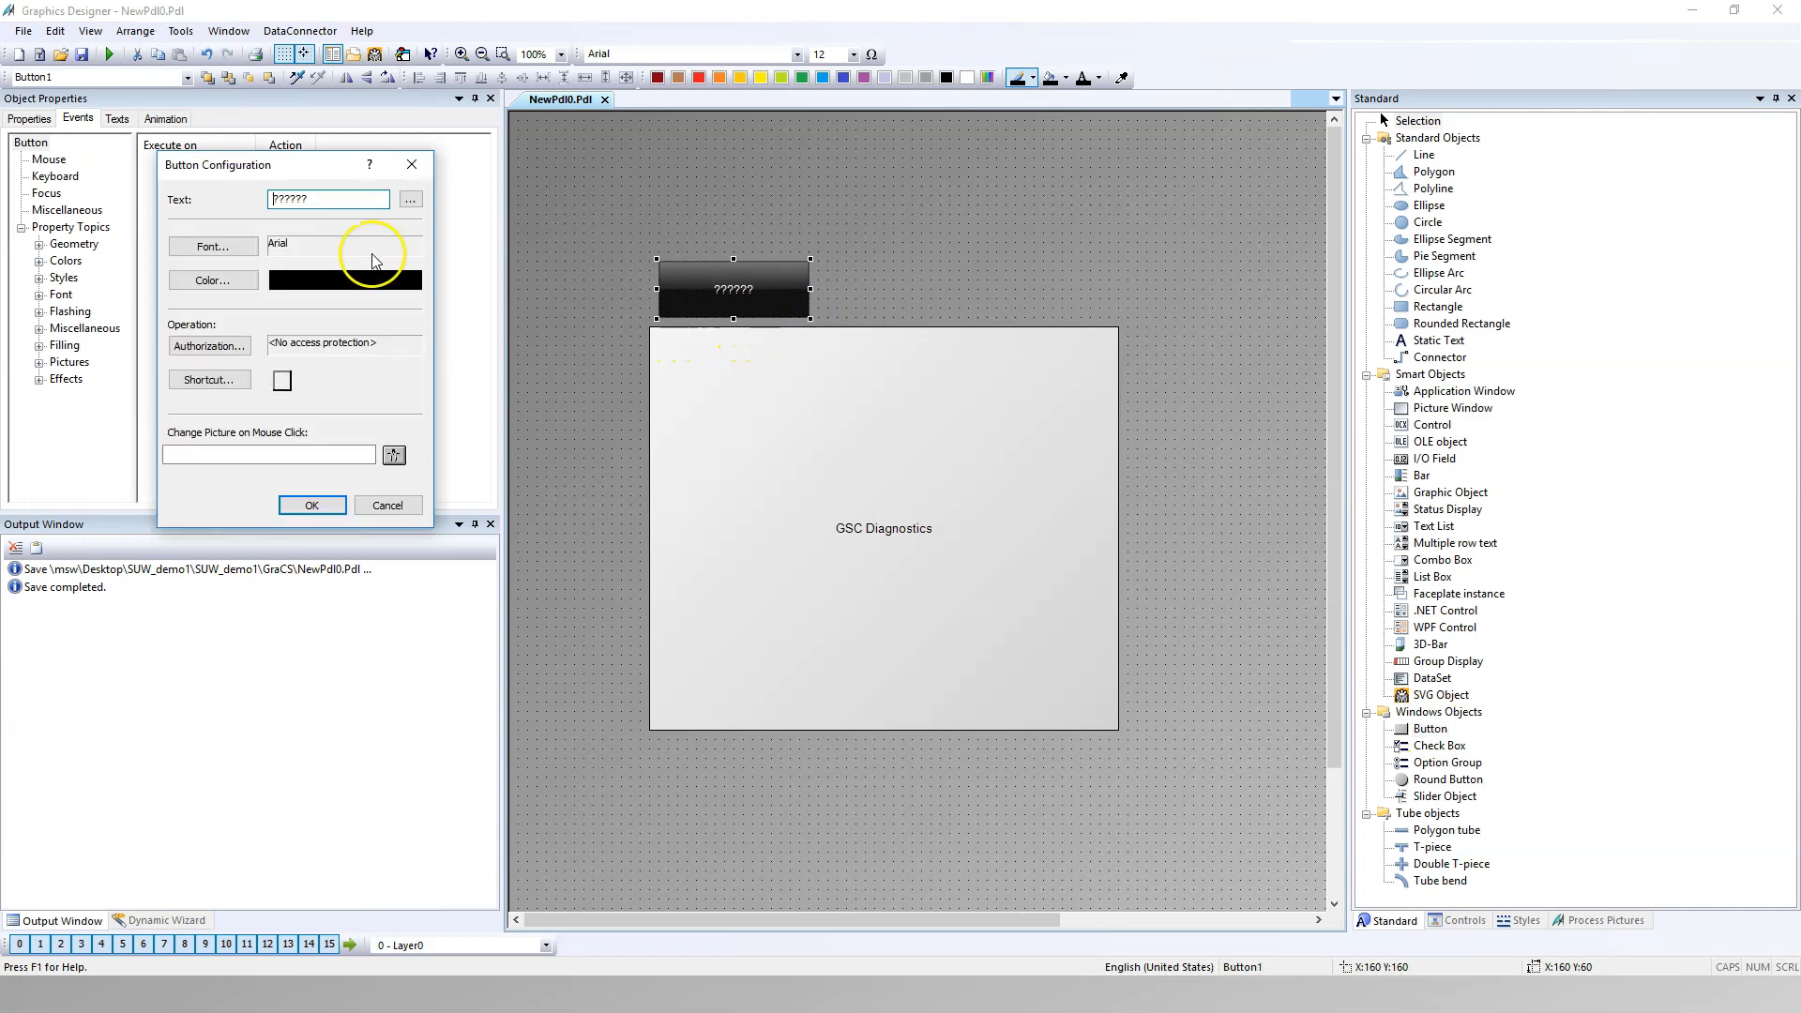
pyautogui.click(326, 199)
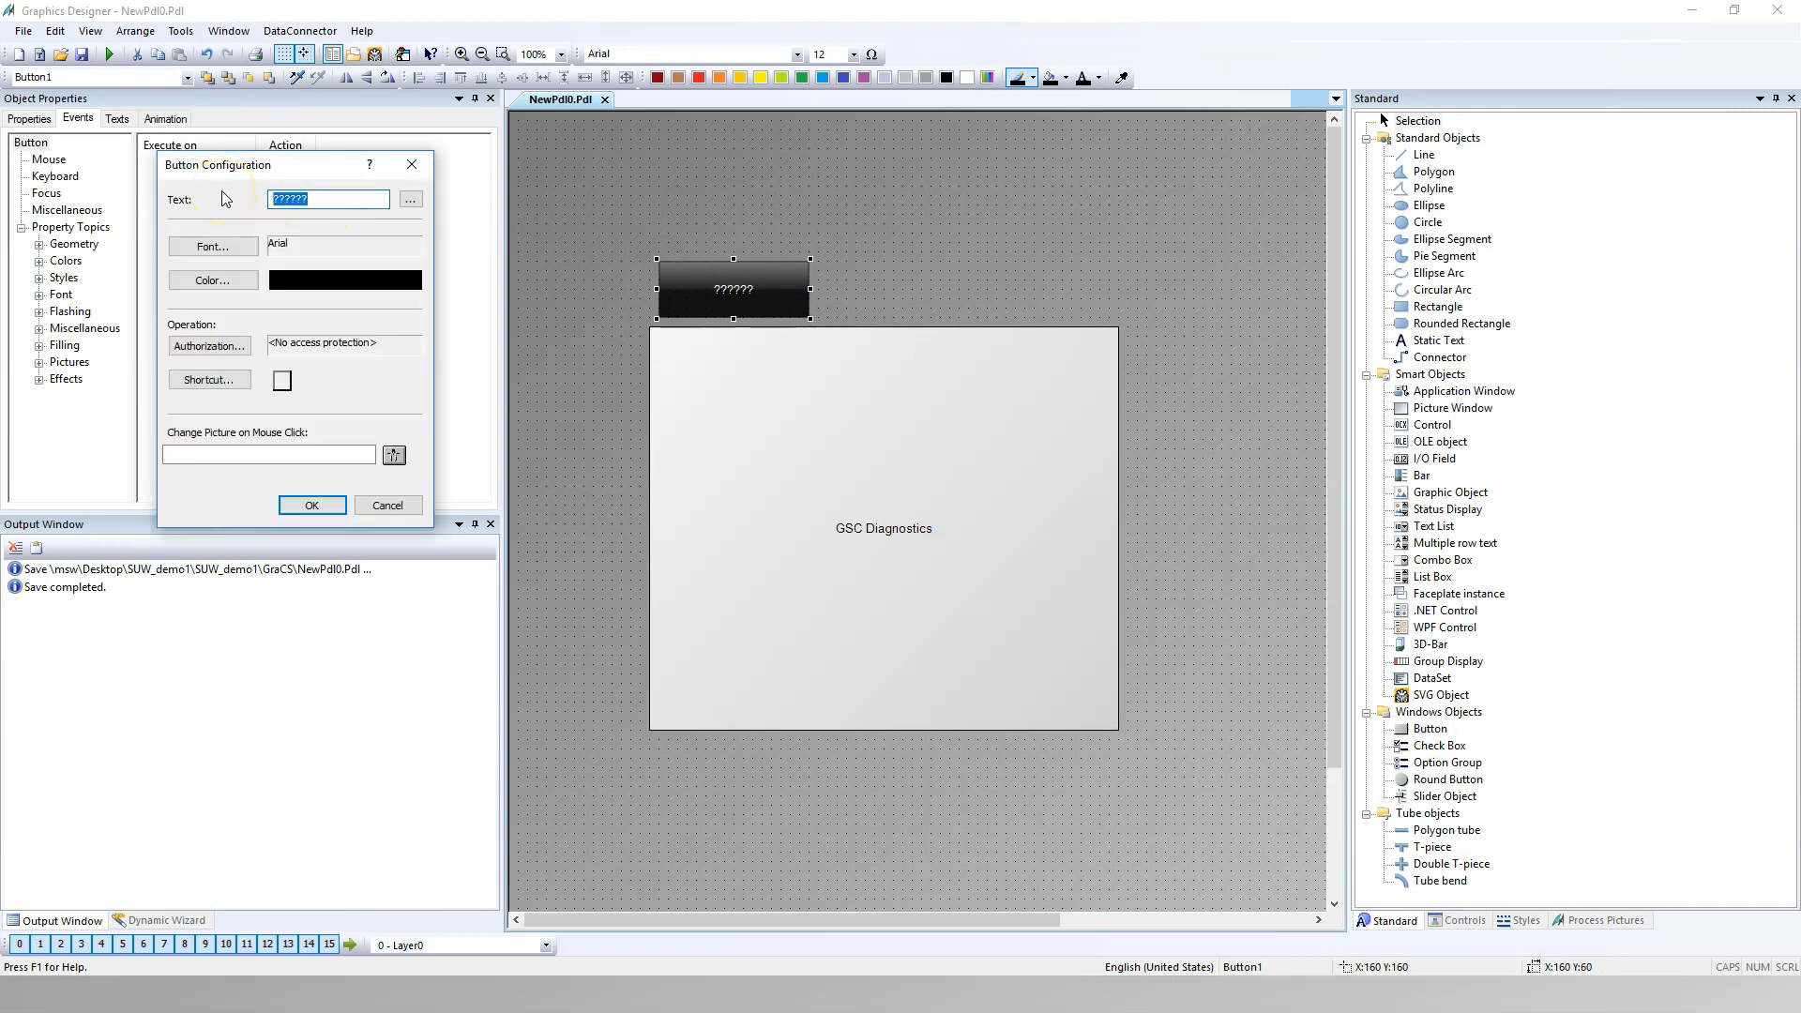
pyautogui.click(312, 505)
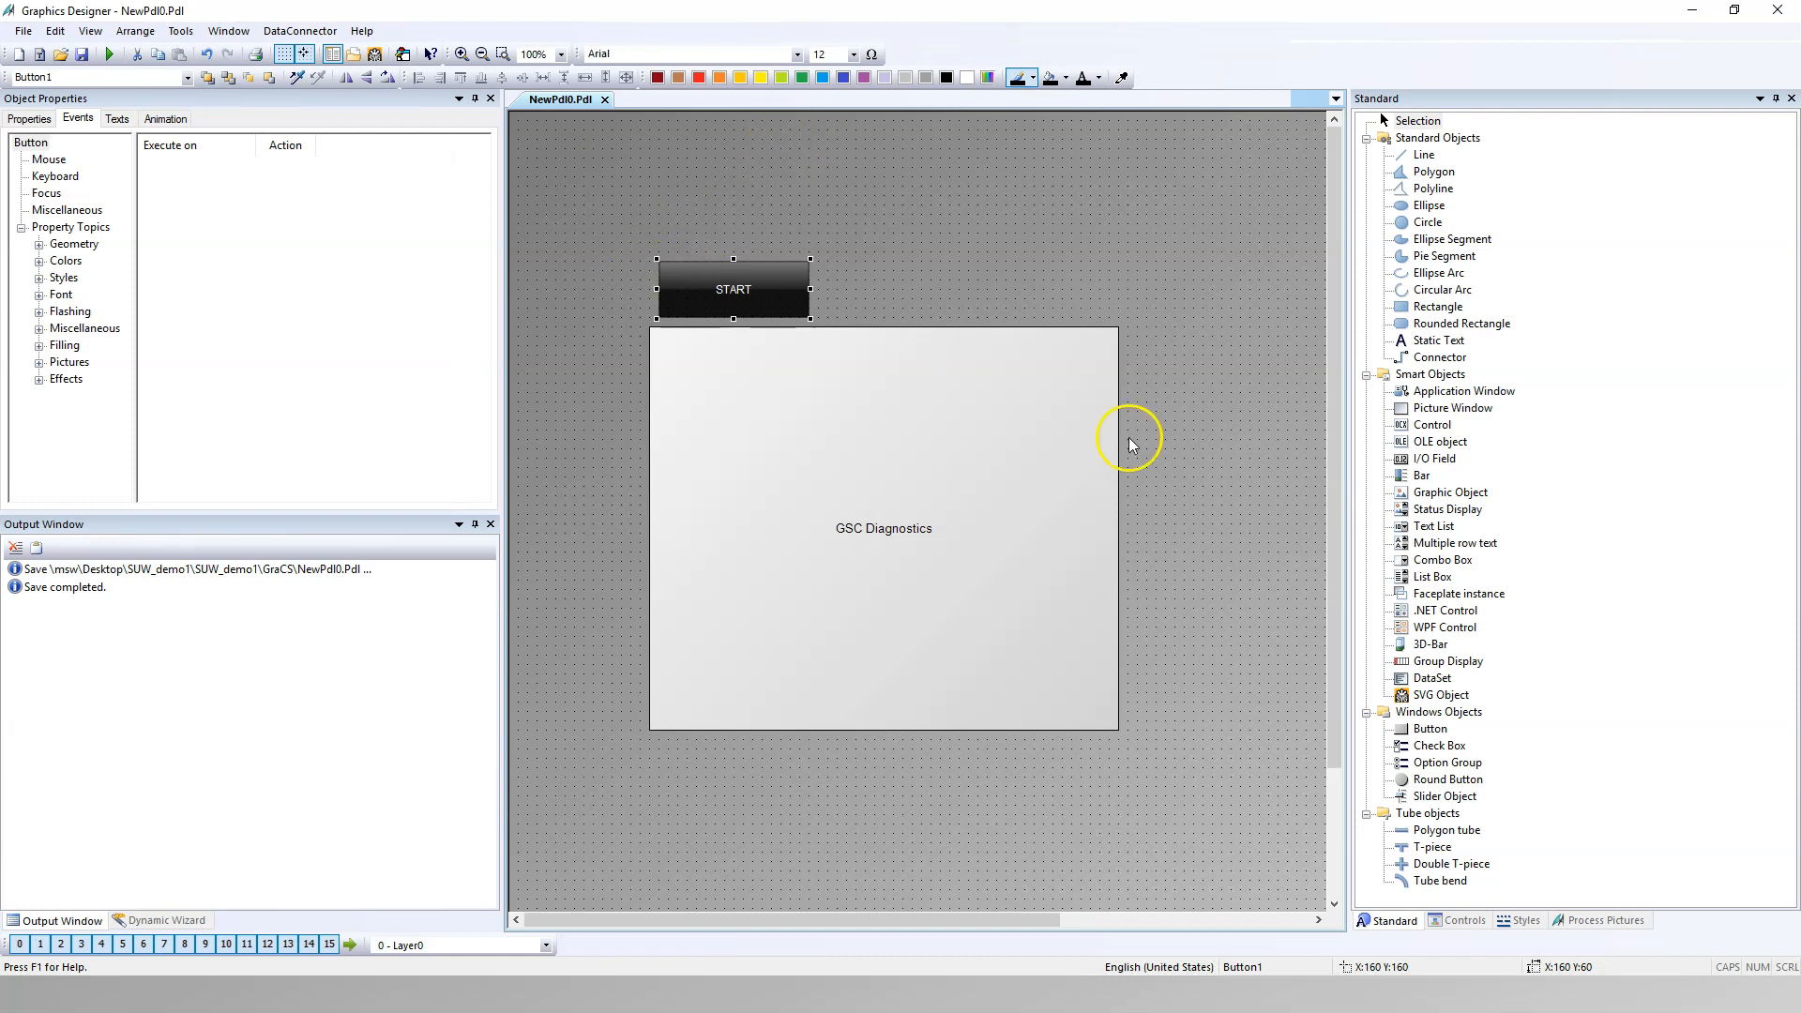
pyautogui.moveTo(1448, 403)
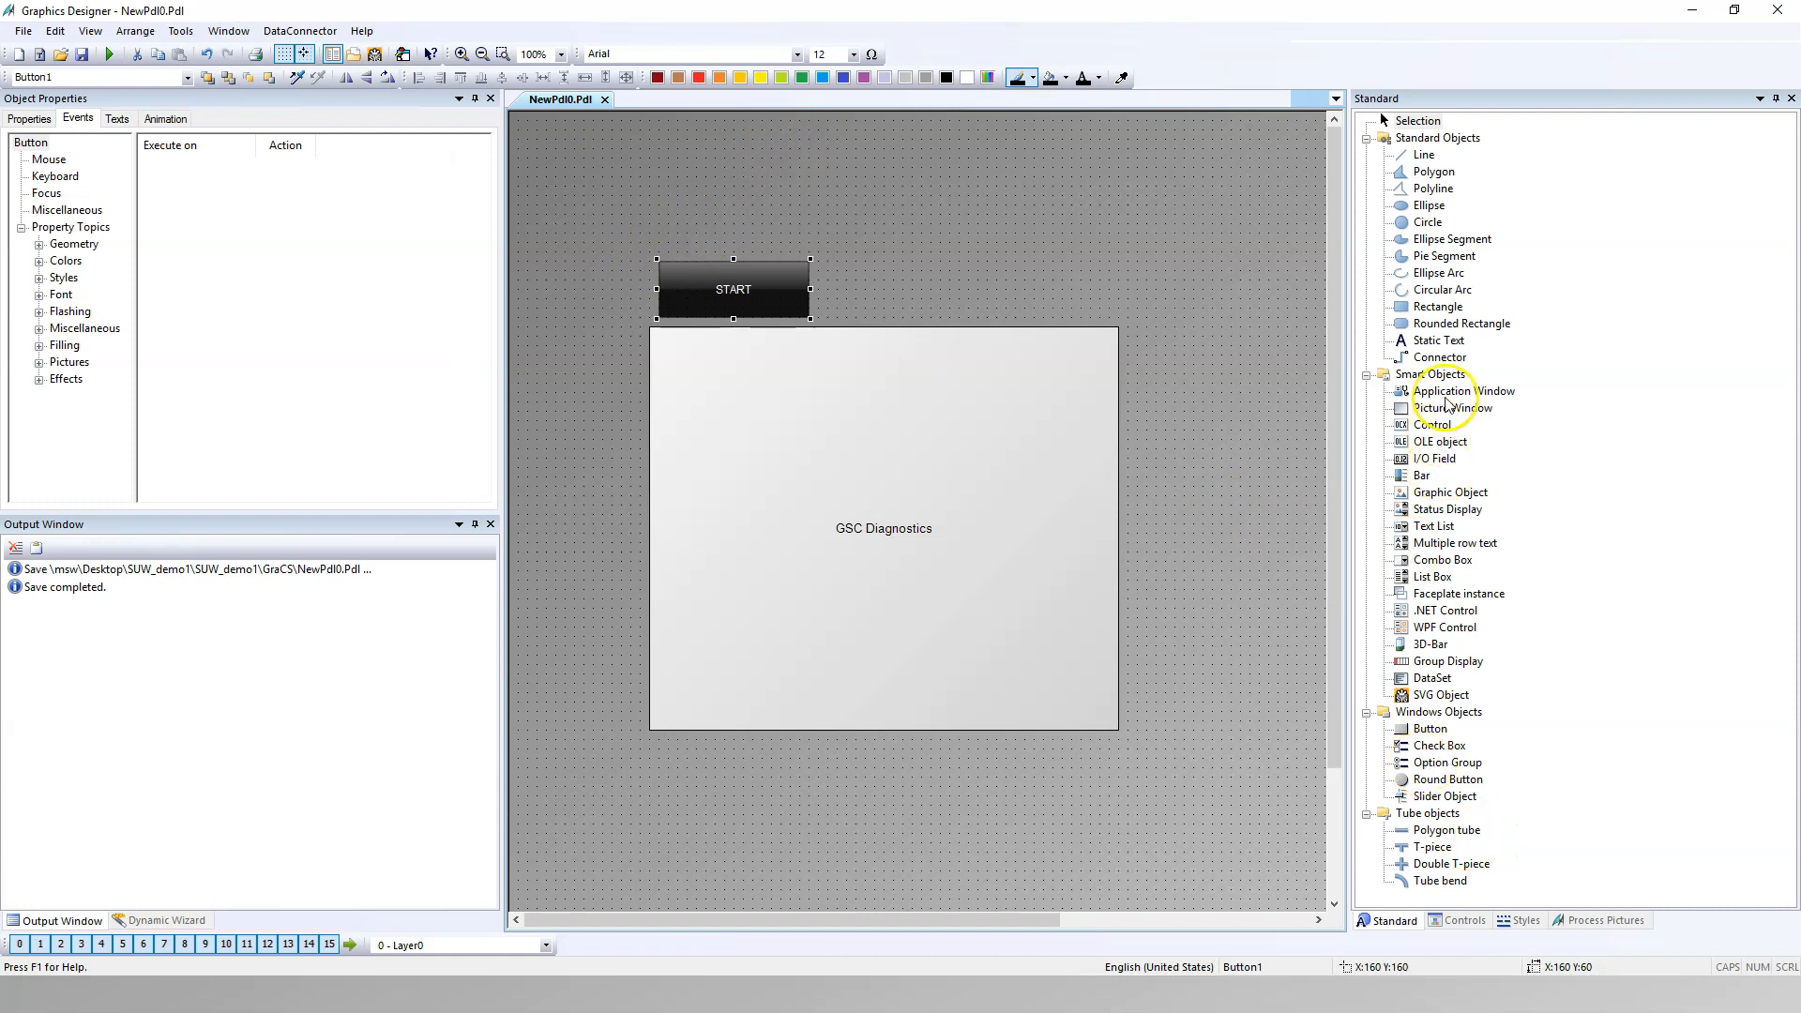
# Step: Draw a circle right of START and set its Object Name to CIRCLE
pyautogui.click(1429, 221)
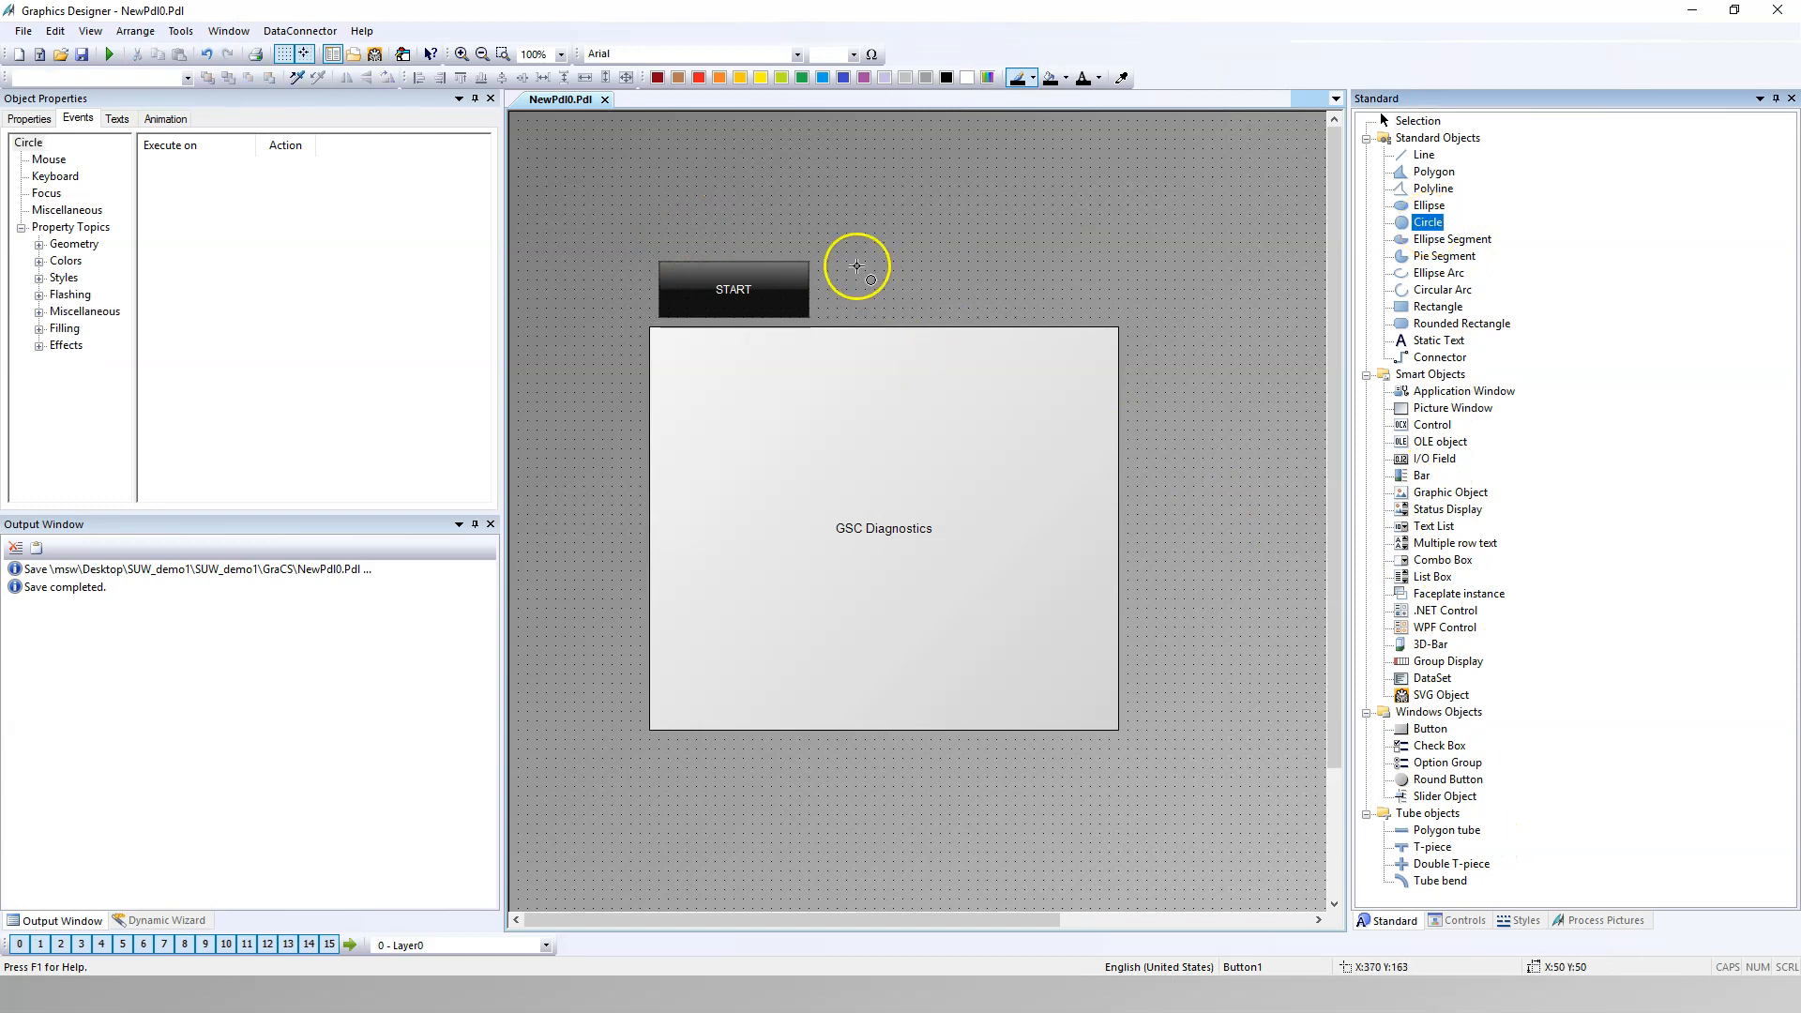
pyautogui.moveTo(856, 266); pyautogui.dragTo(898, 289)
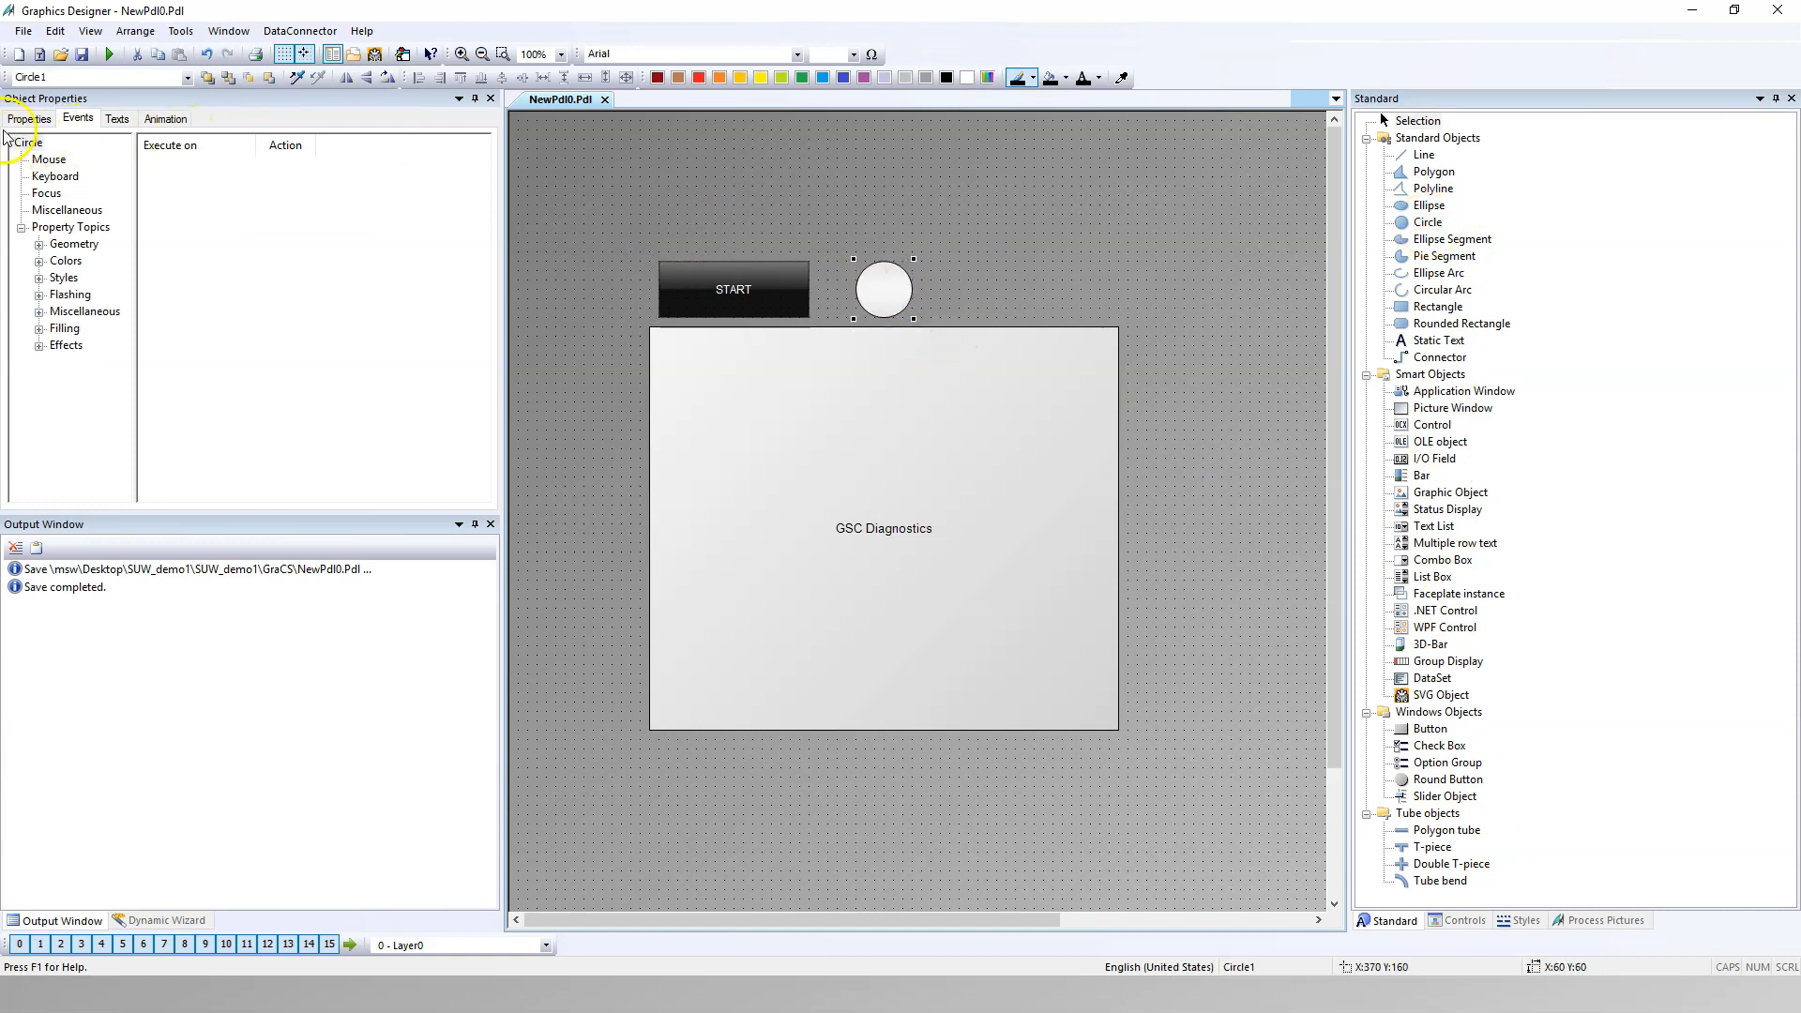
pyautogui.click(28, 118)
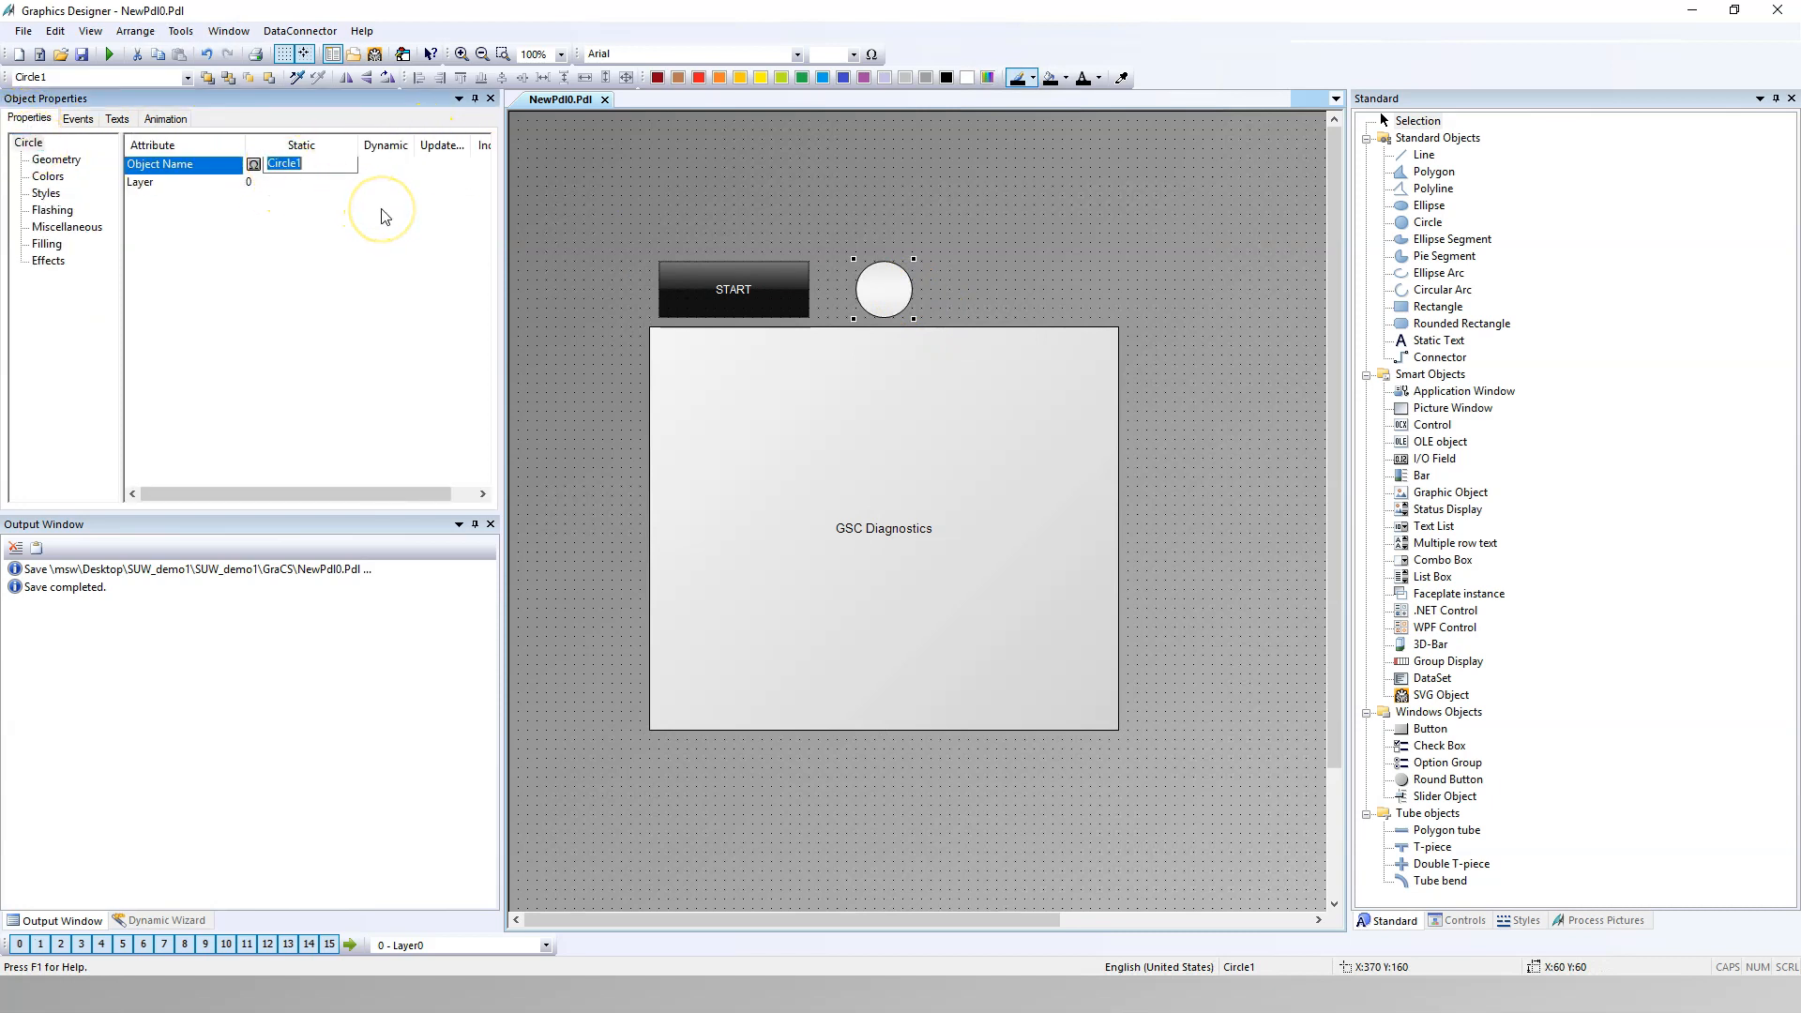
pyautogui.write('CIRCLE')
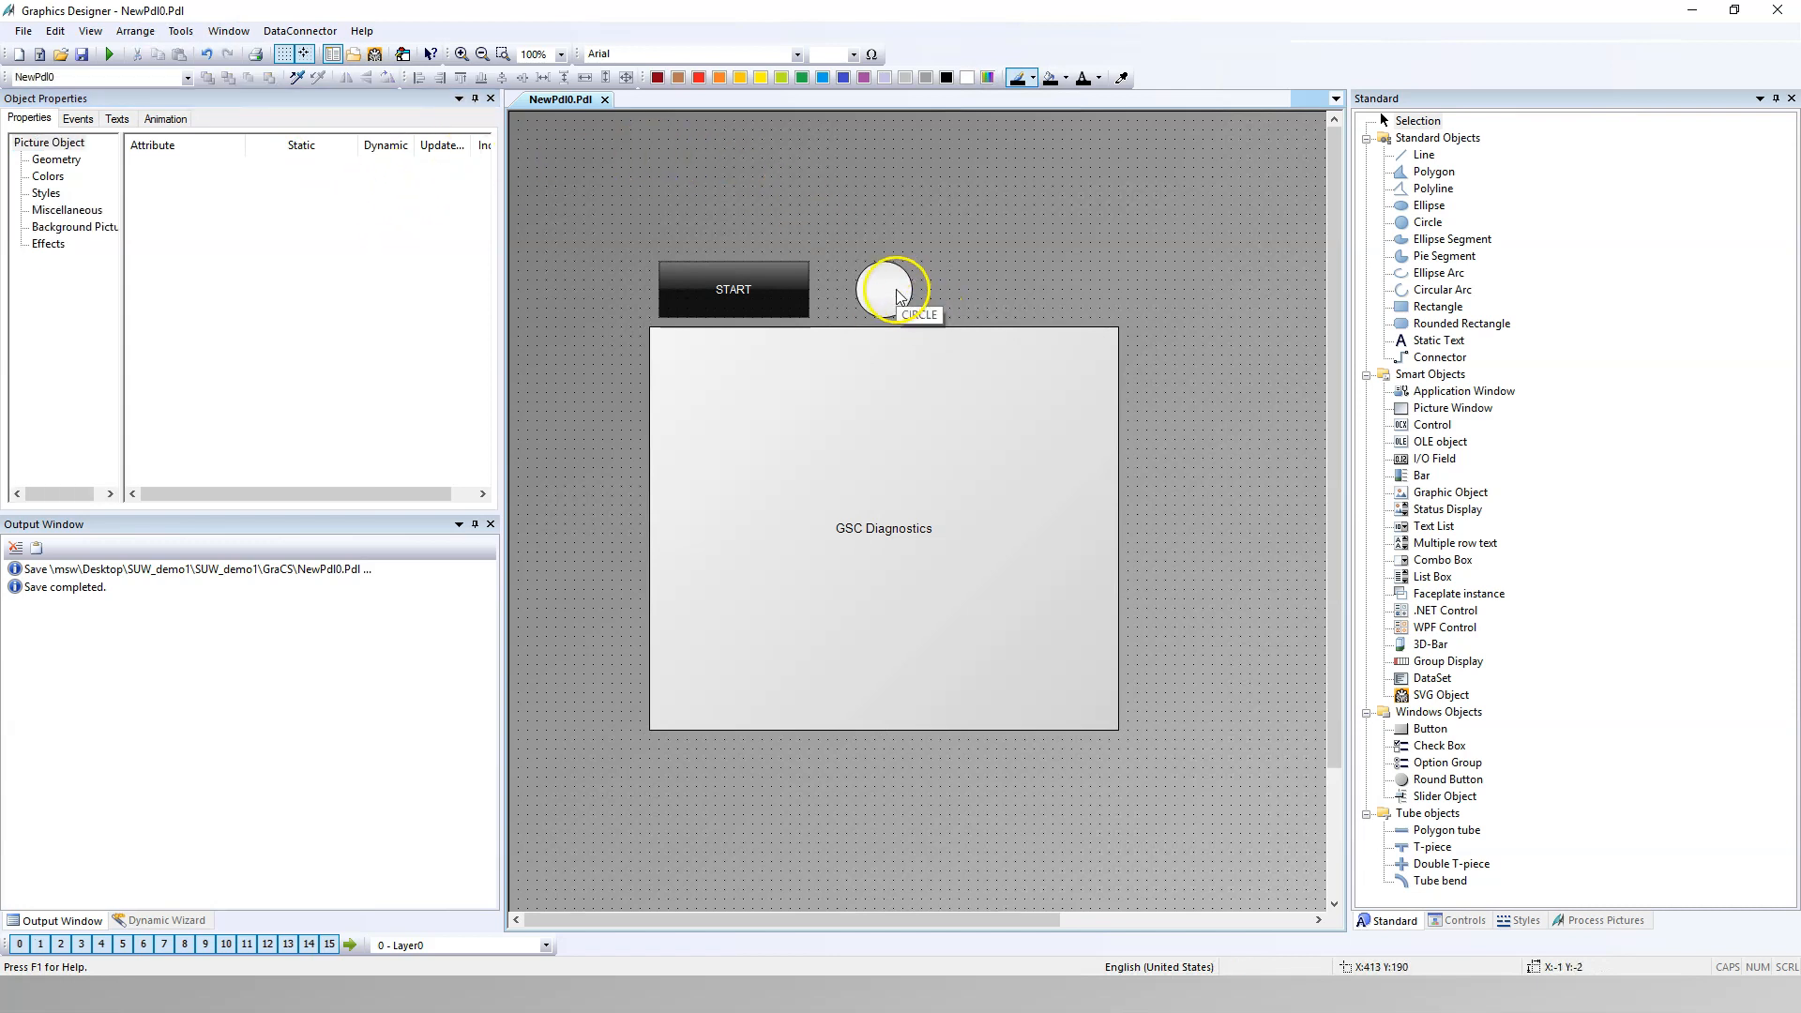
pyautogui.click(895, 289)
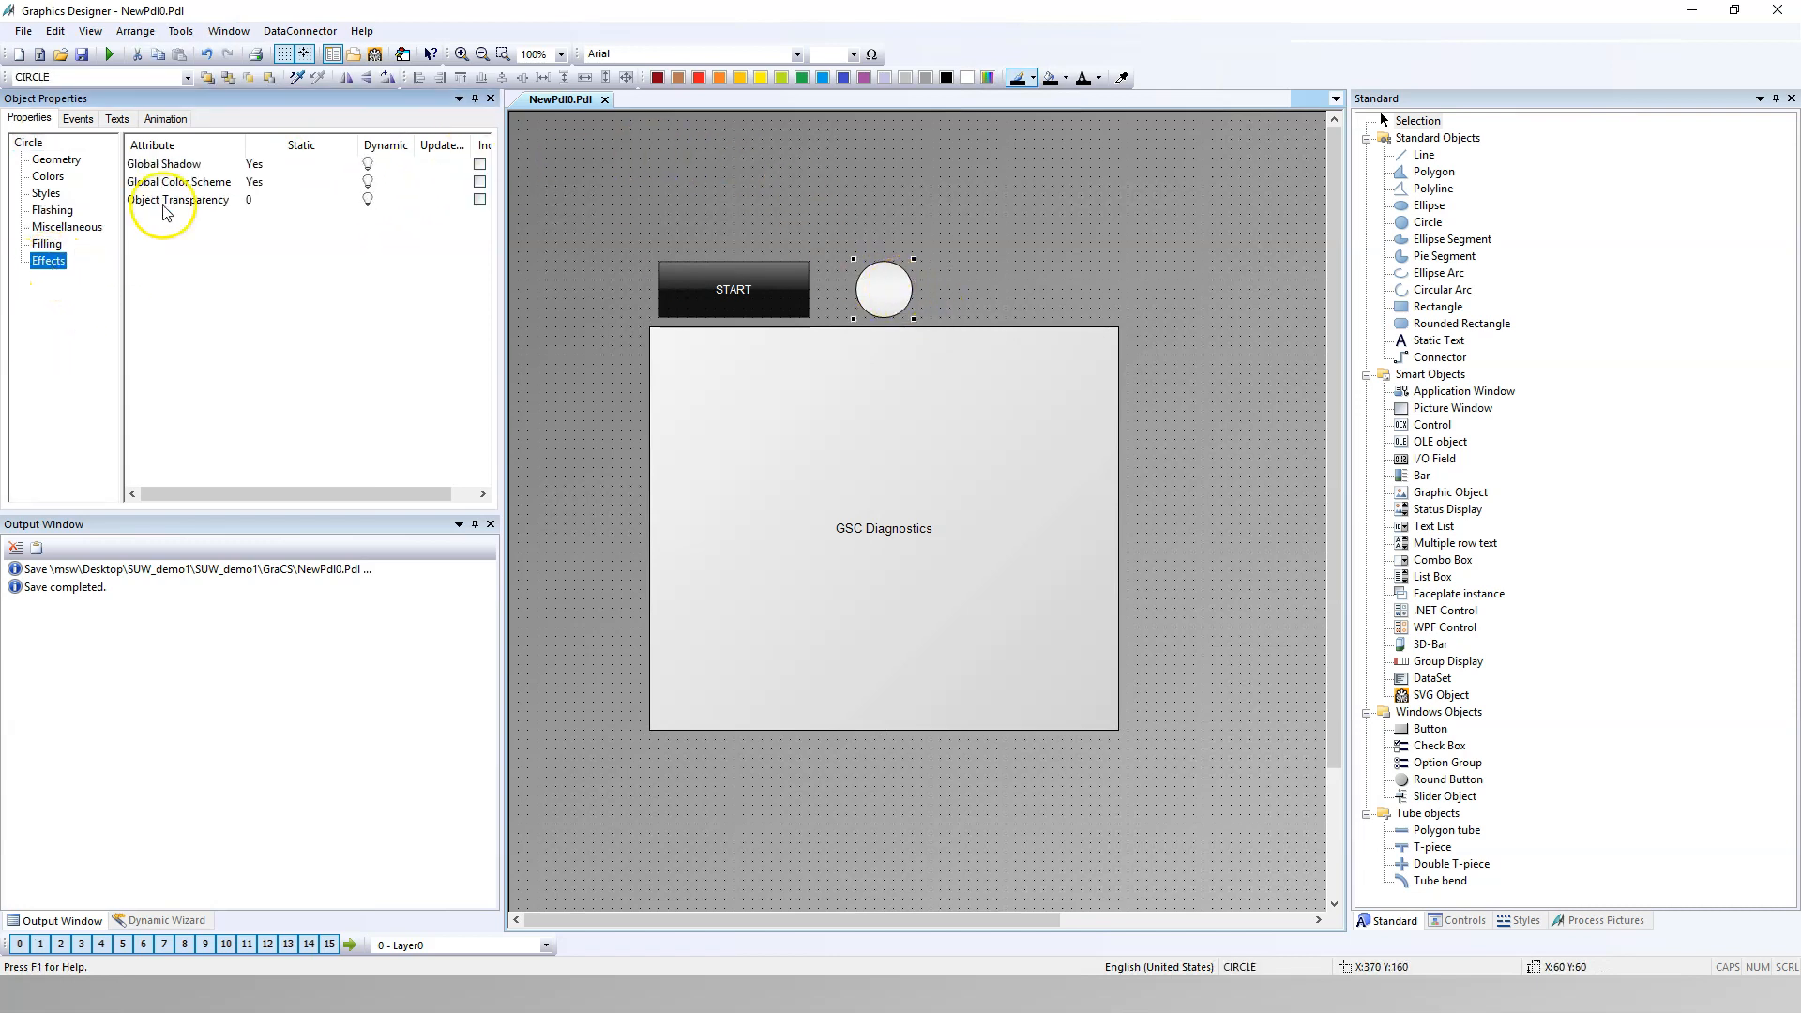
pyautogui.click(896, 309)
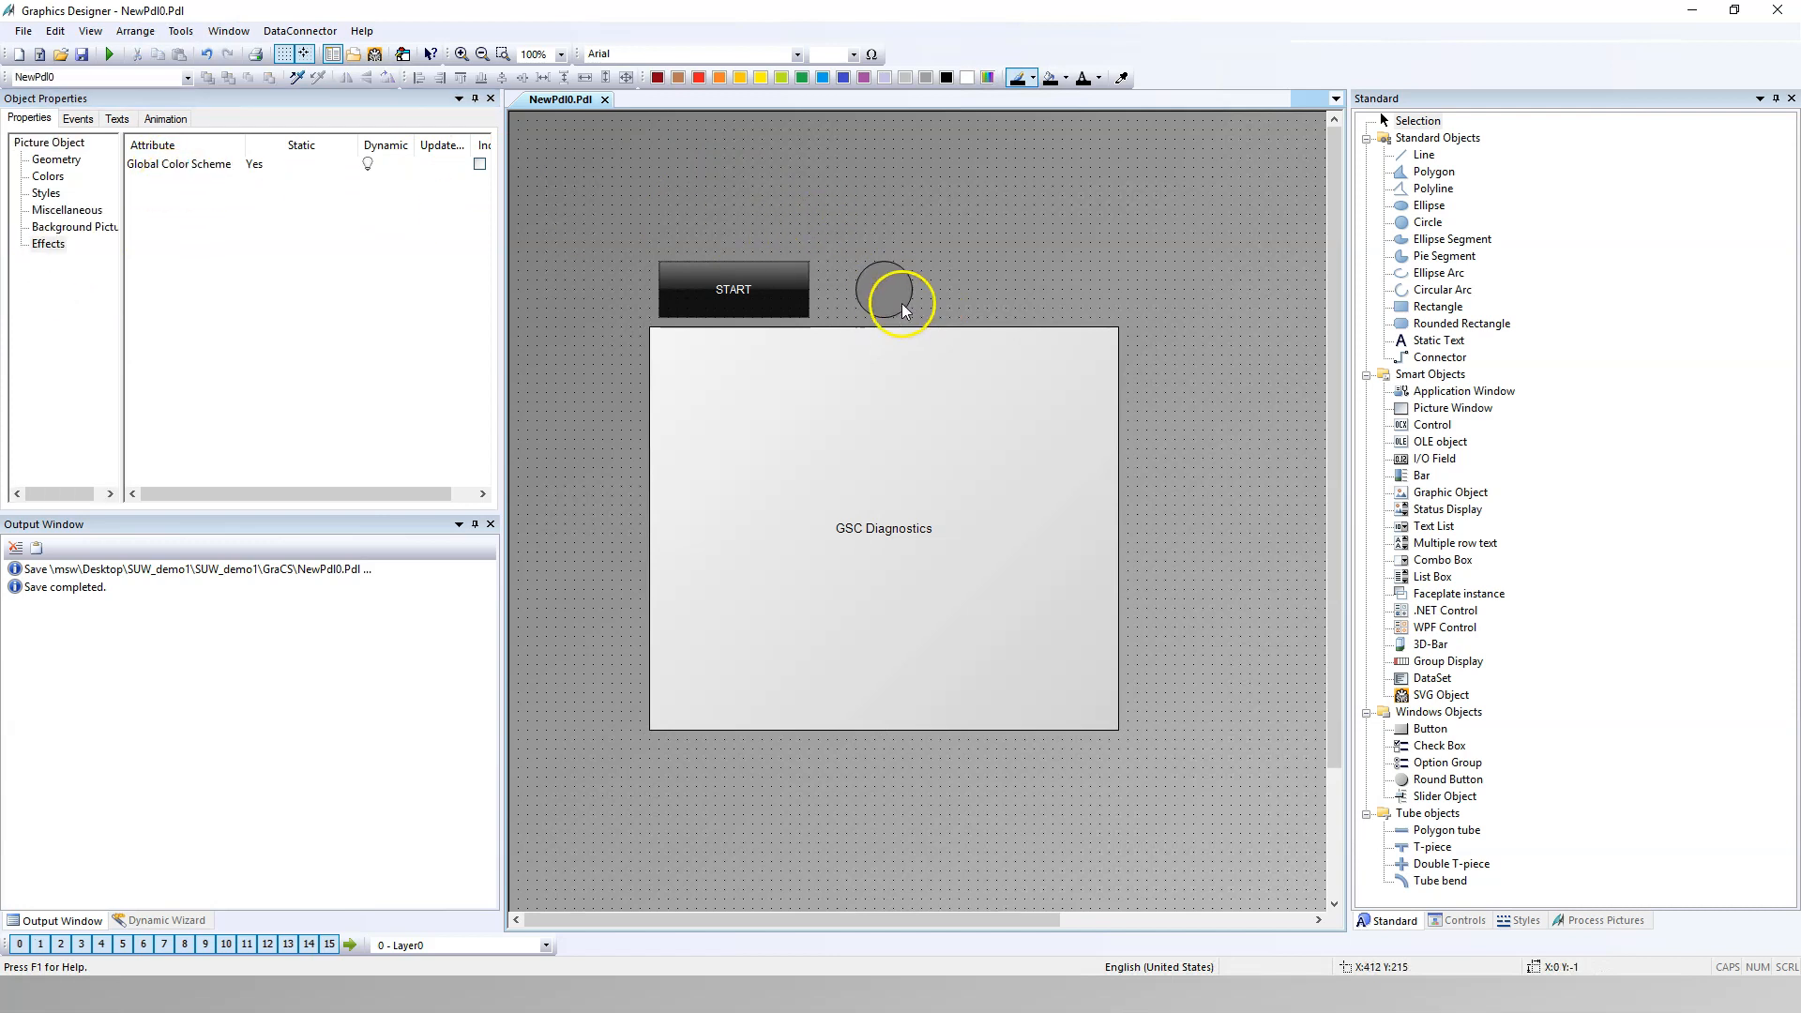
pyautogui.click(883, 289)
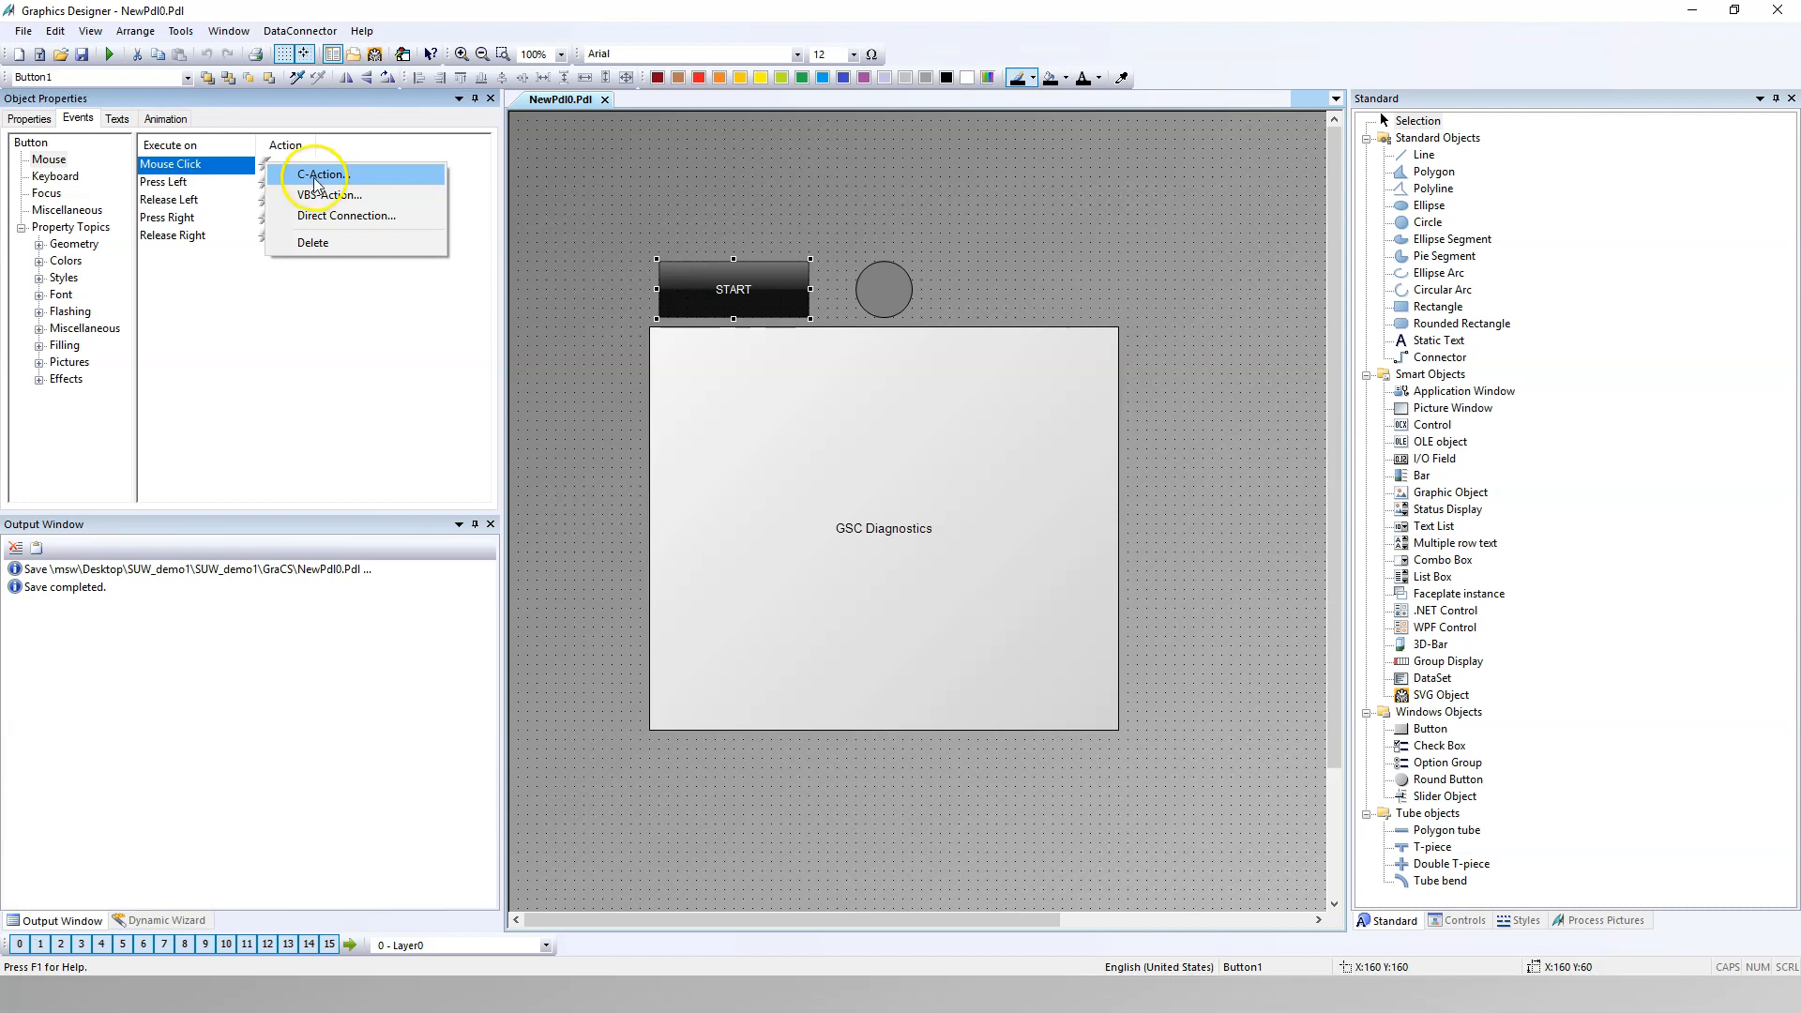
# Step: Create a C-Action on the START button's Mouse Click event
pyautogui.click(324, 174)
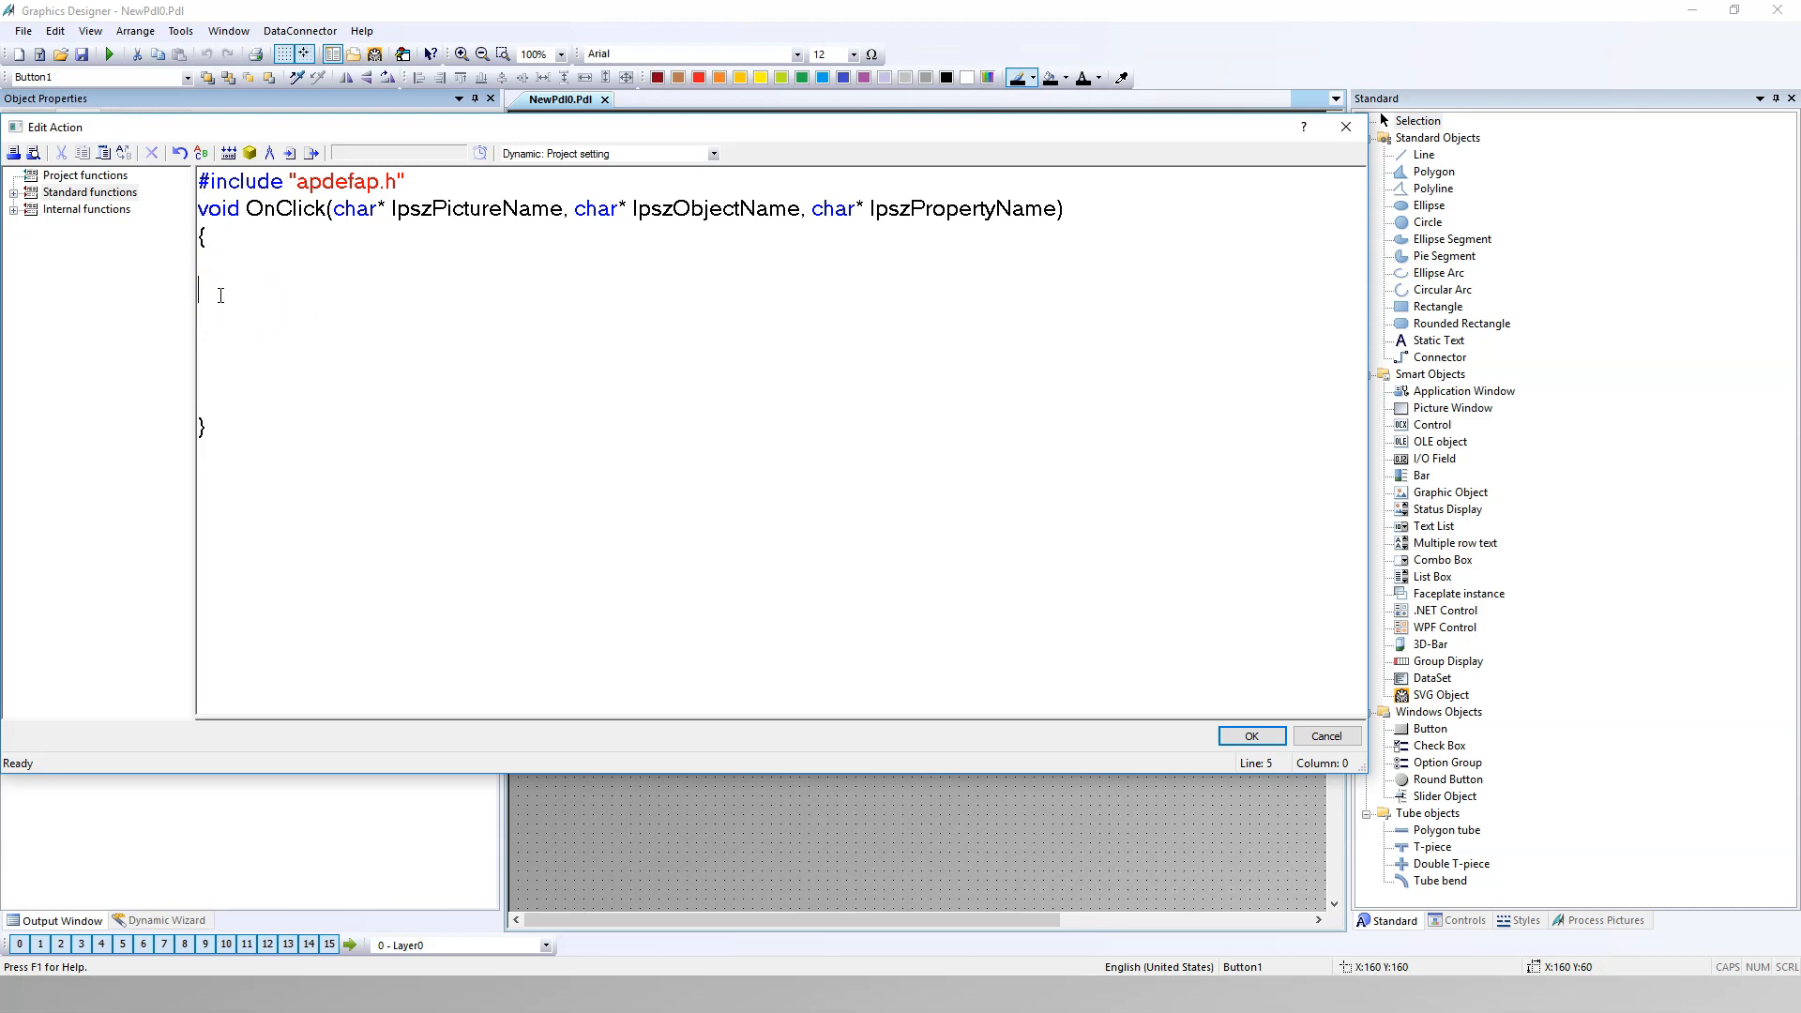
# Step: Declare HWND hWnd = NULL; inside the OnClick function
pyautogui.write('HWND')
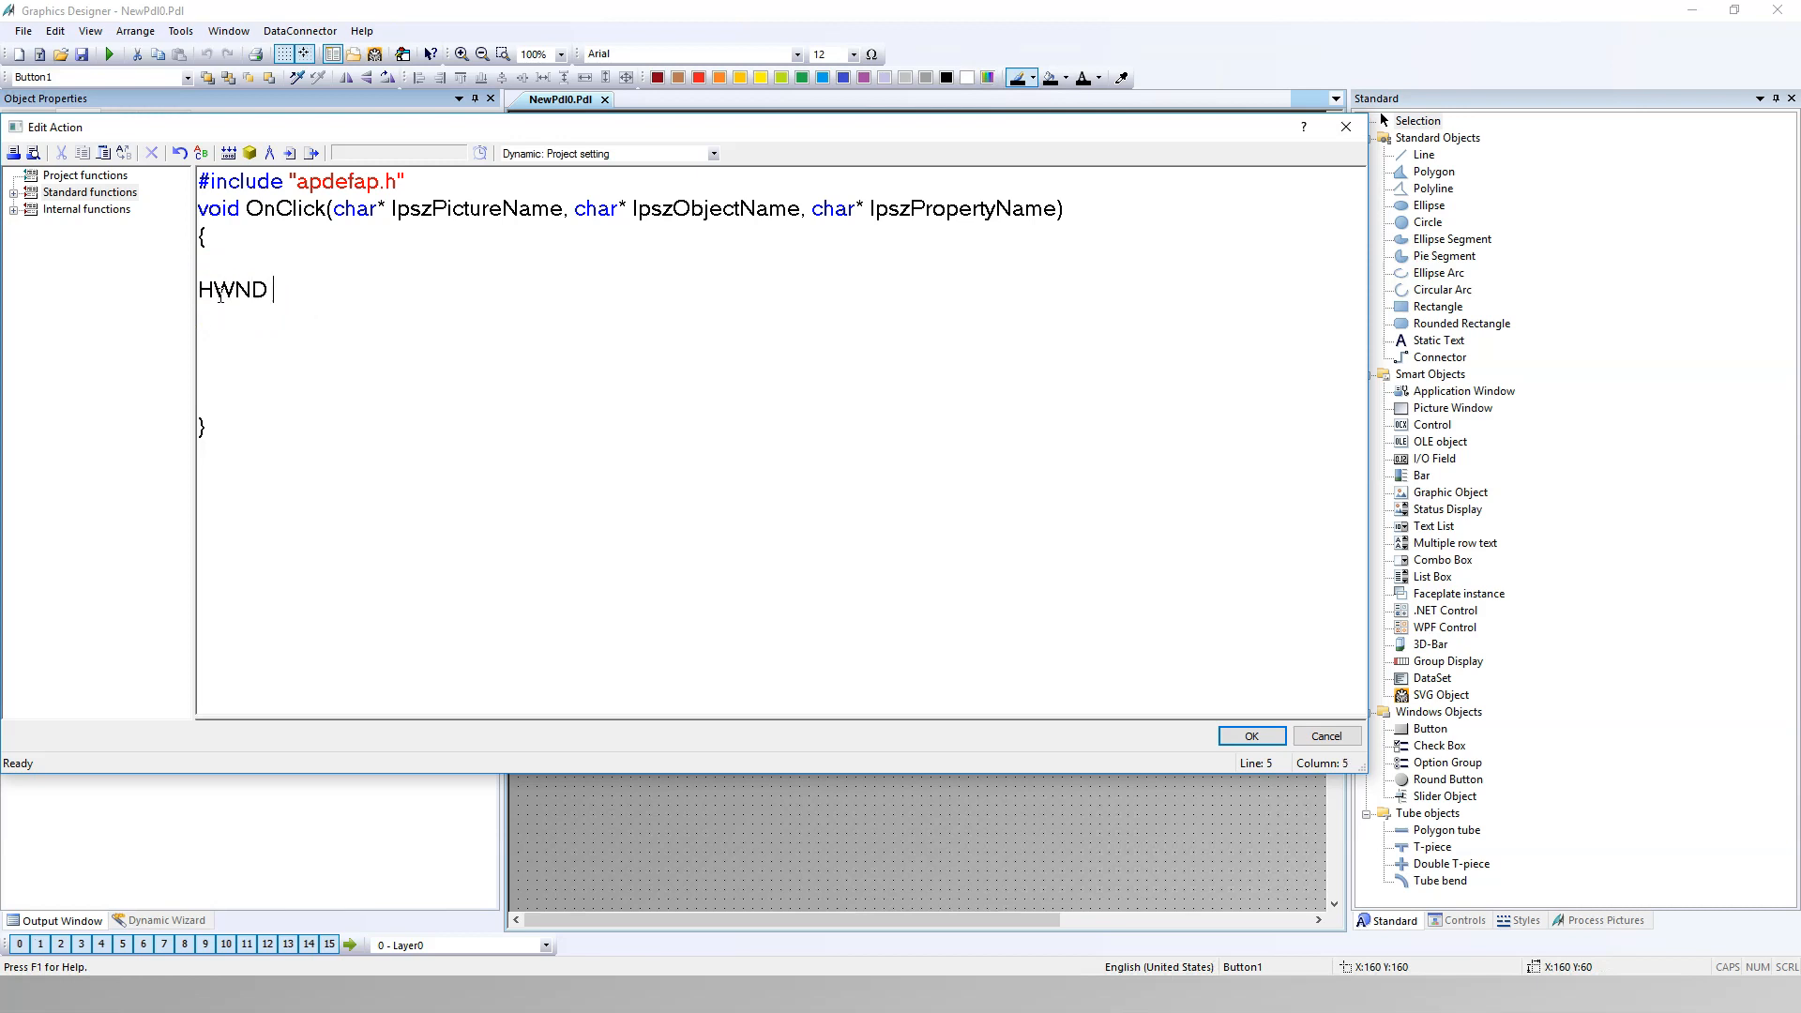
pyautogui.write('hW')
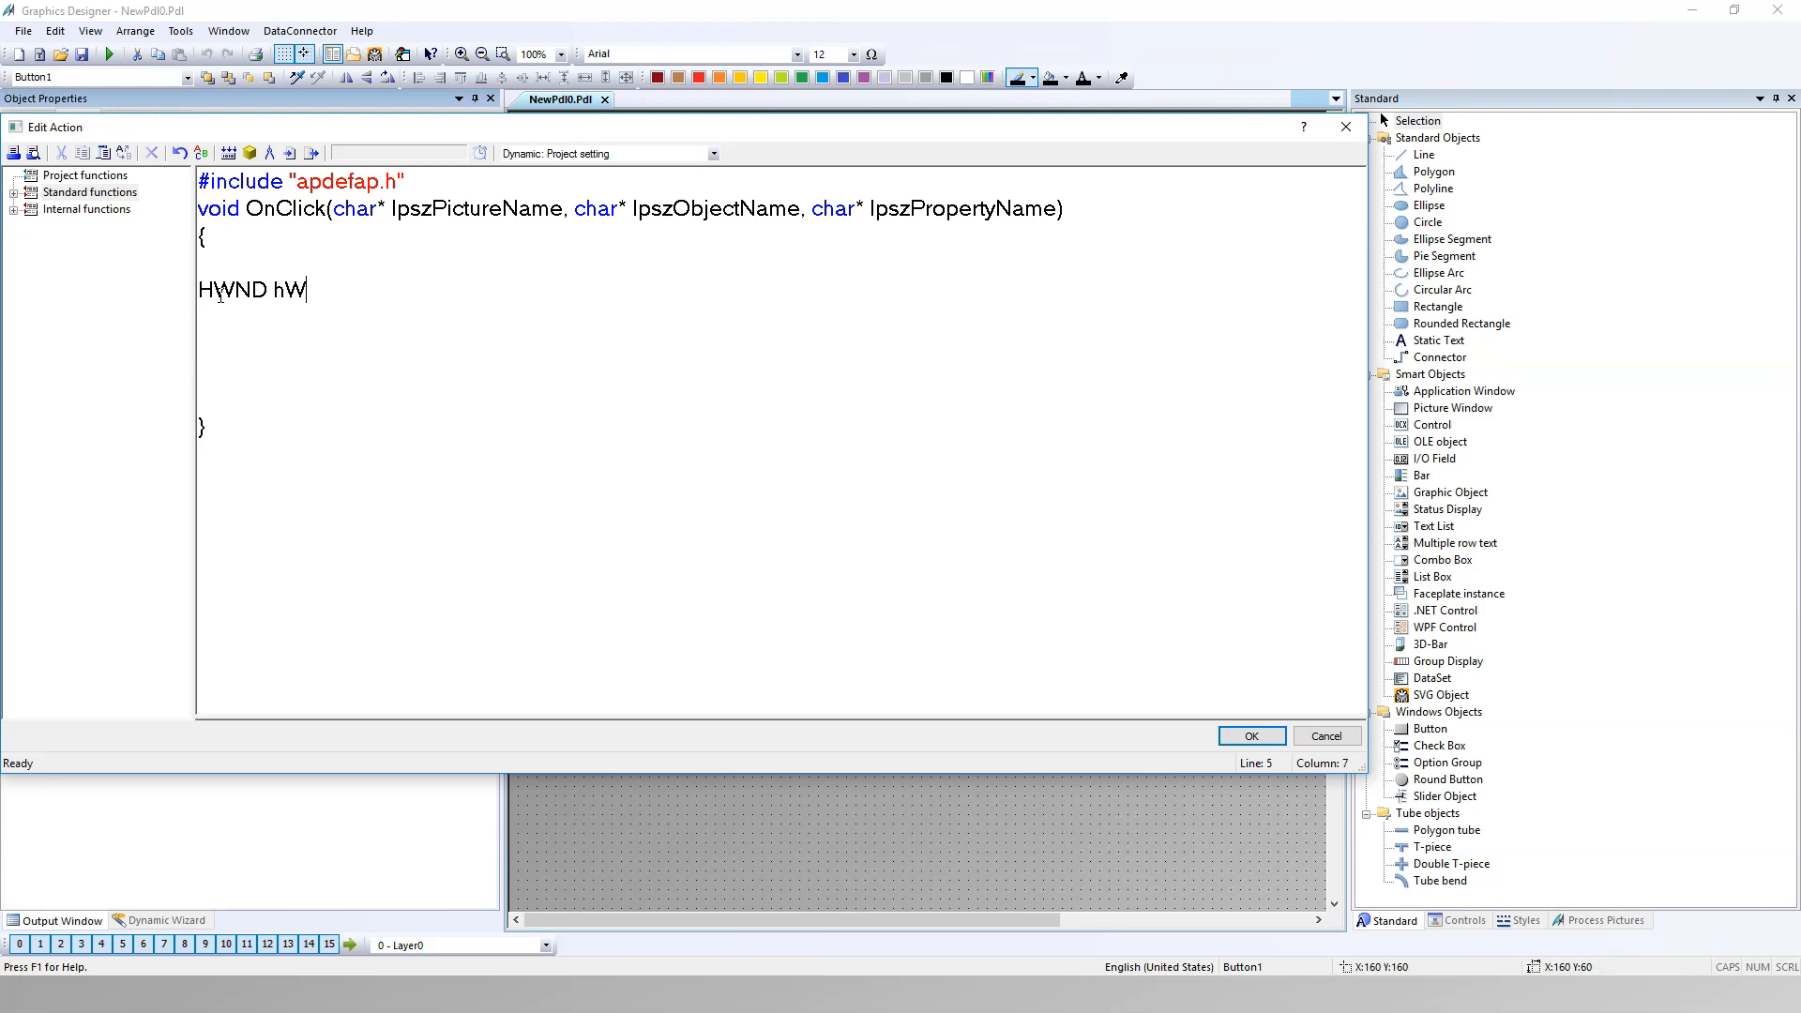
pyautogui.write('nd =')
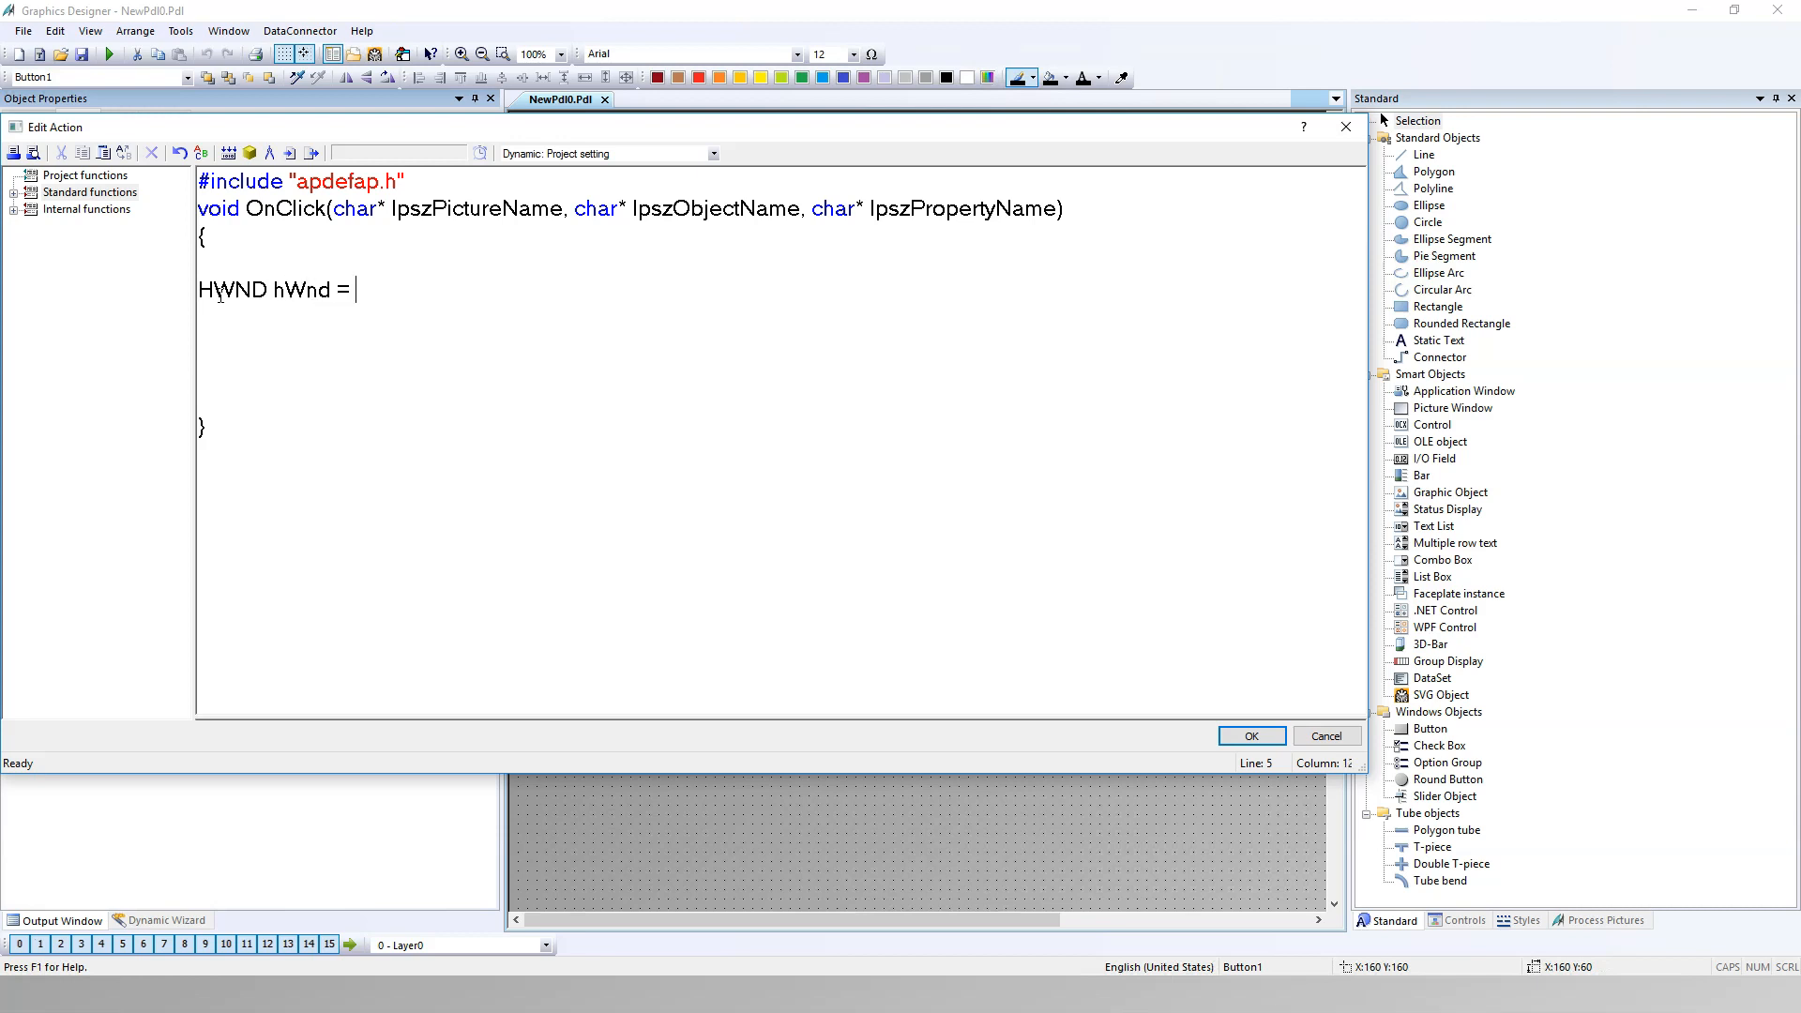
pyautogui.write('NULL;')
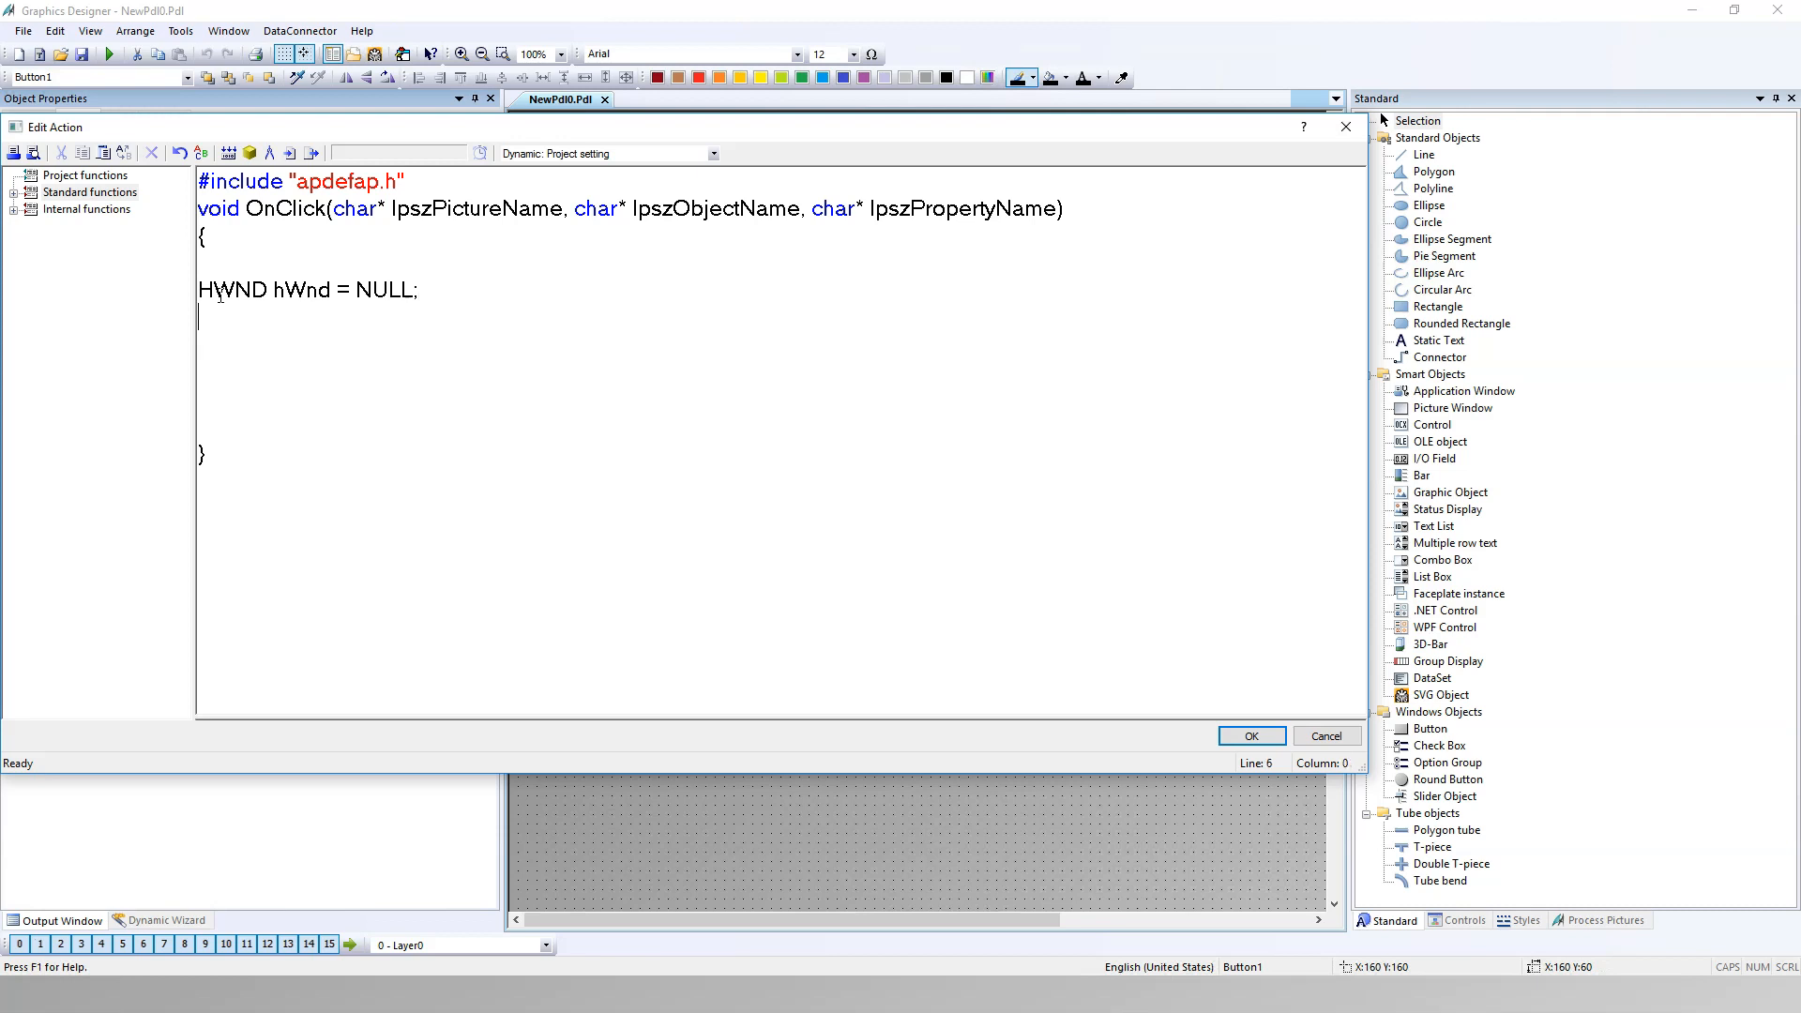
# Step: Declare int _Return; on the next line, adding the leading underscore
pyautogui.write('int')
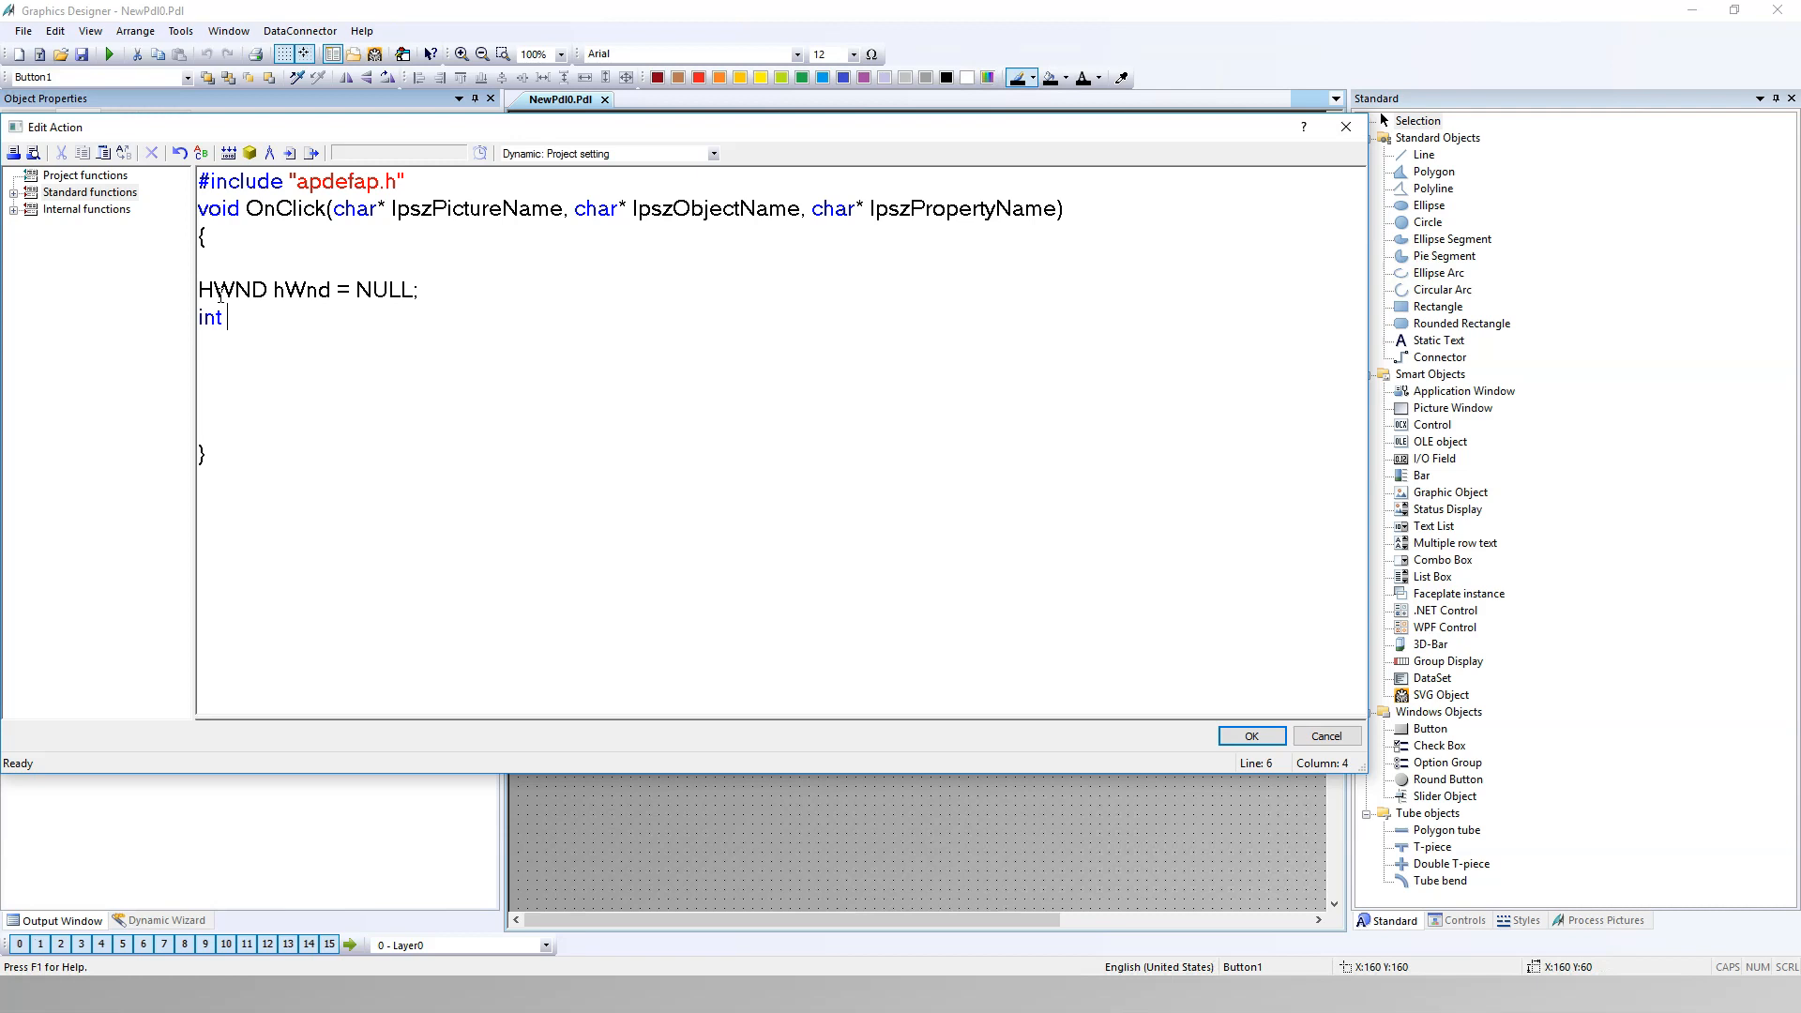
pyautogui.write('Return')
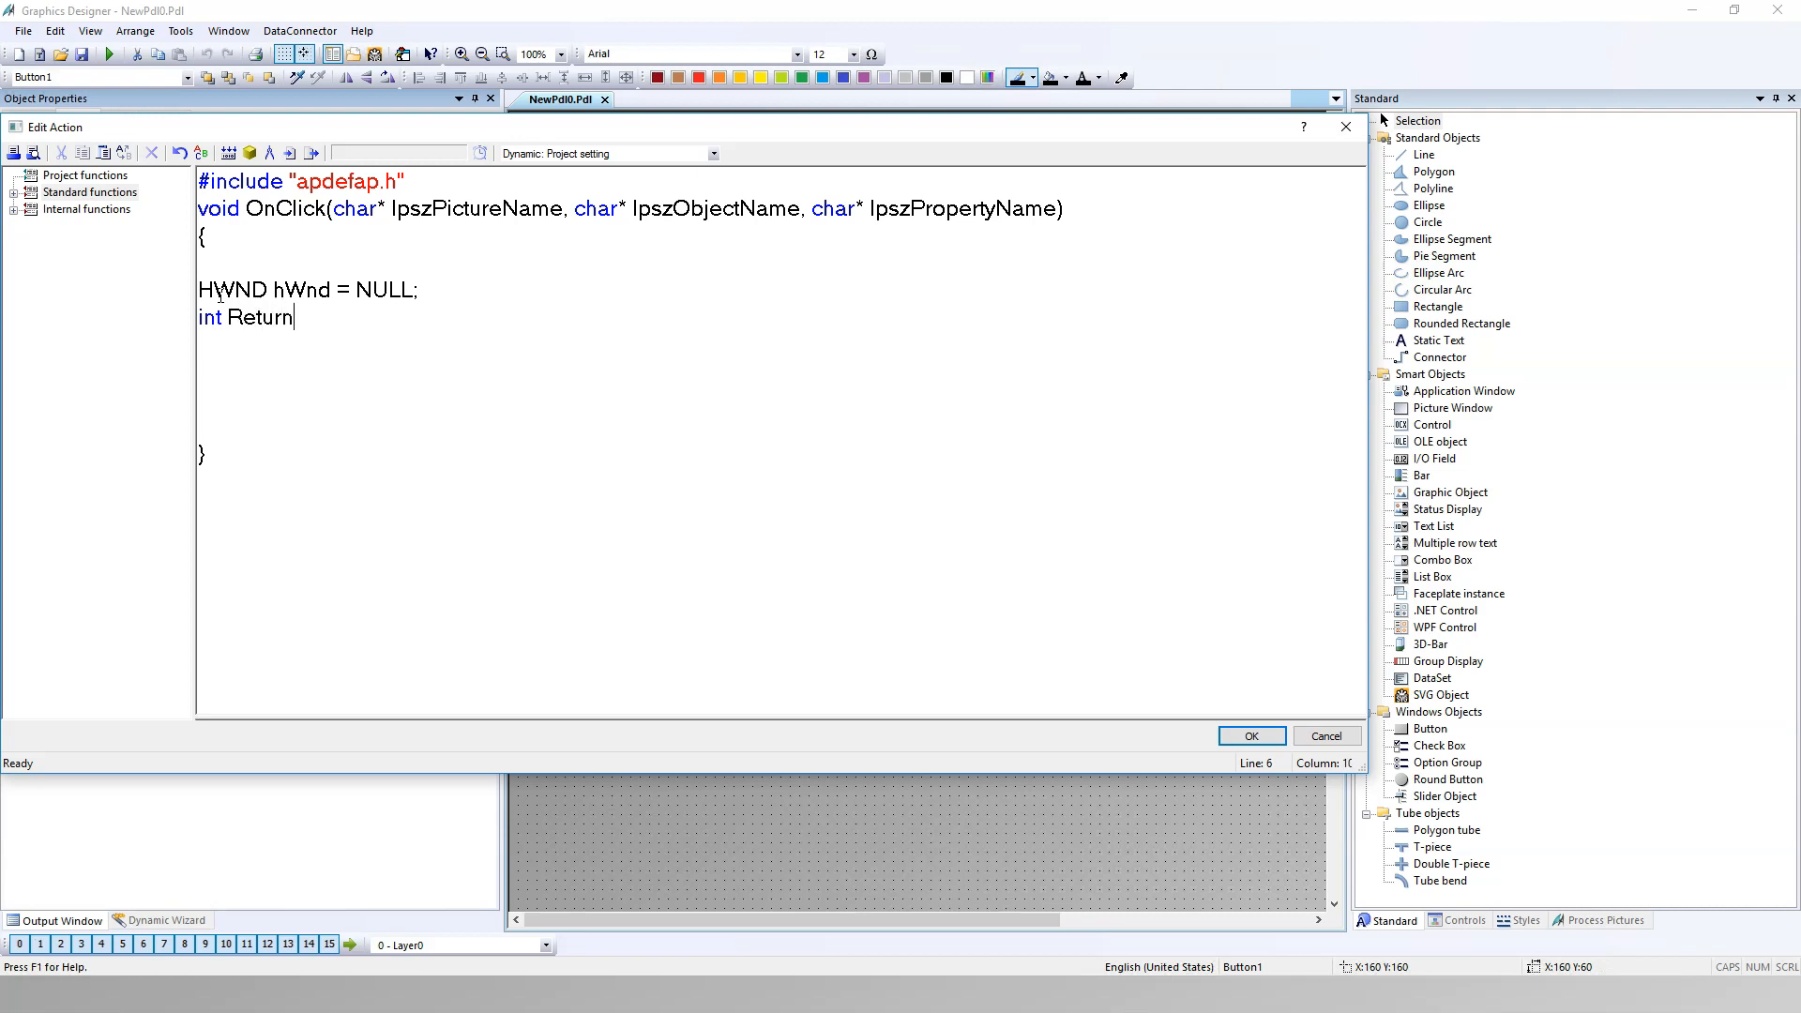
pyautogui.click(227, 317)
pyautogui.write('_')
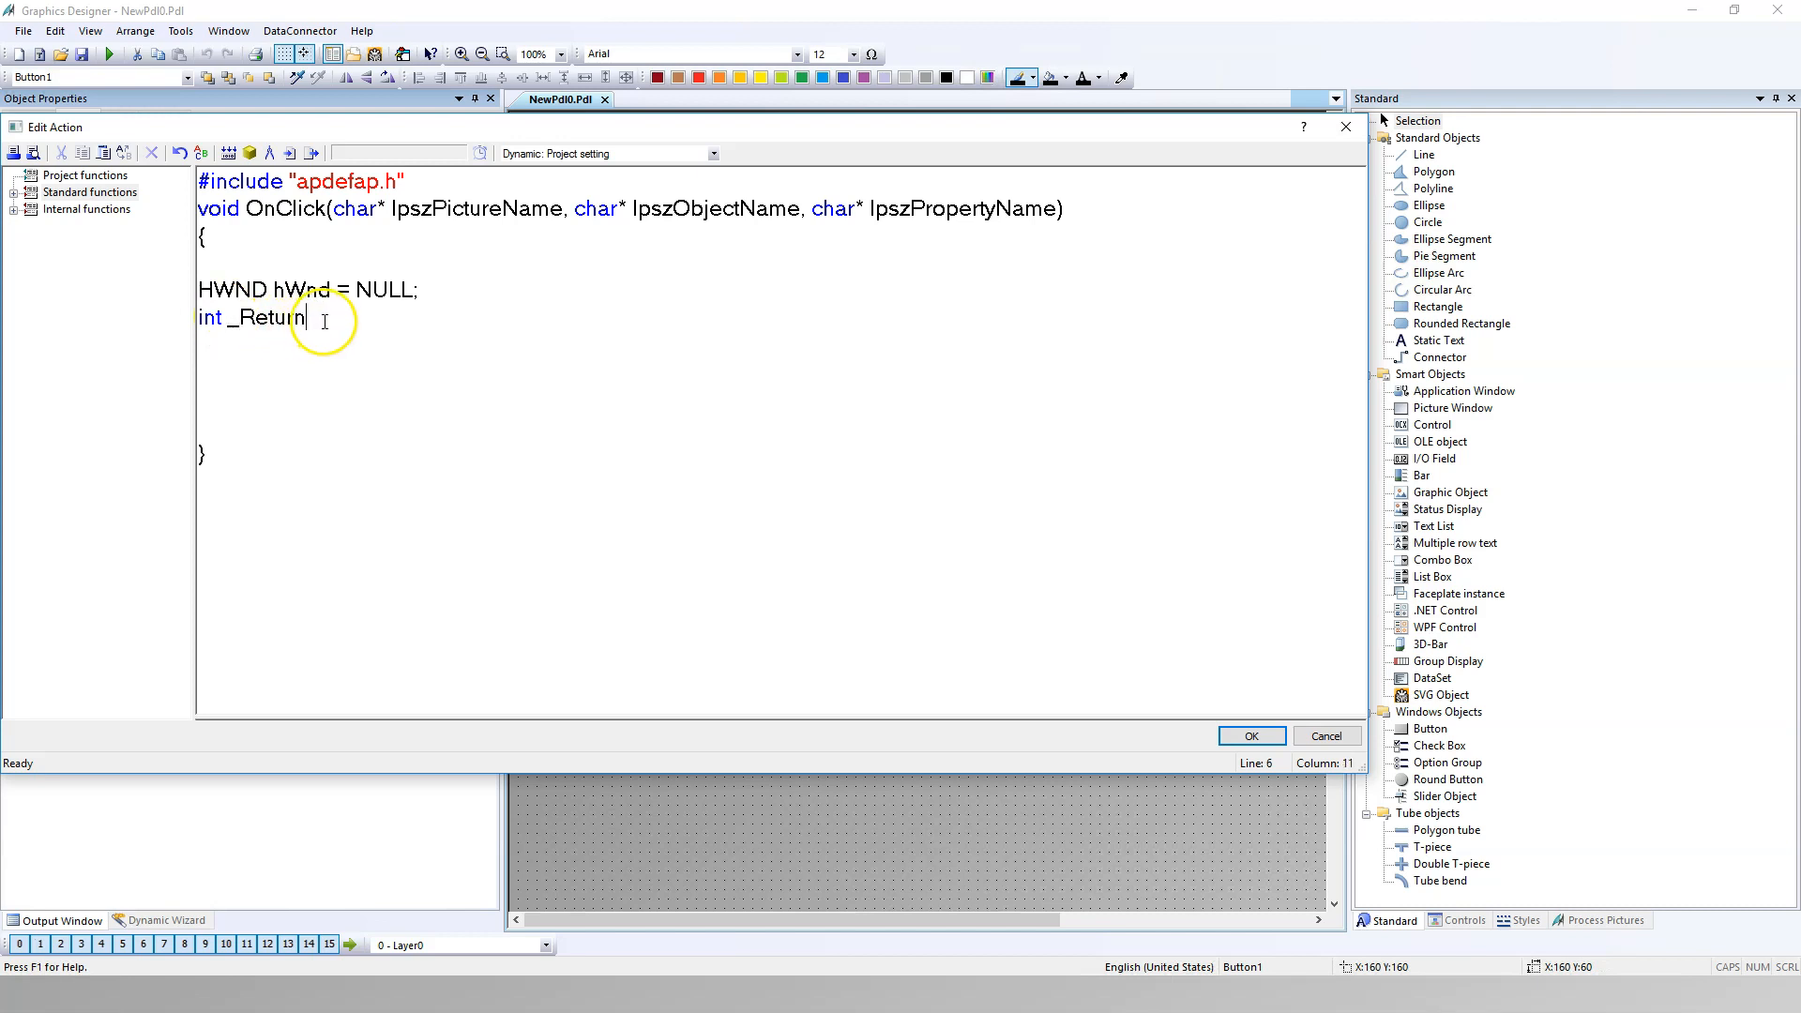
pyautogui.write(';')
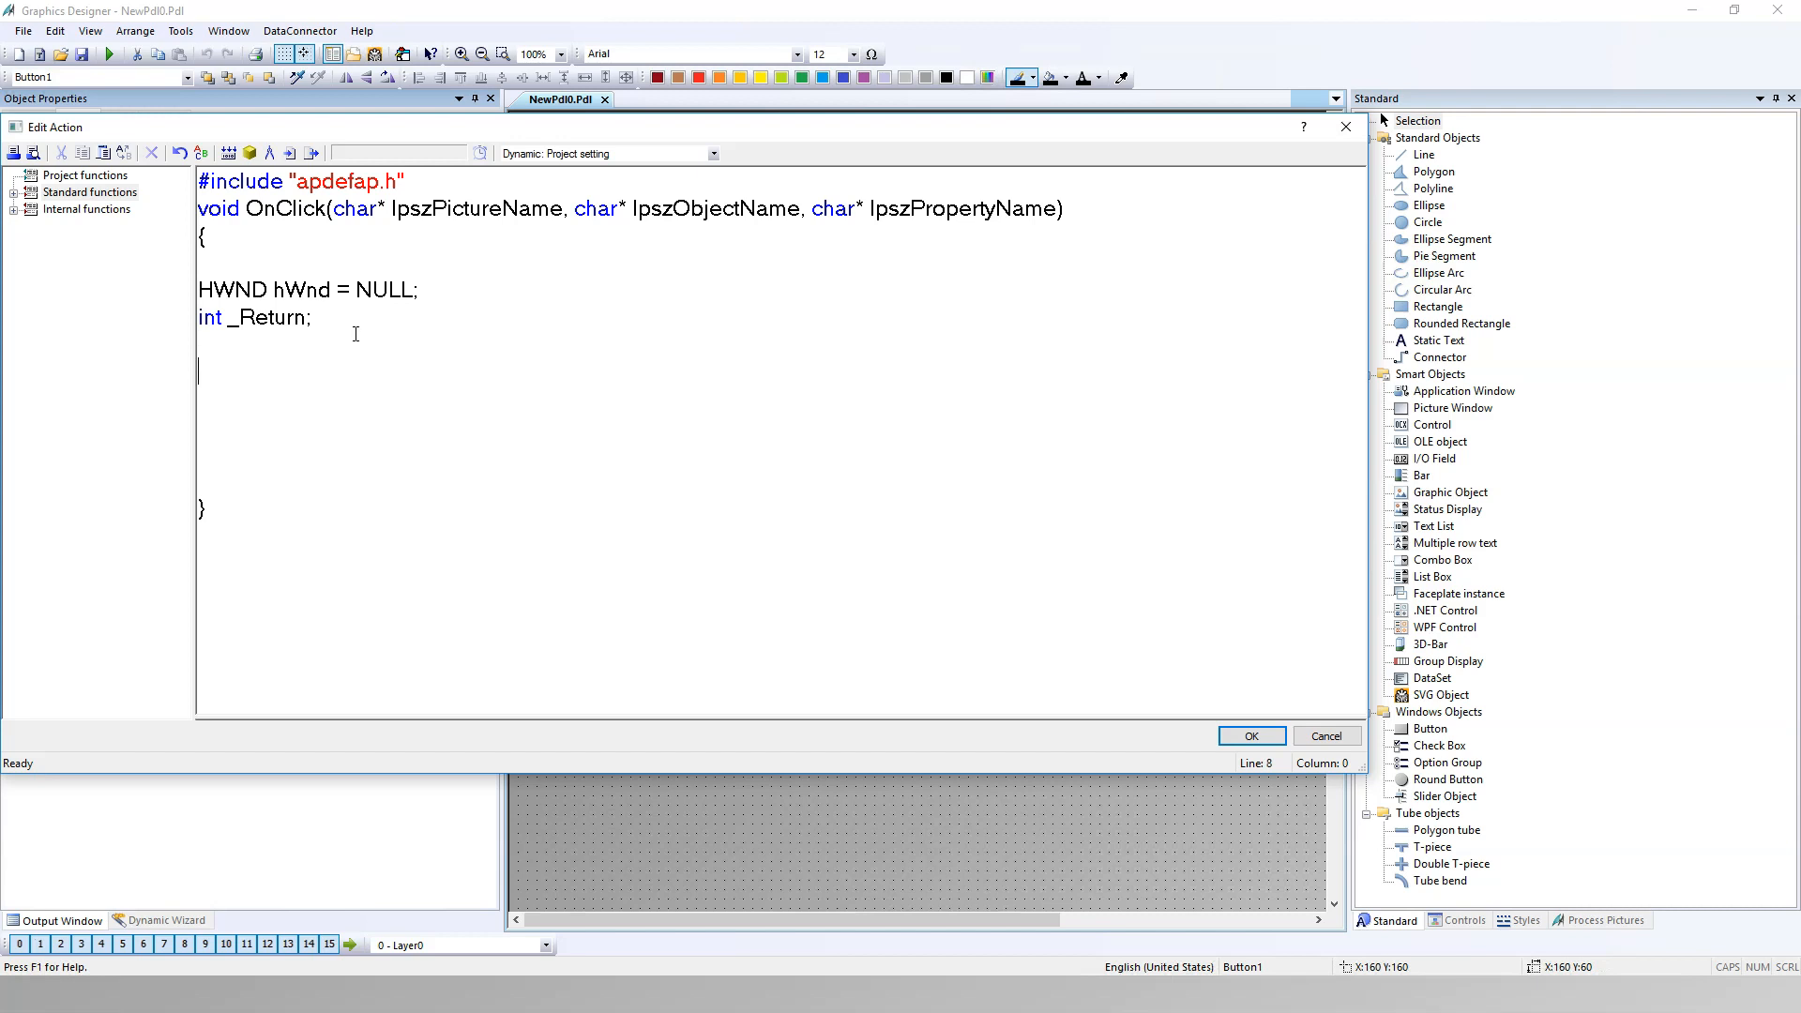
pyautogui.doubleClick(306, 288)
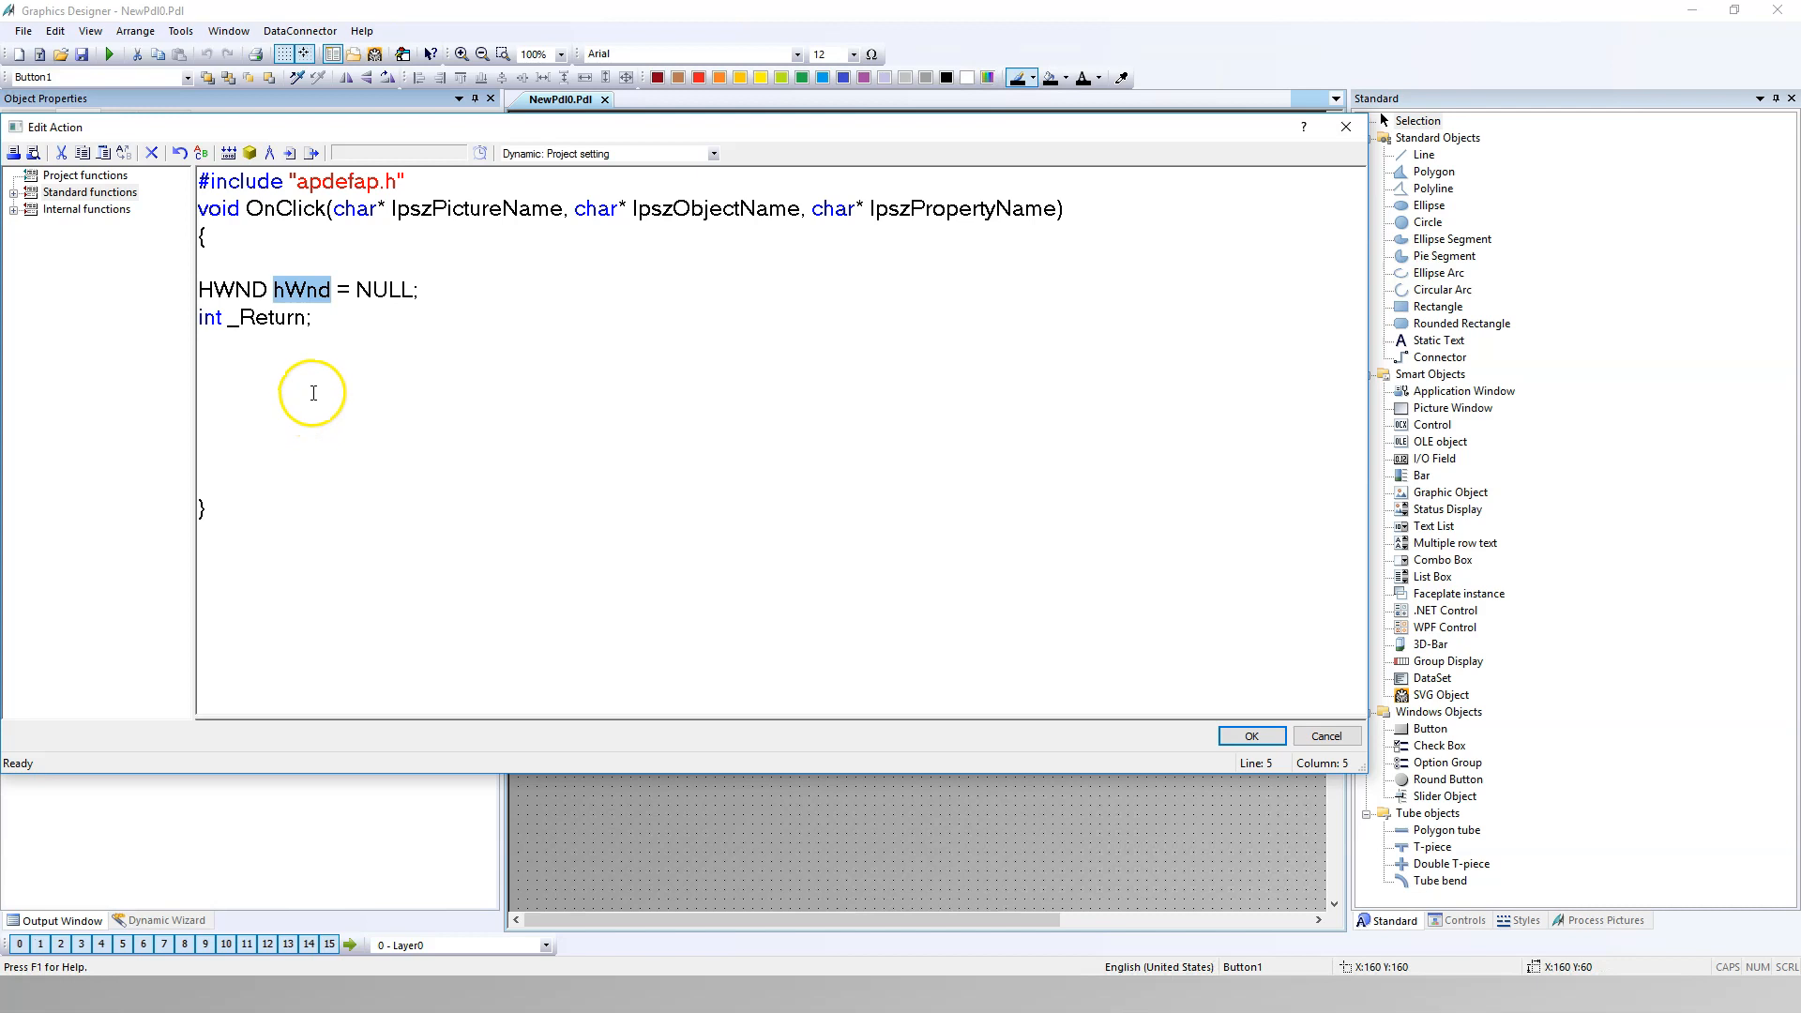
# Step: Write hWnd = FindWindow(); on a new line below the declarations
pyautogui.click(214, 392)
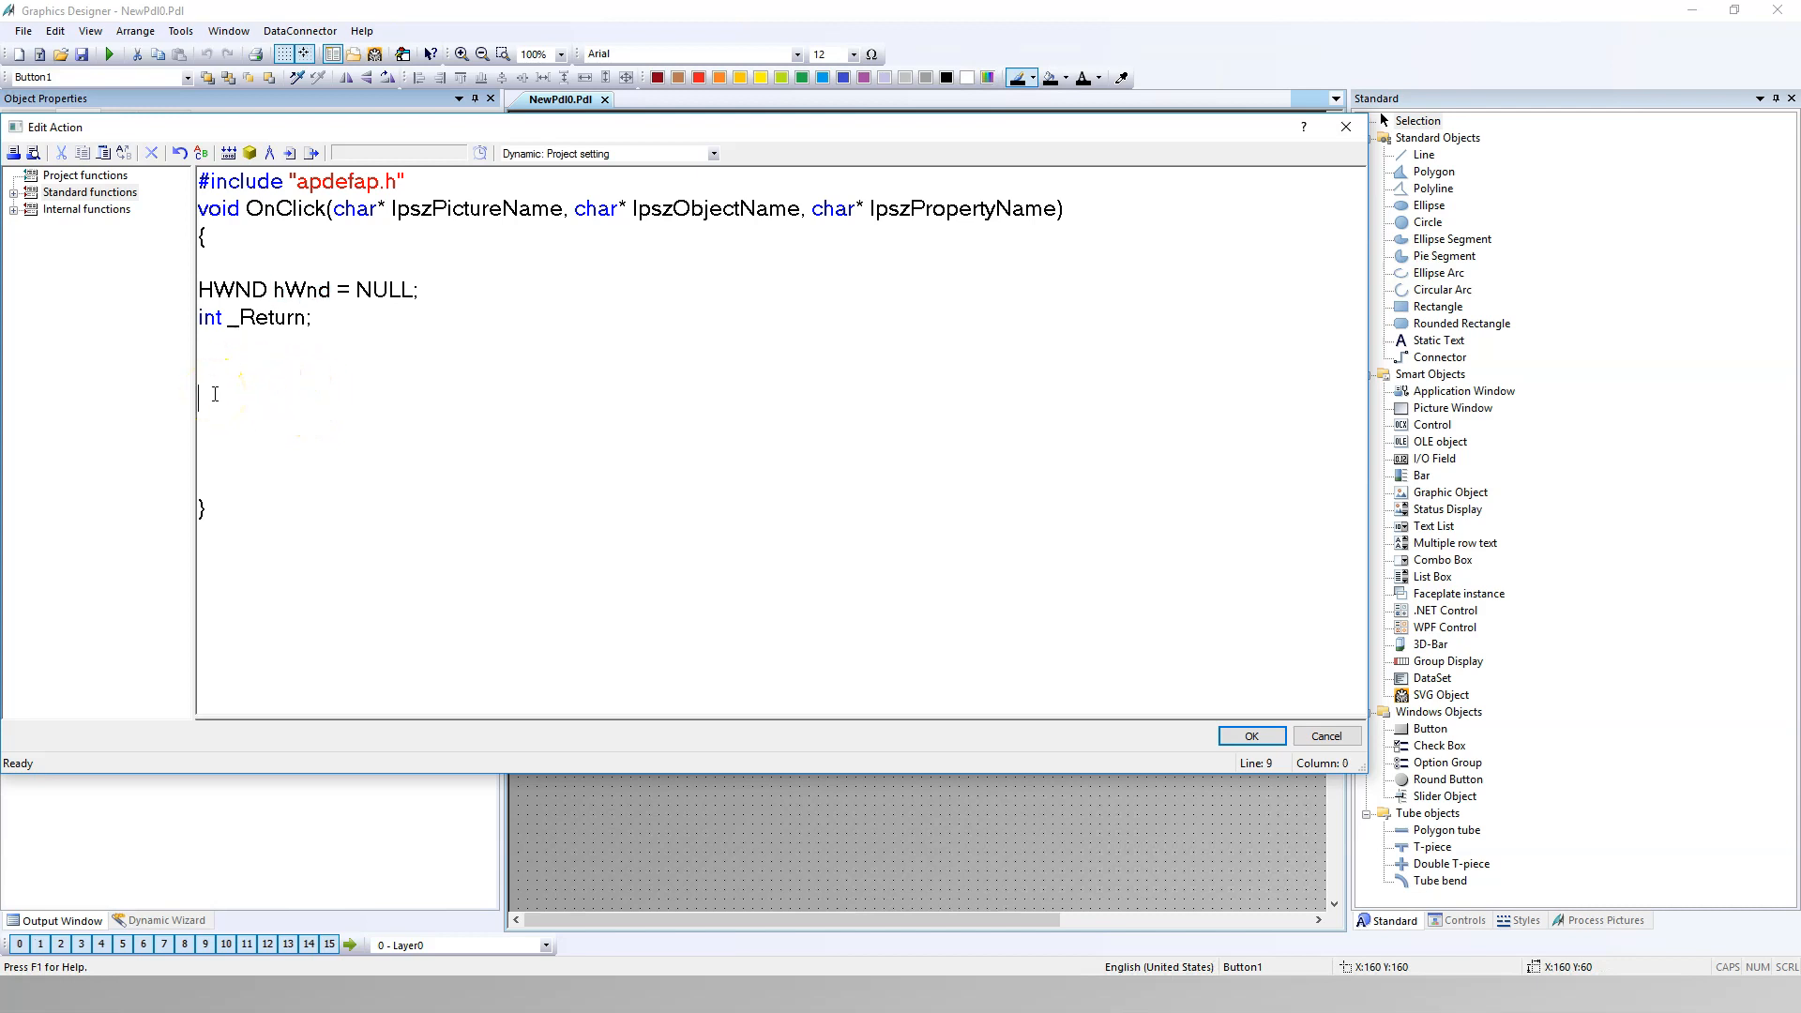
pyautogui.write('hWnd')
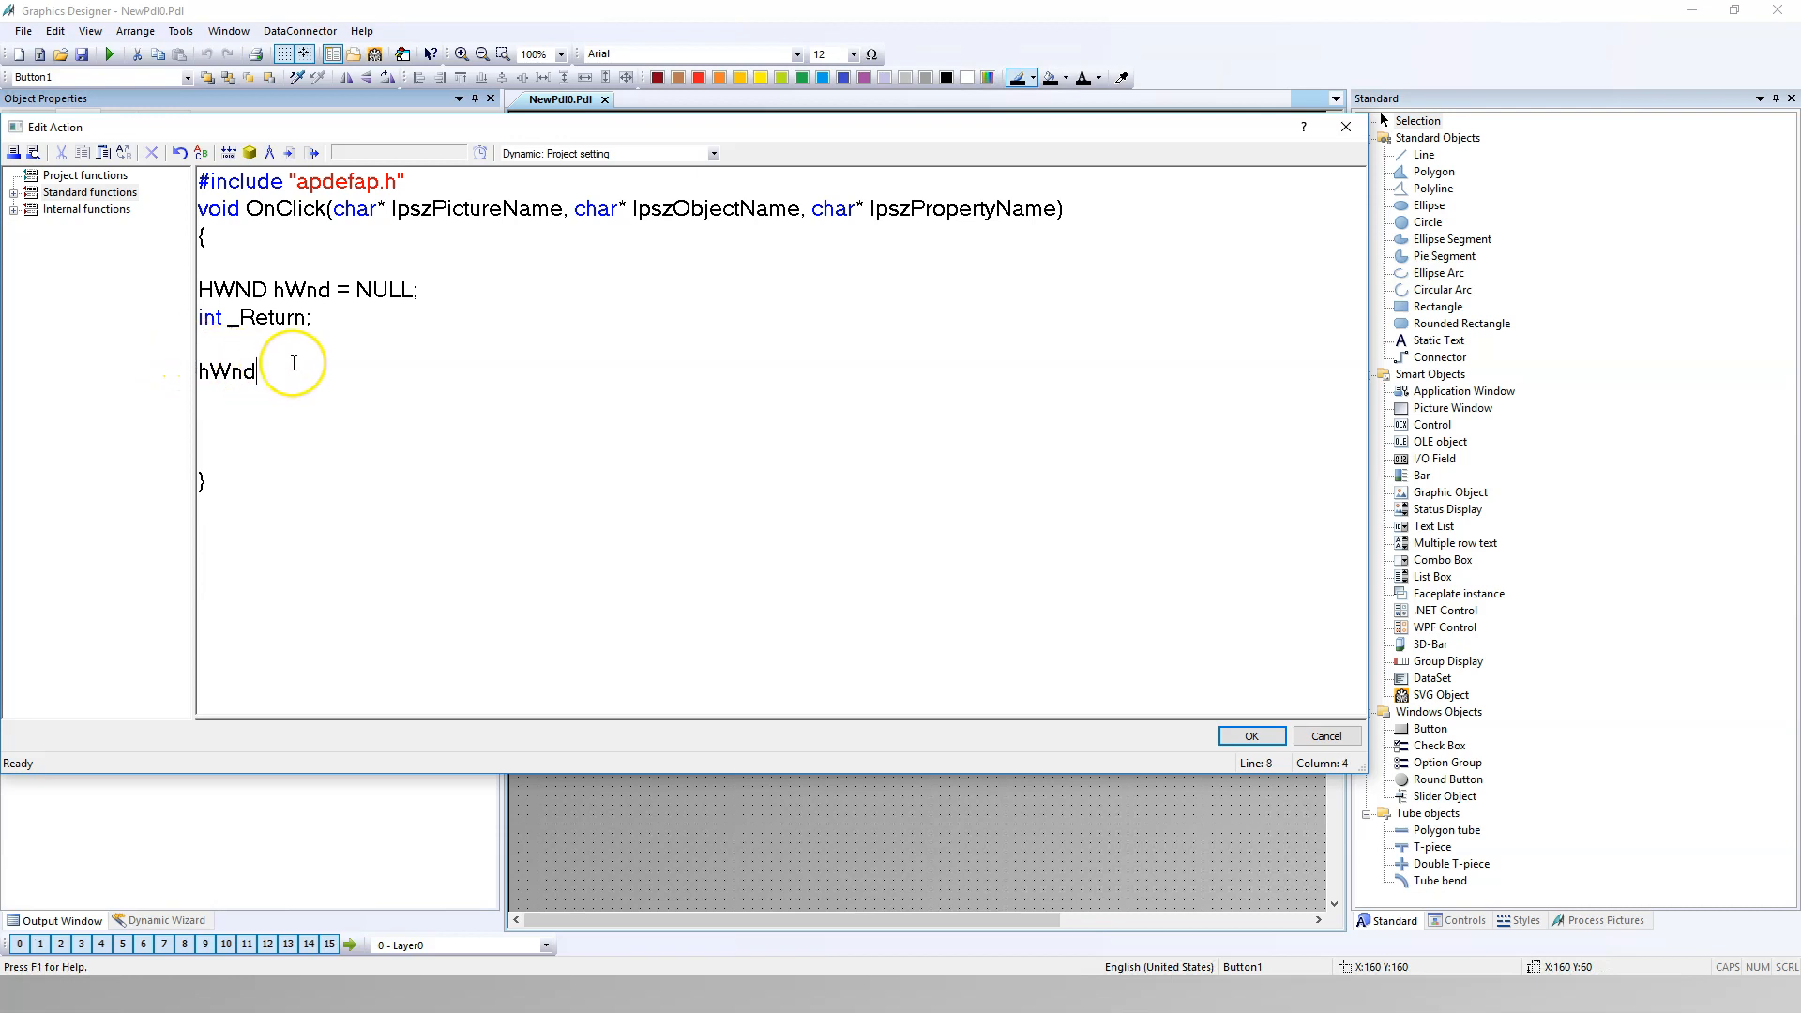
pyautogui.write('= F')
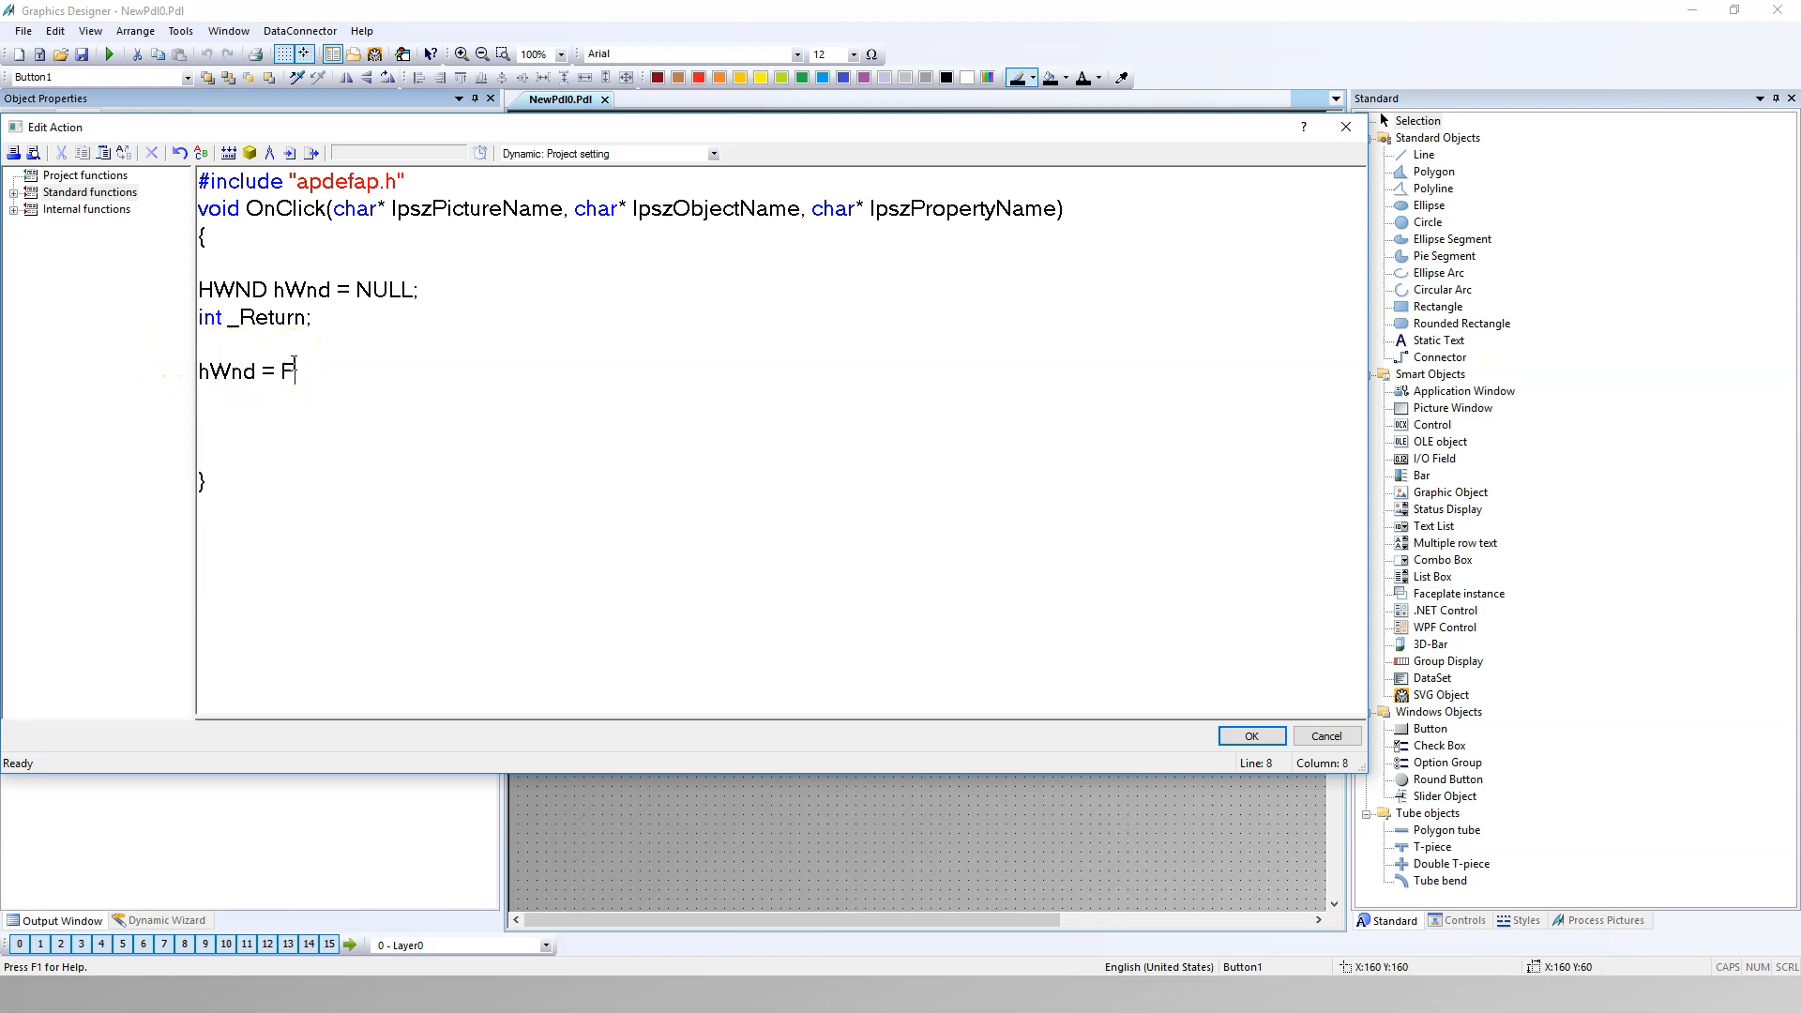
pyautogui.write('ind')
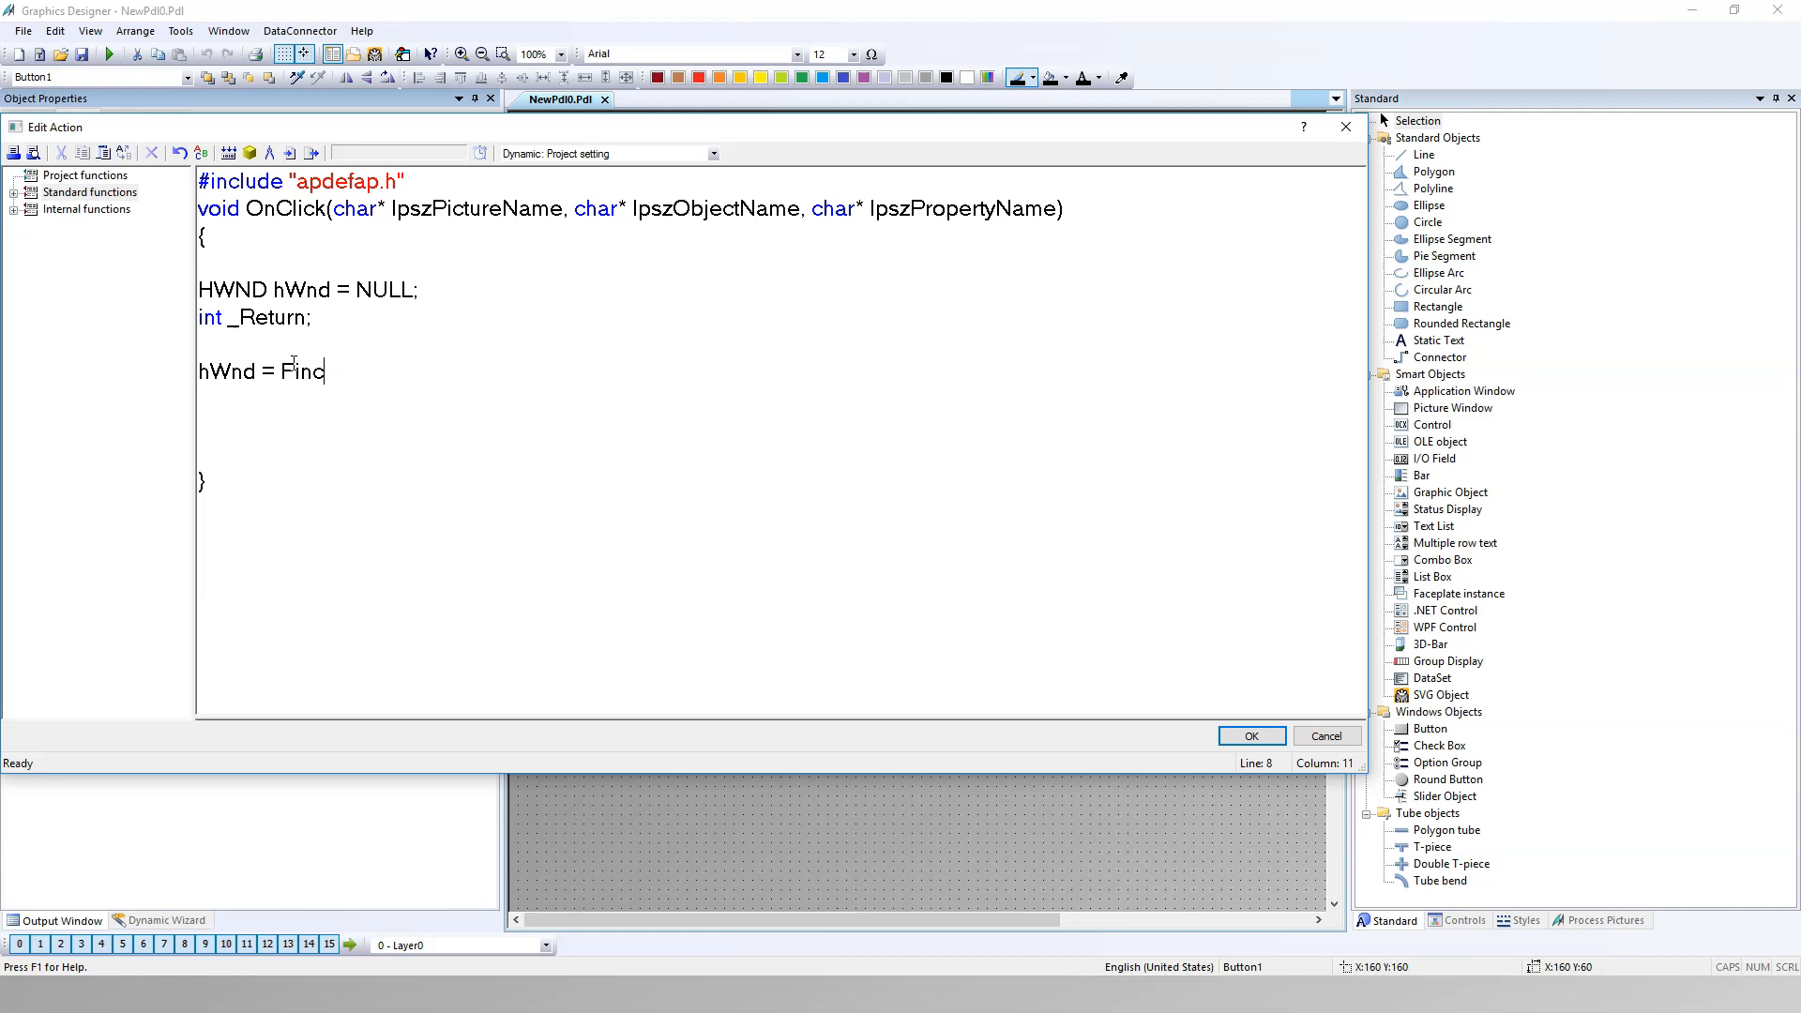
pyautogui.write('DW')
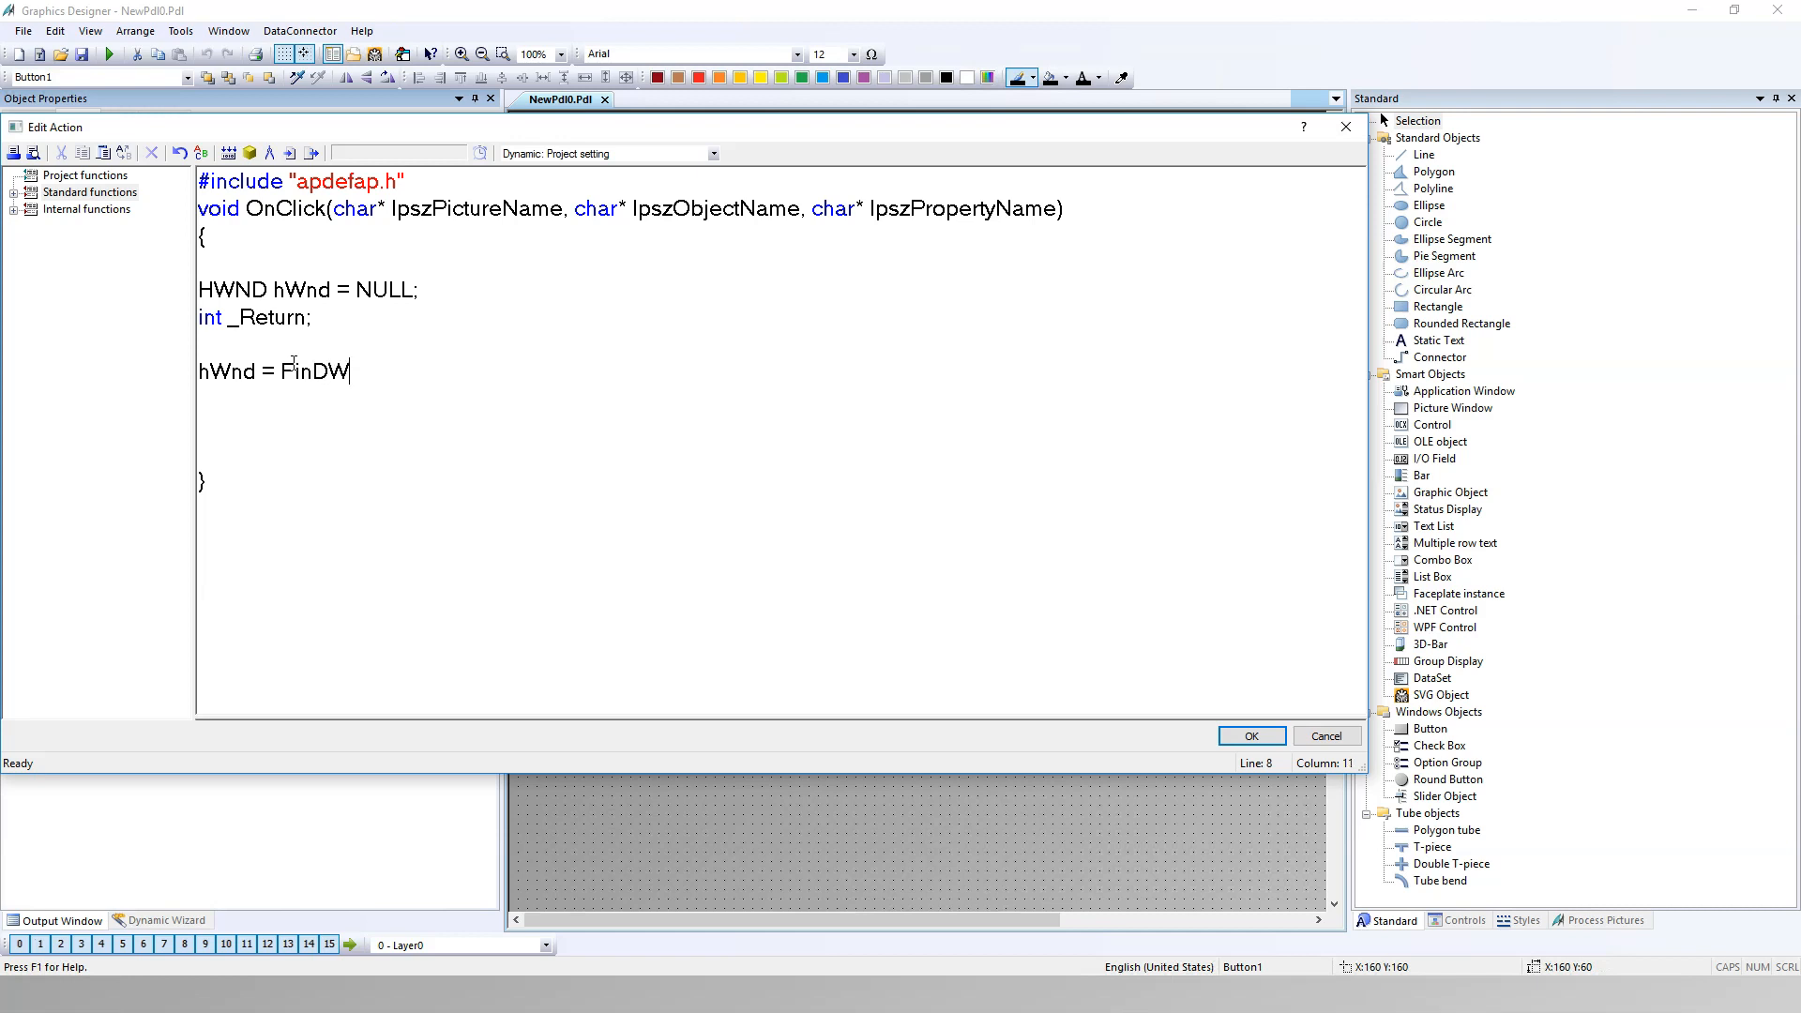
pyautogui.write('indow')
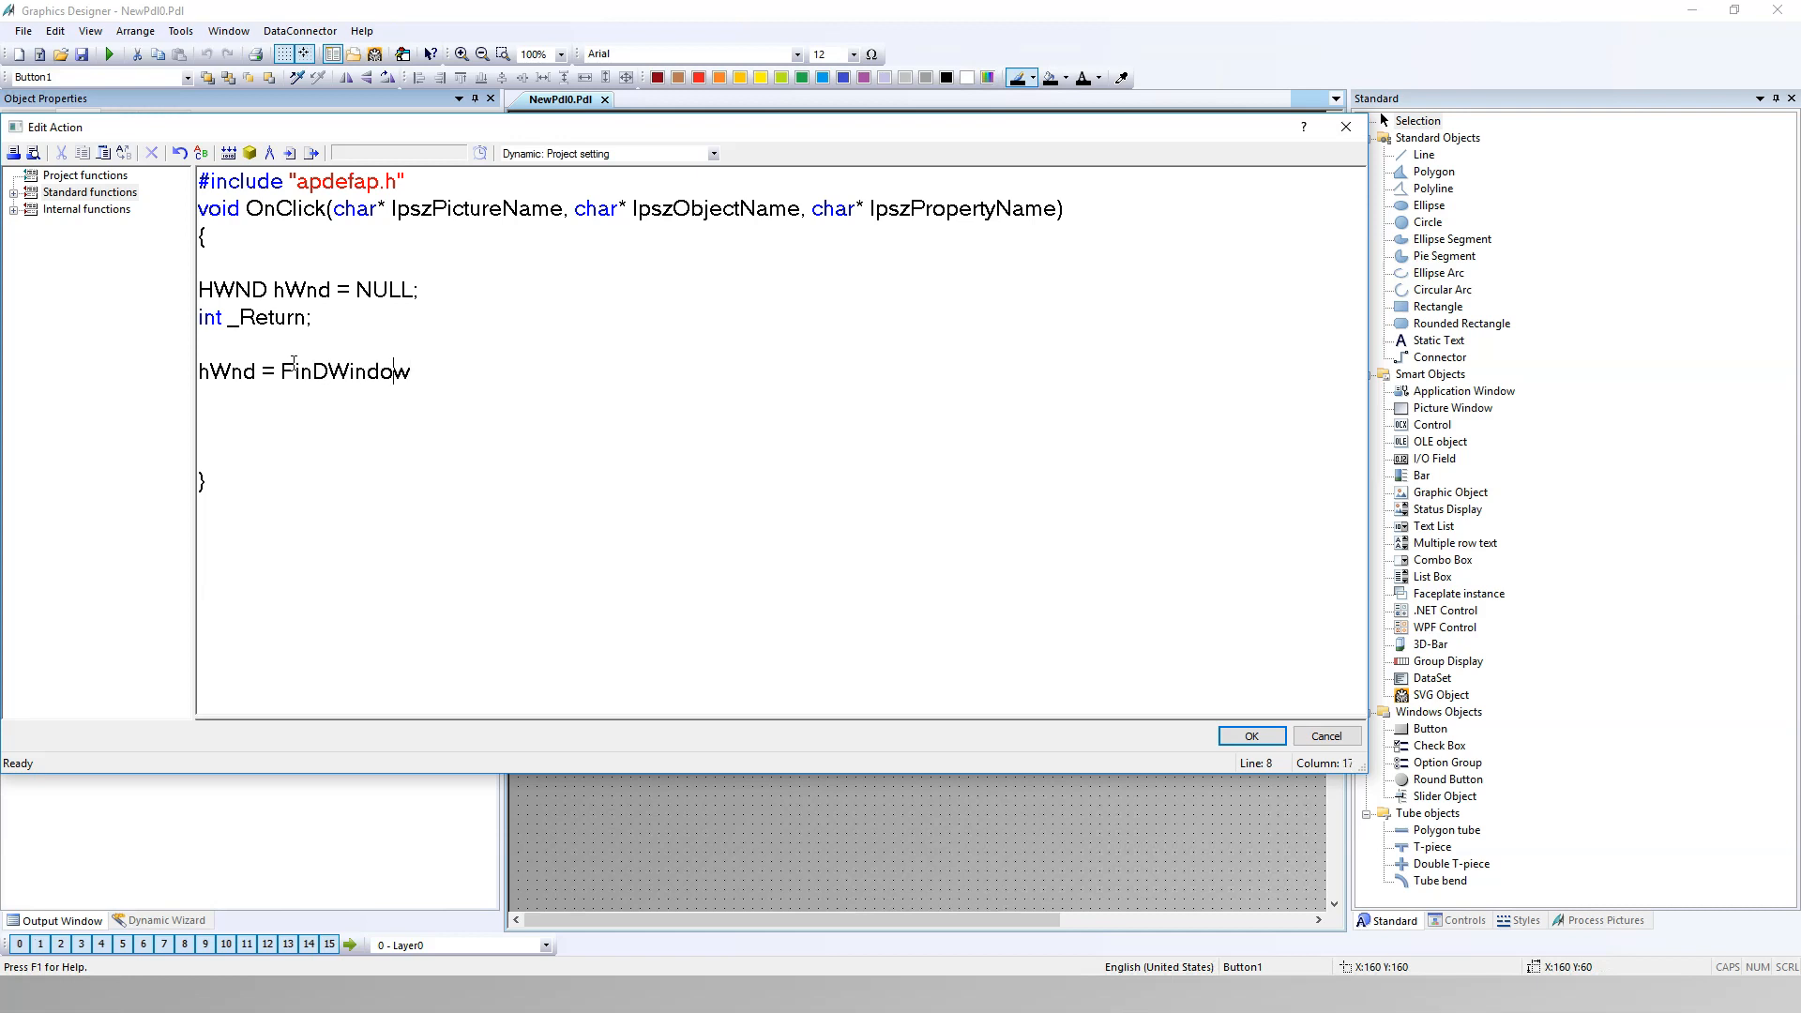
pyautogui.write('FindWindow')
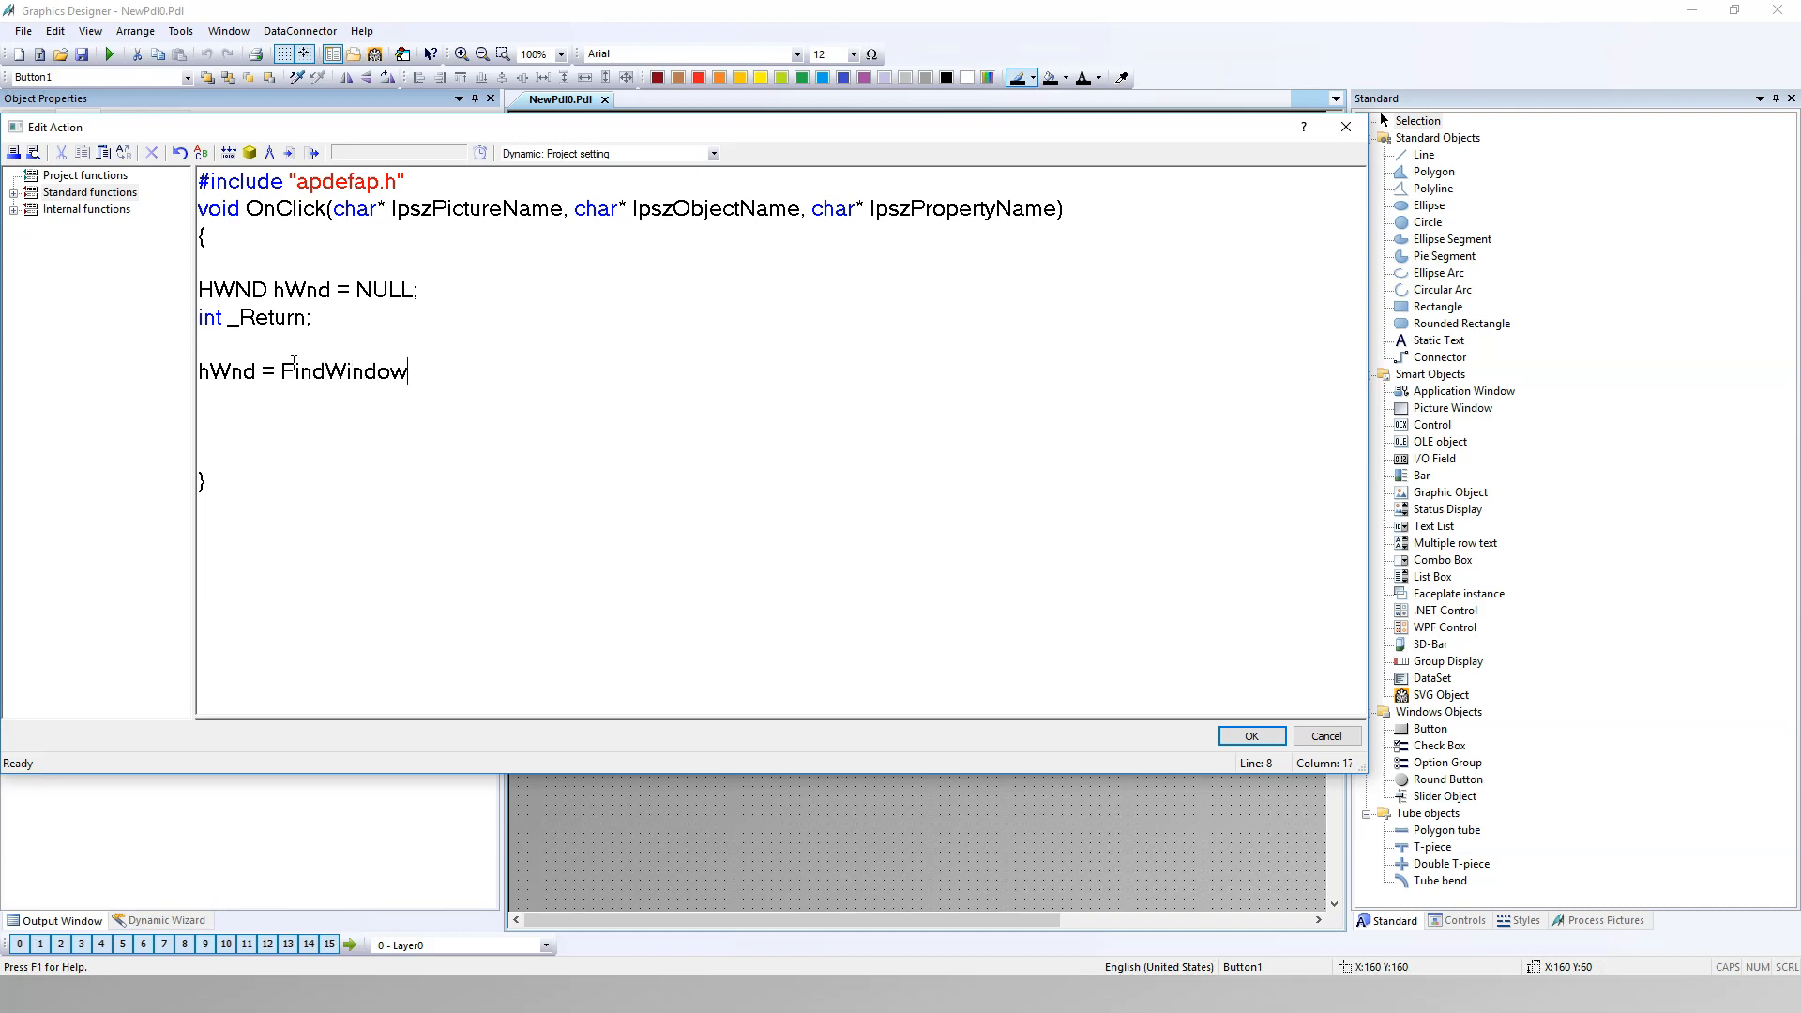
pyautogui.write('()')
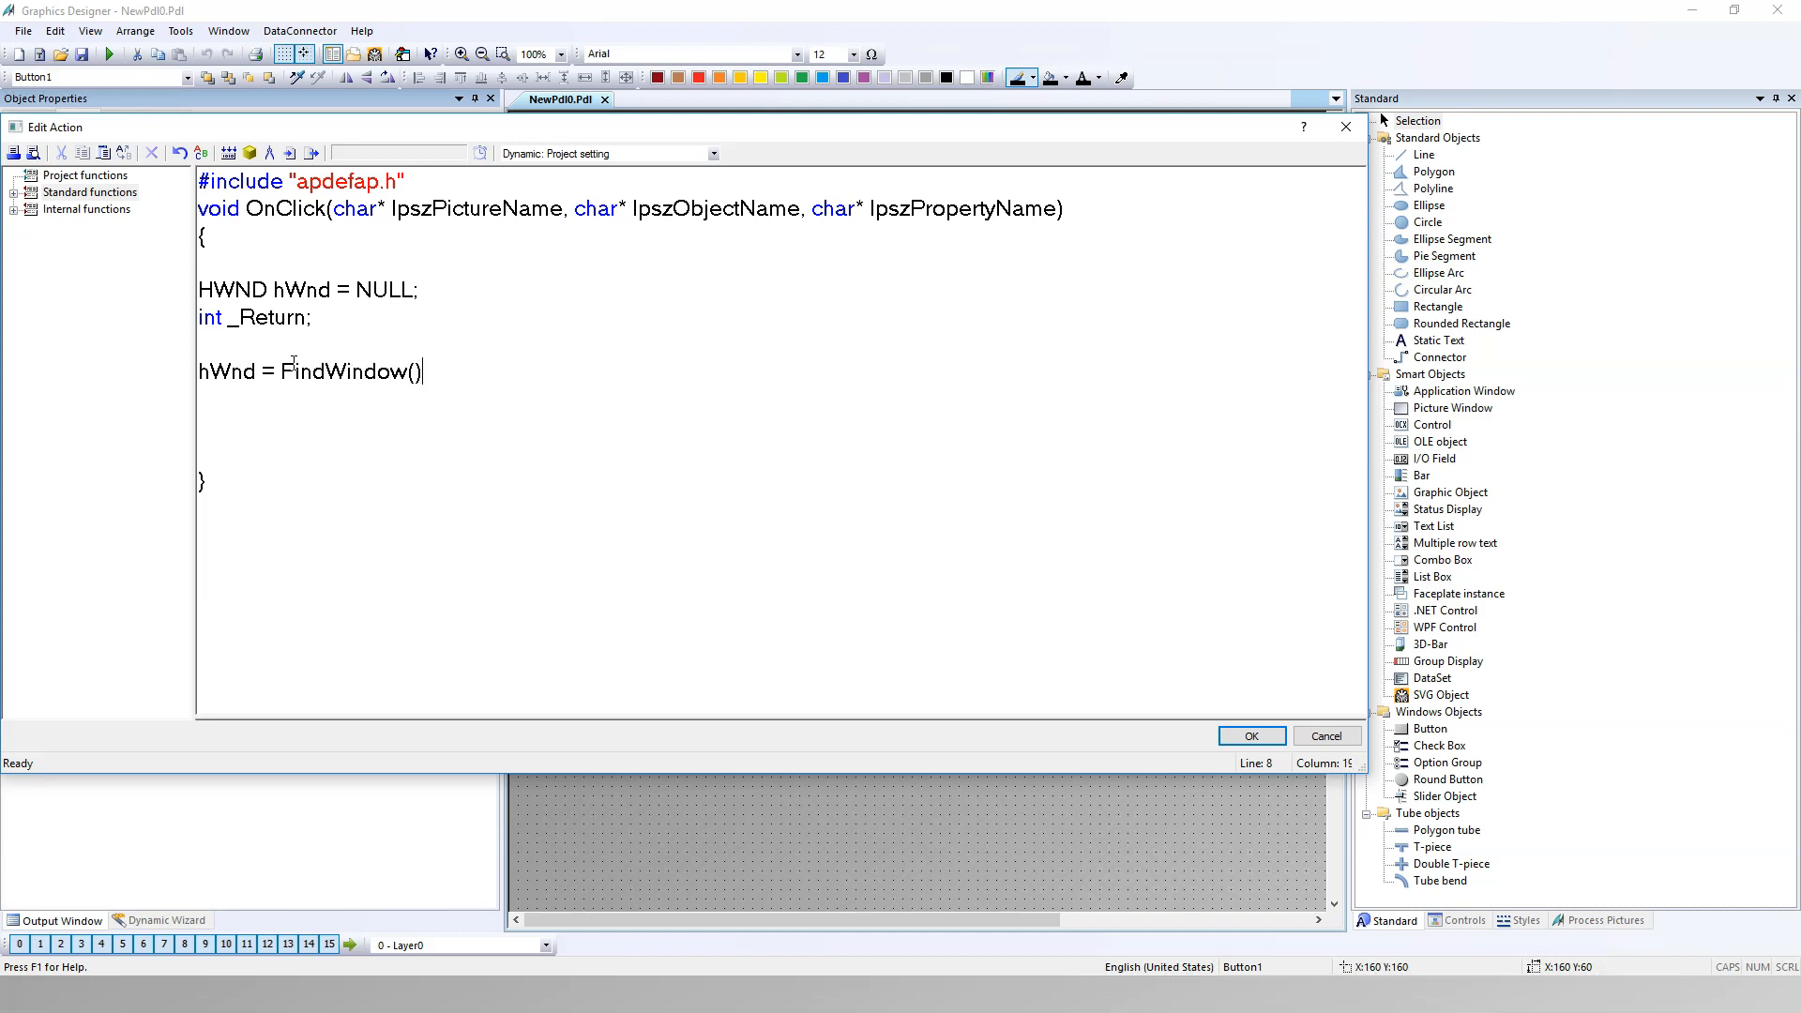
pyautogui.write(';')
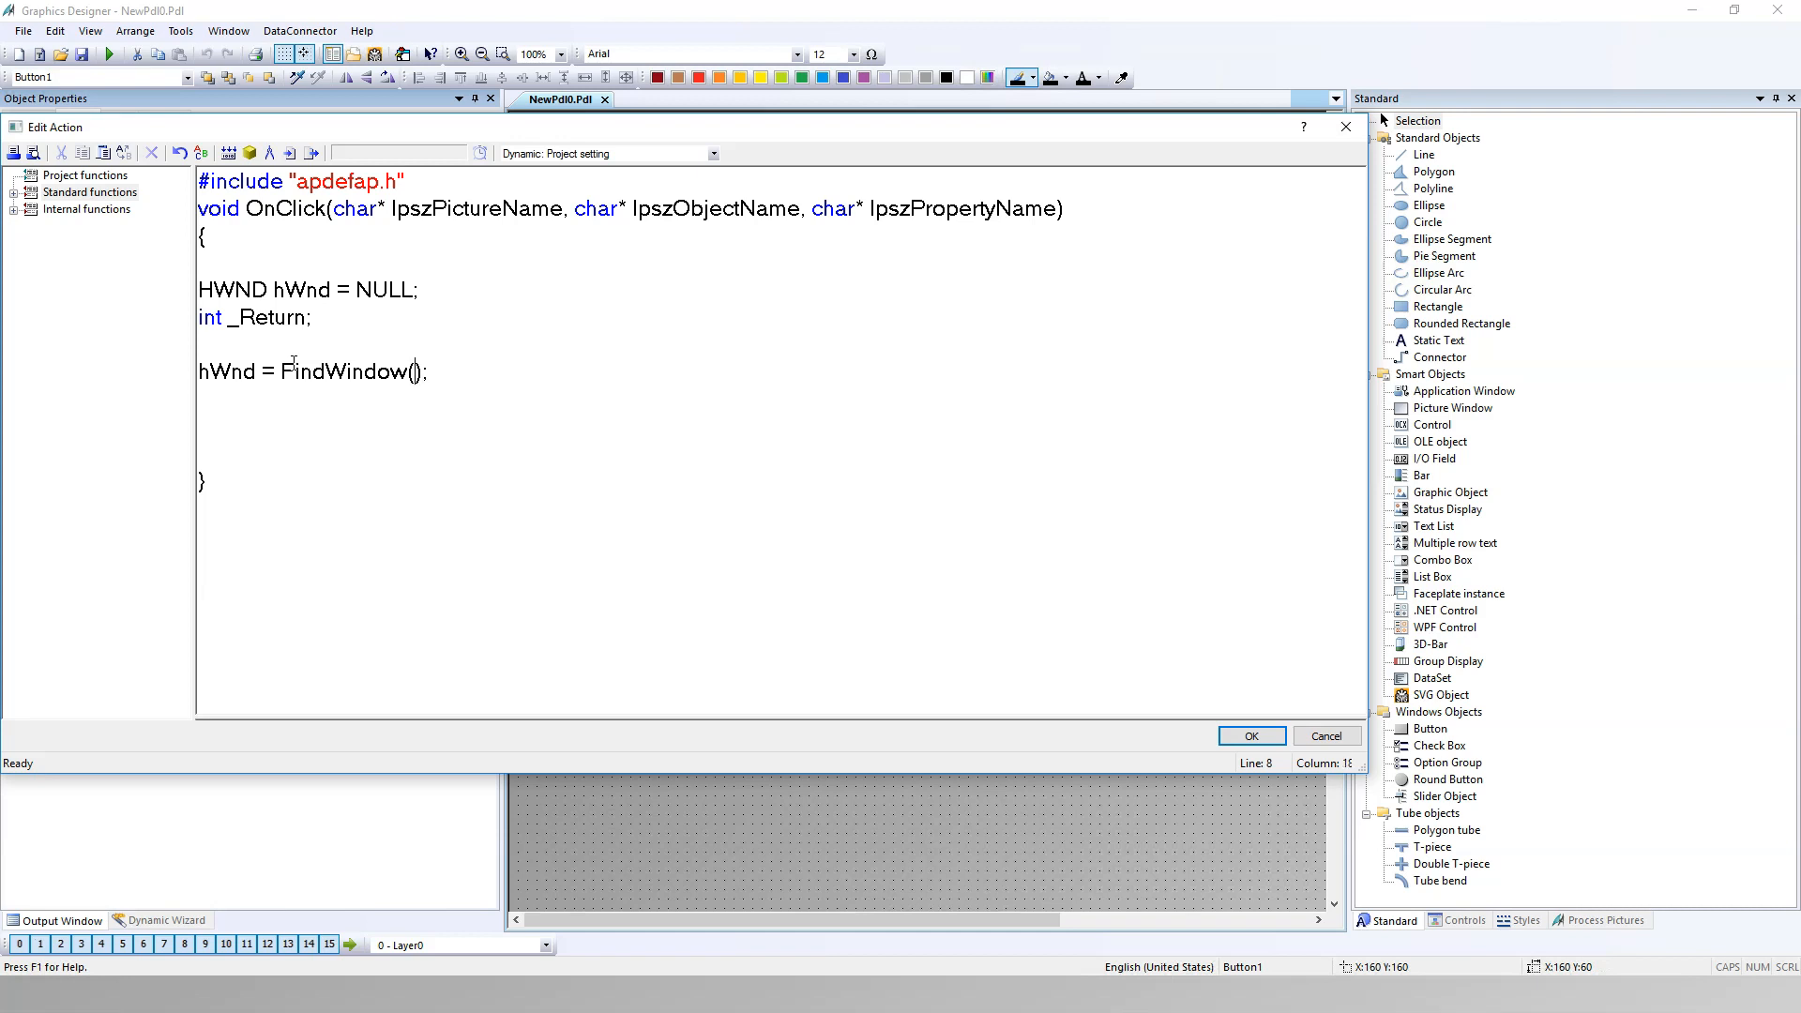
# Step: Fill the FindWindow arguments as NULL,"NewPdl0" and begin the _Return = statement
pyautogui.write('NULL')
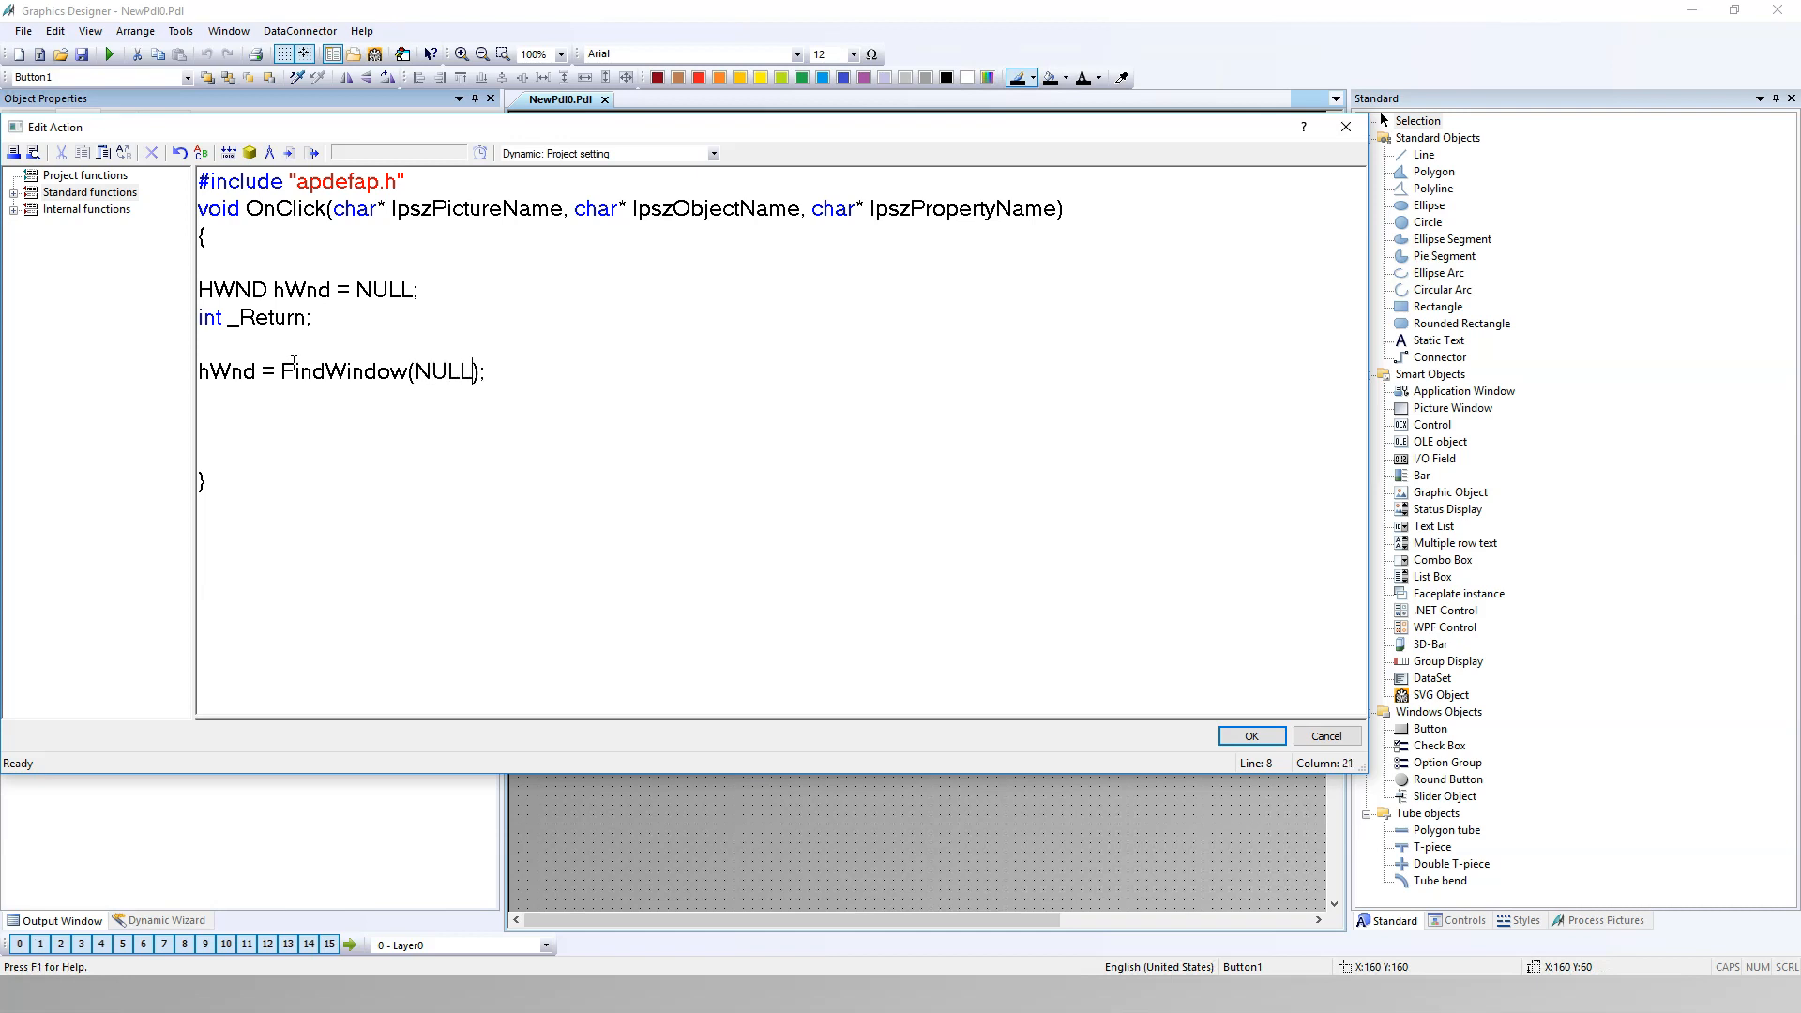
pyautogui.write(',')
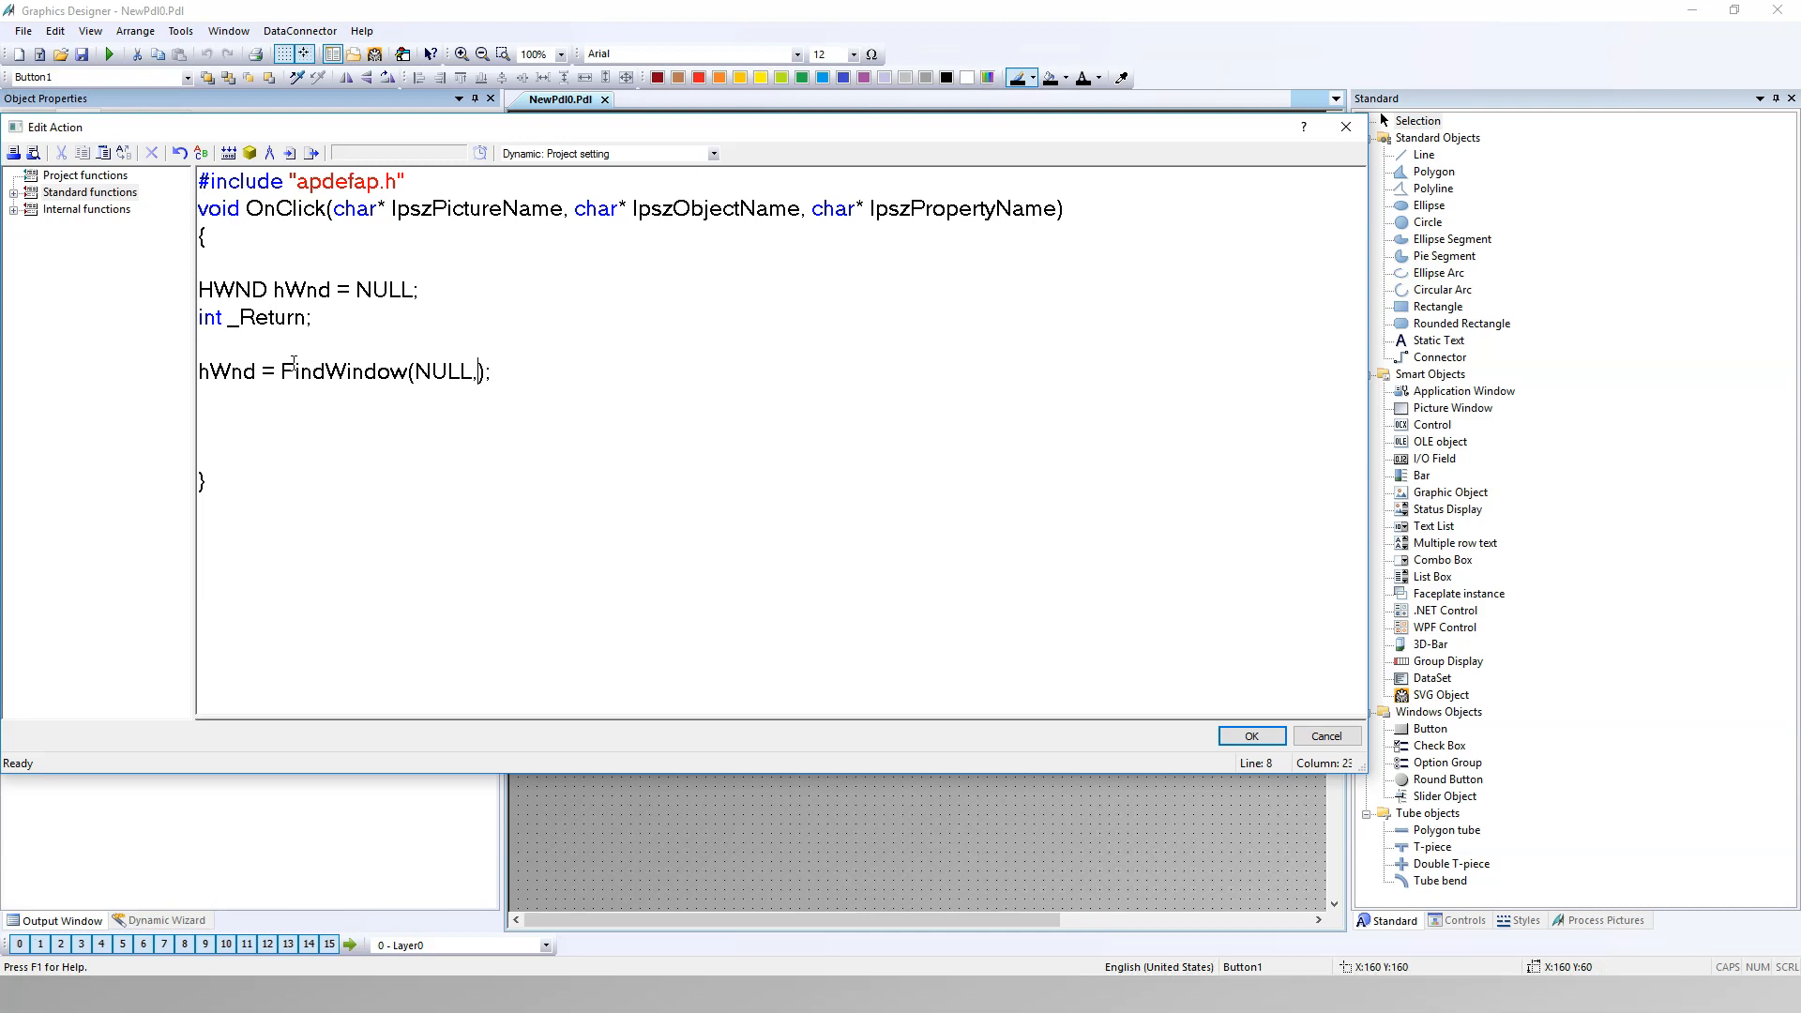
pyautogui.write('""')
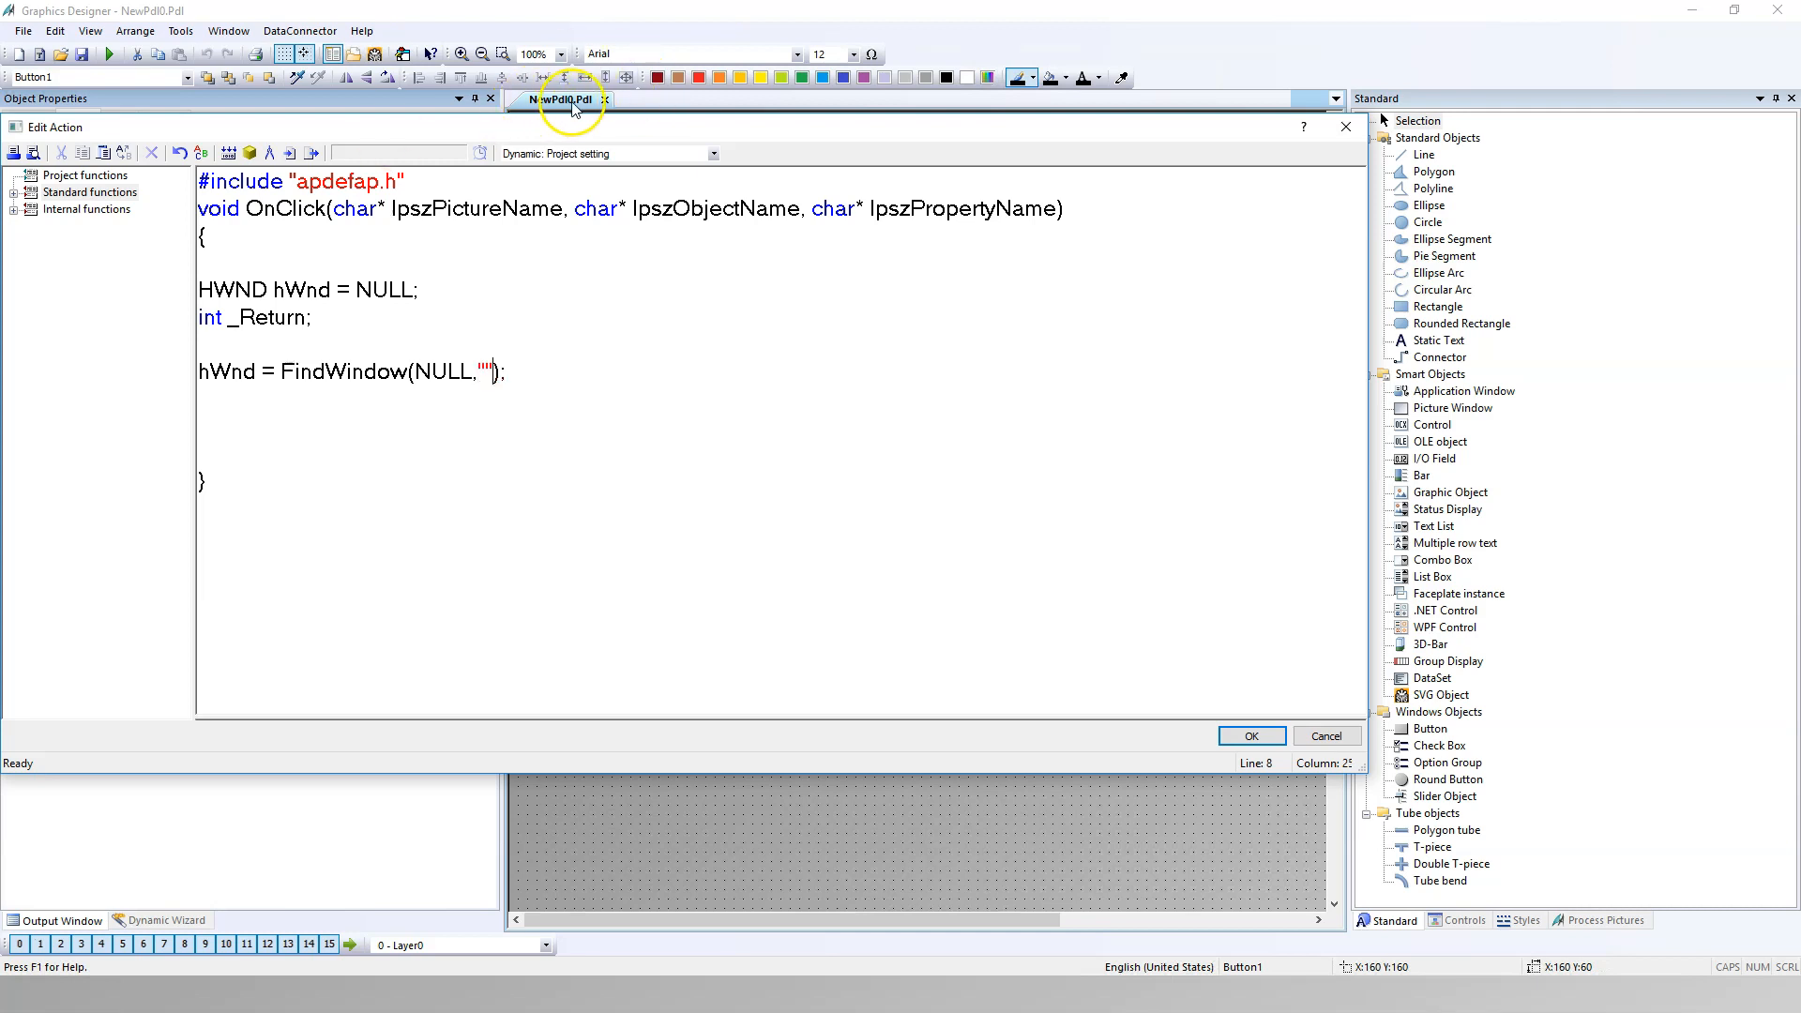
pyautogui.write('N')
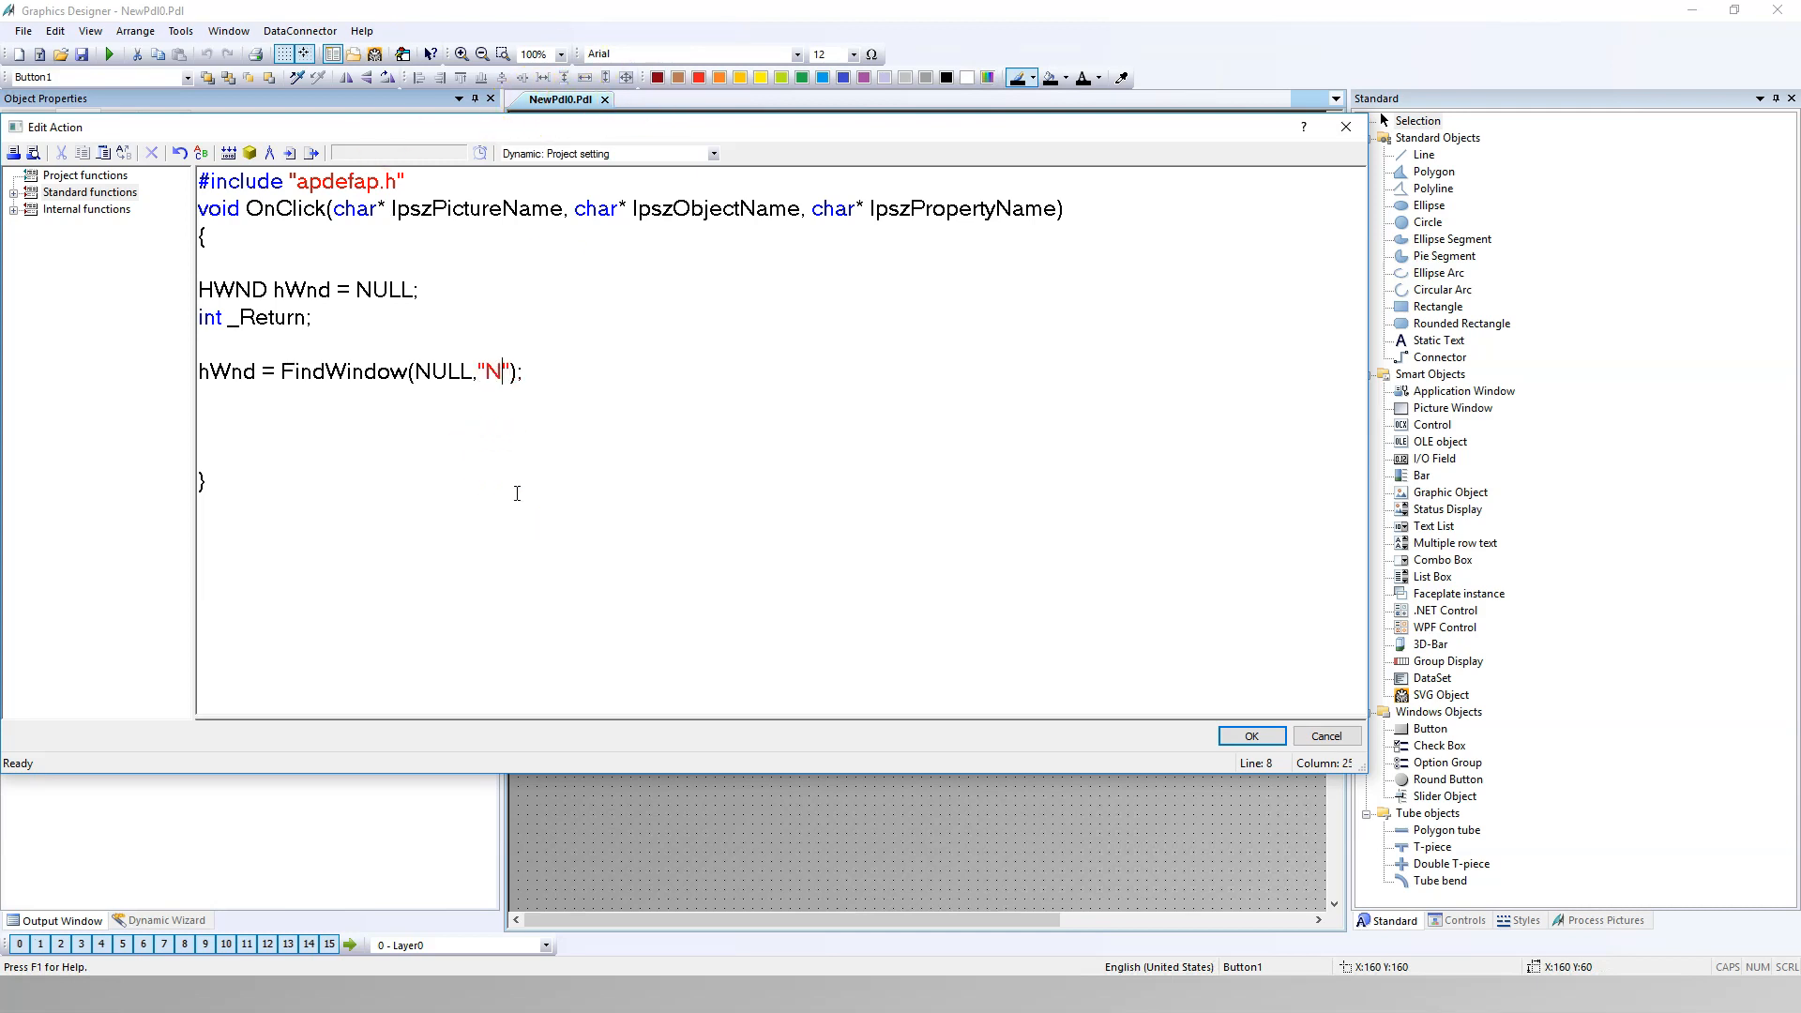
pyautogui.write('ewP')
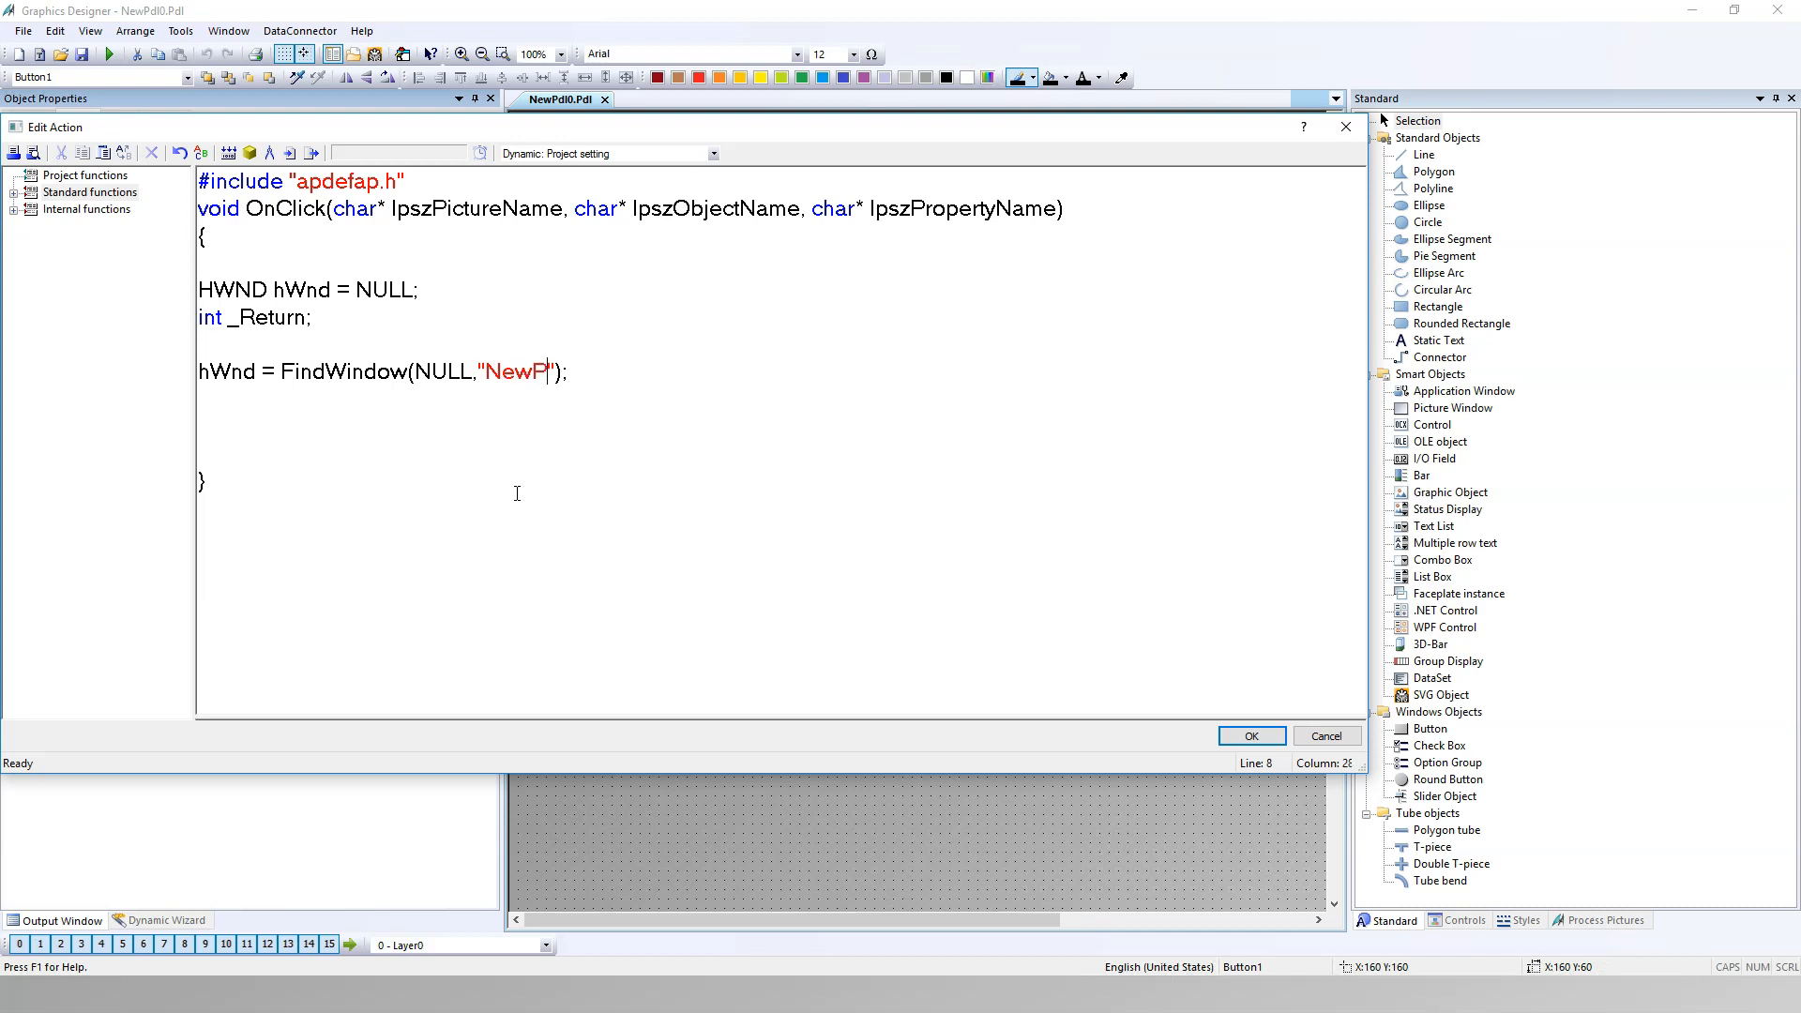
pyautogui.write('dl0')
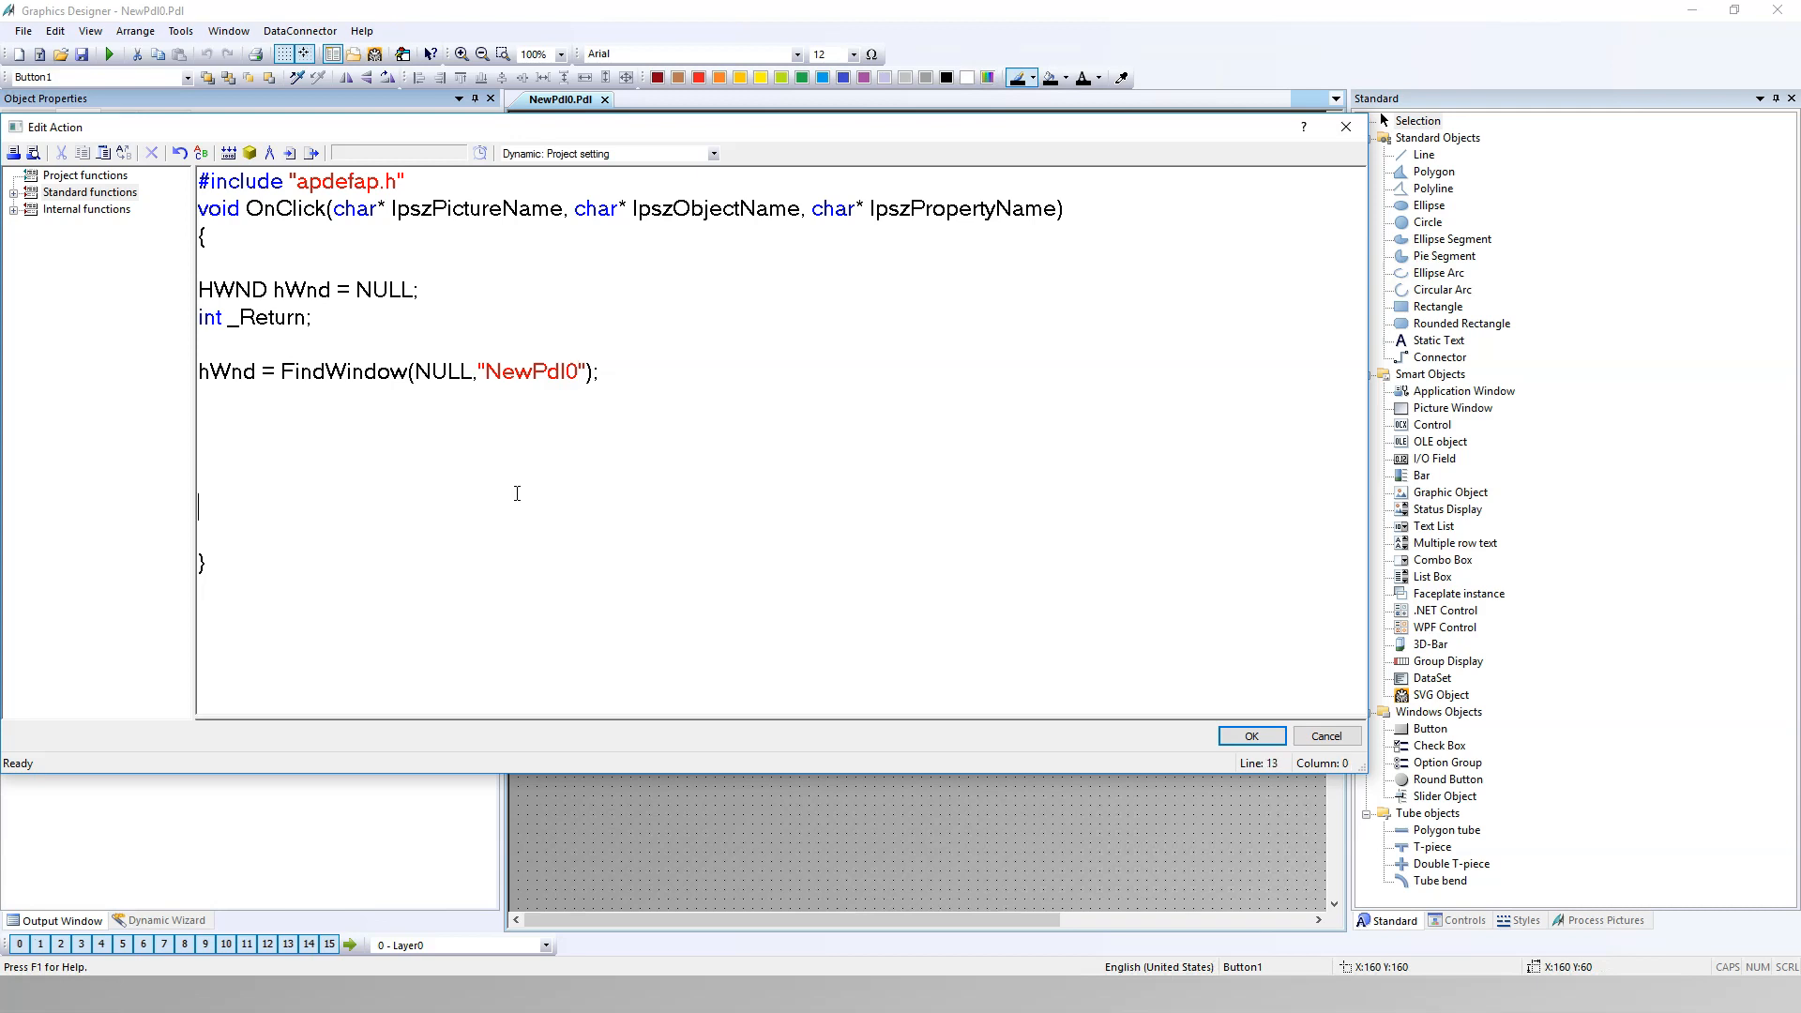
pyautogui.doubleClick(268, 319)
pyautogui.write('_Return =')
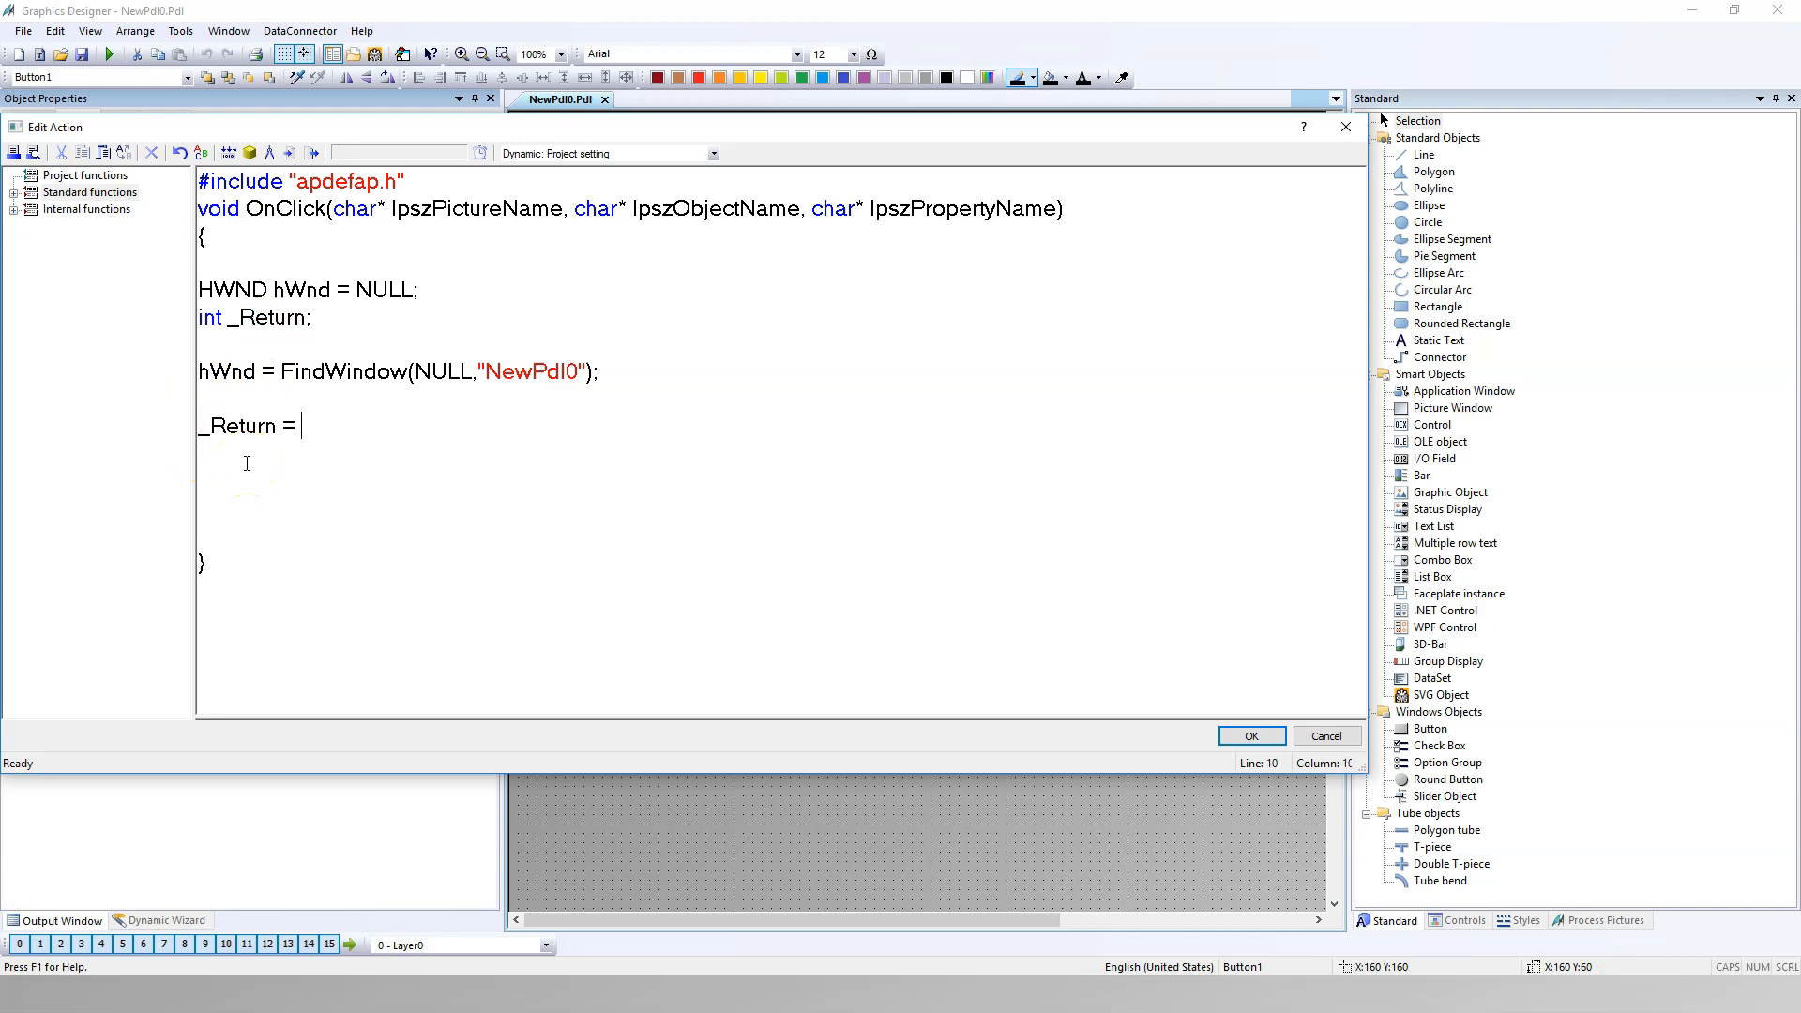
# Step: Call MessageBox(hWnd,"Do you want start CIRCLE?" for the _Return assignment
pyautogui.write('MessageB')
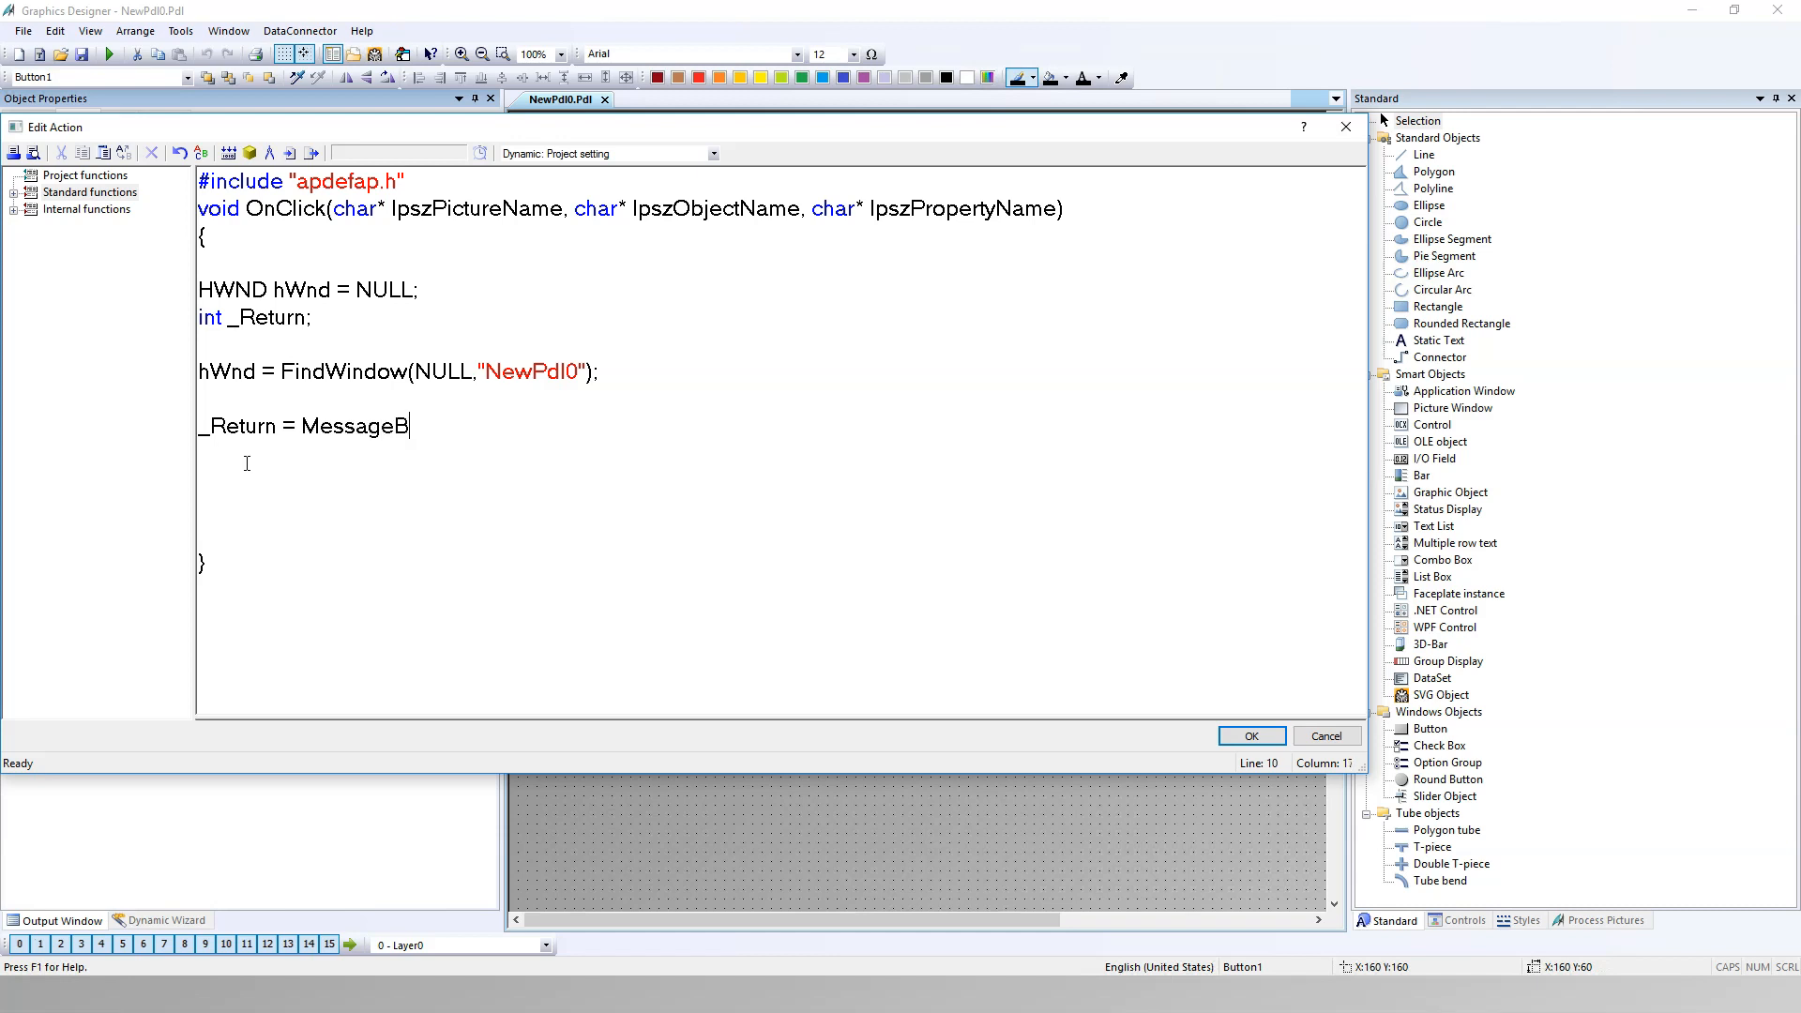
pyautogui.write('ox')
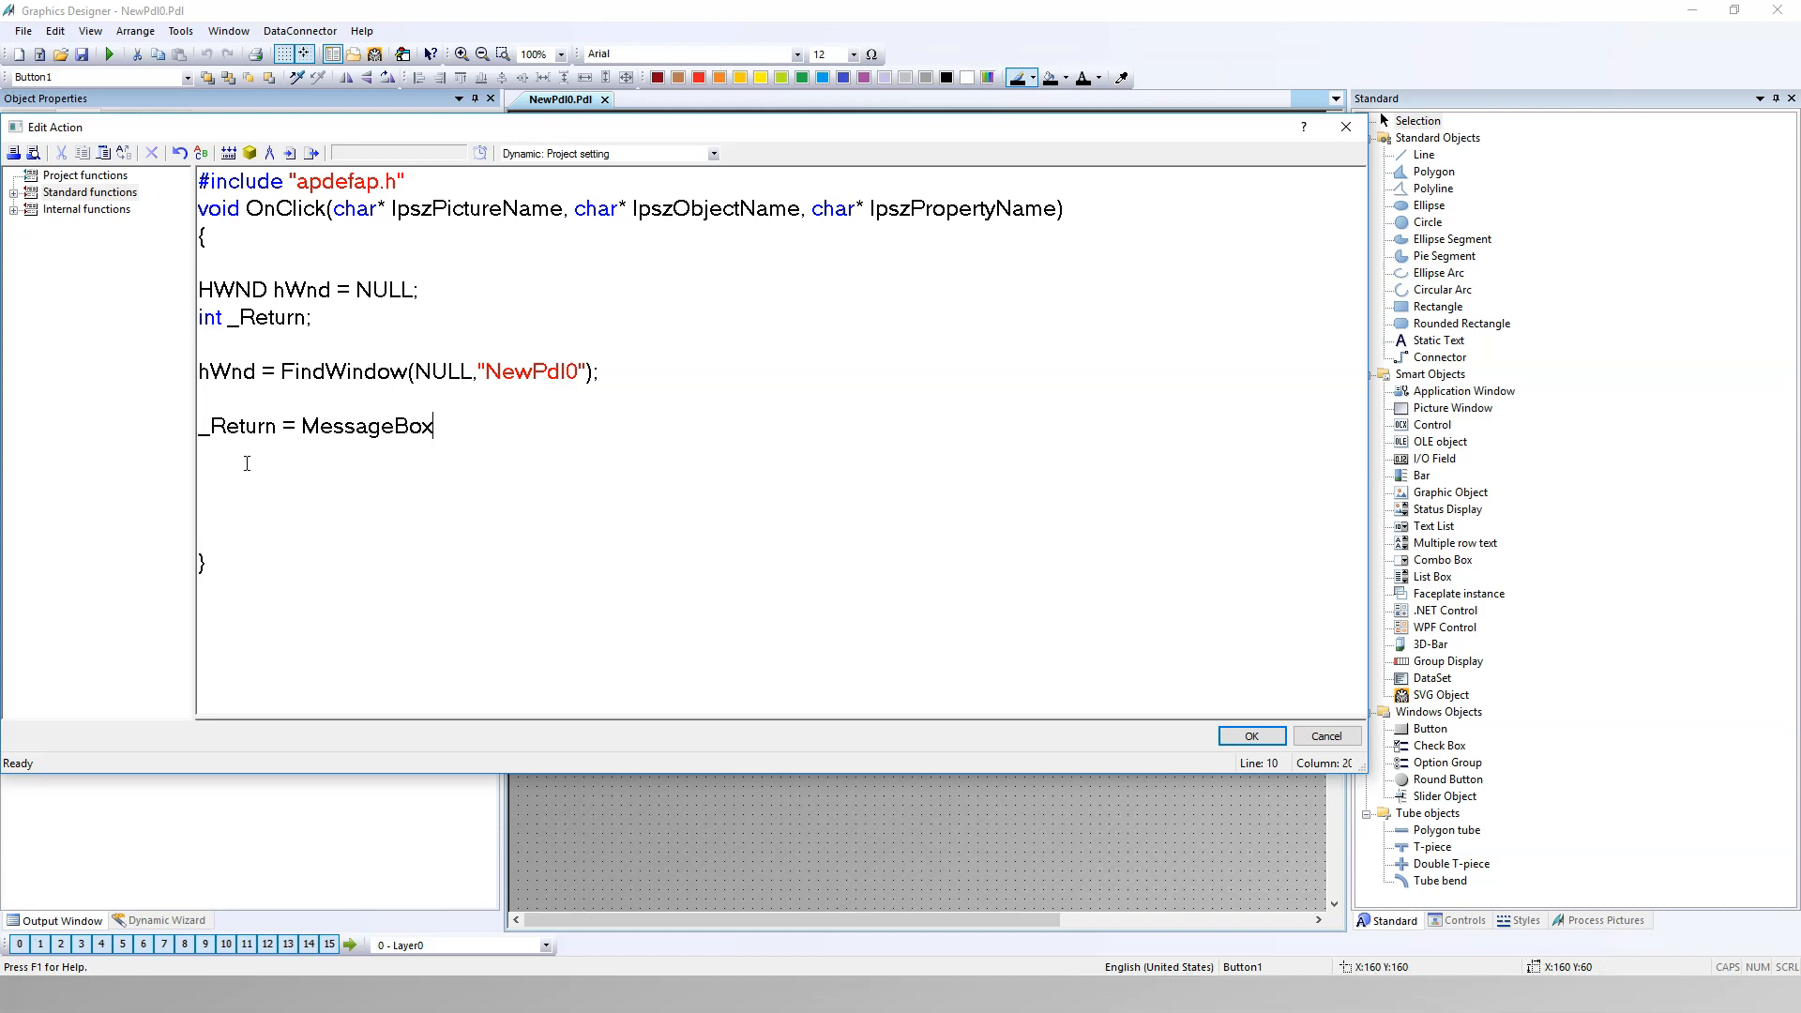
pyautogui.write('()')
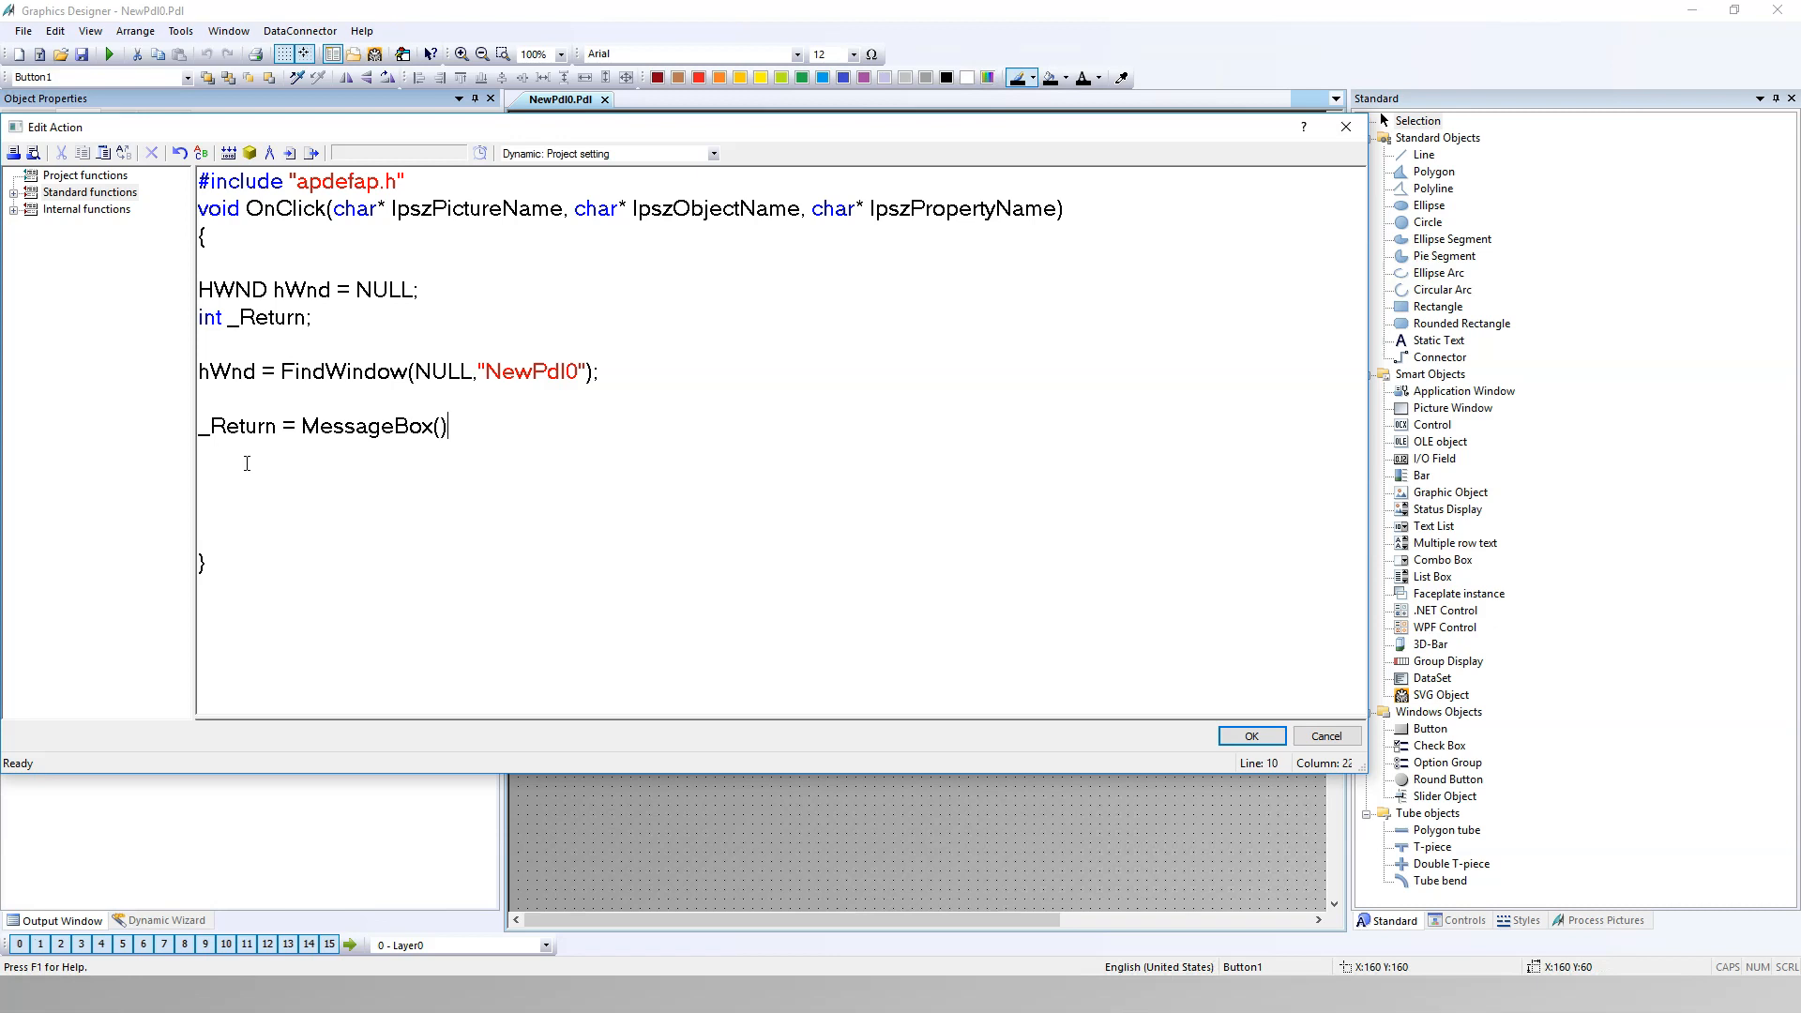
pyautogui.write('hW')
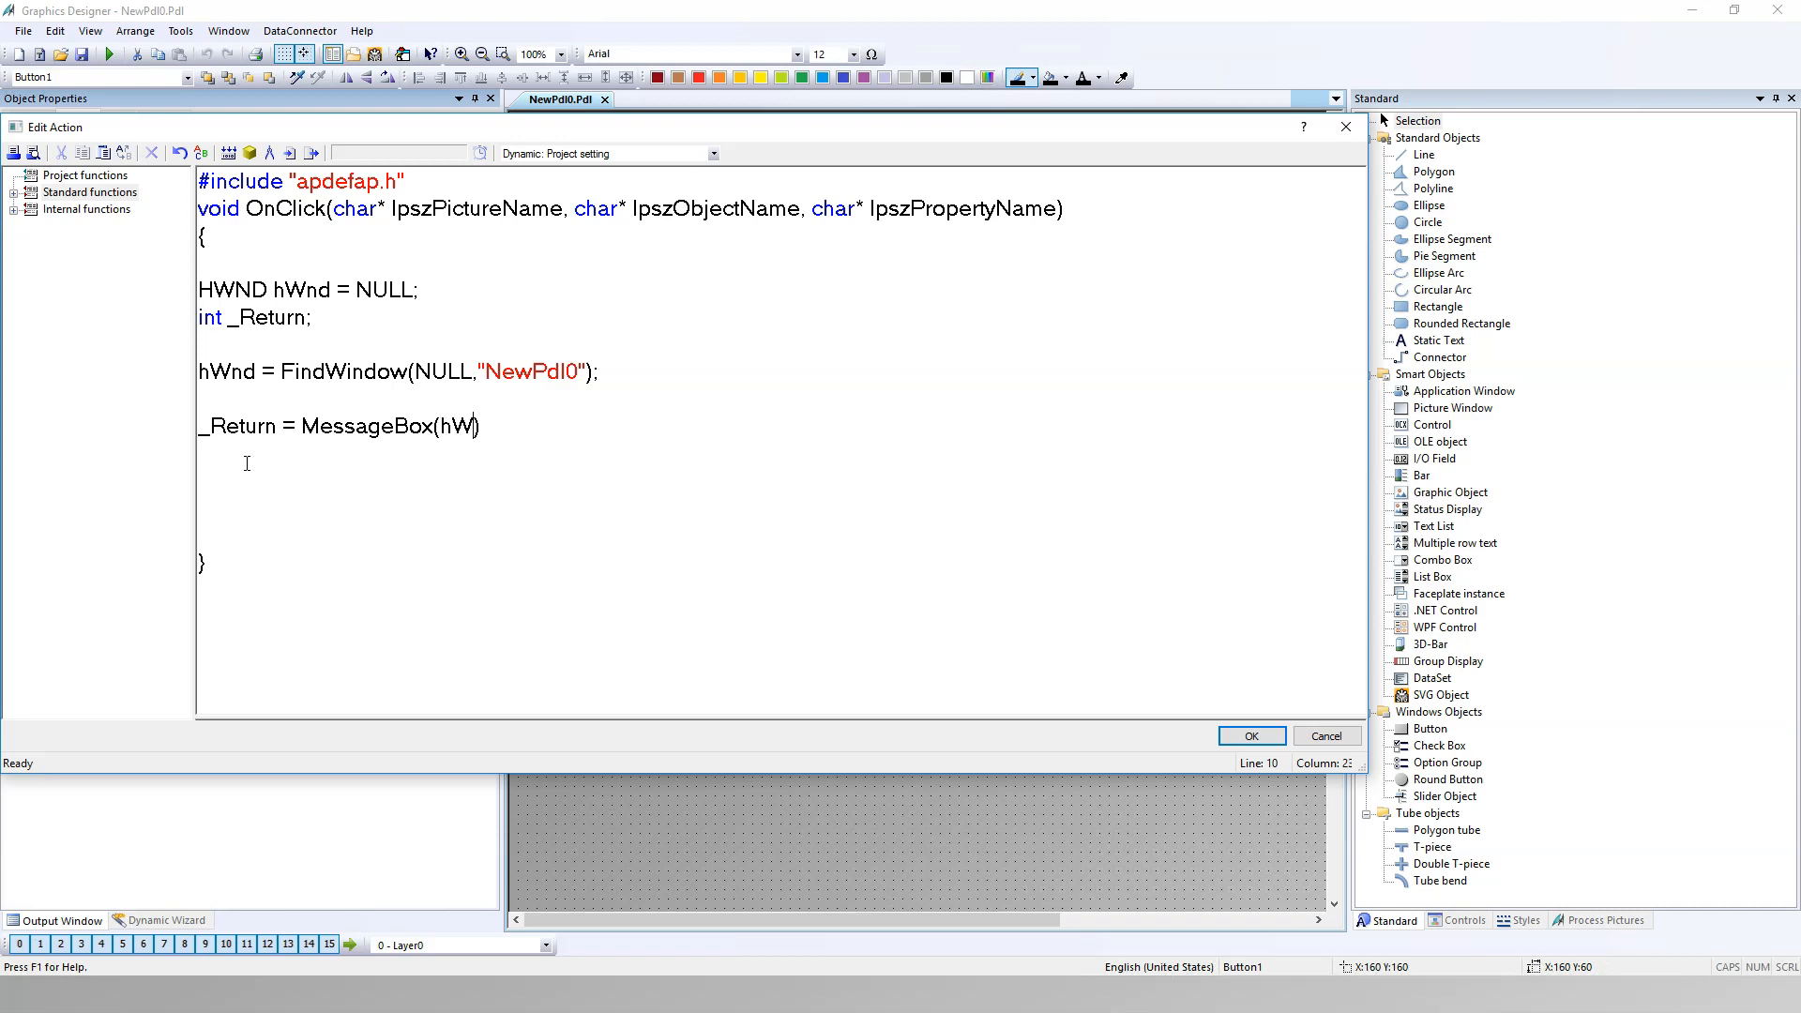
pyautogui.write('nd')
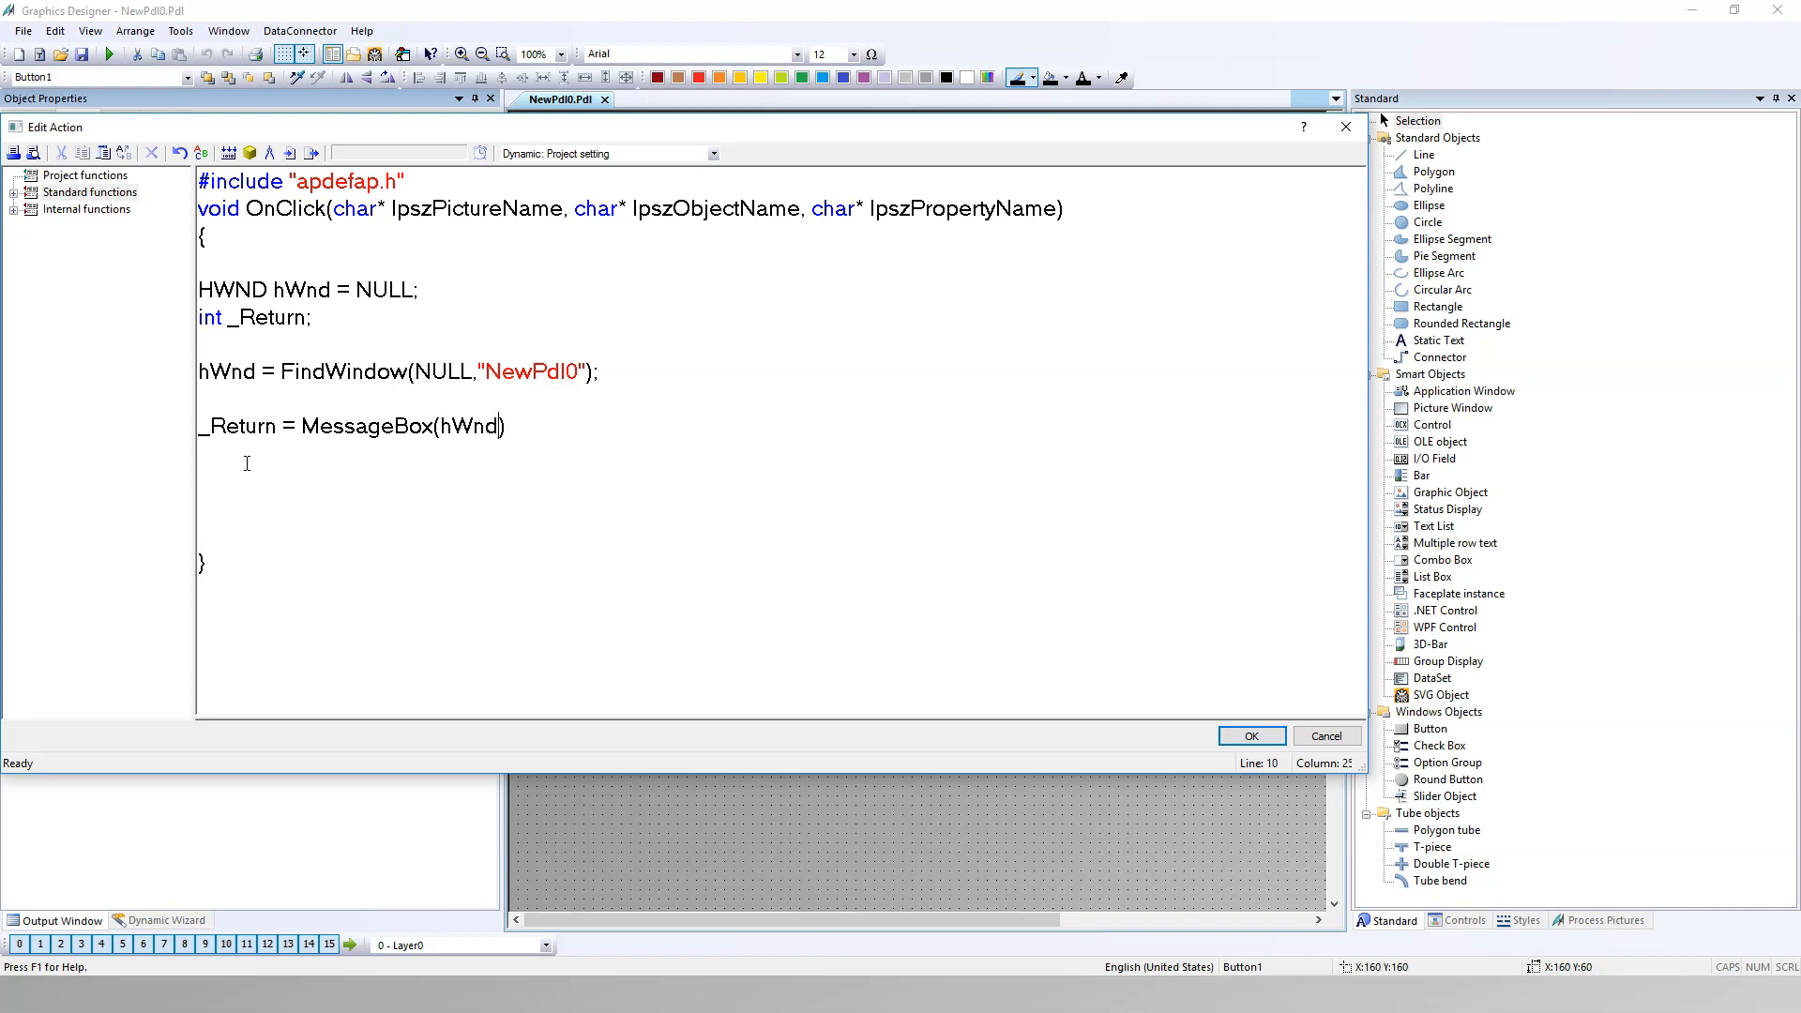
pyautogui.write(',')
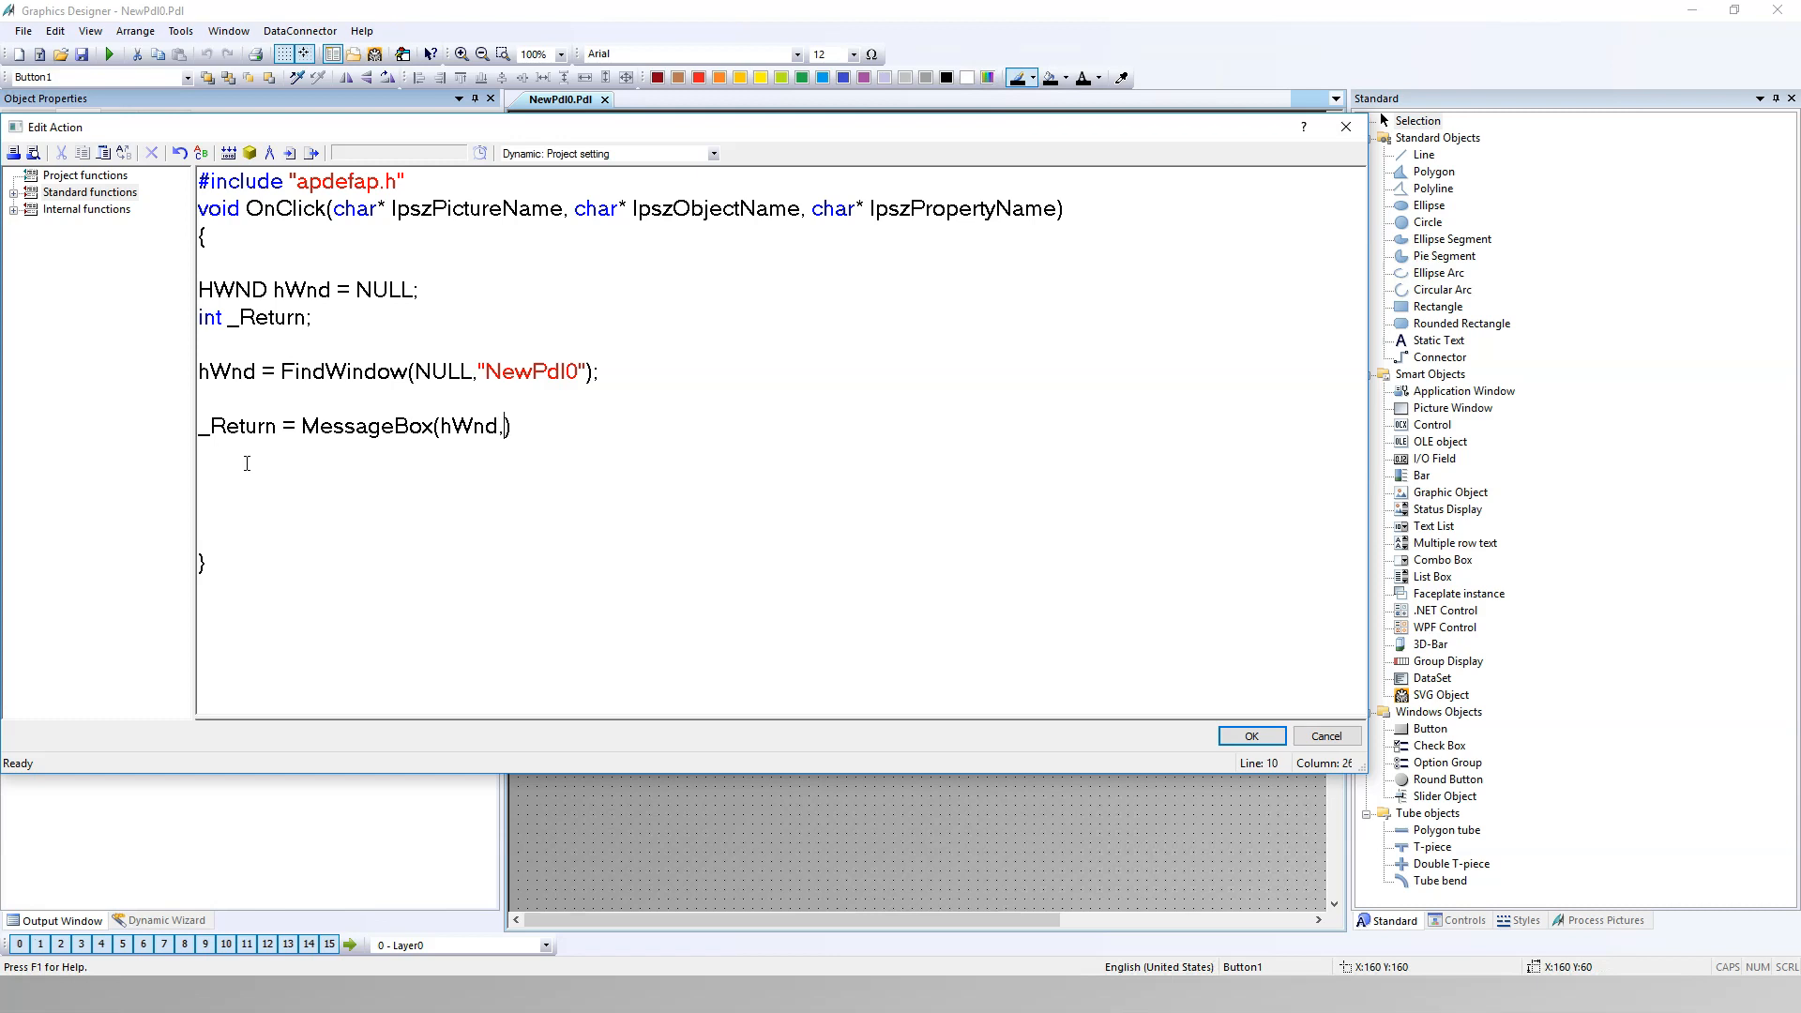
pyautogui.write('"')
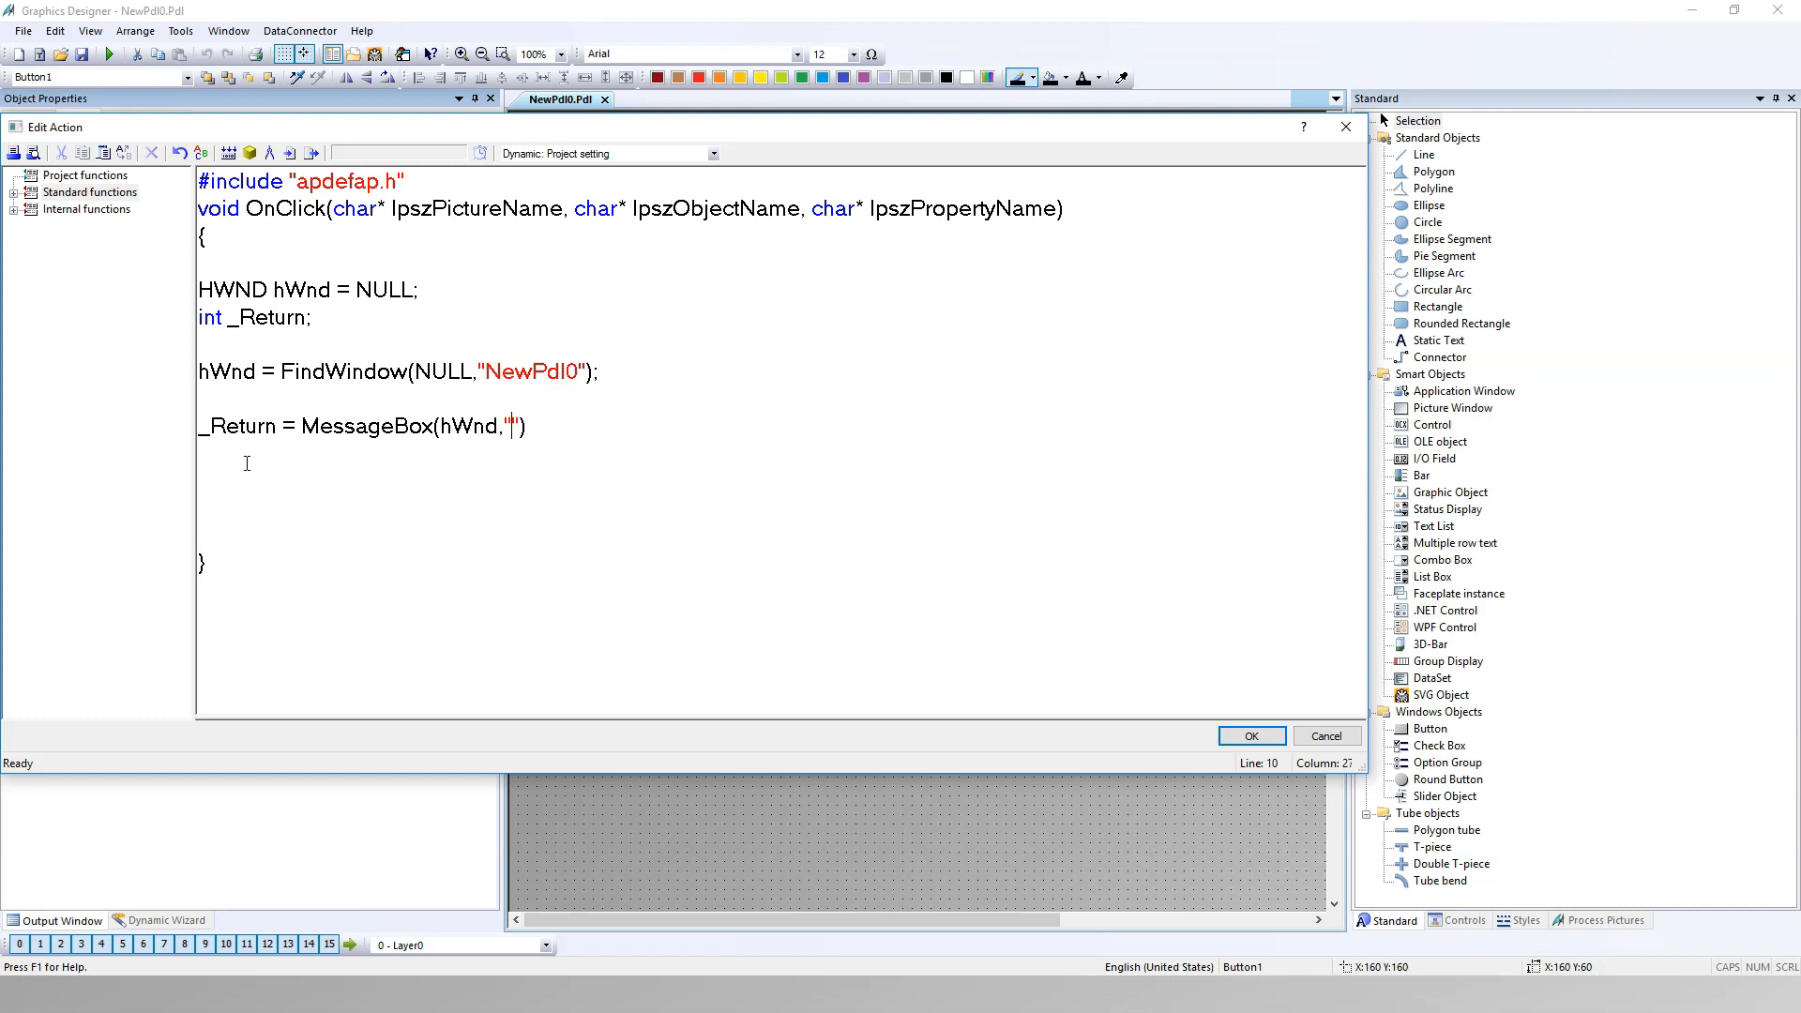
pyautogui.write('D')
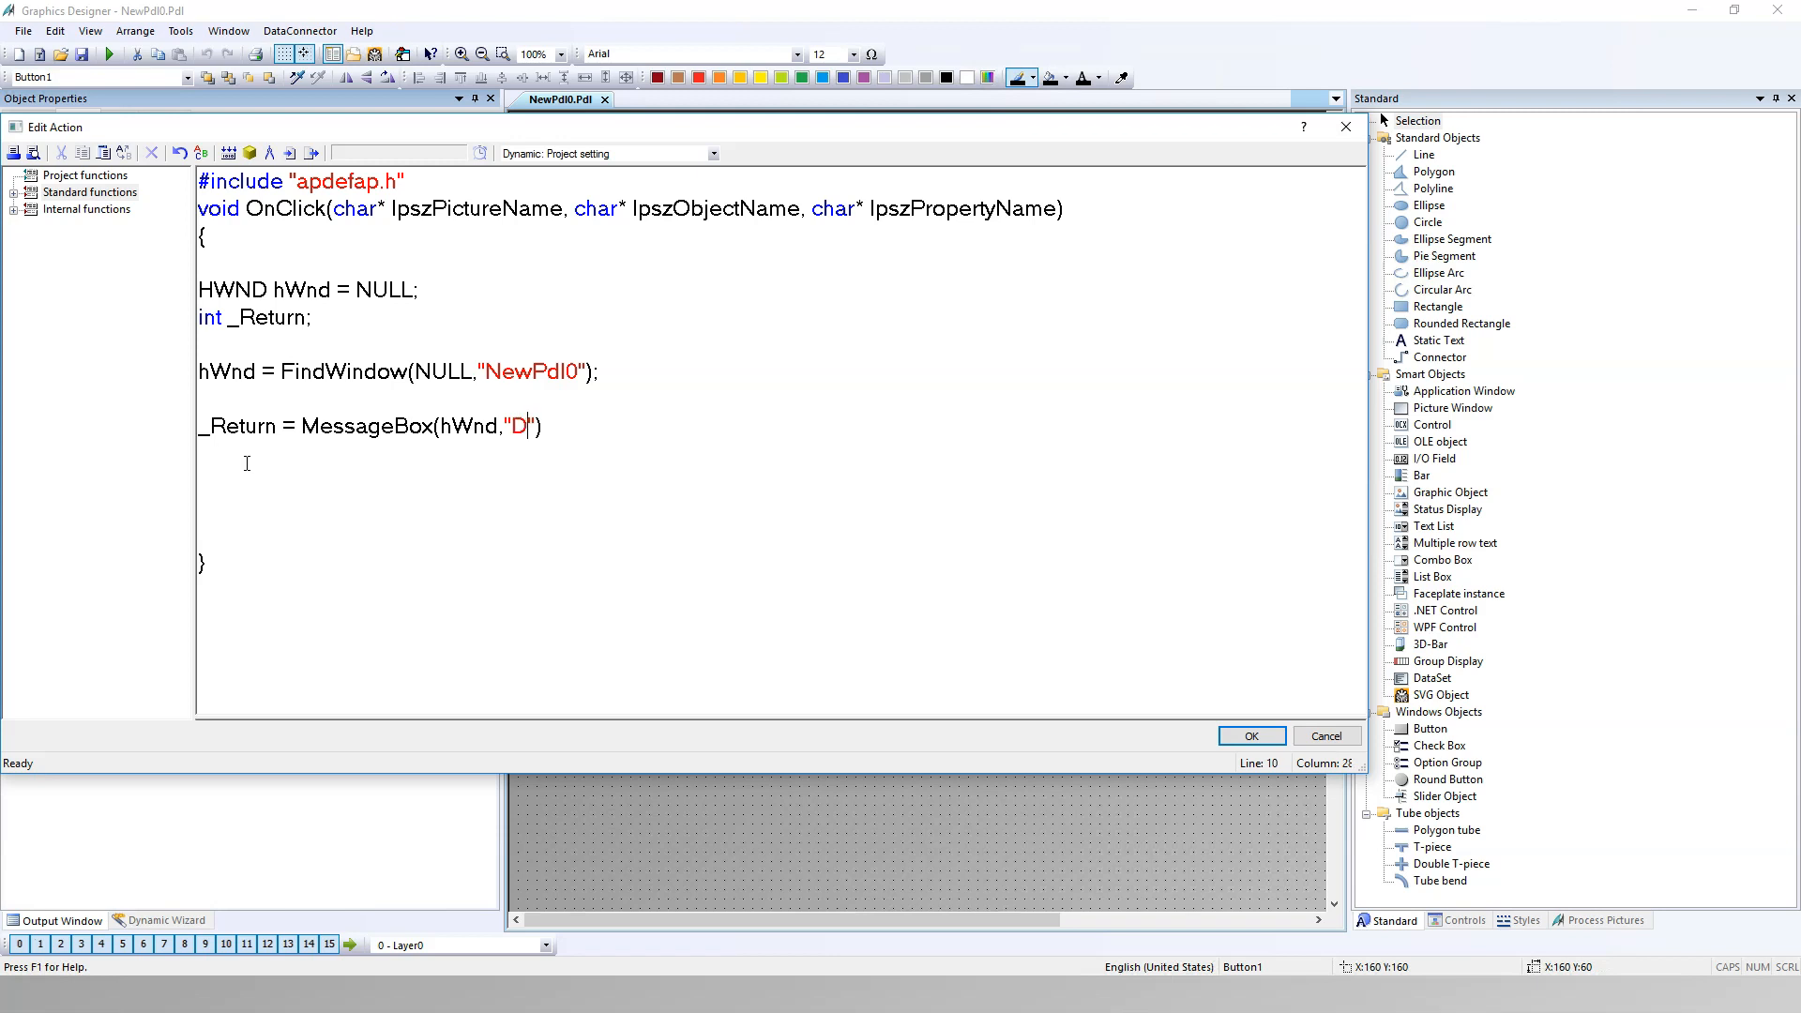
pyautogui.write('o you want start')
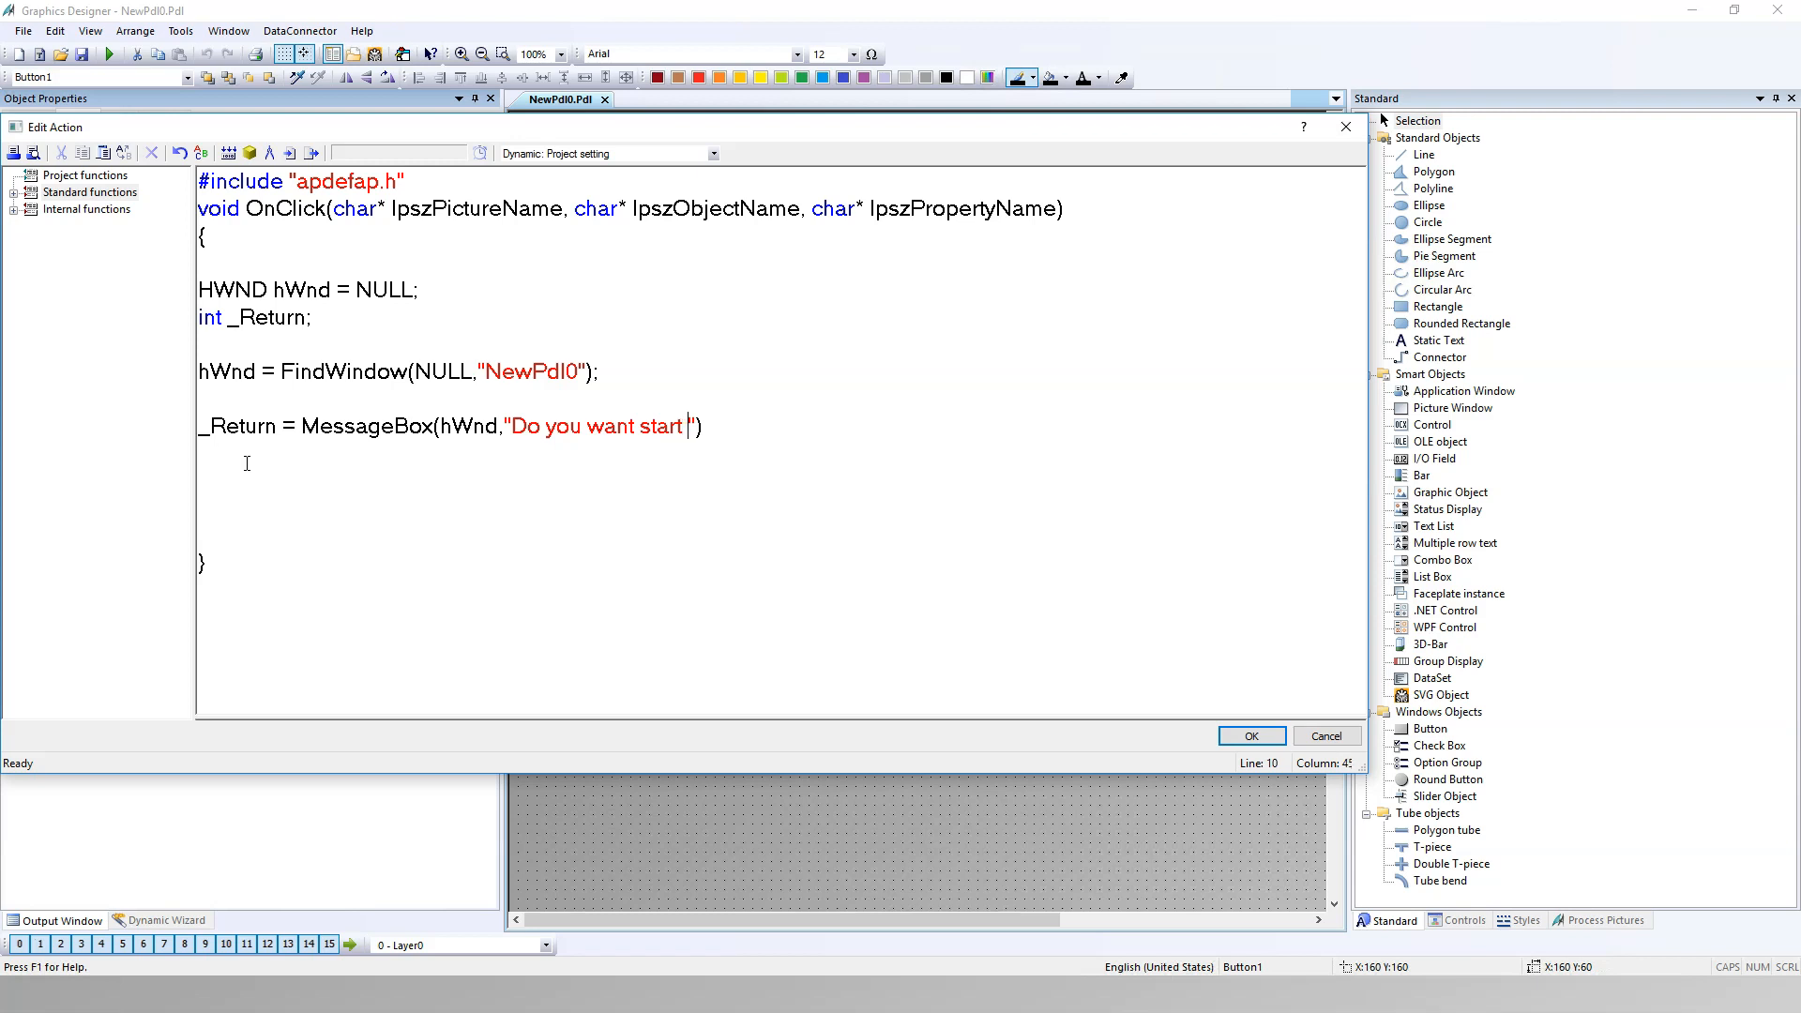
pyautogui.write('CIRCLE?')
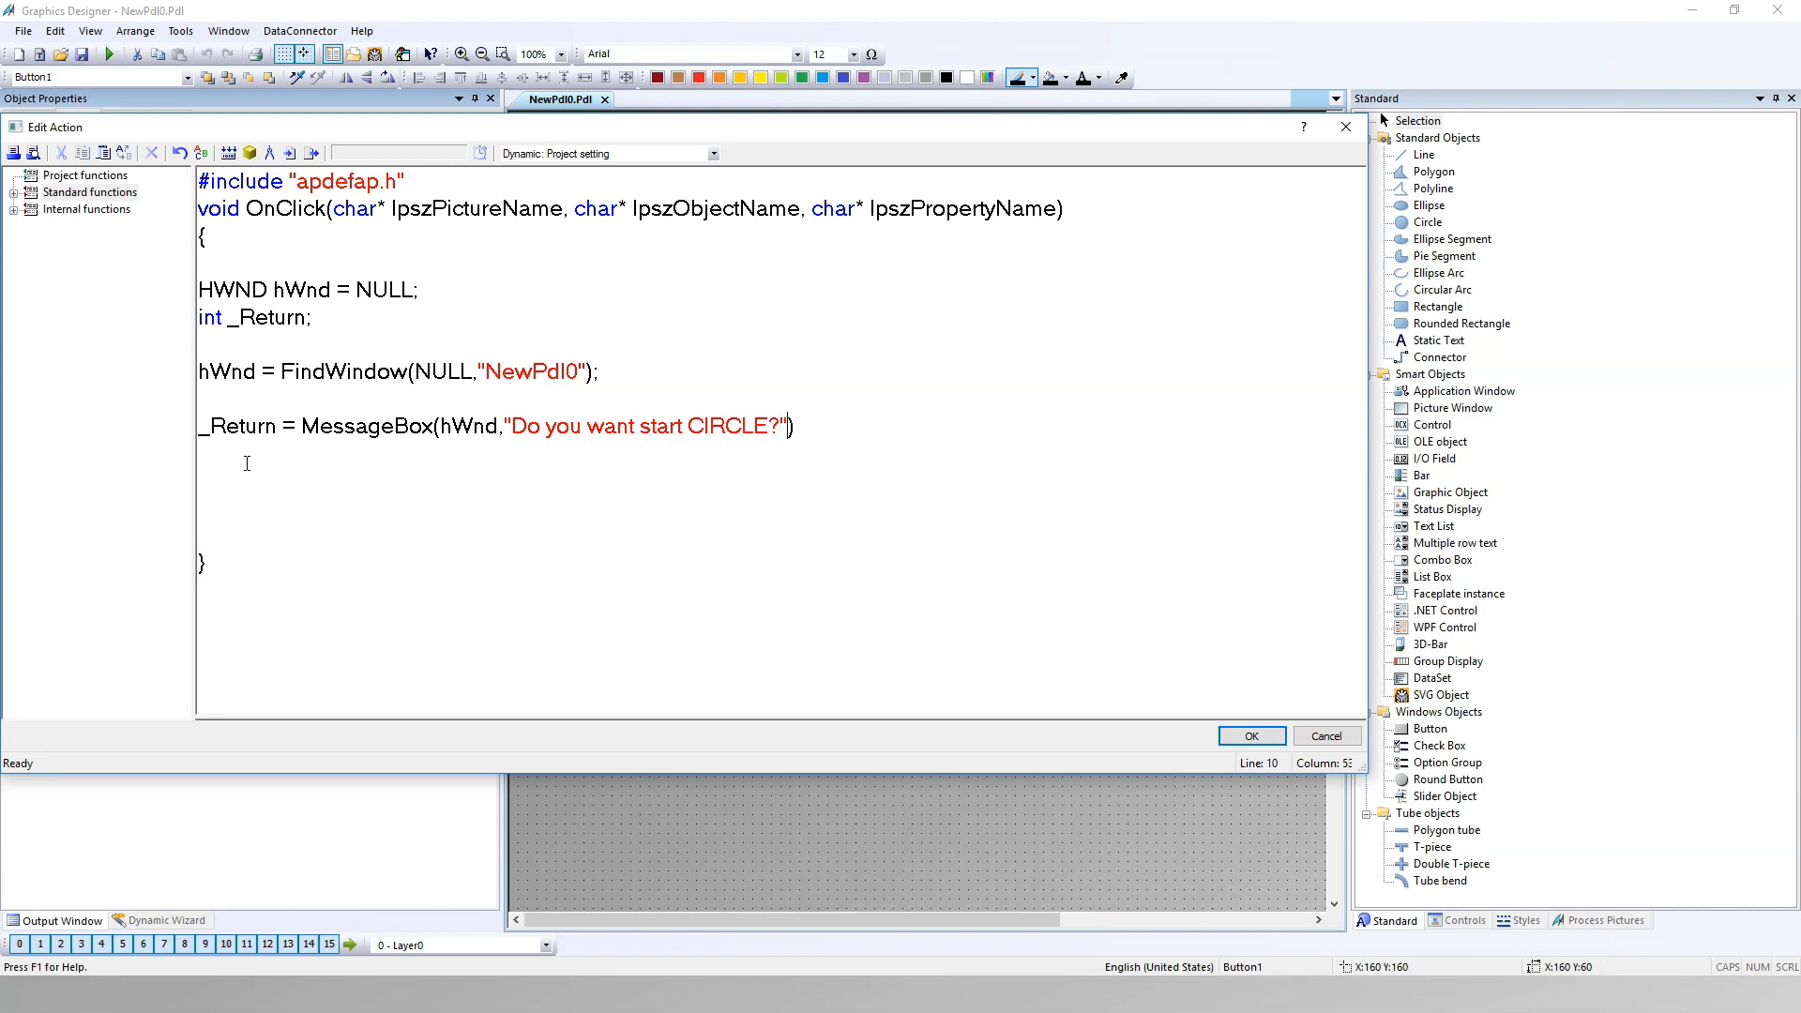
# Step: Add the caption "Question about" as the MessageBox title argument
pyautogui.write(',"')
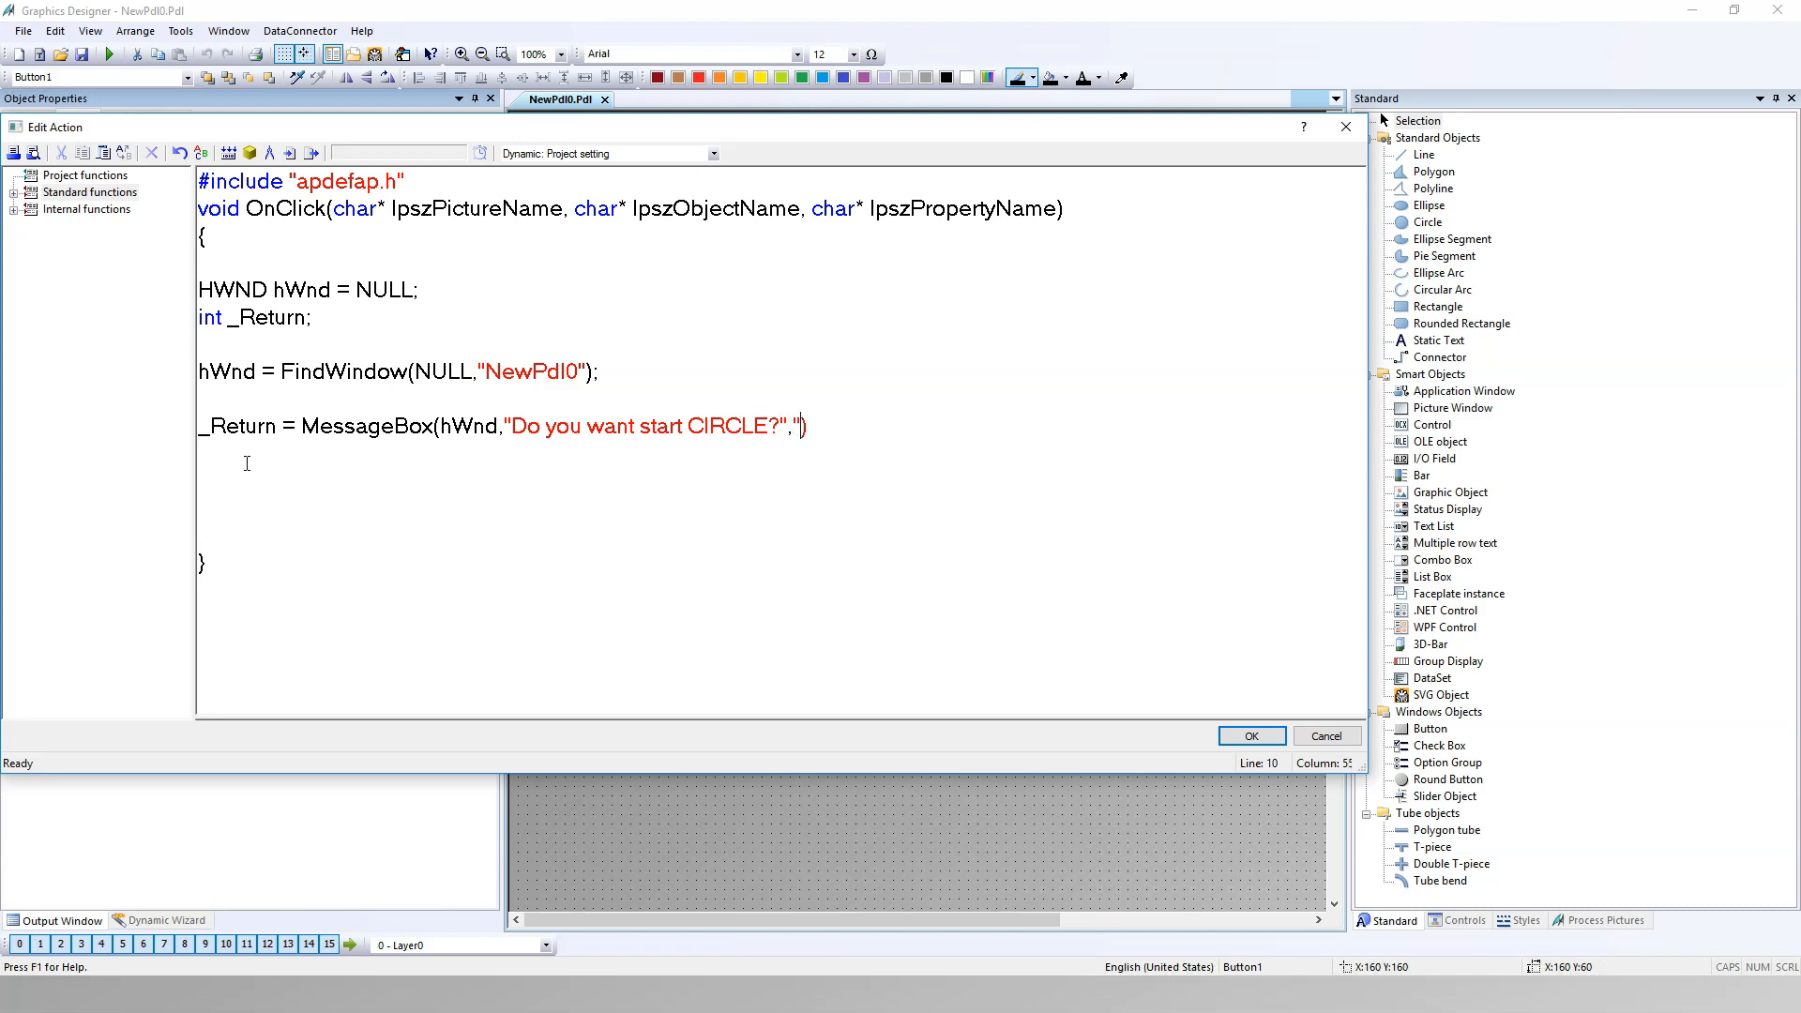
pyautogui.write('Ques')
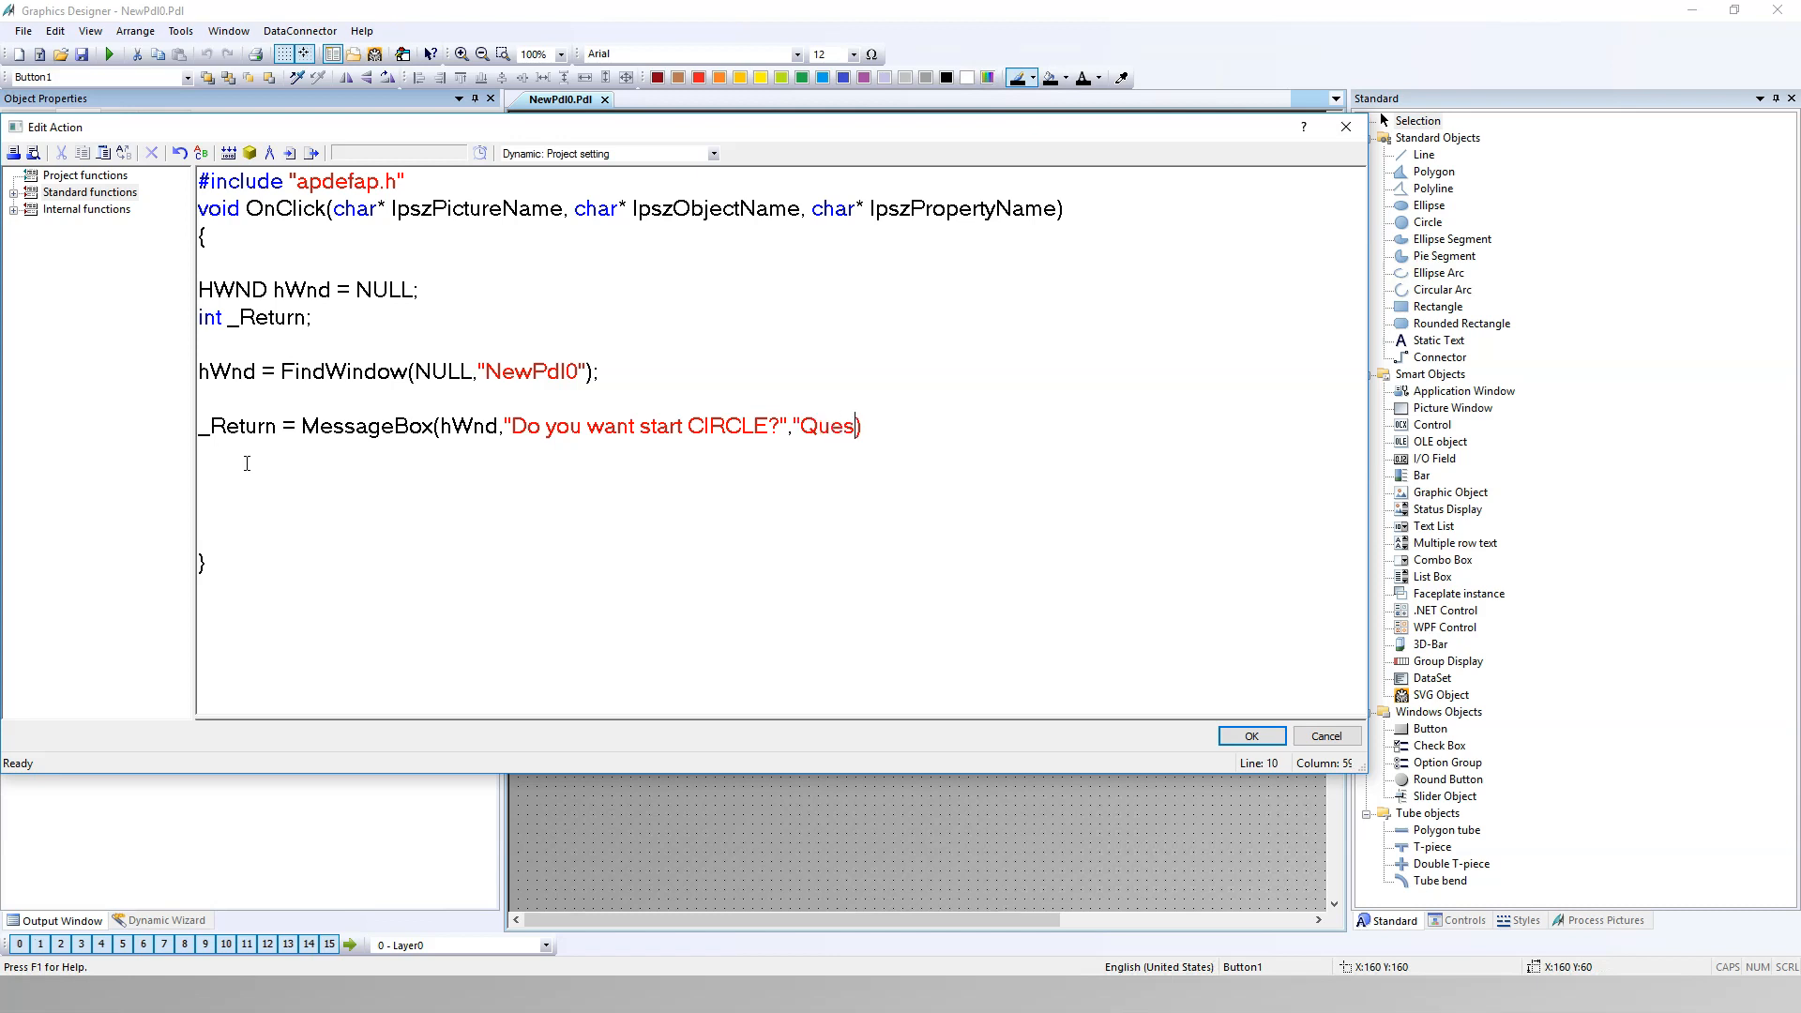
pyautogui.write('tion')
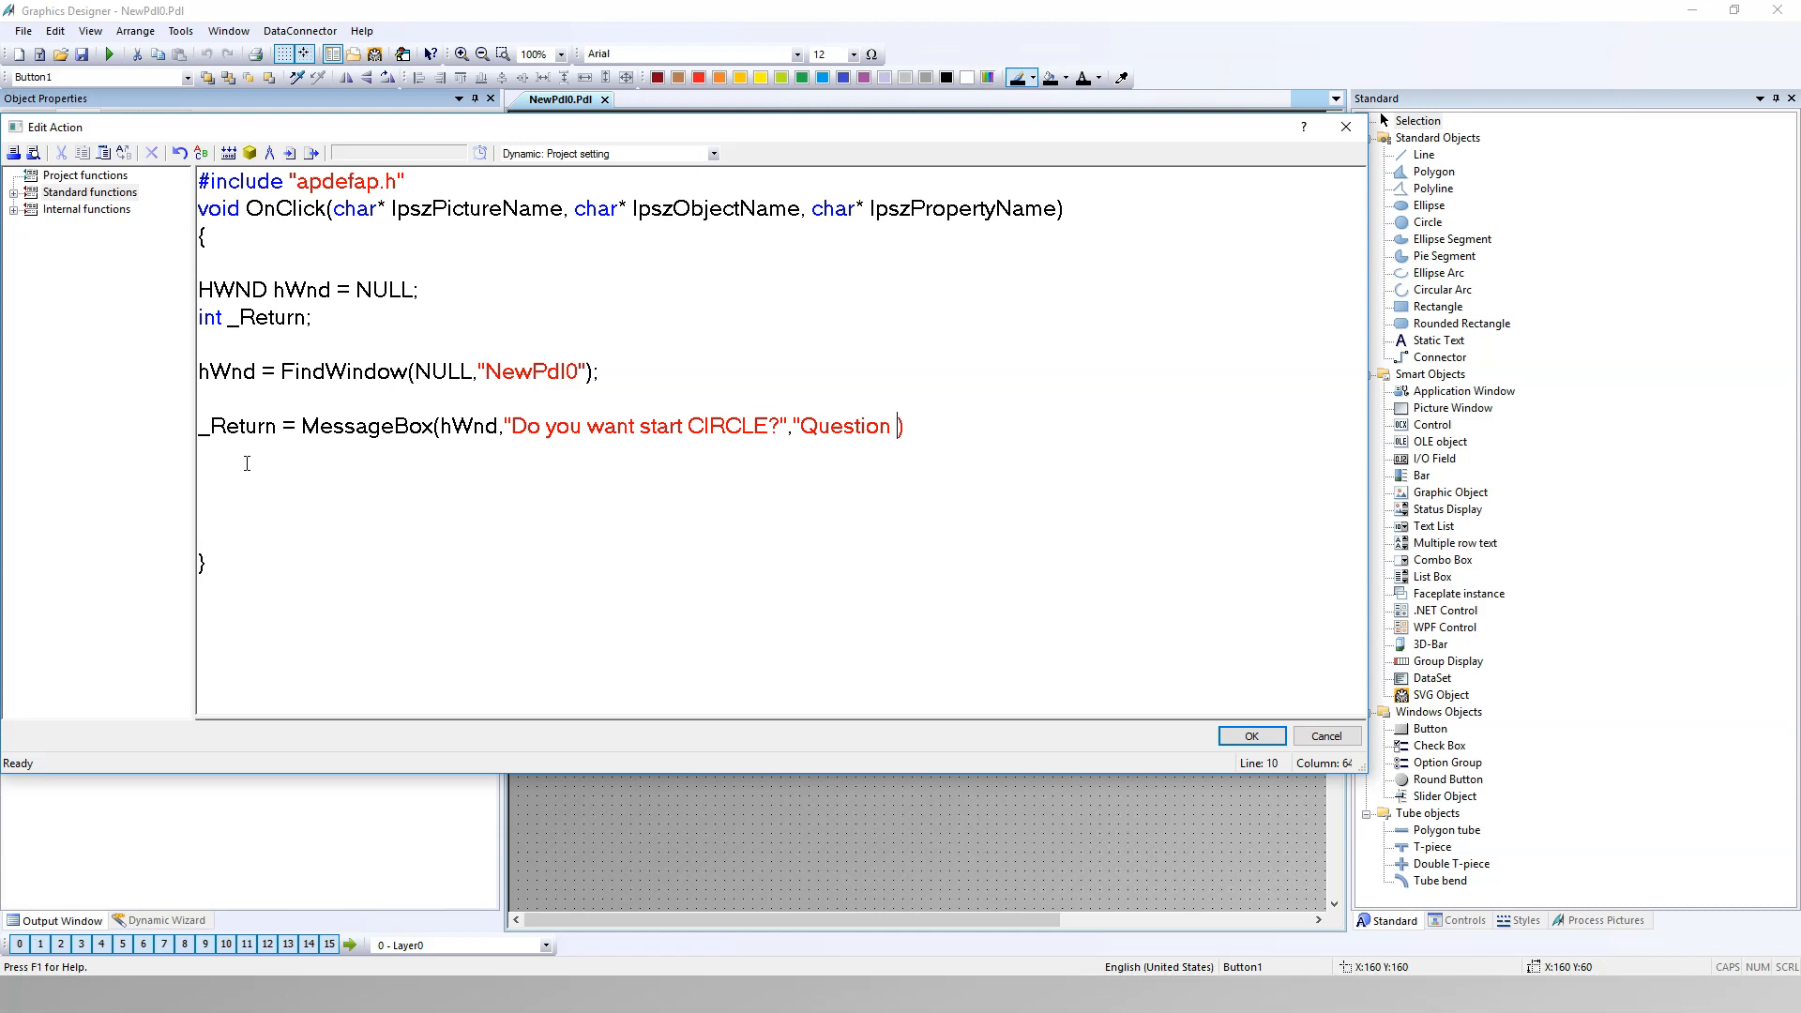
pyautogui.write('about"')
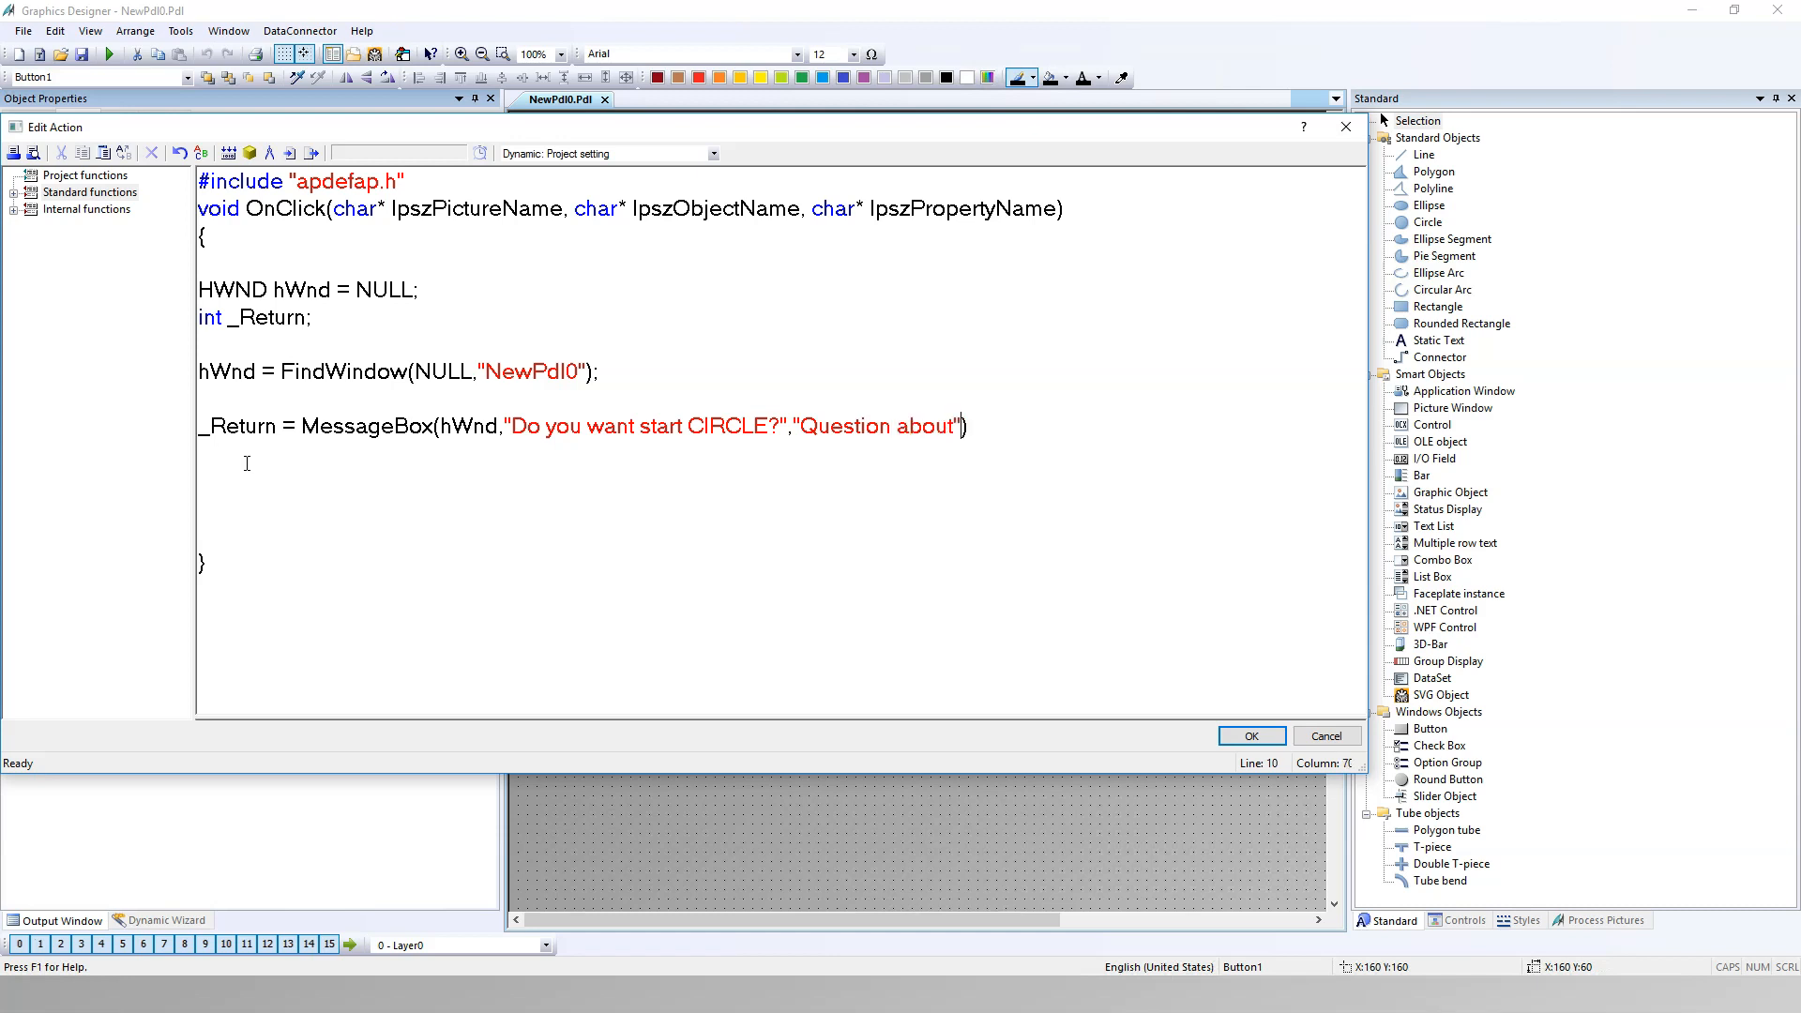
pyautogui.write(',')
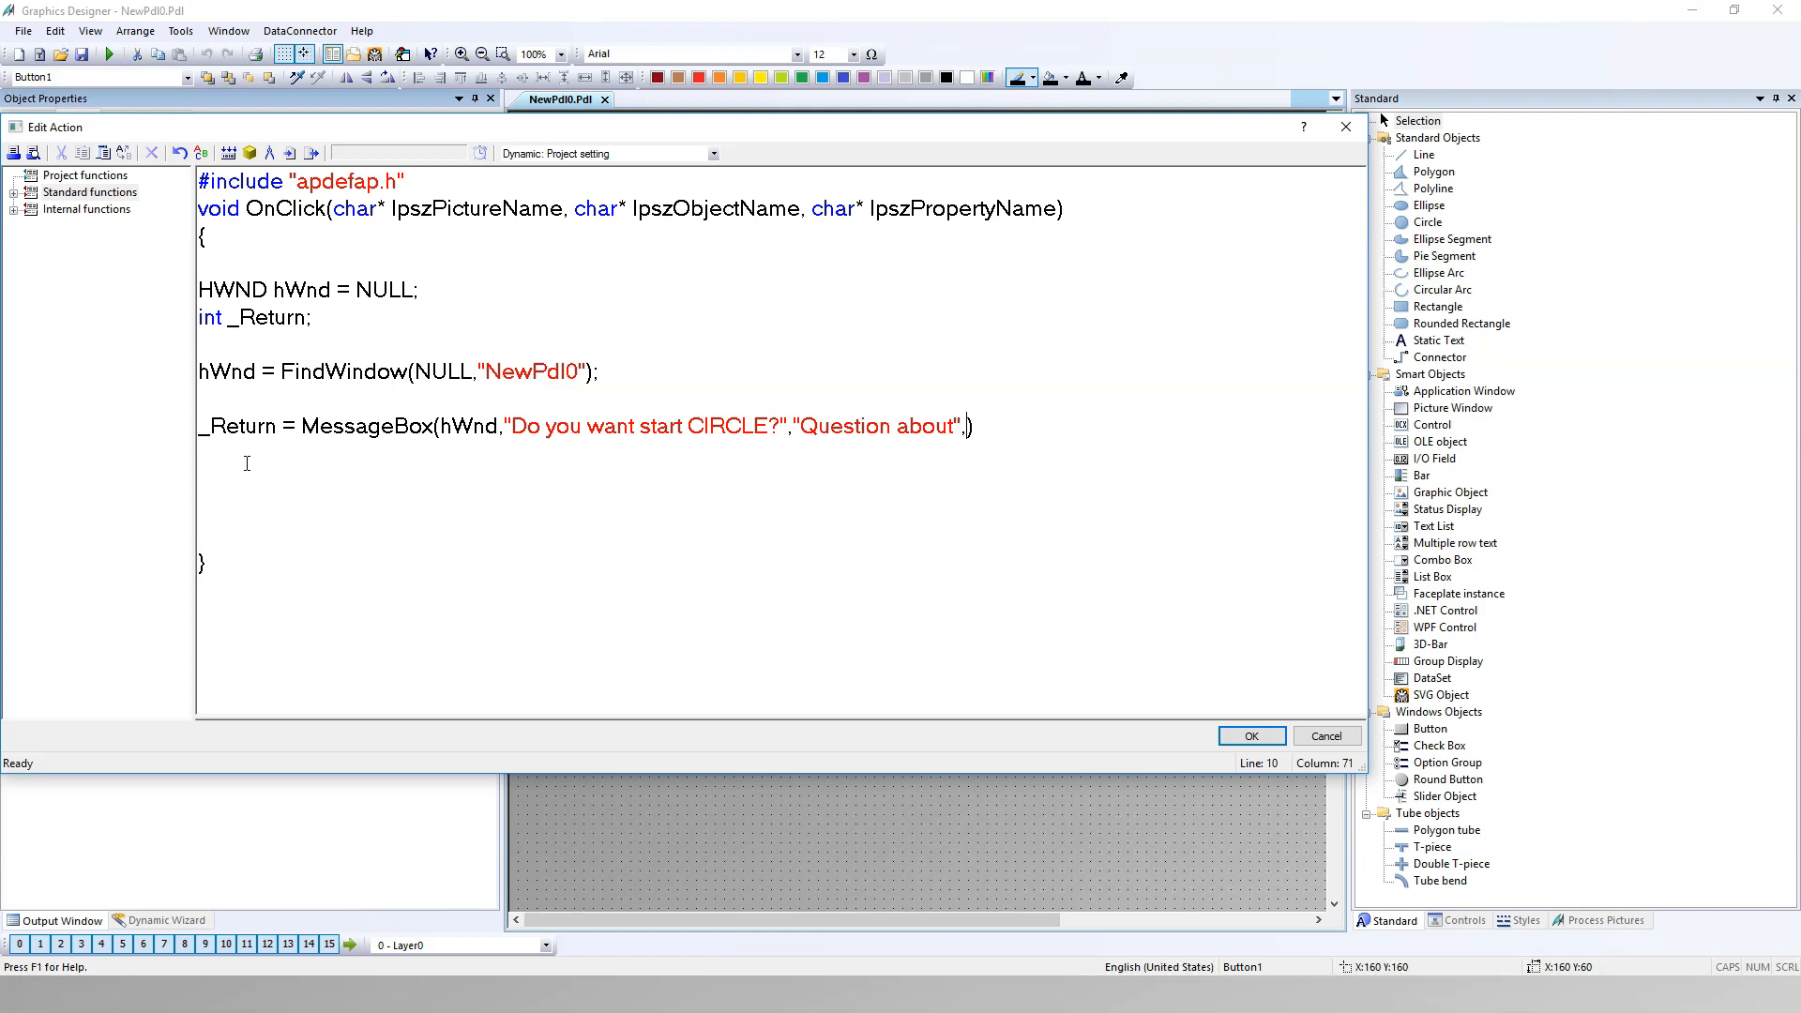
# Step: Give the MessageBox the MB_YESNO|MB_ICONQUESTION style flags and close the call
pyautogui.write('MB')
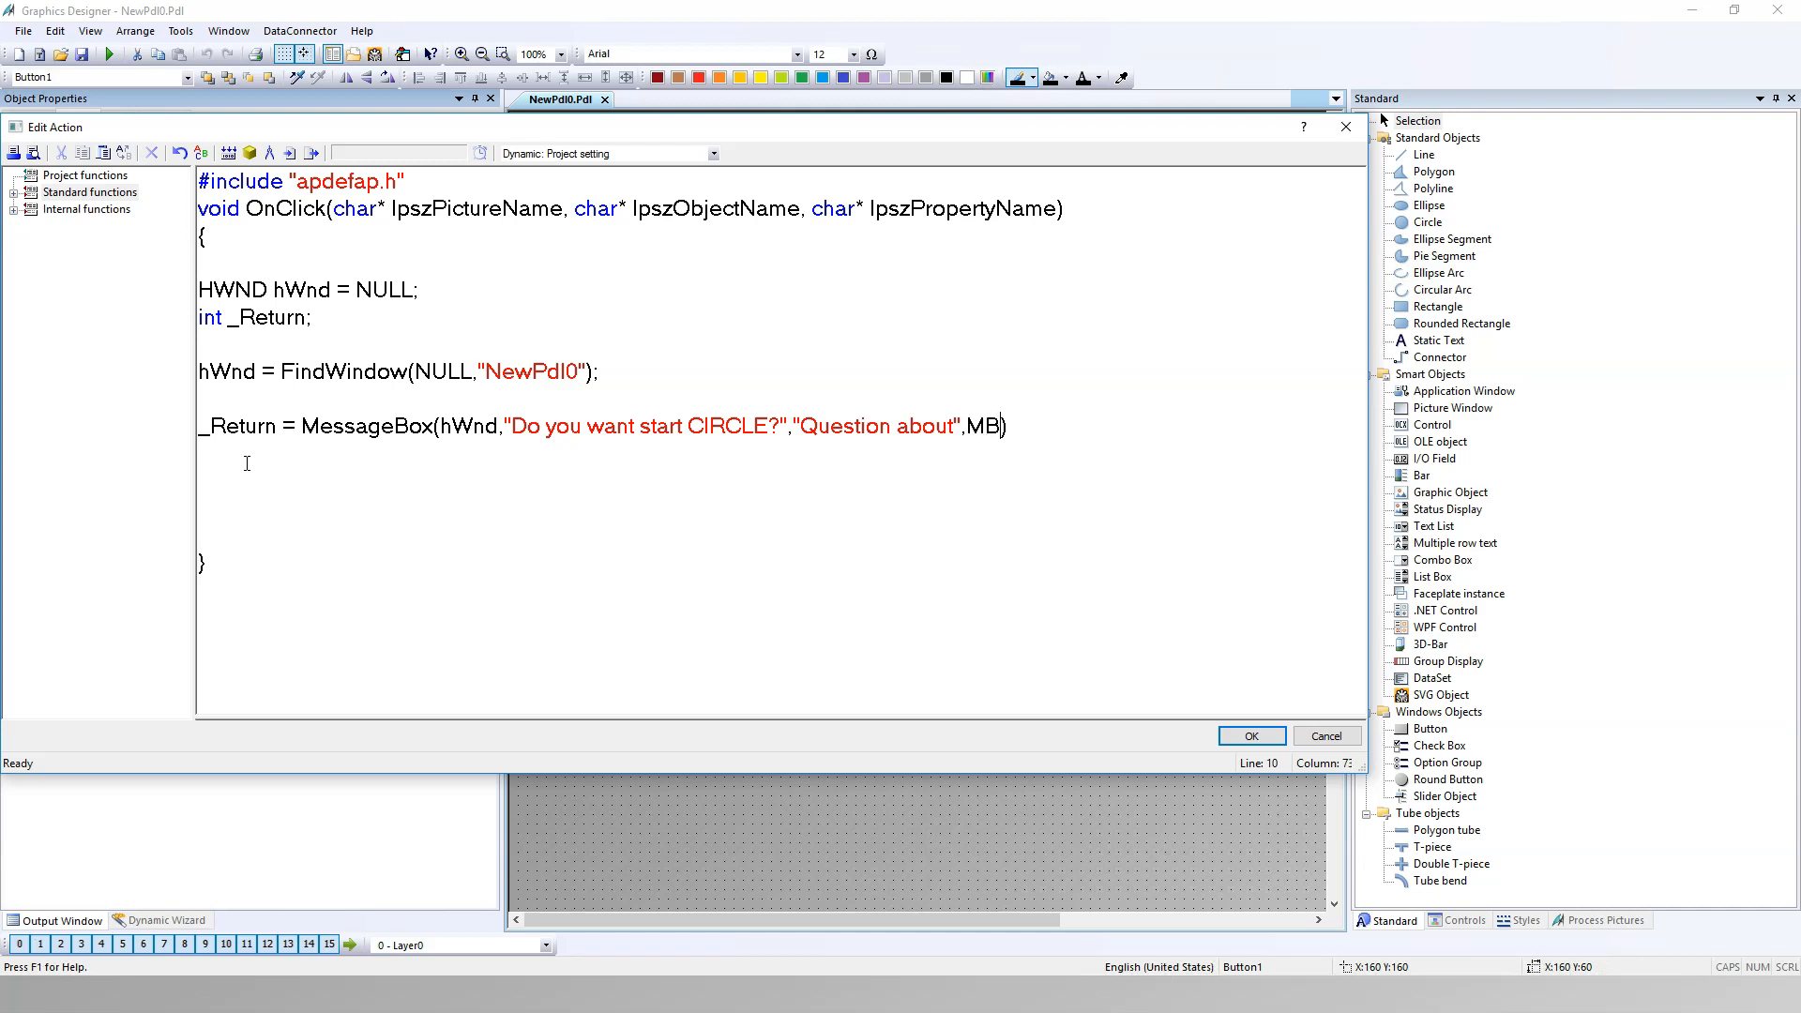
pyautogui.write('_')
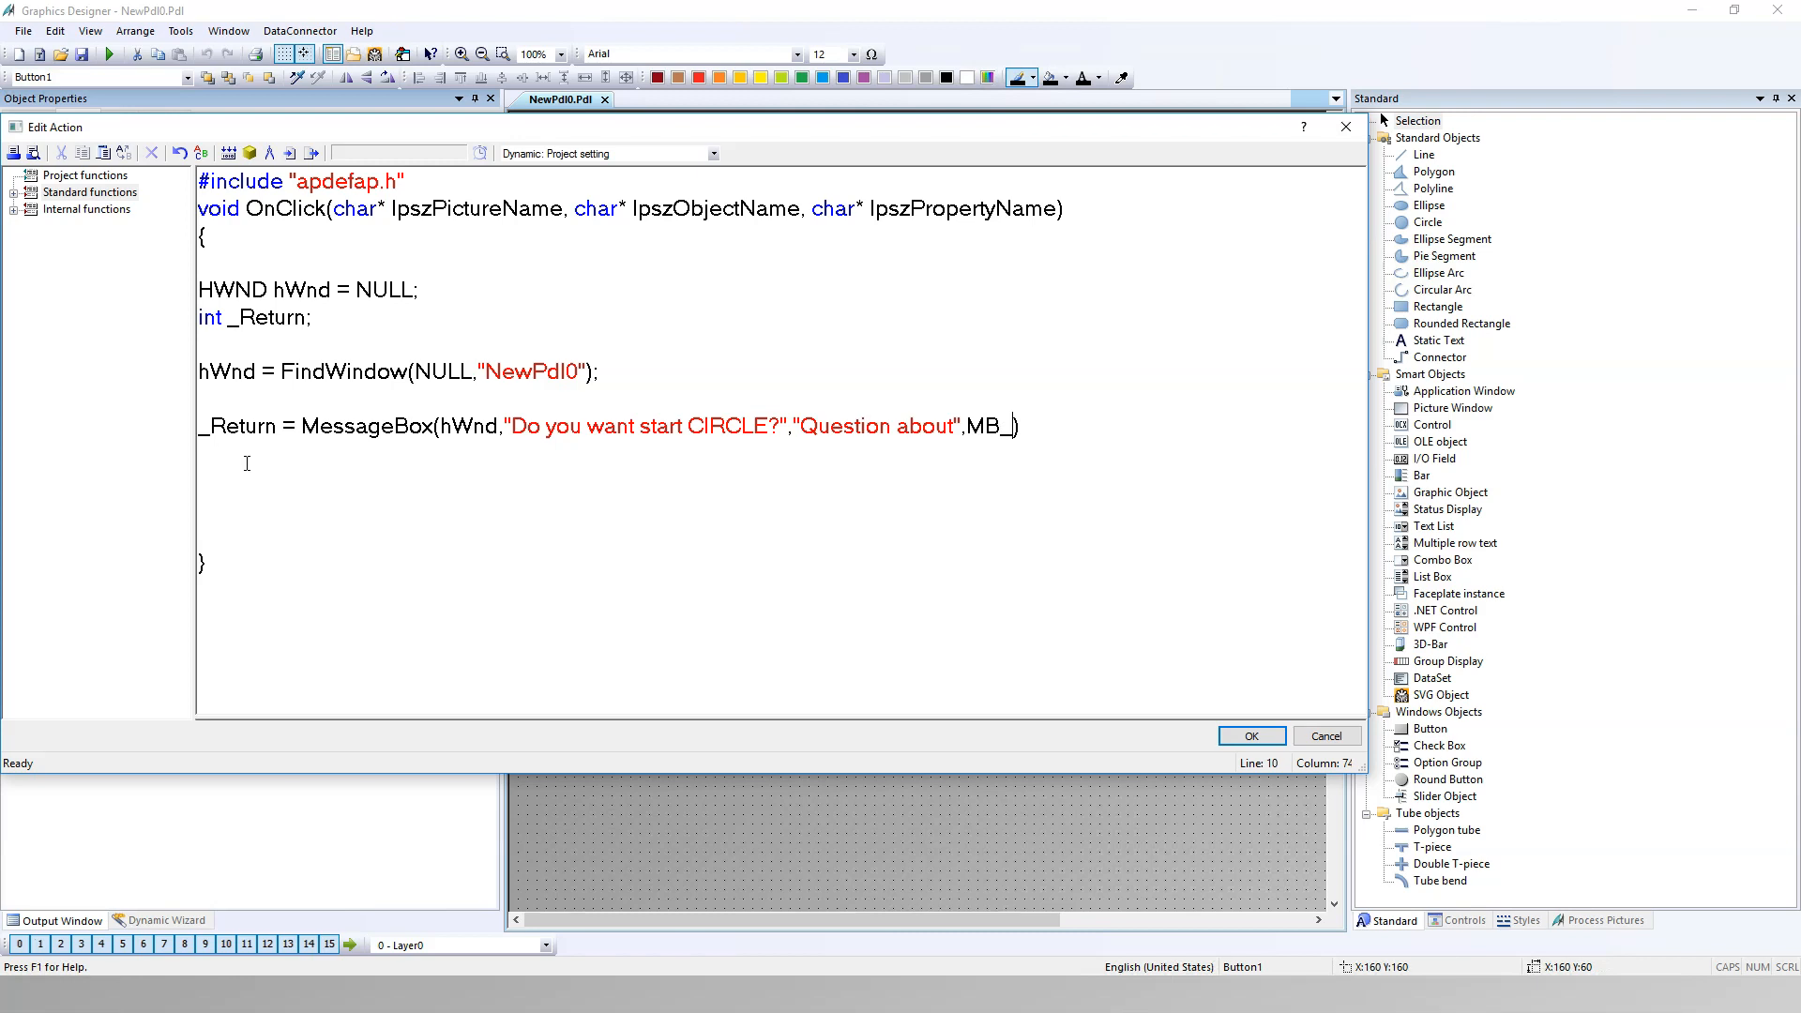
pyautogui.write('YES')
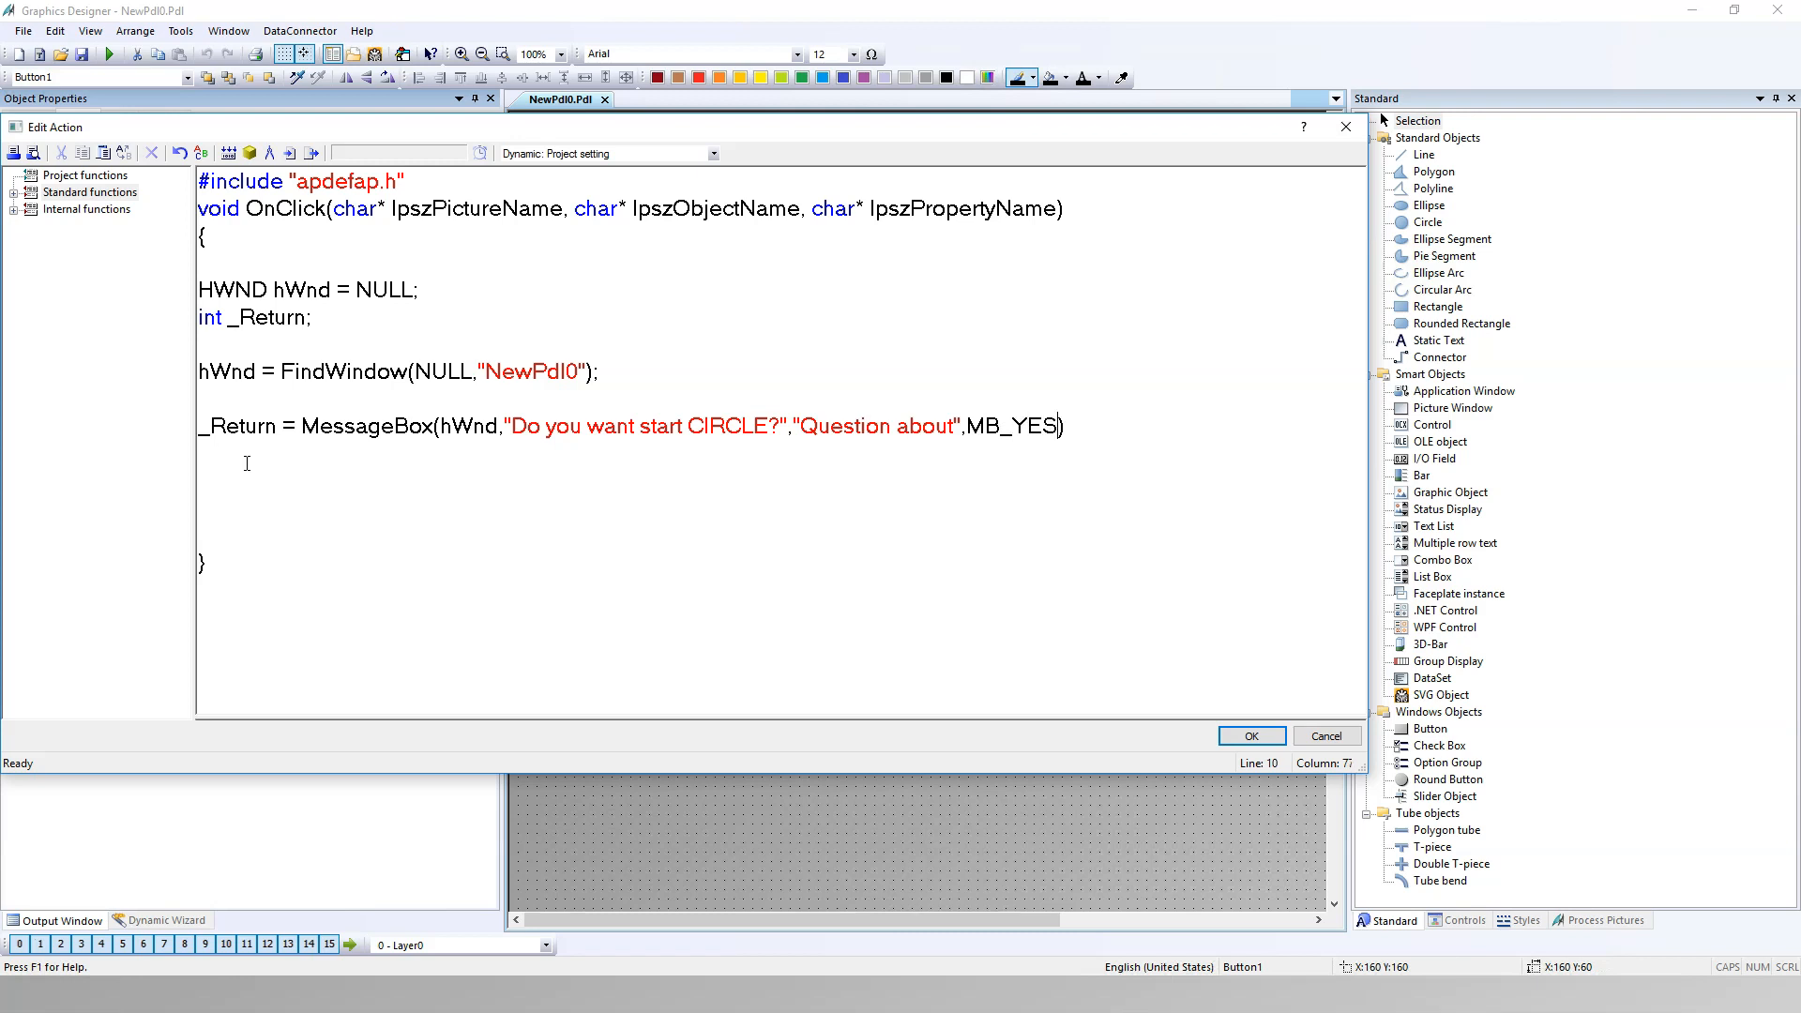
pyautogui.write('NO!')
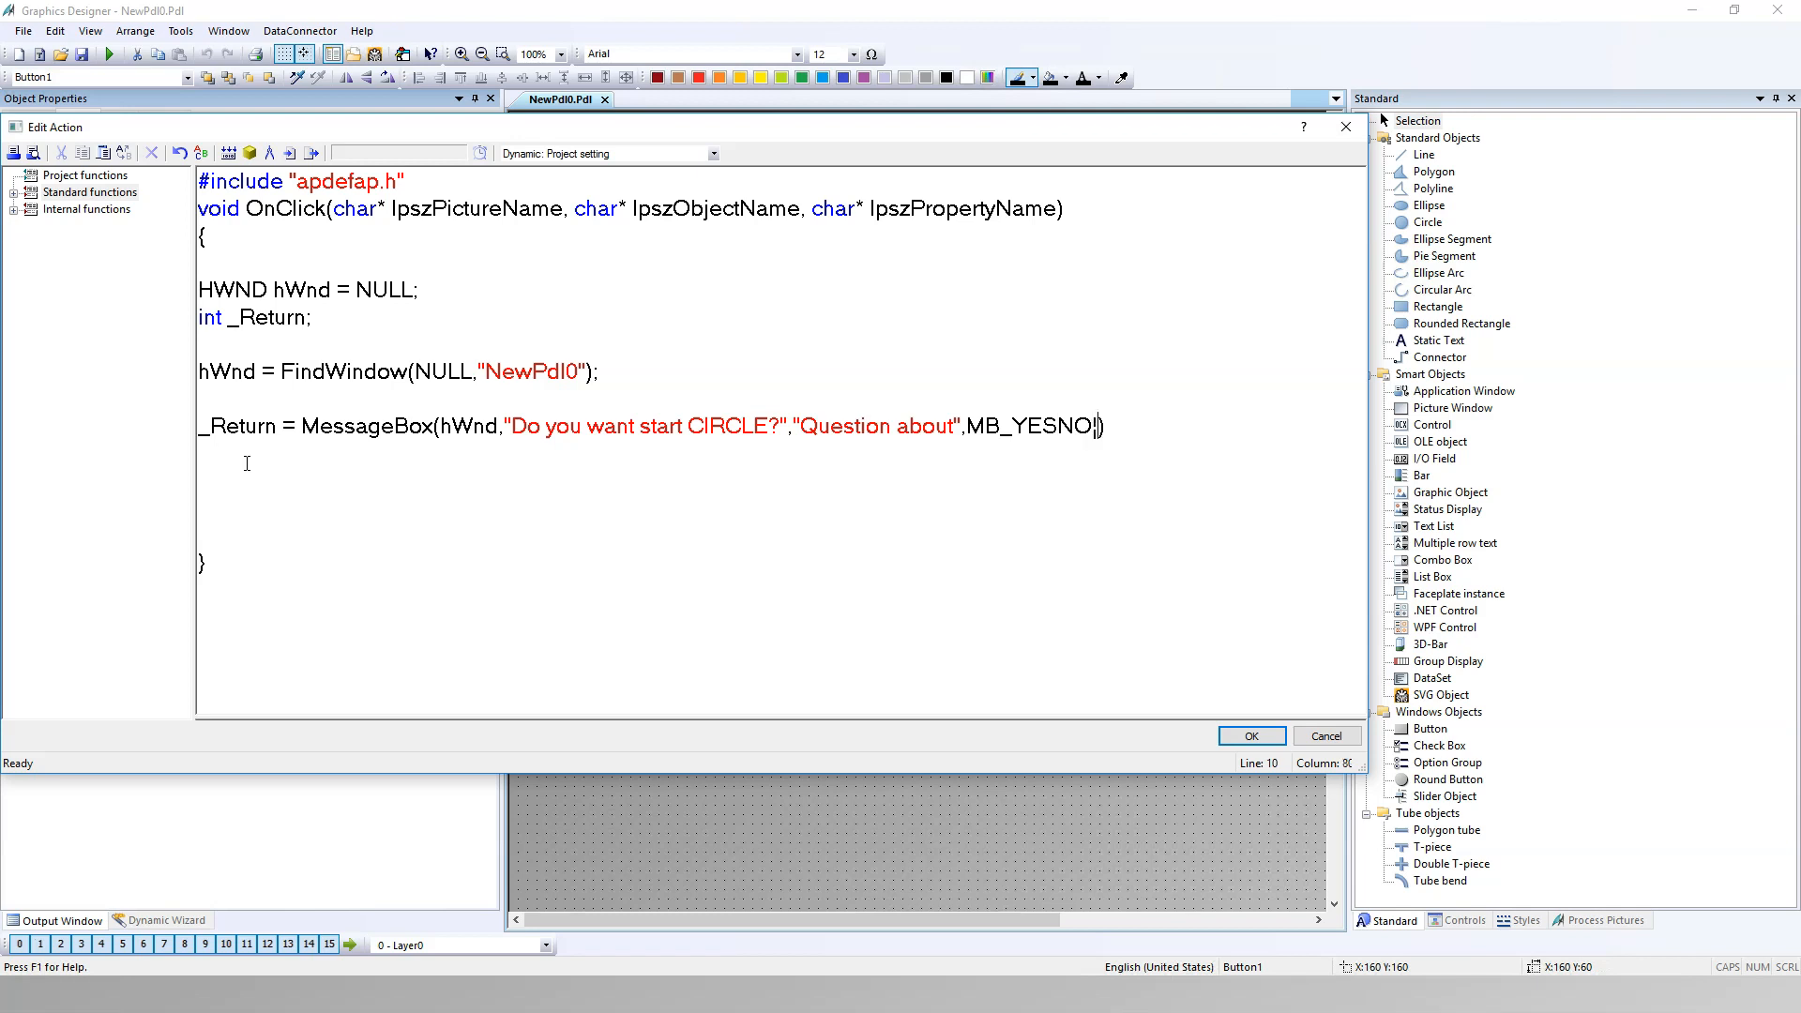
pyautogui.write('|MB_I')
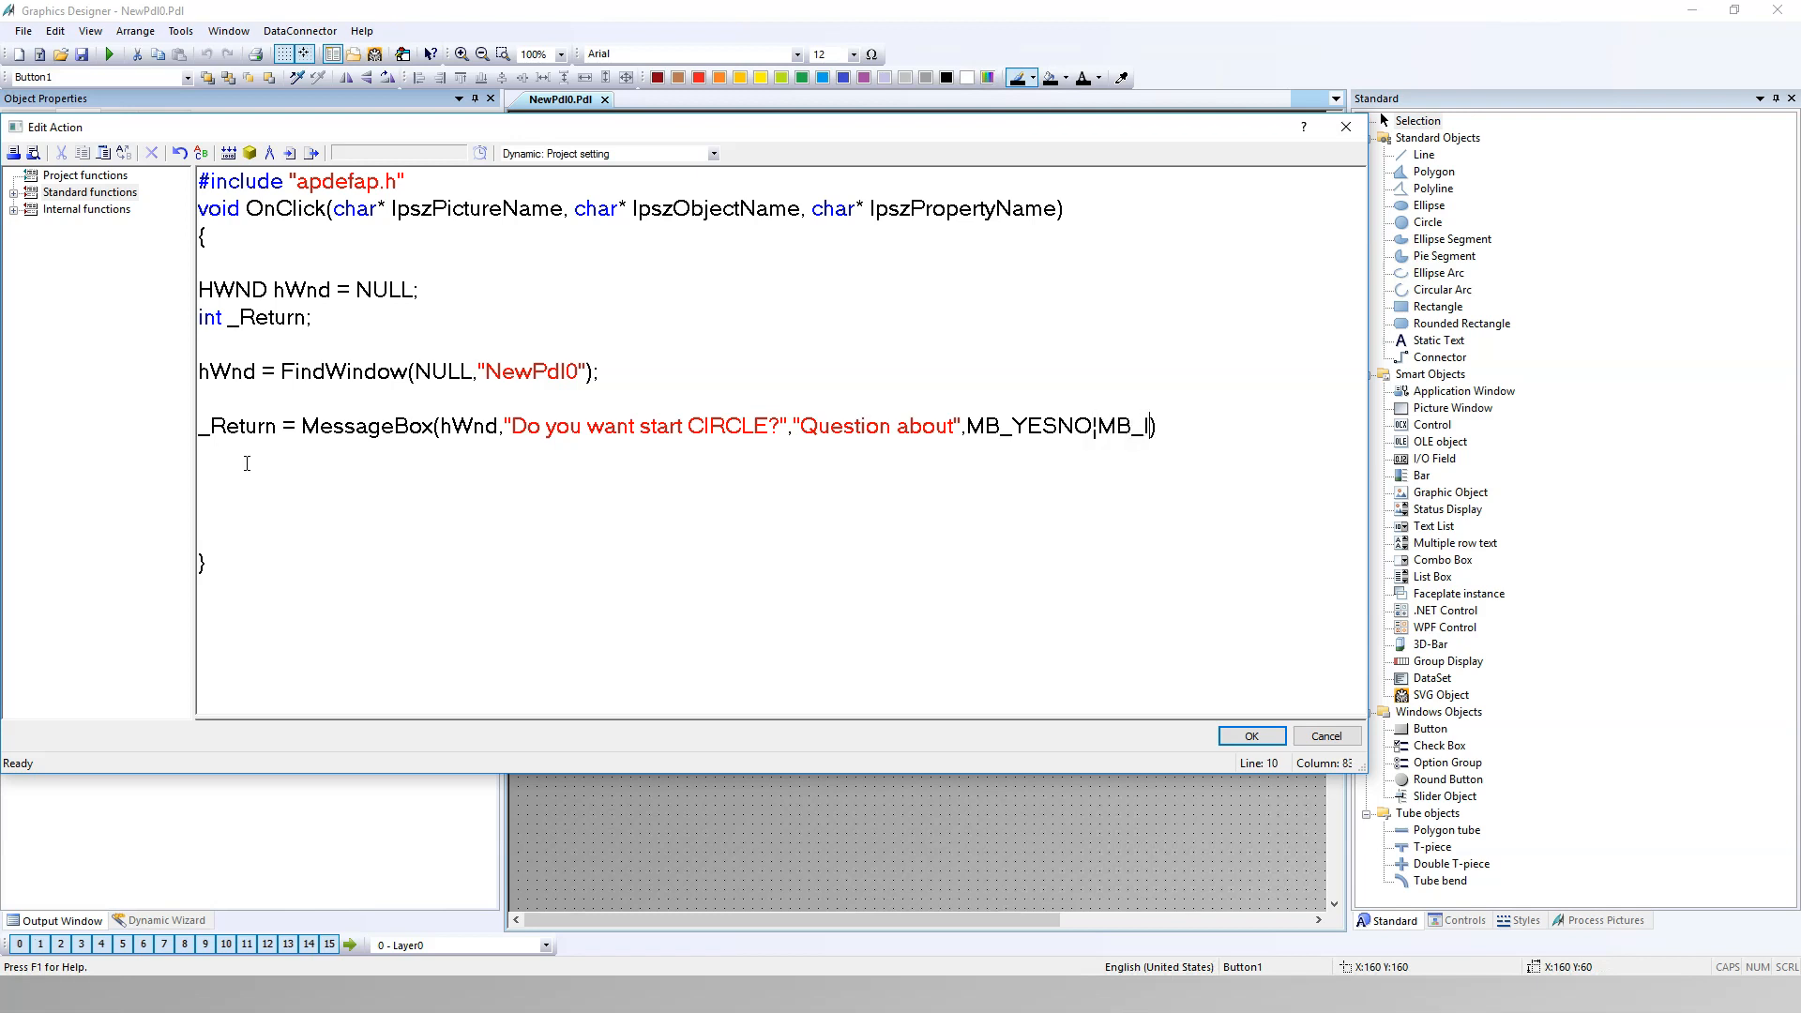
pyautogui.write('CONQUESTI')
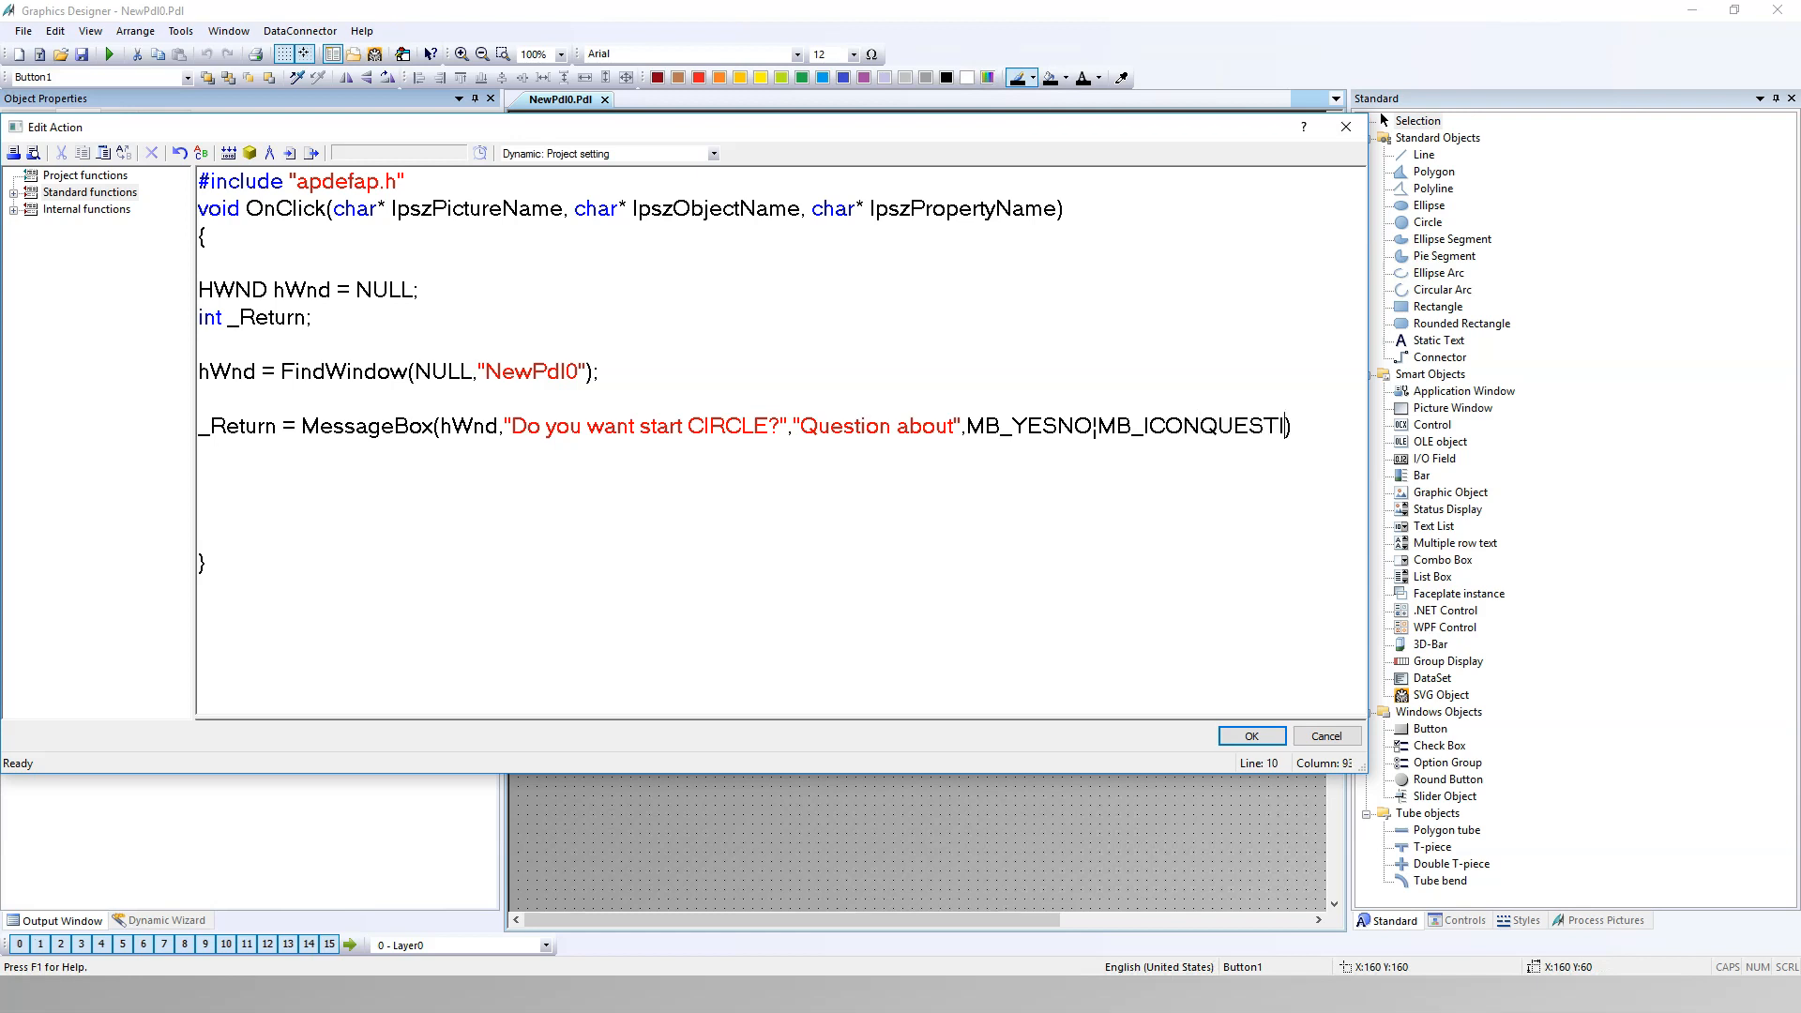
pyautogui.write('ON)')
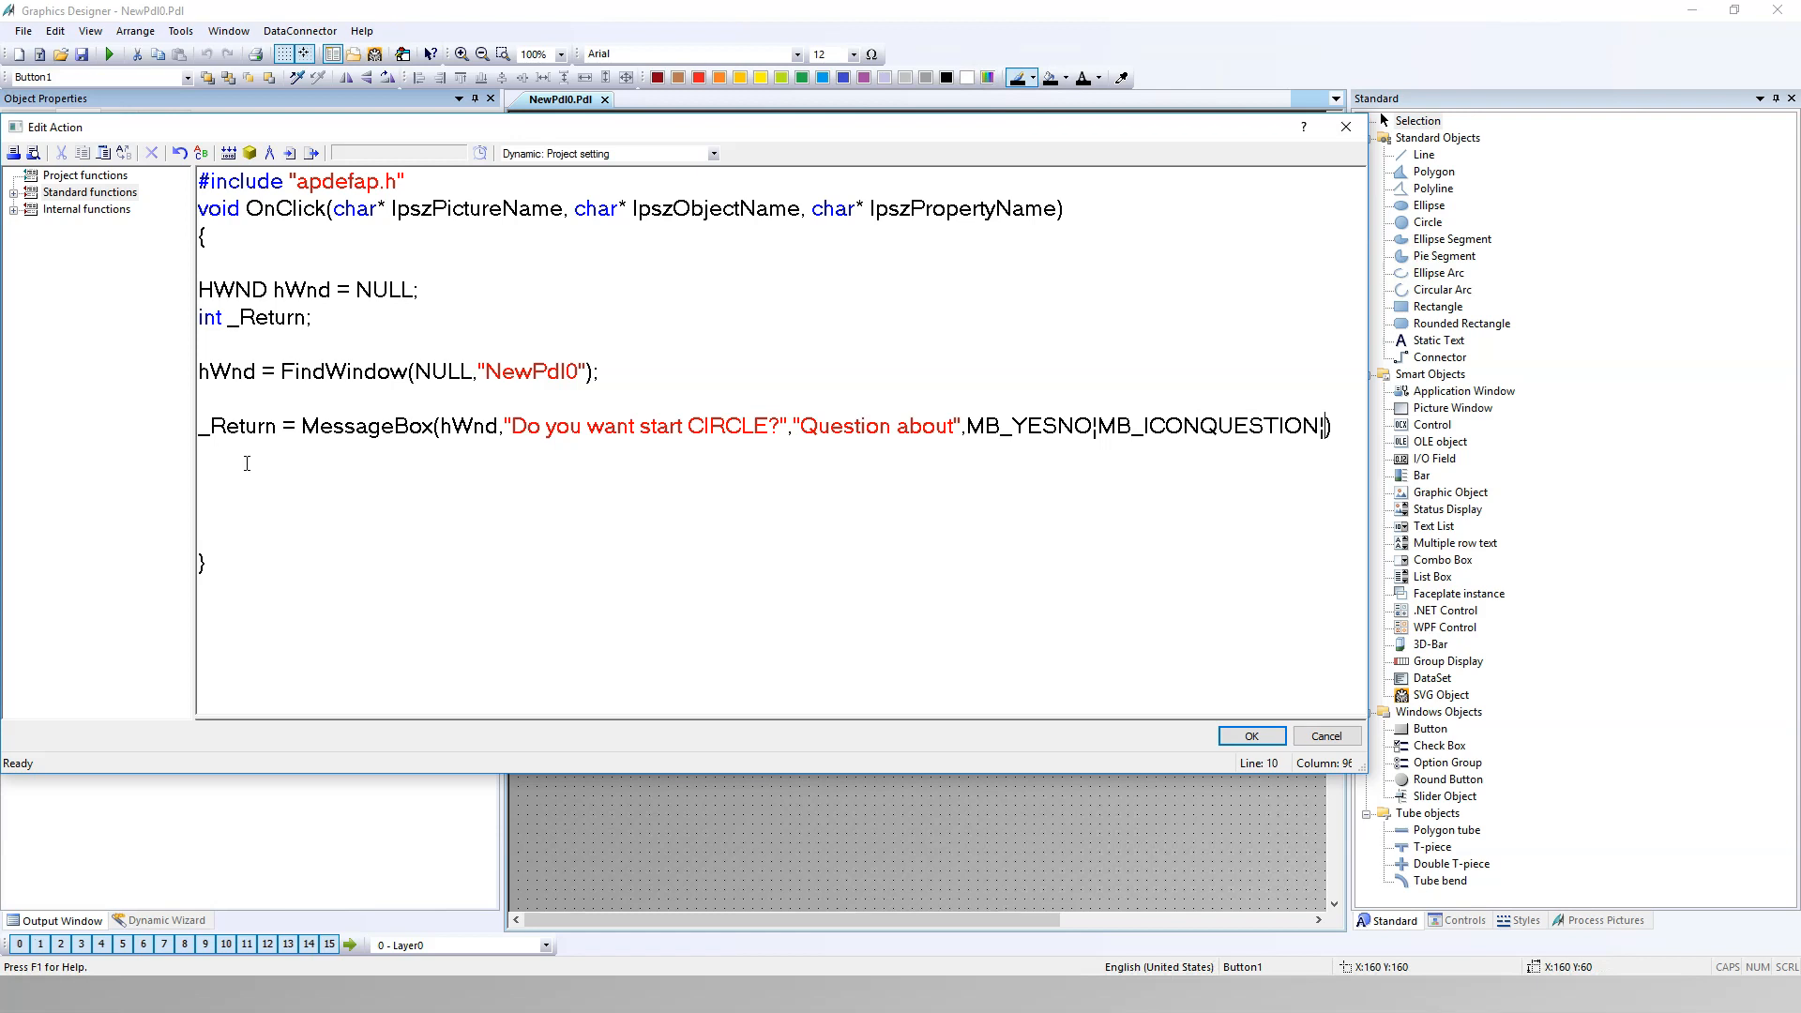
pyautogui.write('MB)')
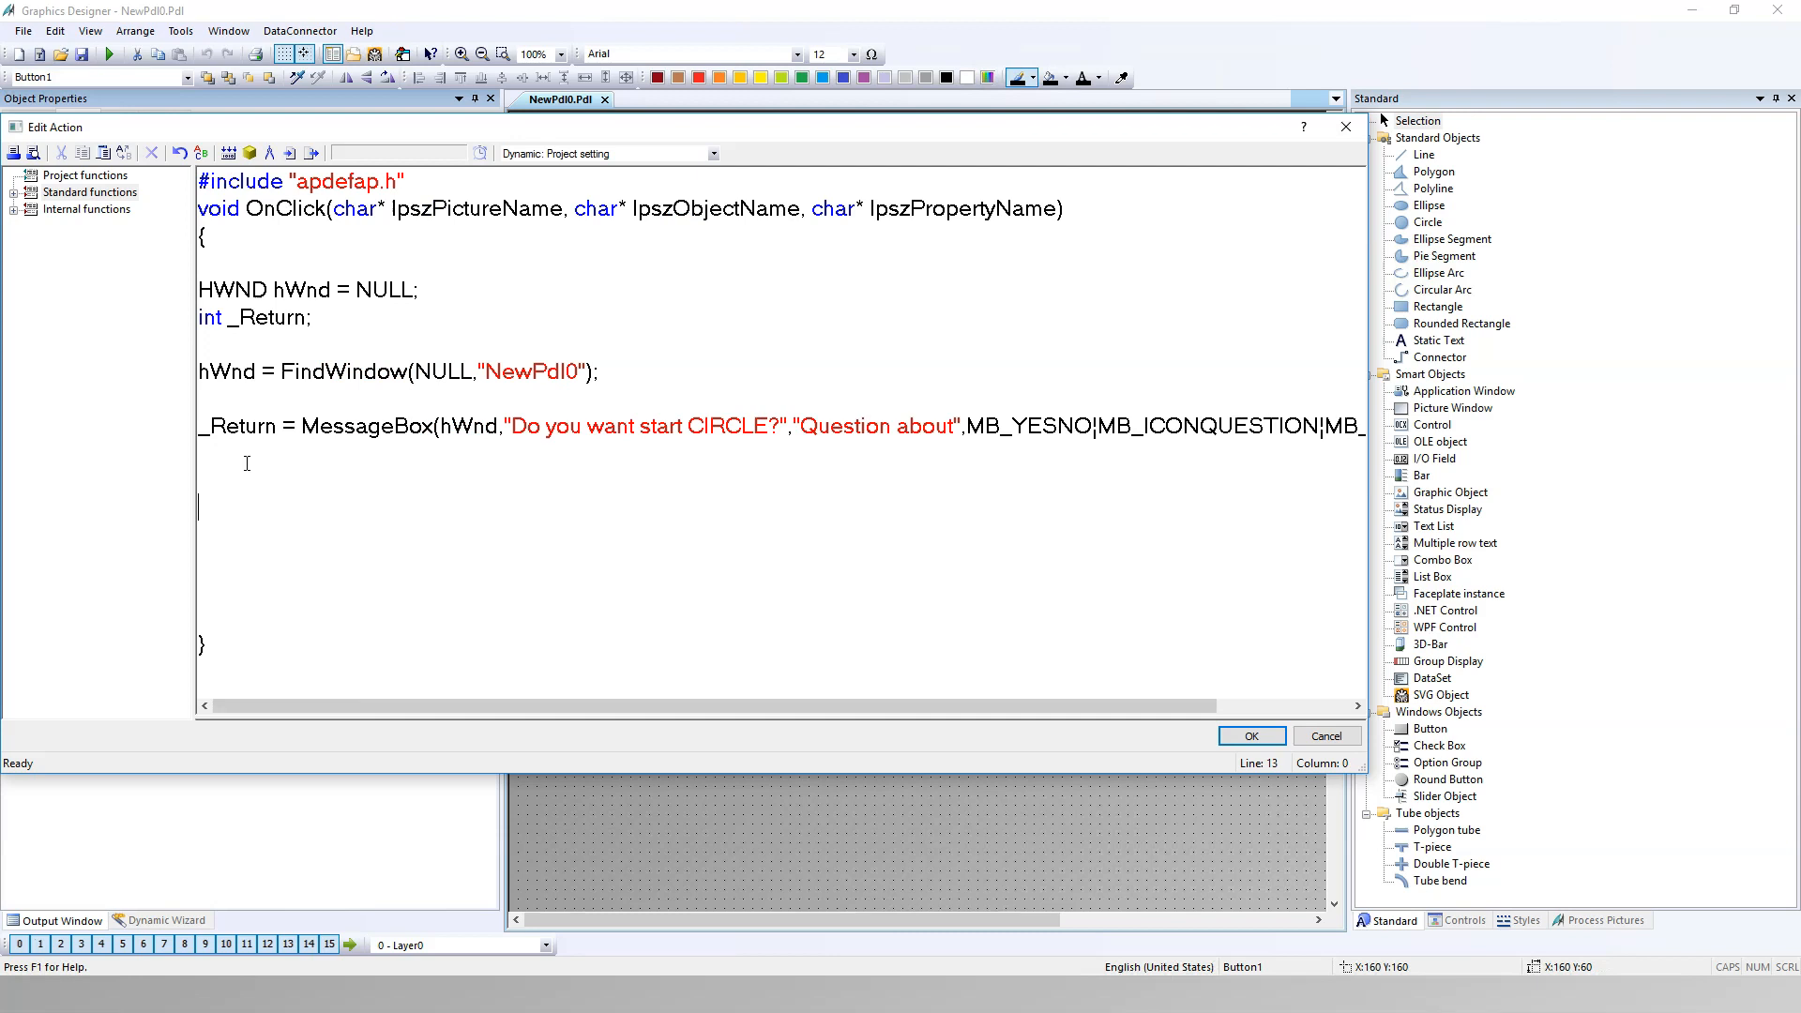
# Step: Write if (_Return == IDYES) { to branch on the Yes answer
pyautogui.write('if')
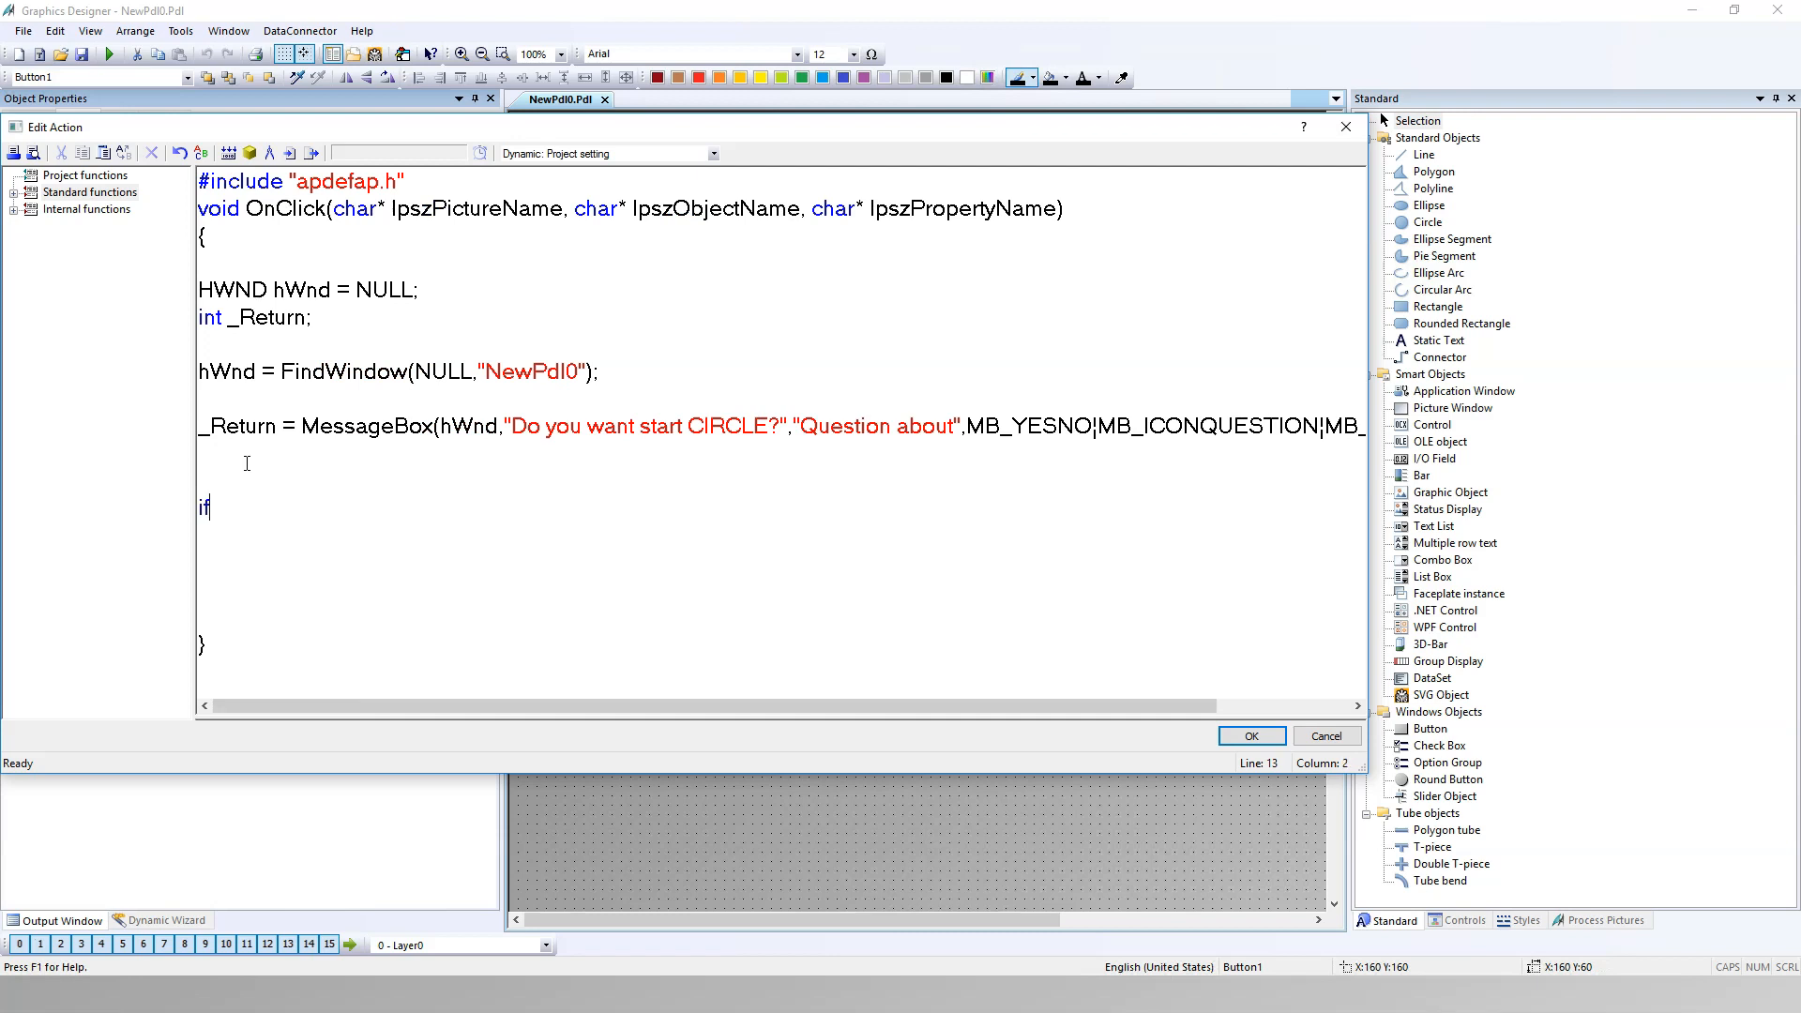
pyautogui.doubleClick(236, 425)
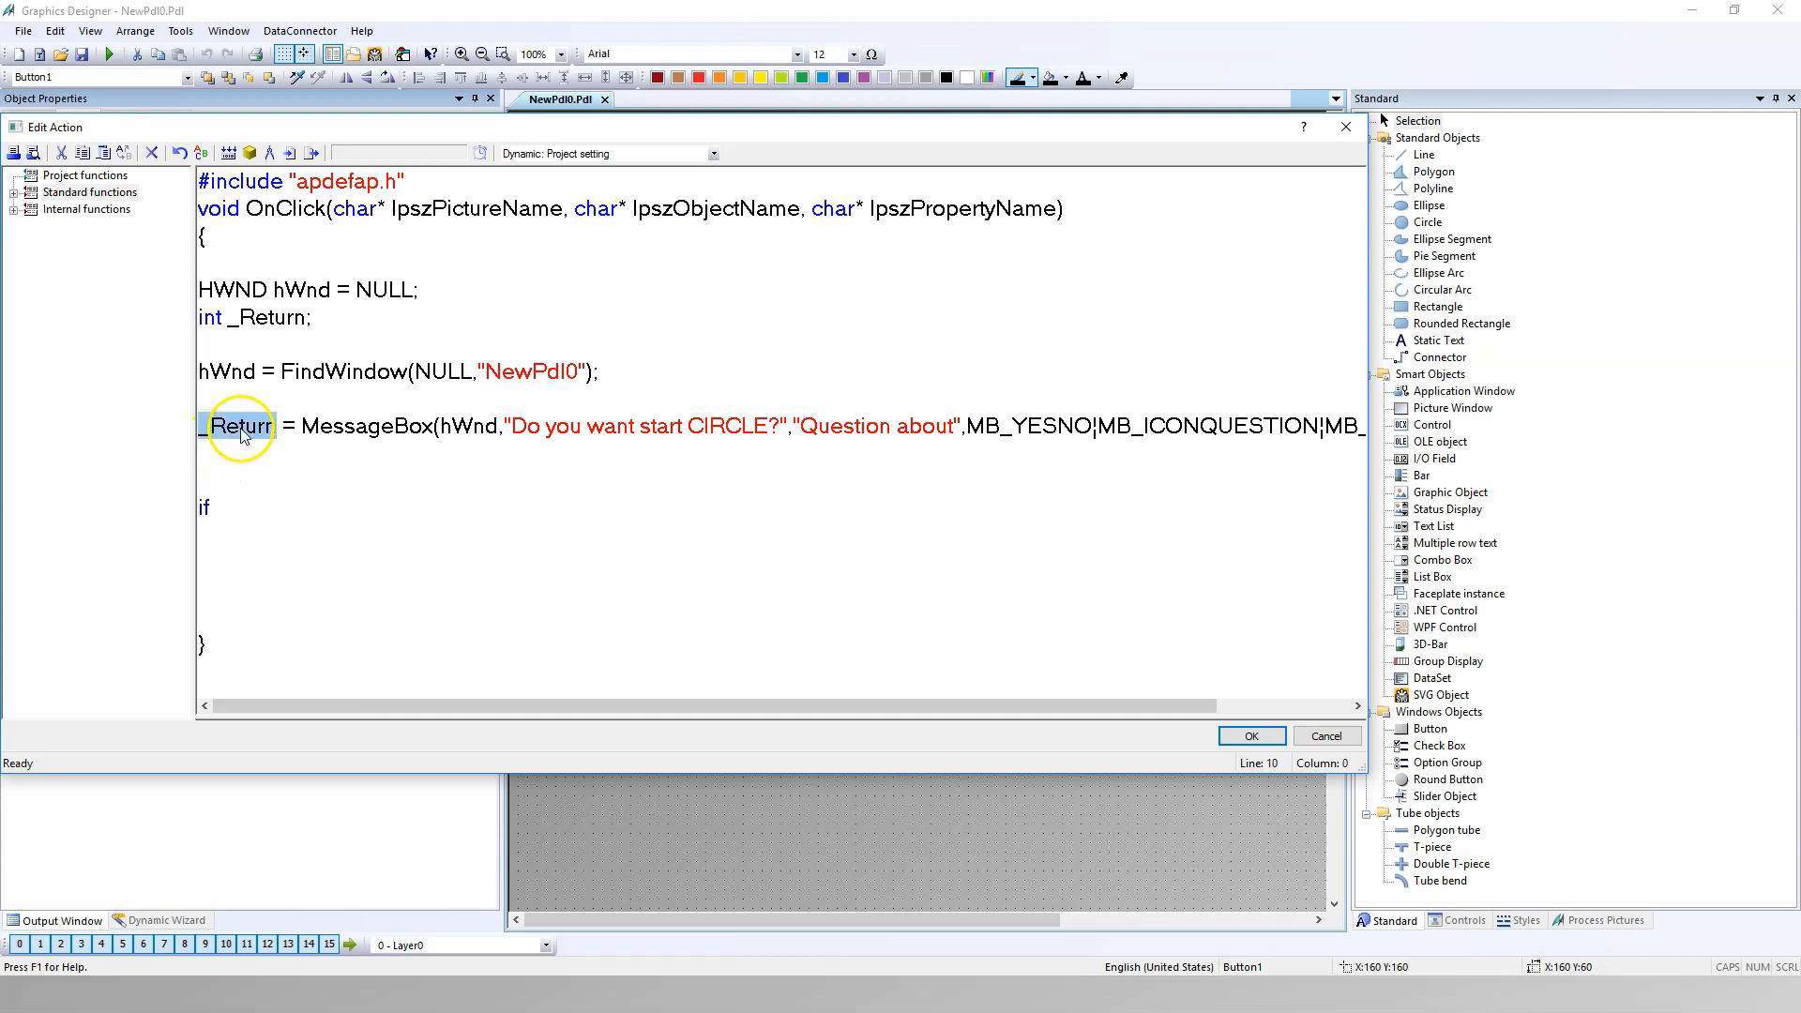
pyautogui.write('_Return')
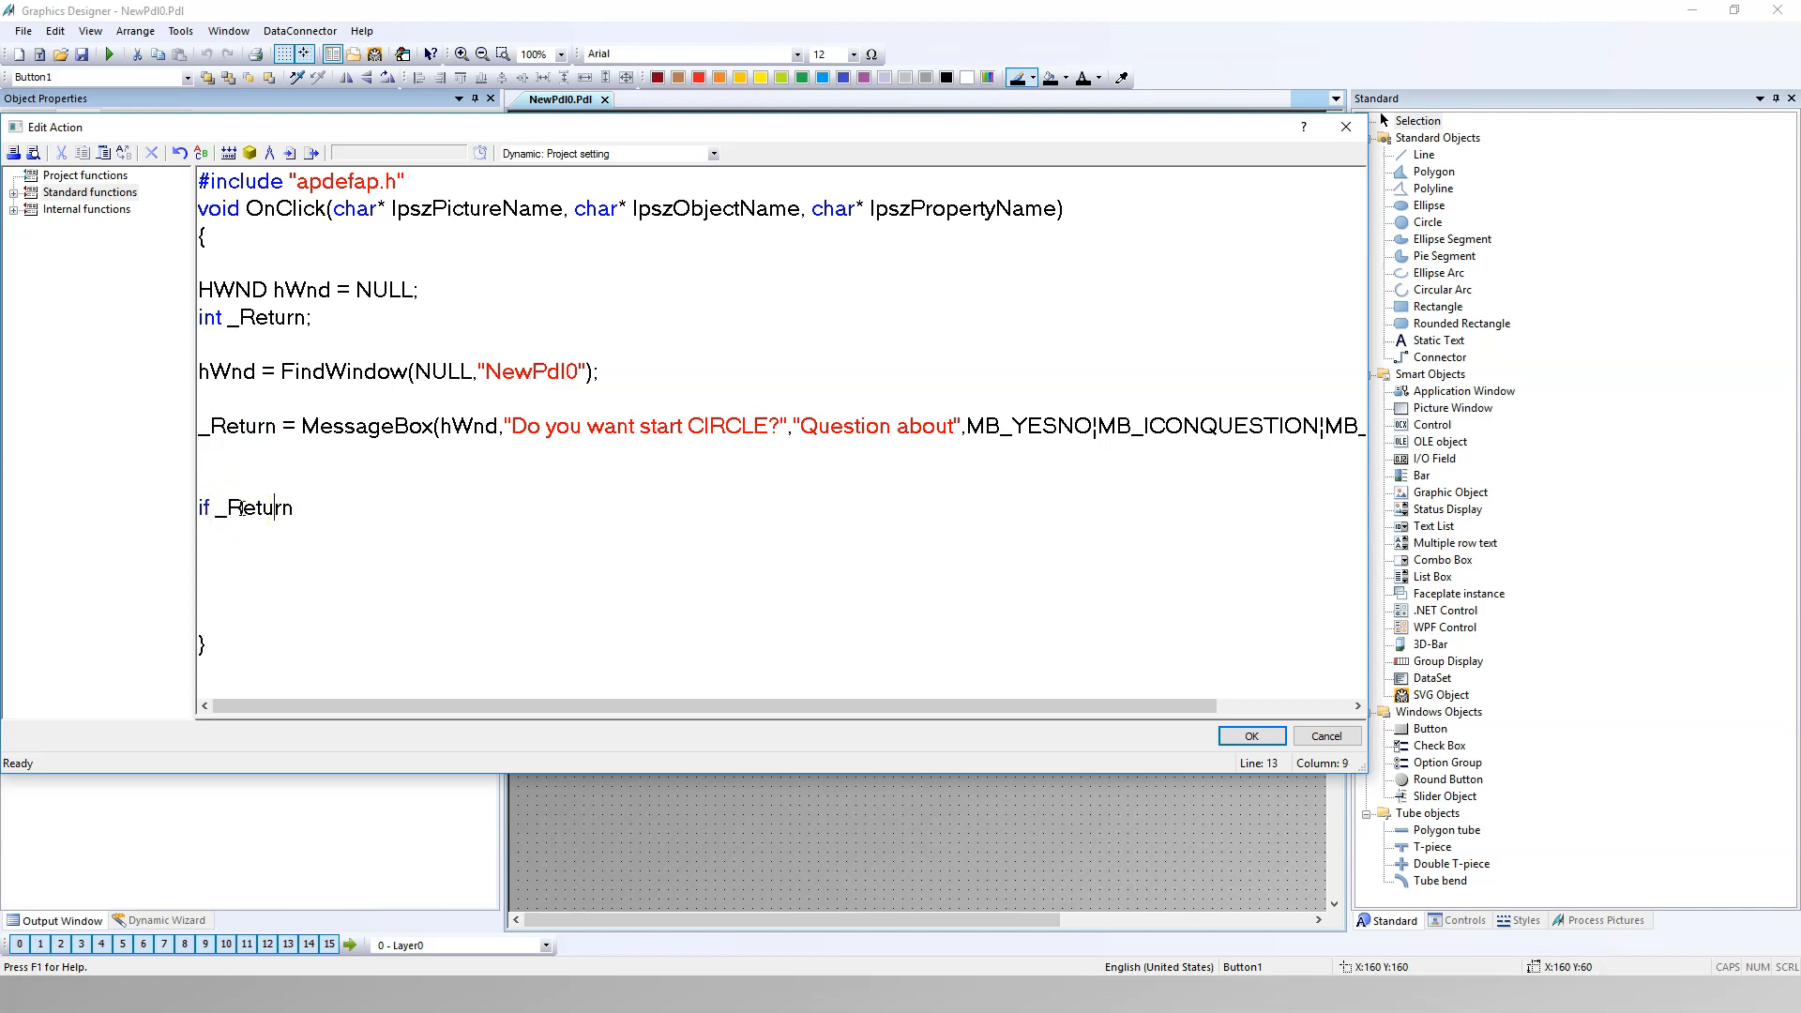
pyautogui.write('(')
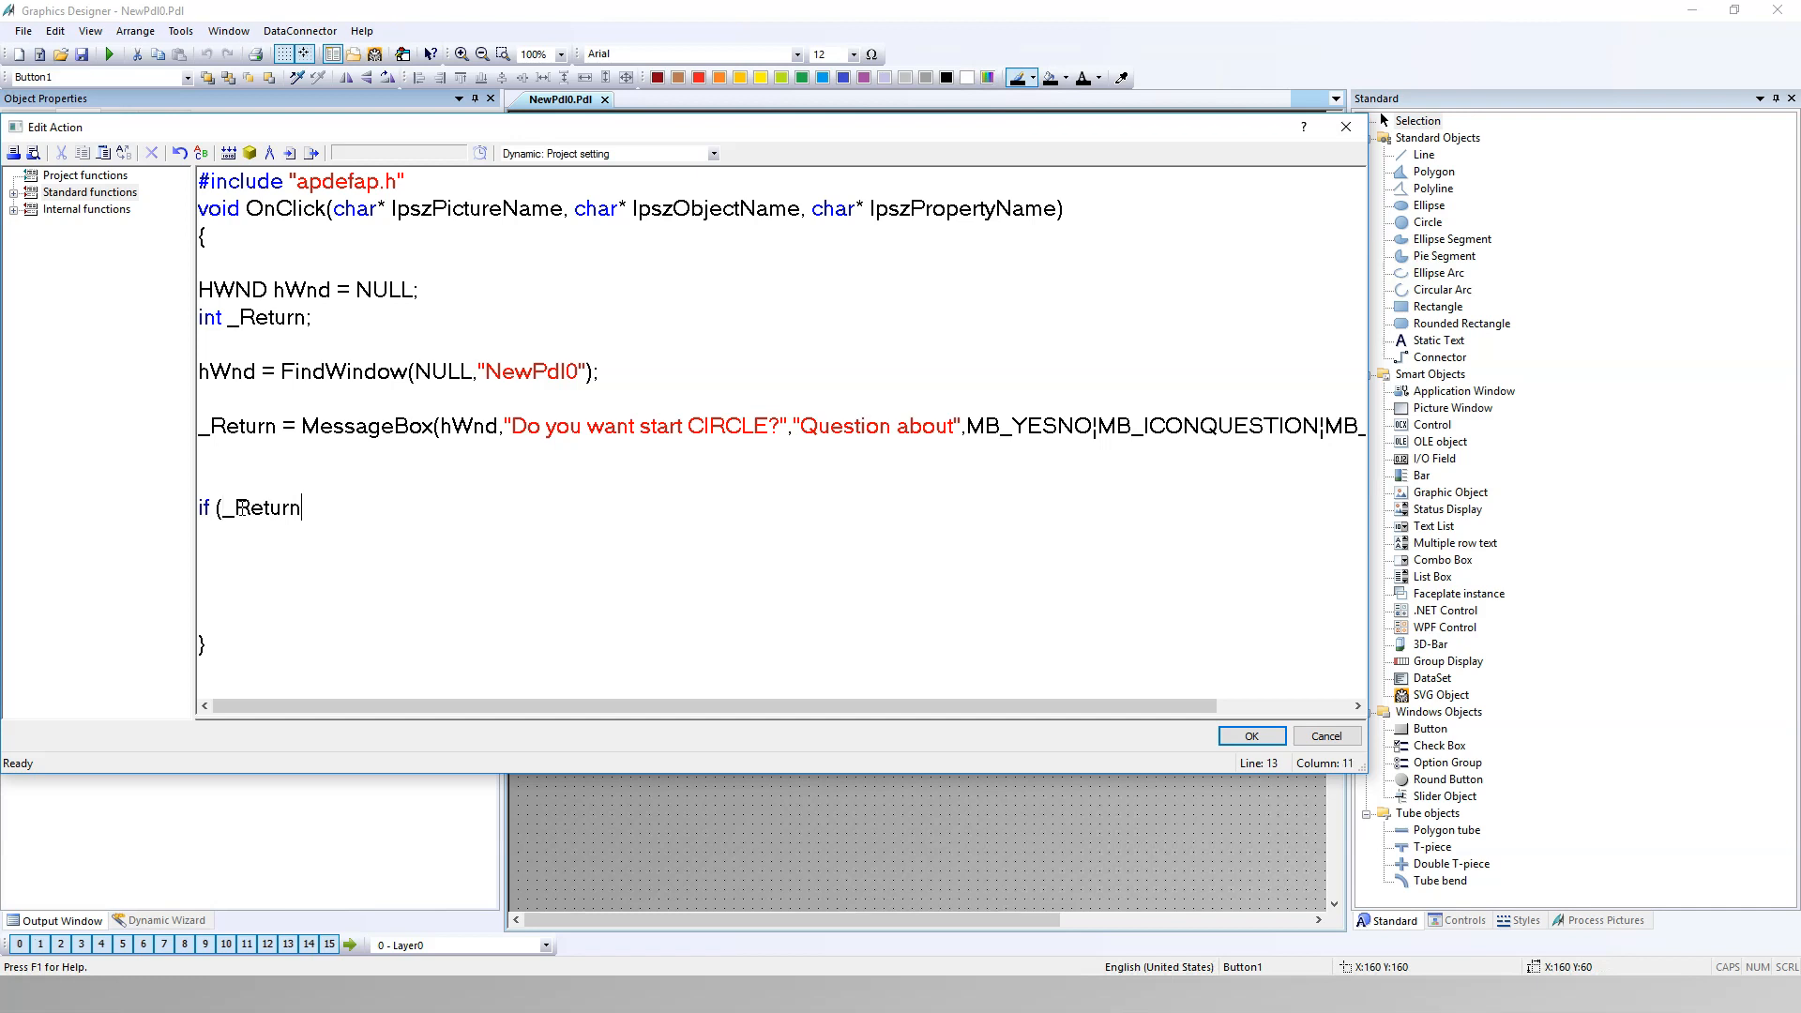
pyautogui.write(')')
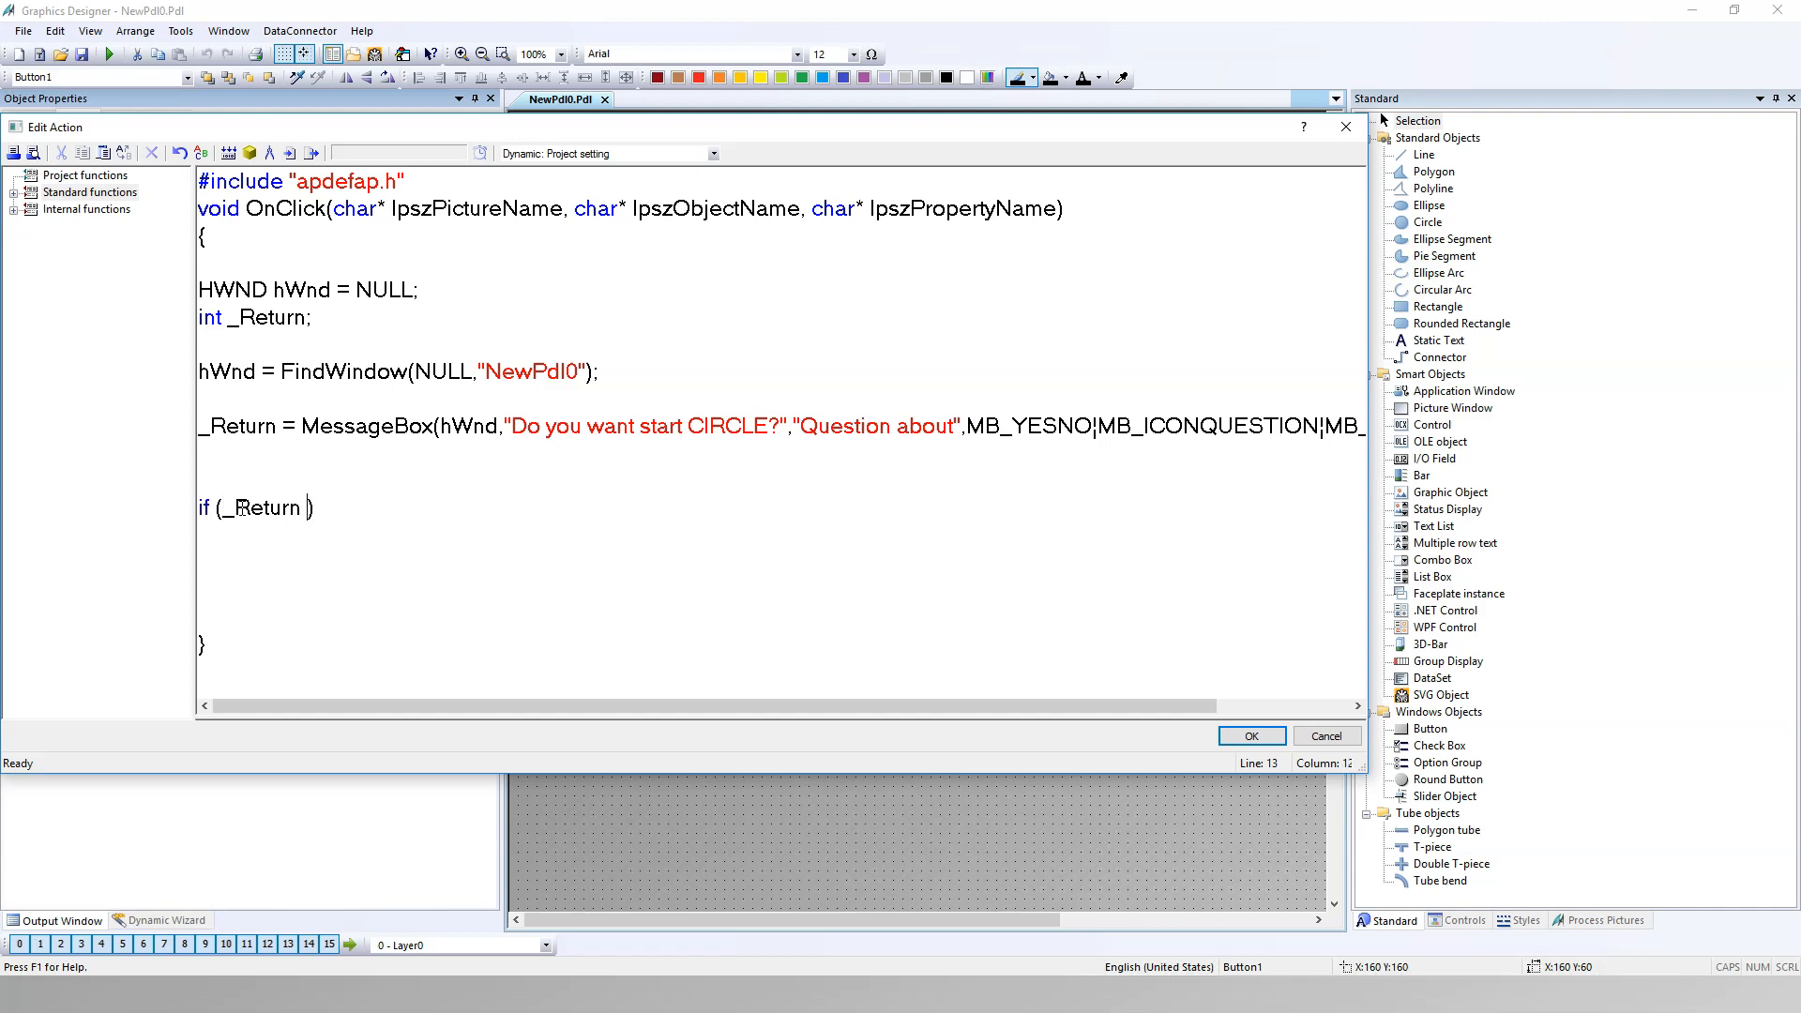
pyautogui.write('==')
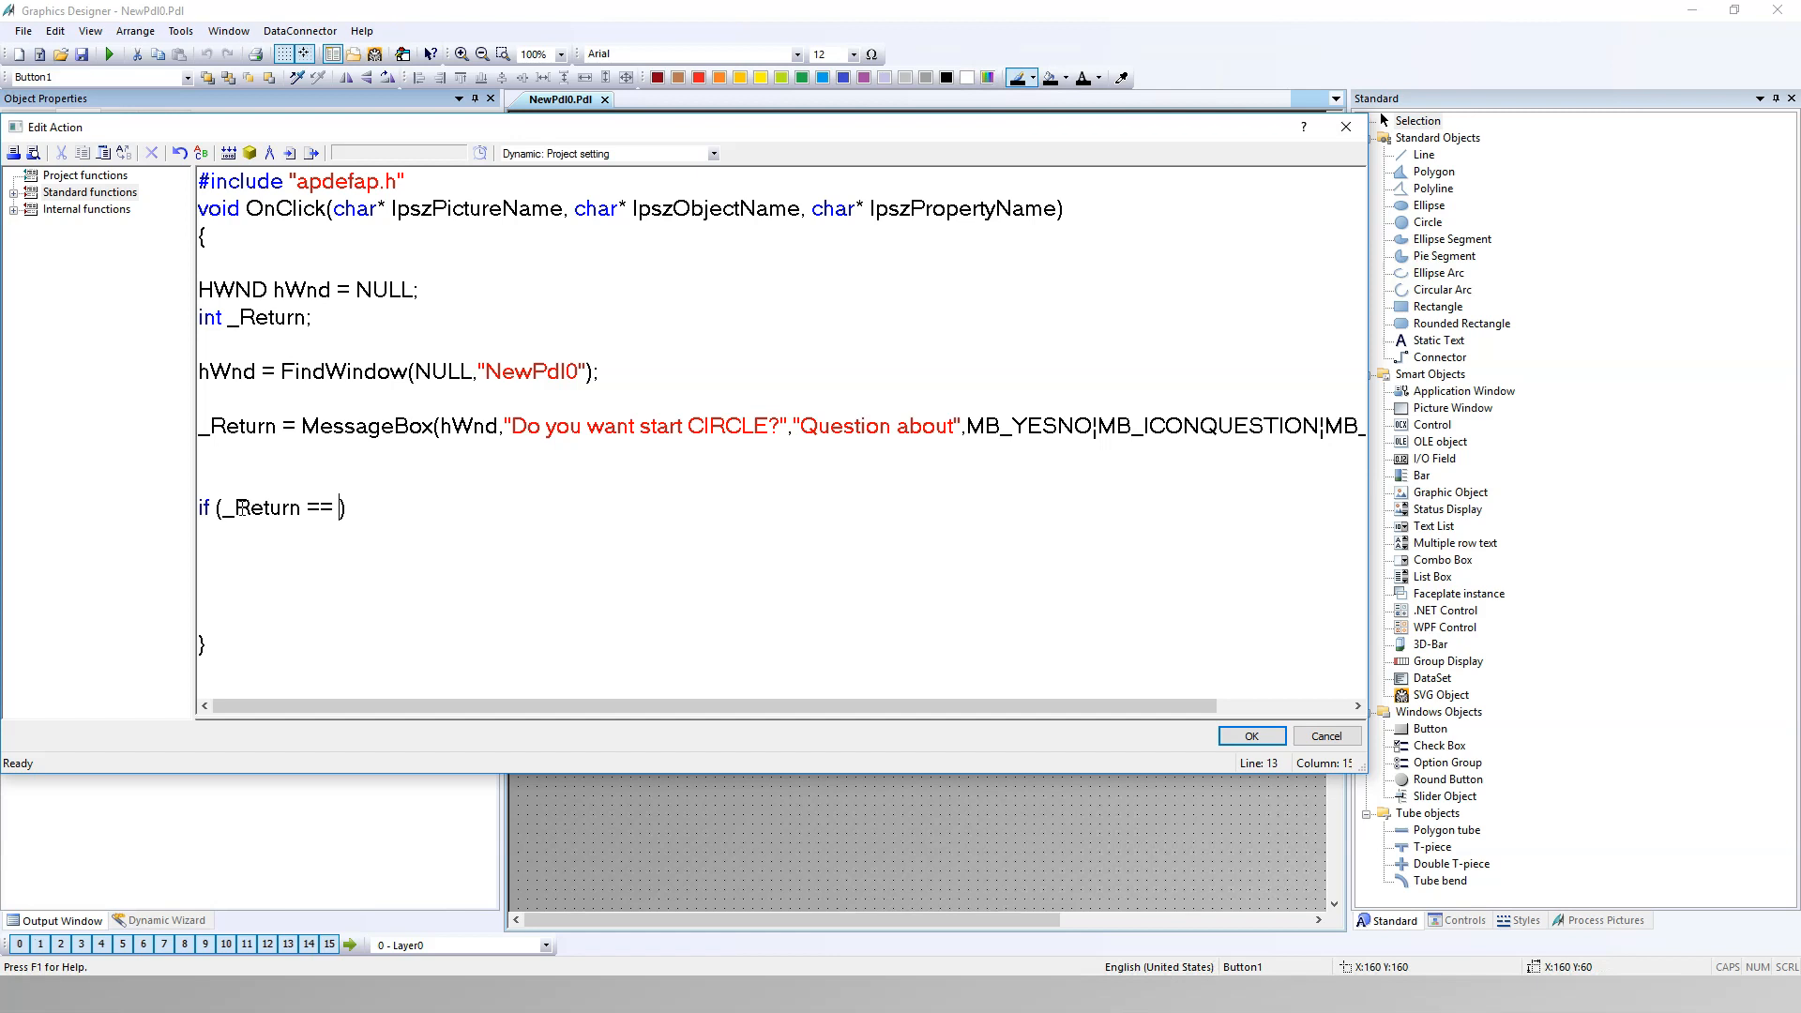
pyautogui.write('IDYES')
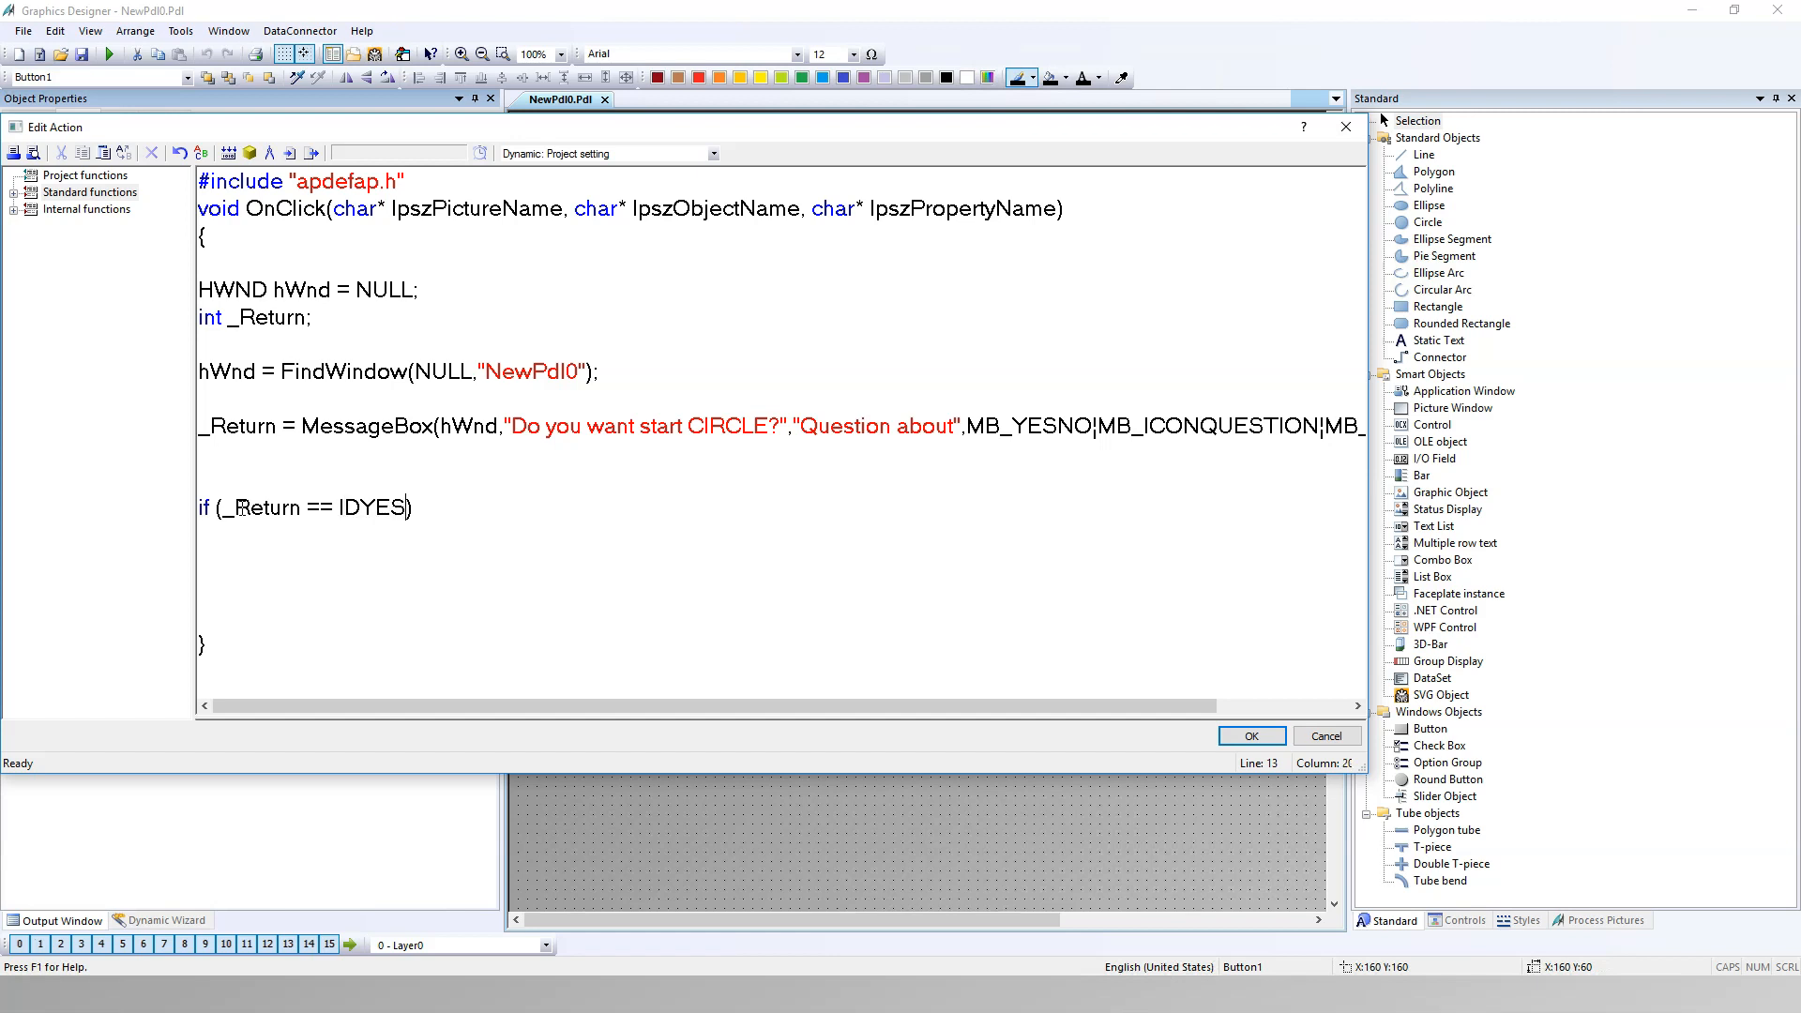
pyautogui.write('{')
pyautogui.write('else')
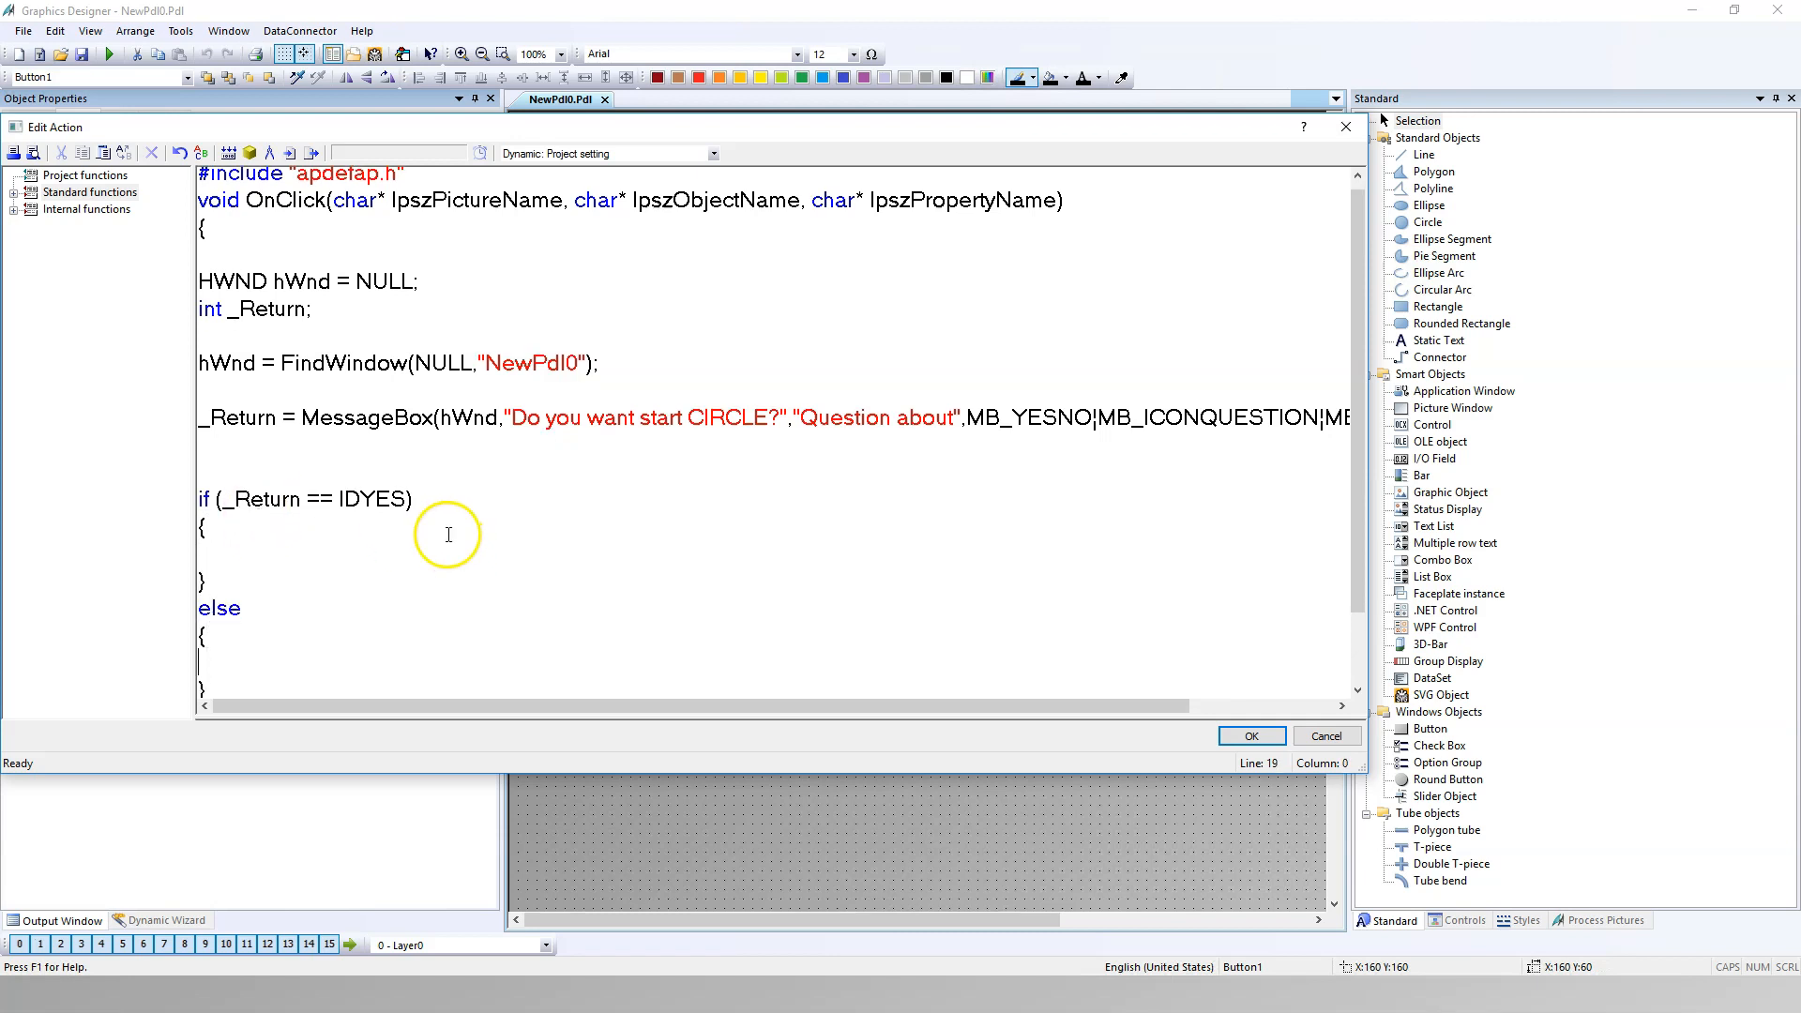
pyautogui.scroll(-3)
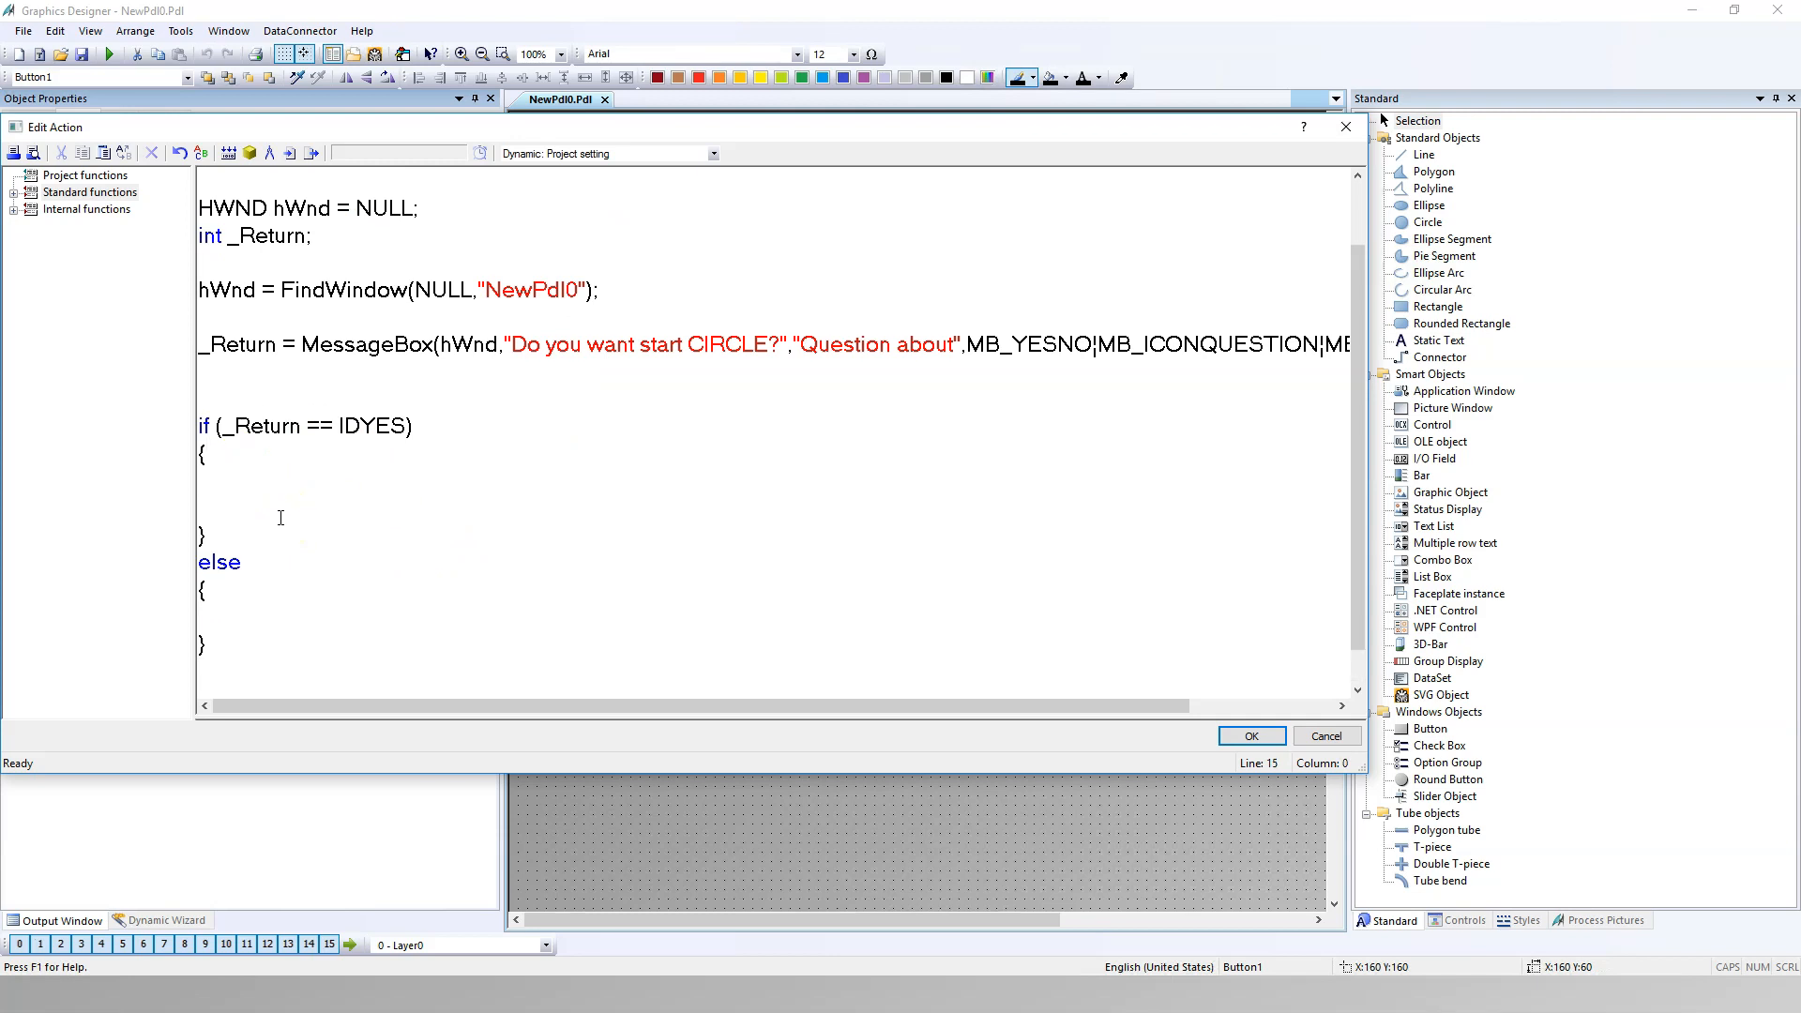
# Step: Add printf("Operator clicked: YES \r\n") in the Yes branch and expand Internal functions
pyautogui.click(255, 490)
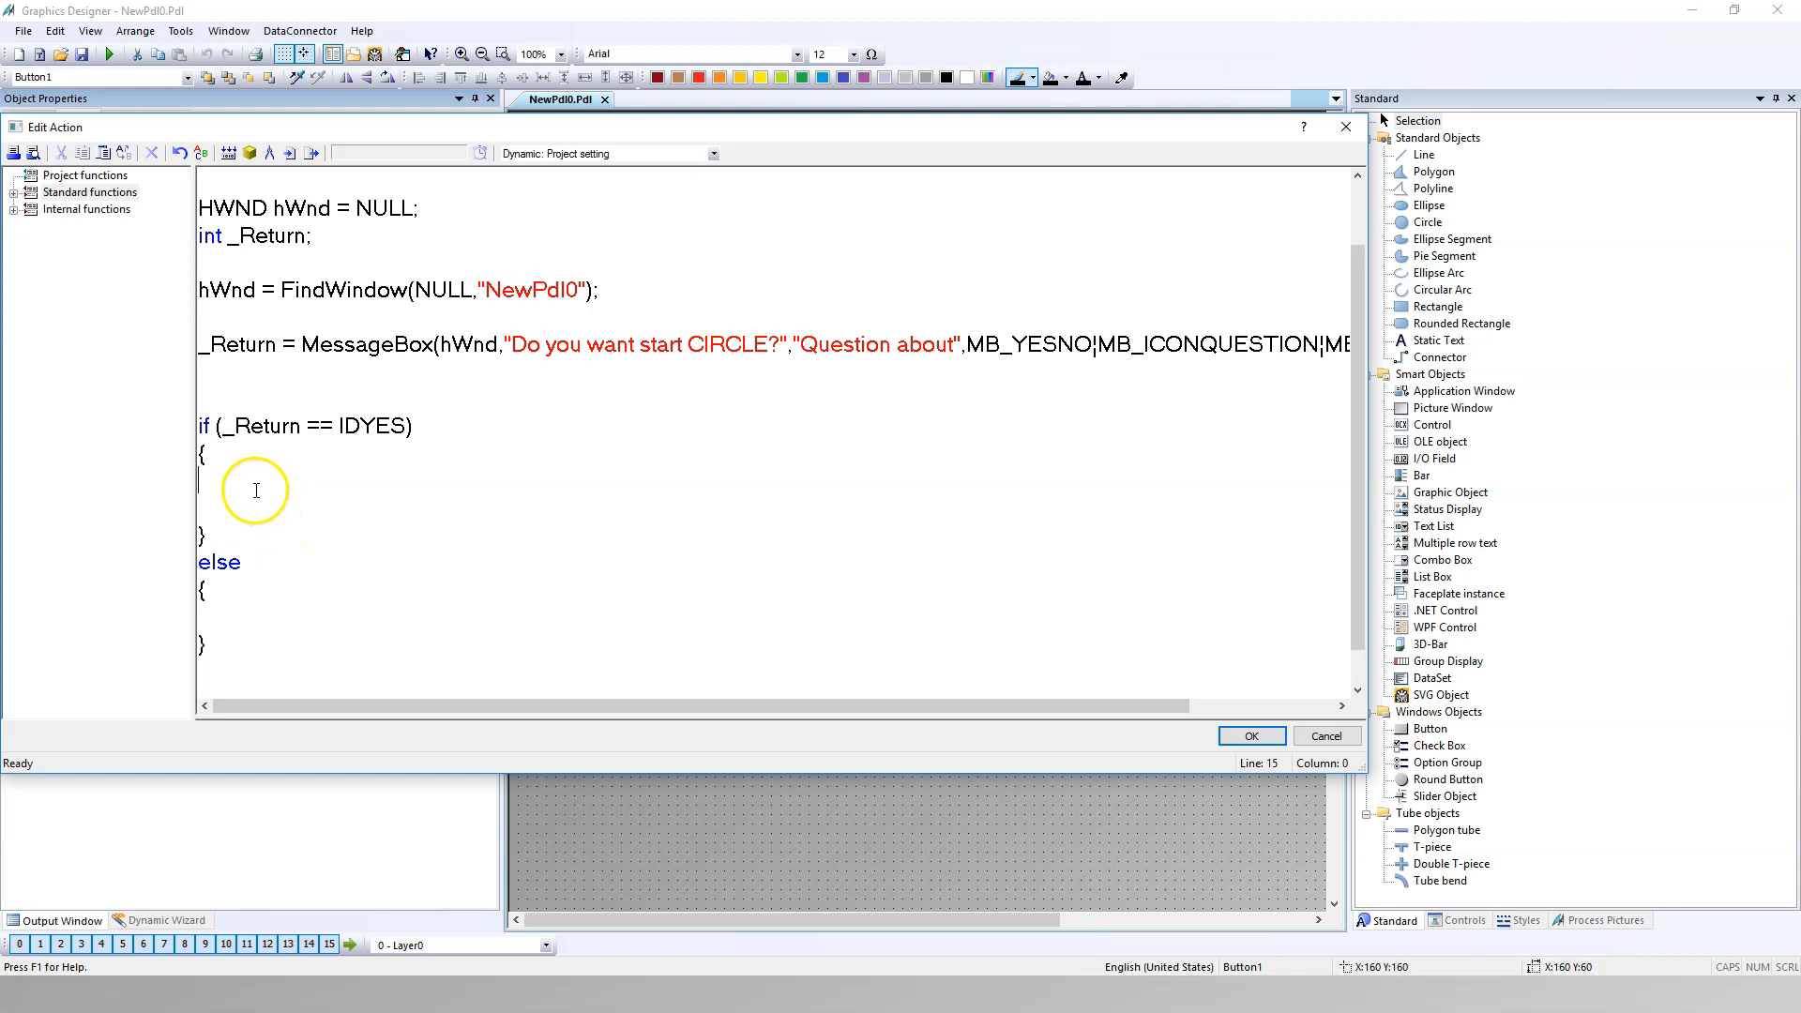
pyautogui.write('printf')
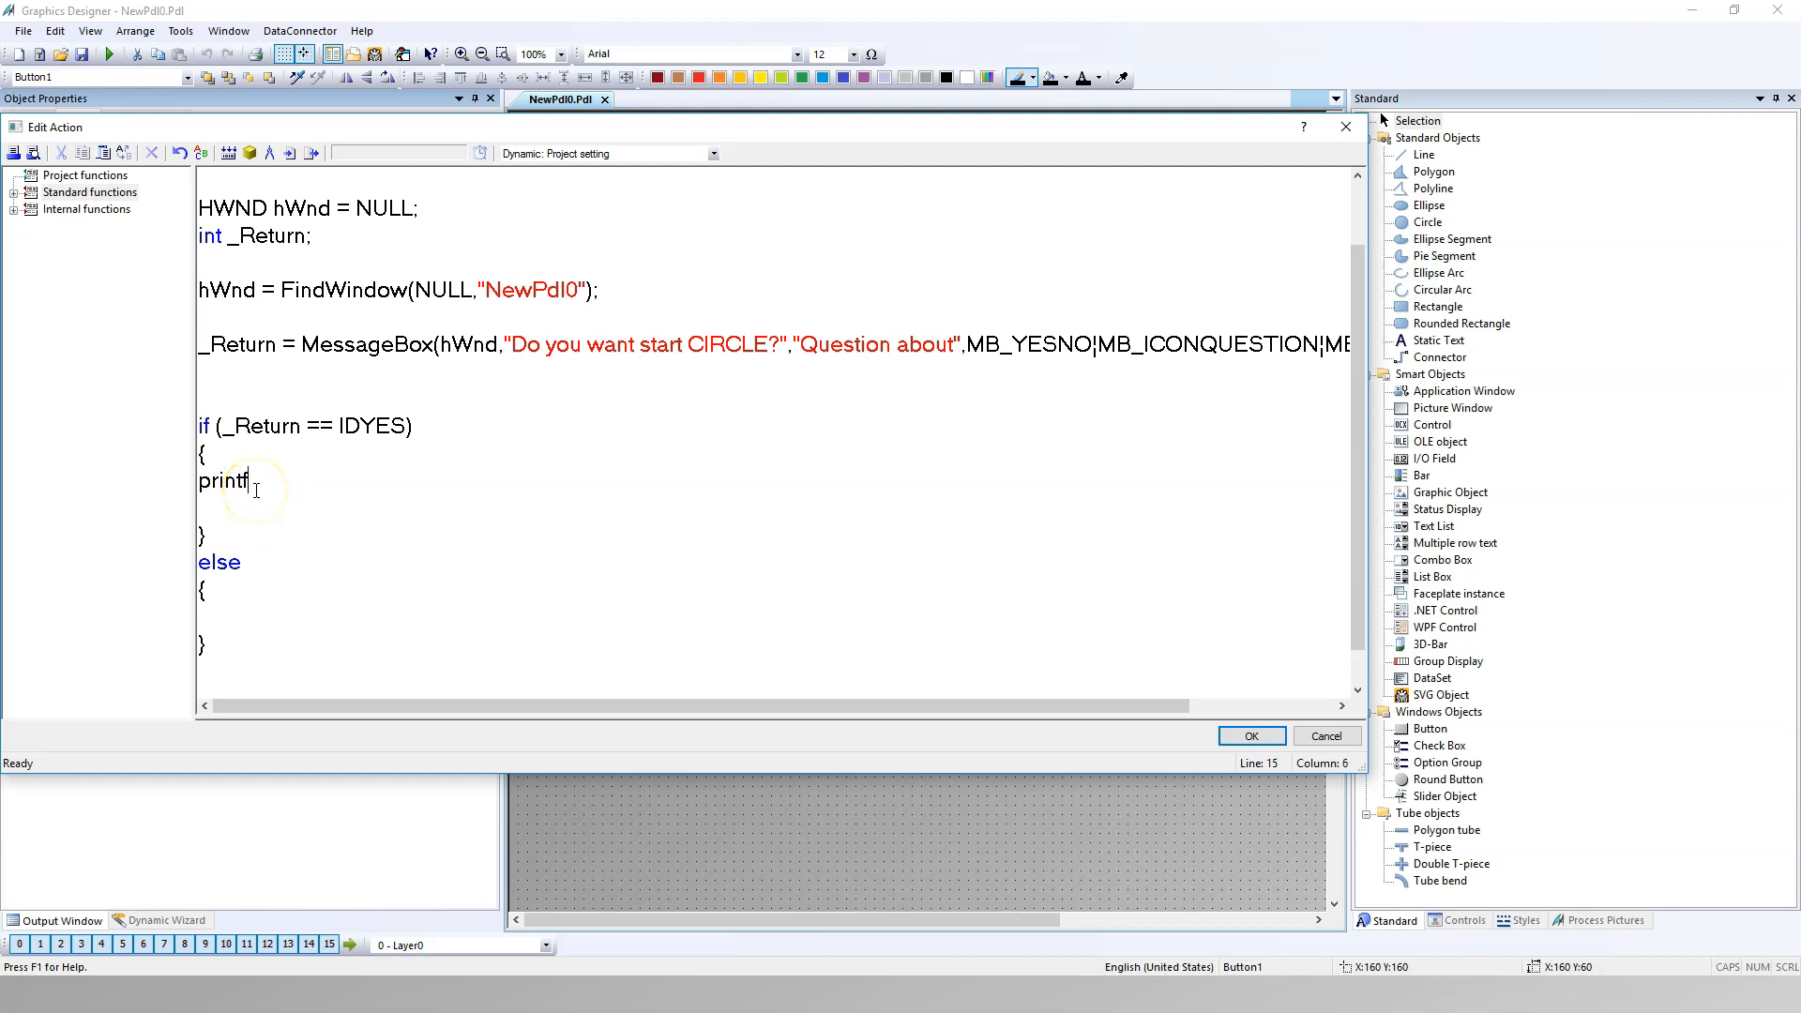
pyautogui.write('()')
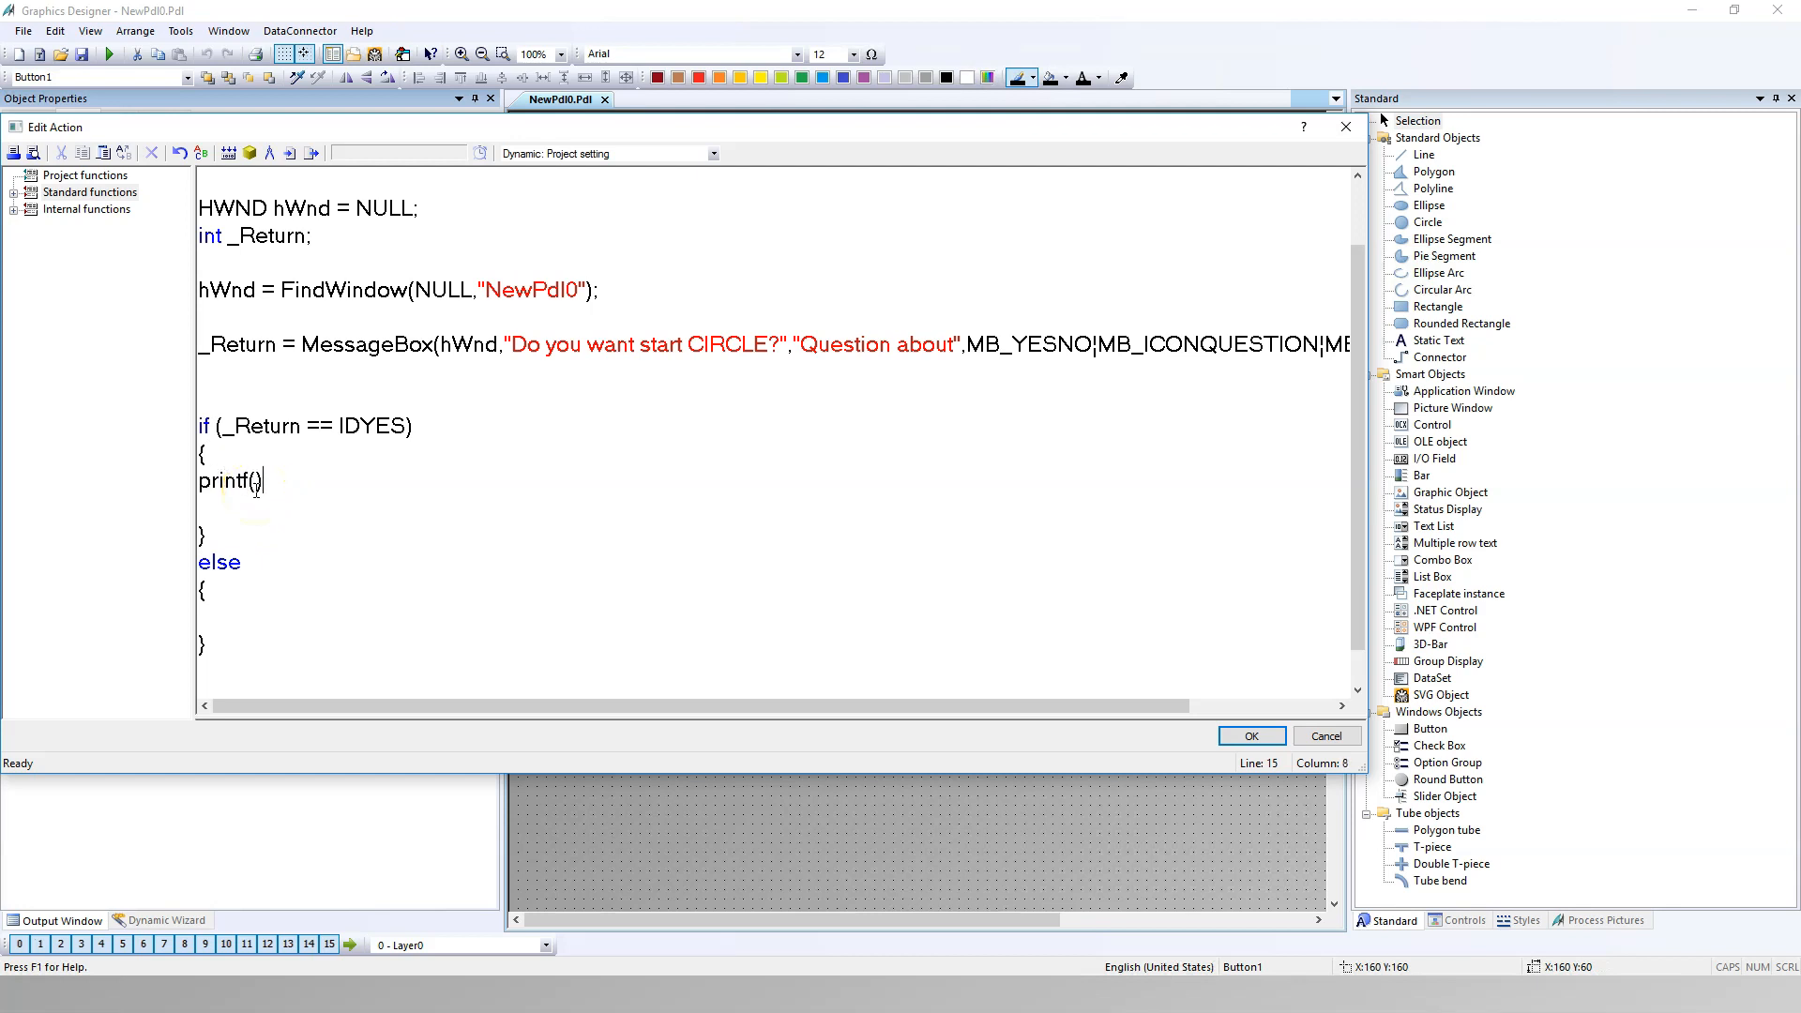
pyautogui.write('""')
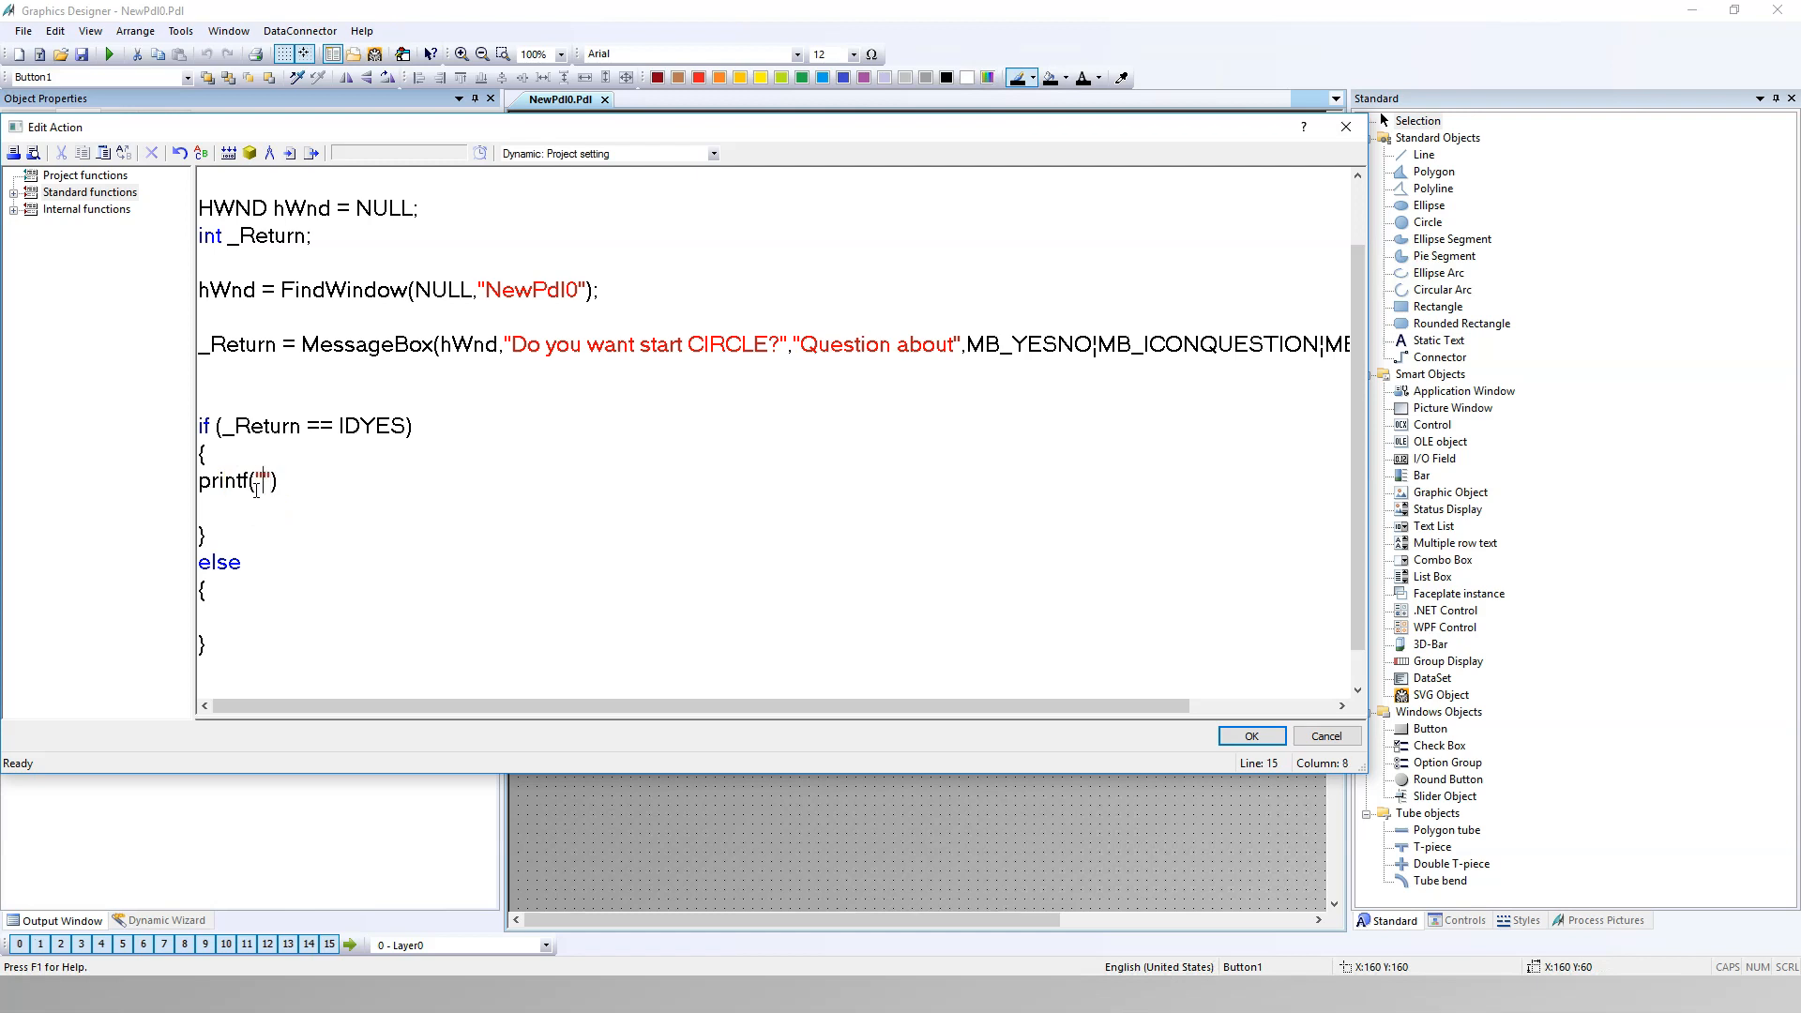
pyautogui.write('Operator cl')
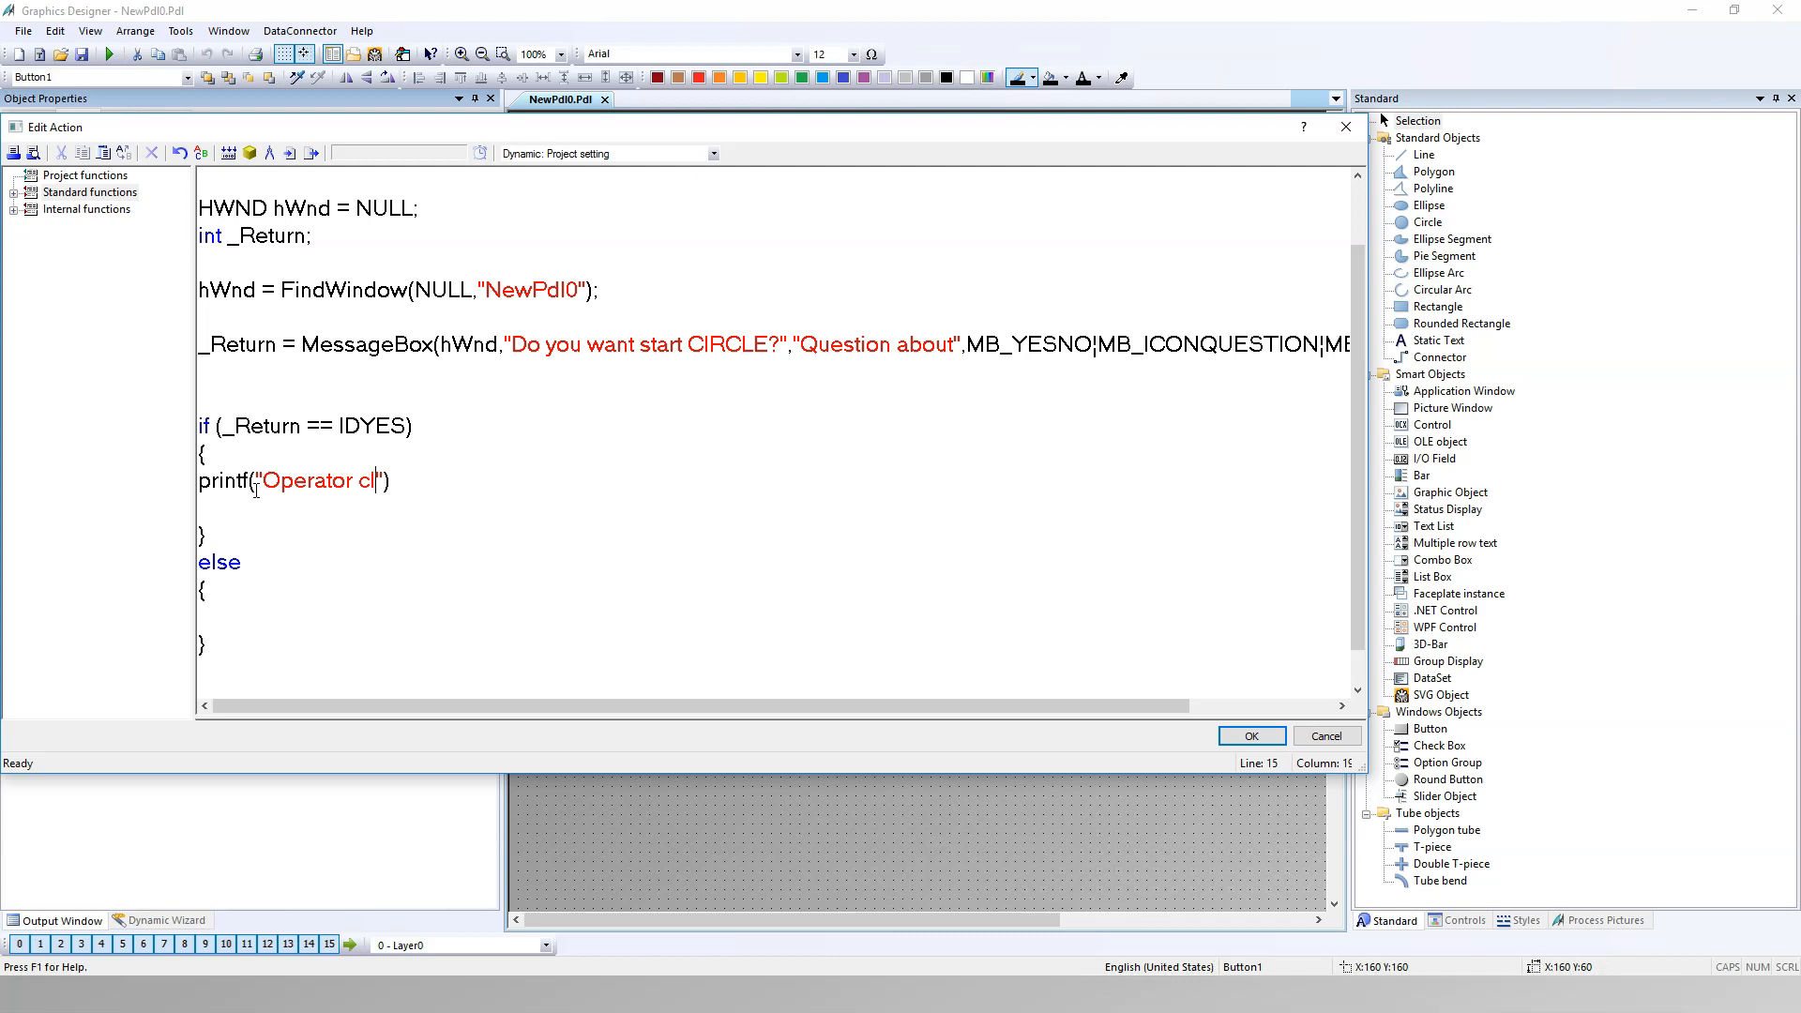
pyautogui.write('icked')
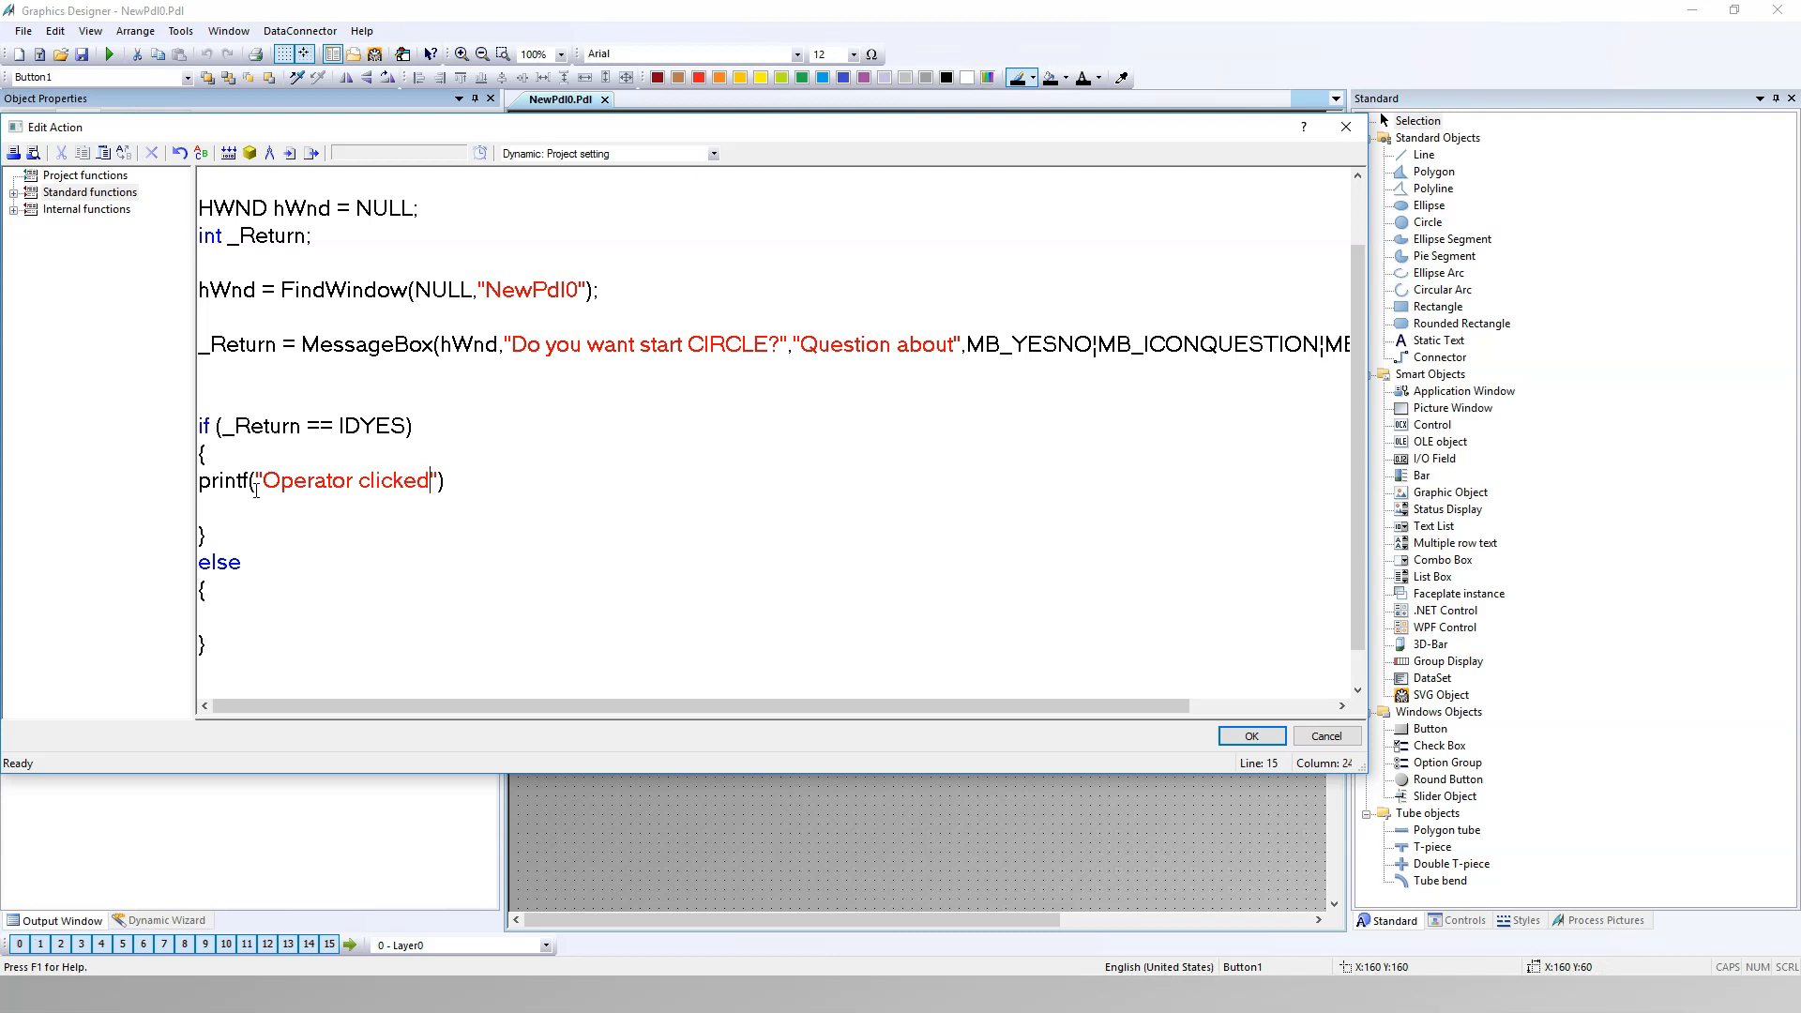
pyautogui.write(': YES')
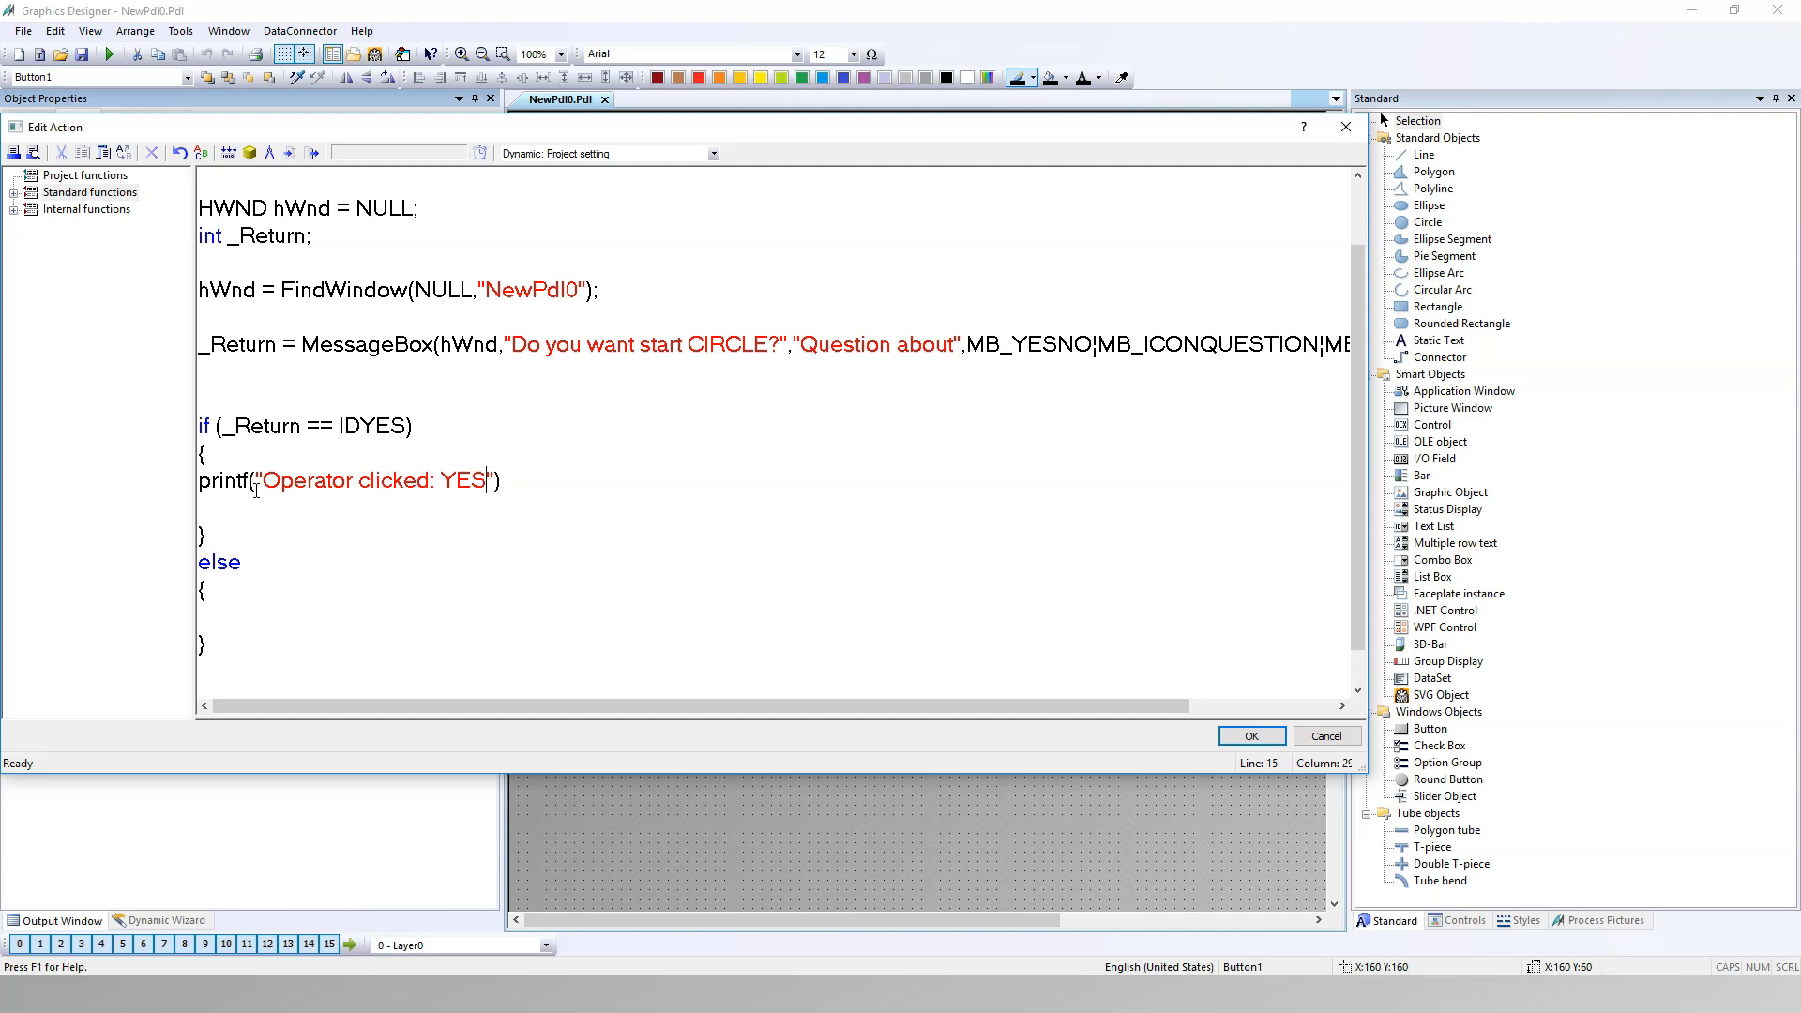
pyautogui.write('\\r')
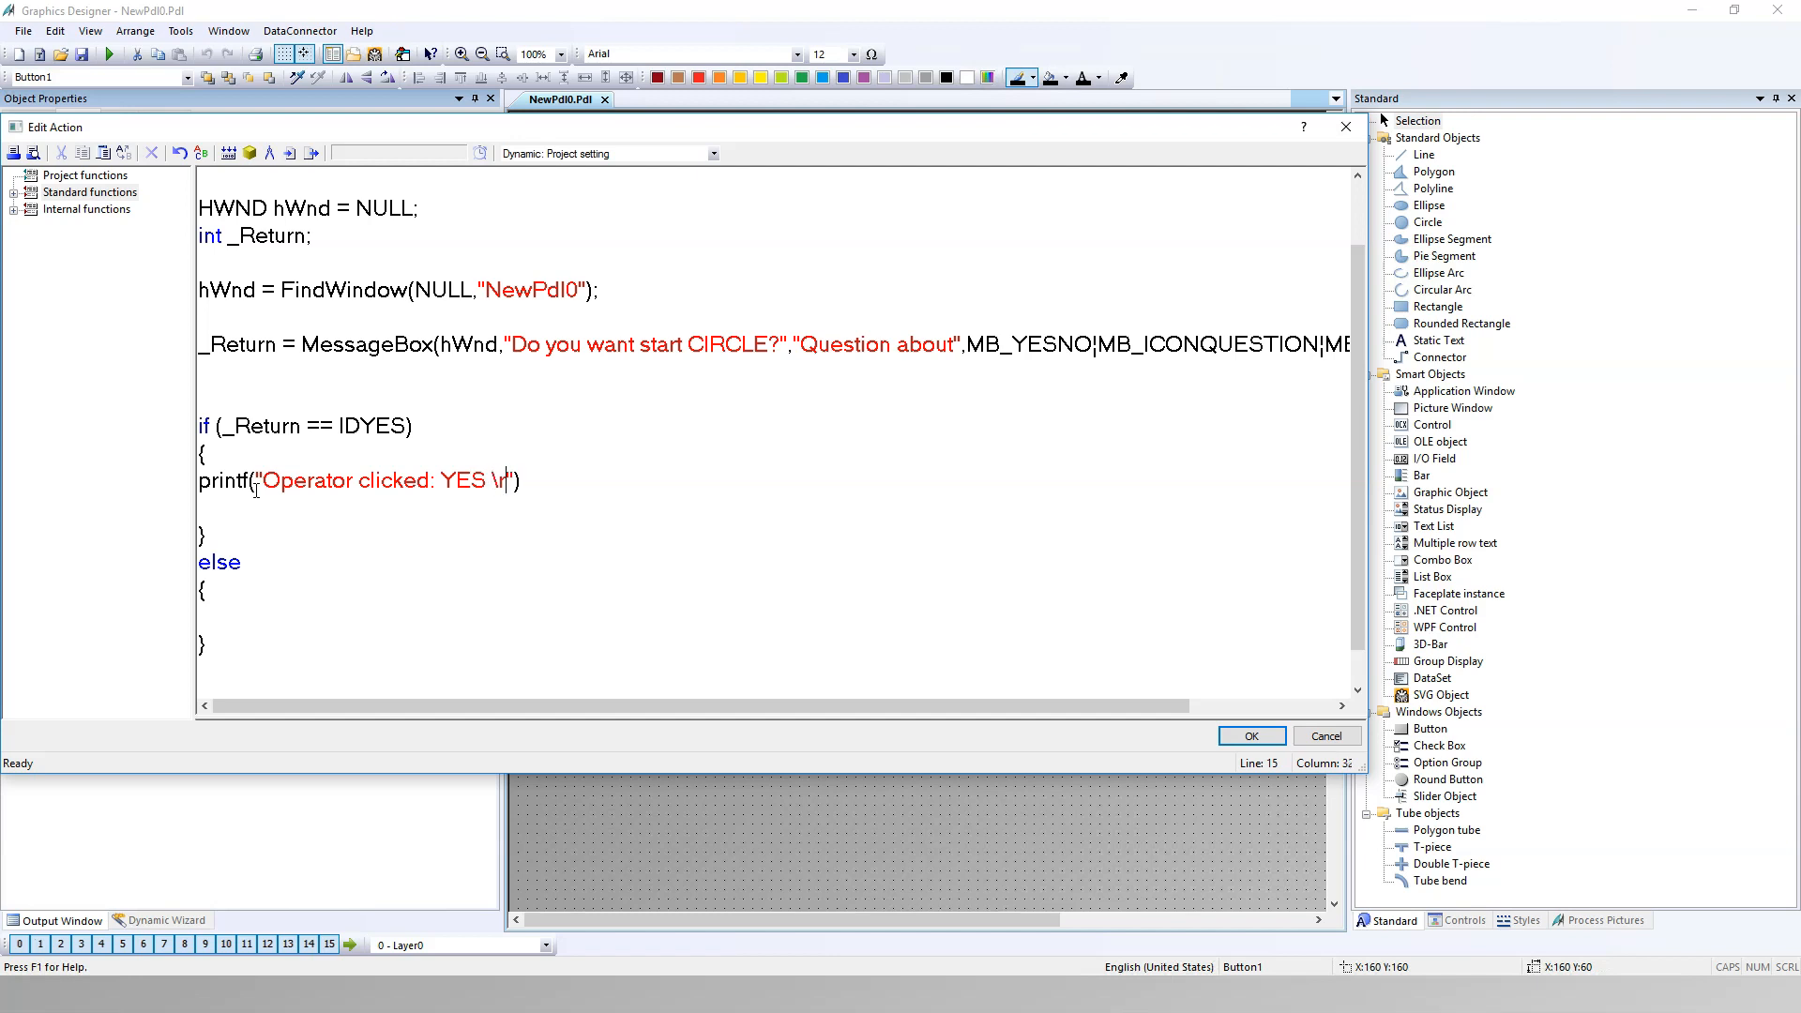
pyautogui.write('n')
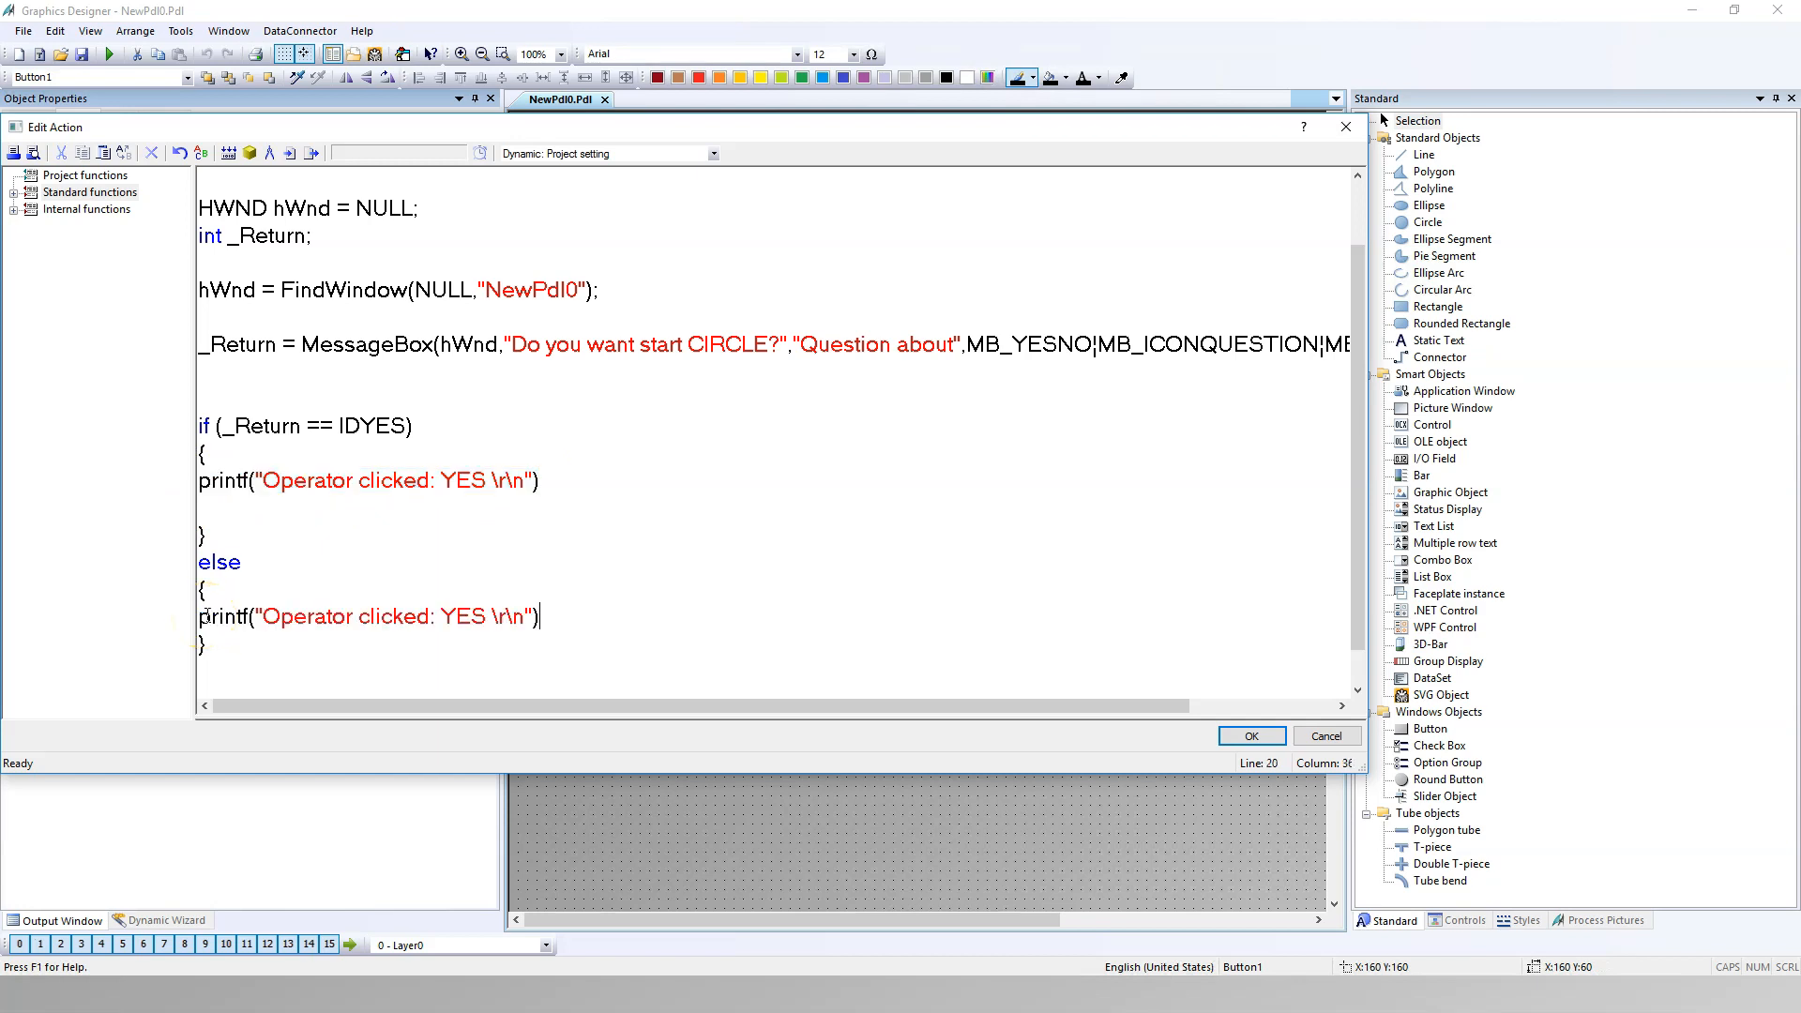
pyautogui.click(208, 506)
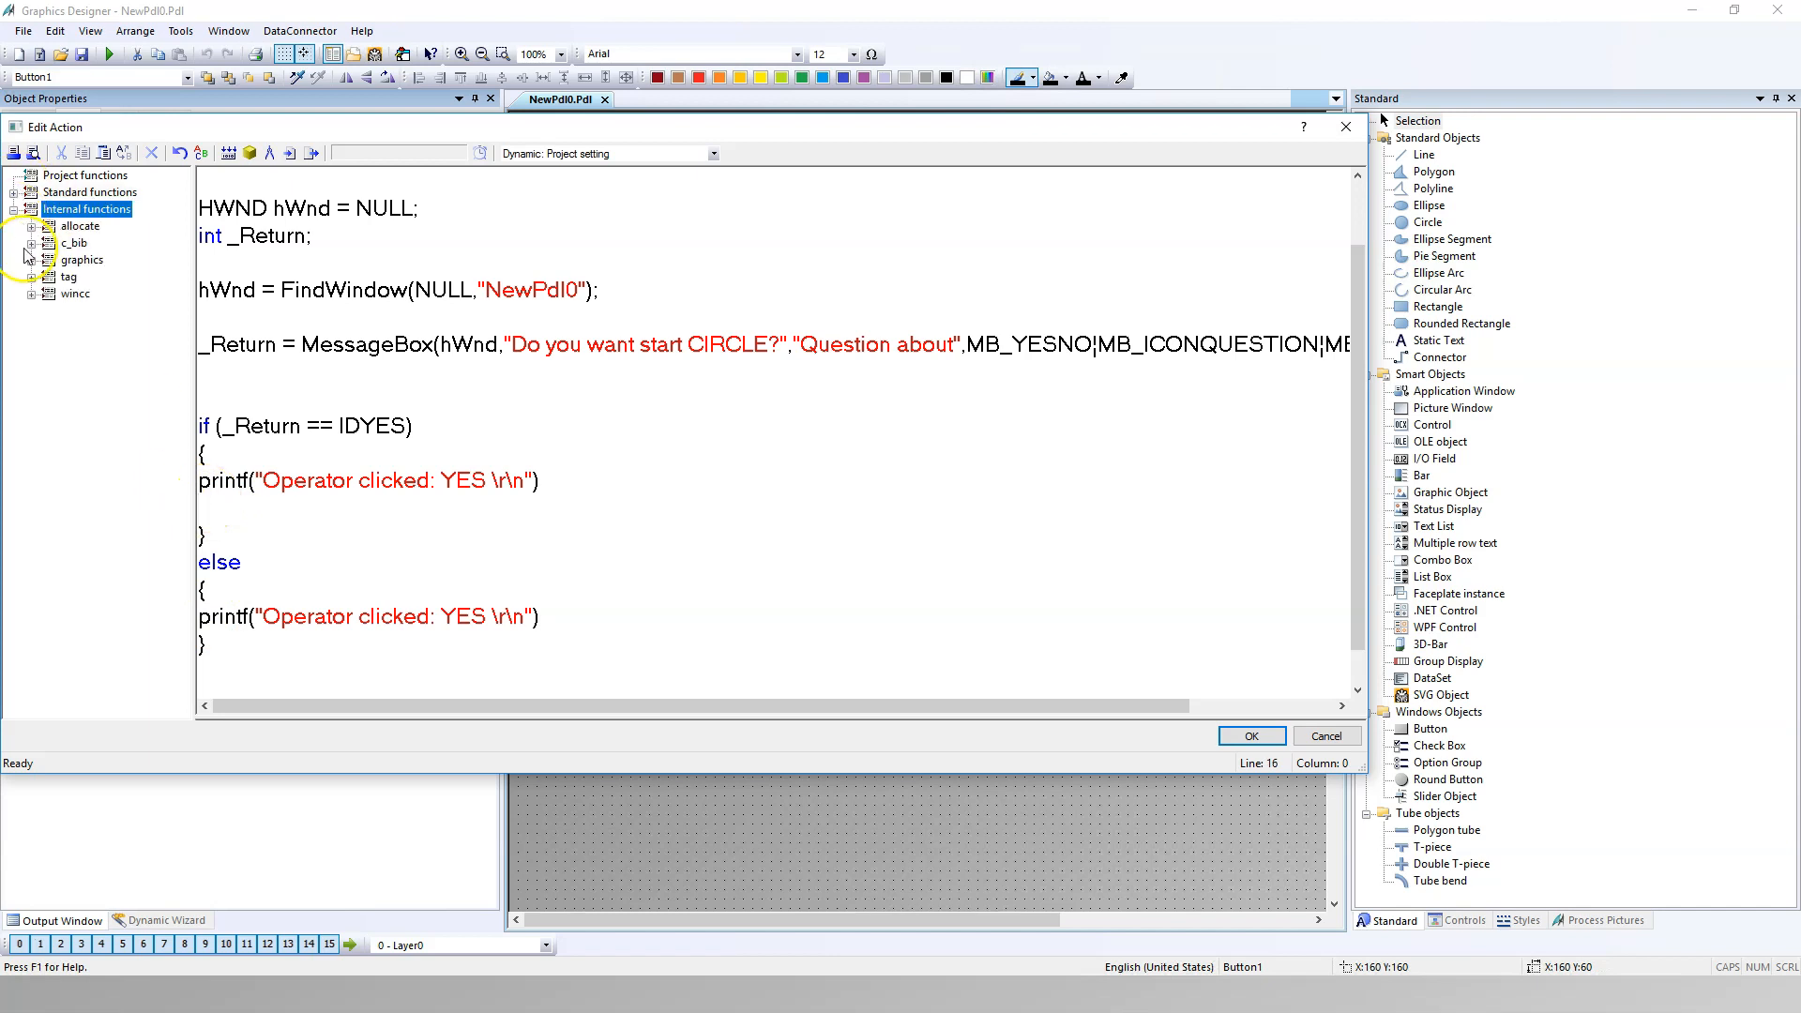
pyautogui.moveTo(37, 276)
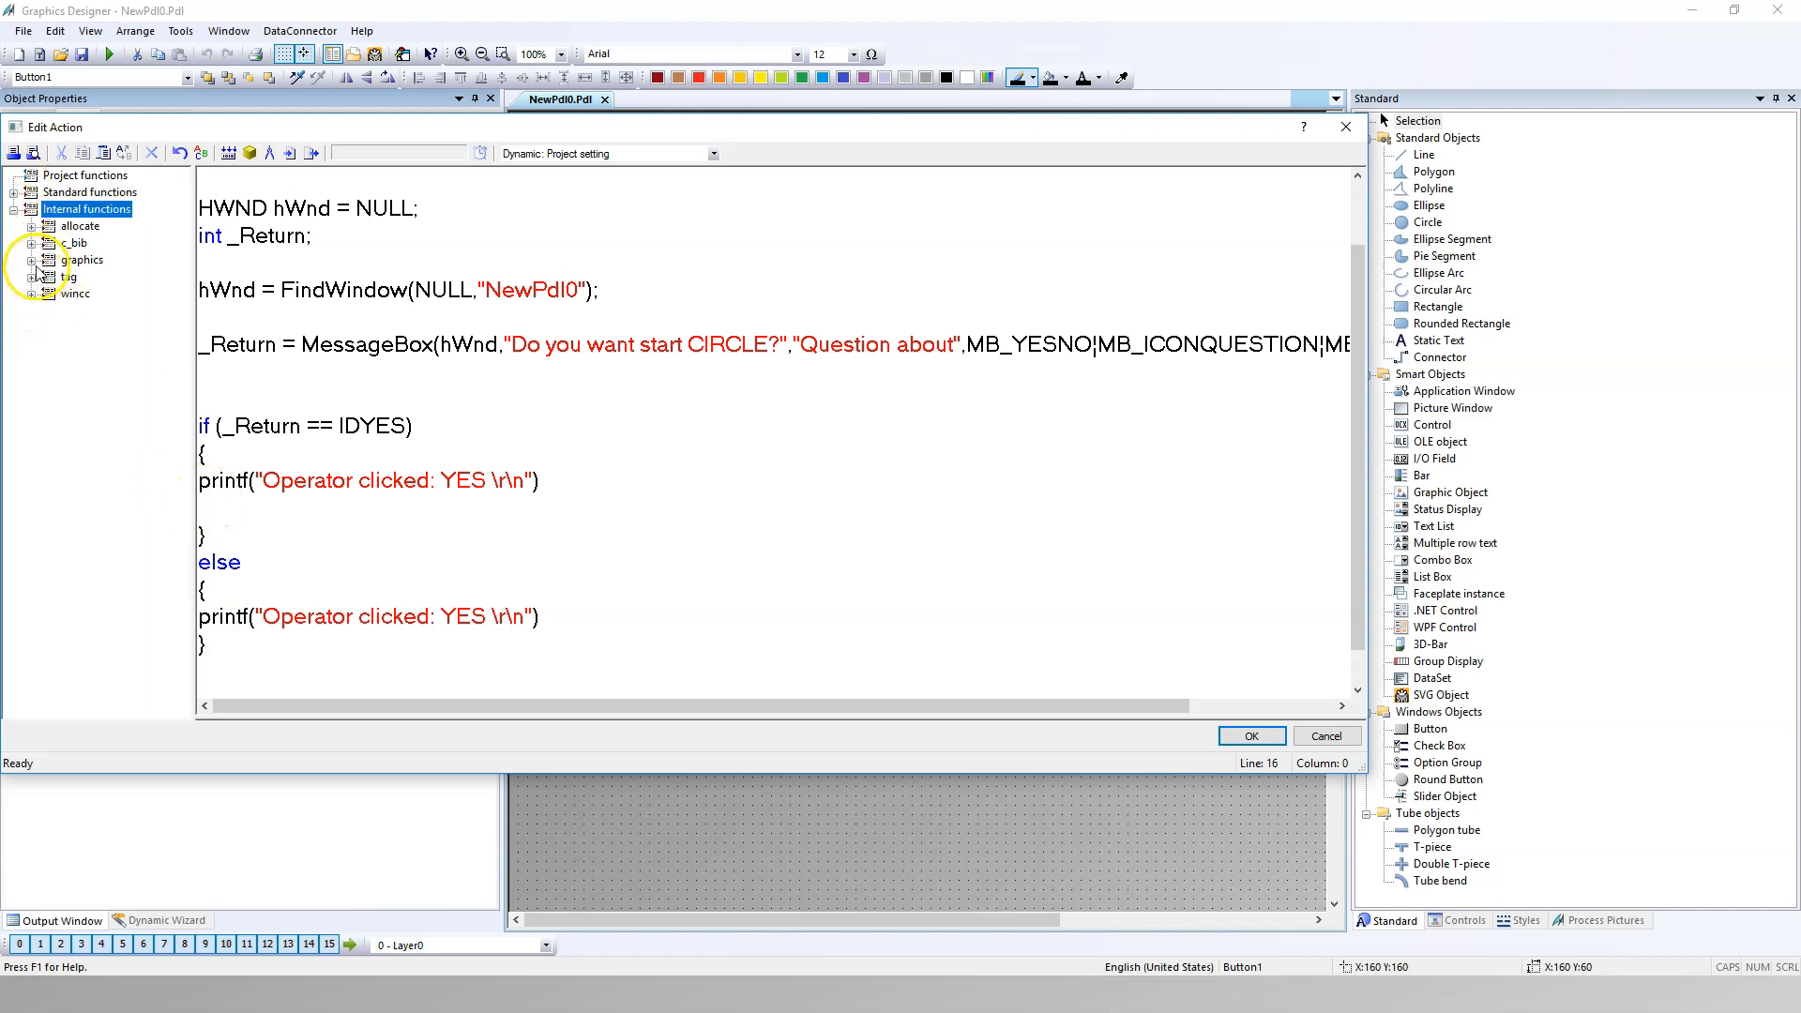
# Step: Insert SetBackColor from Internal functions into the YES branch with default parameters
pyautogui.click(34, 258)
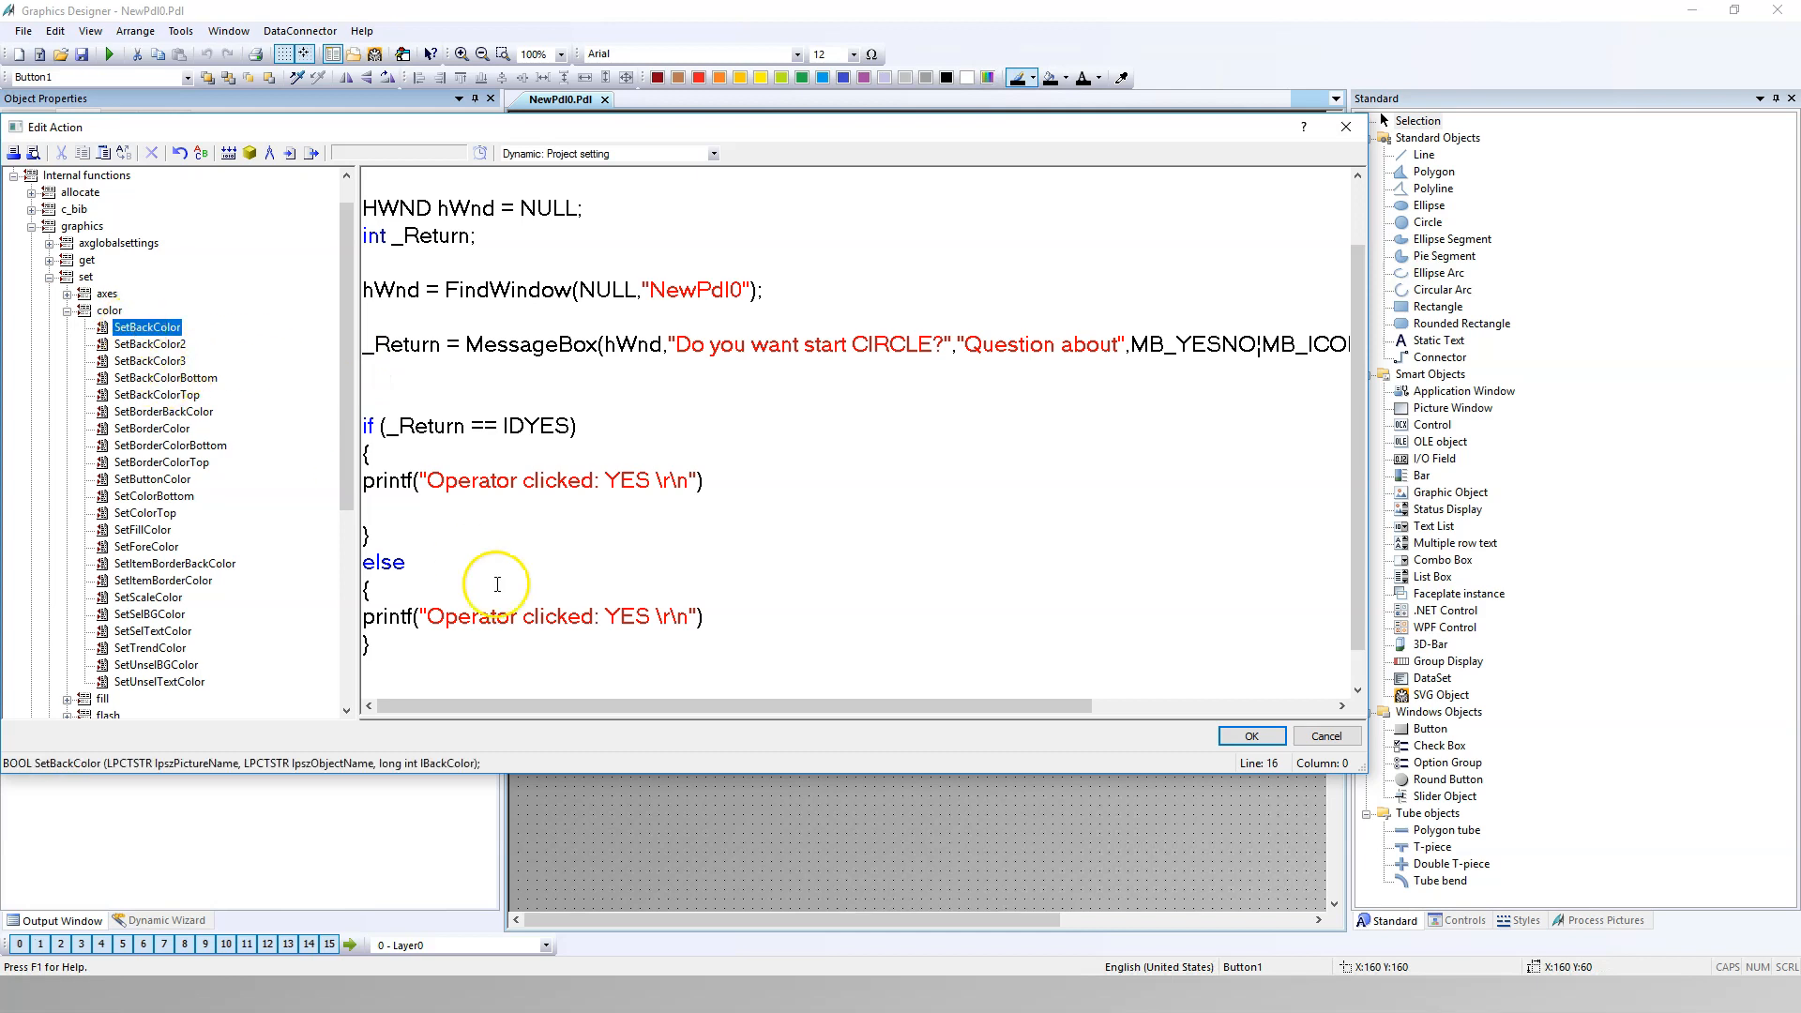
pyautogui.doubleClick(146, 327)
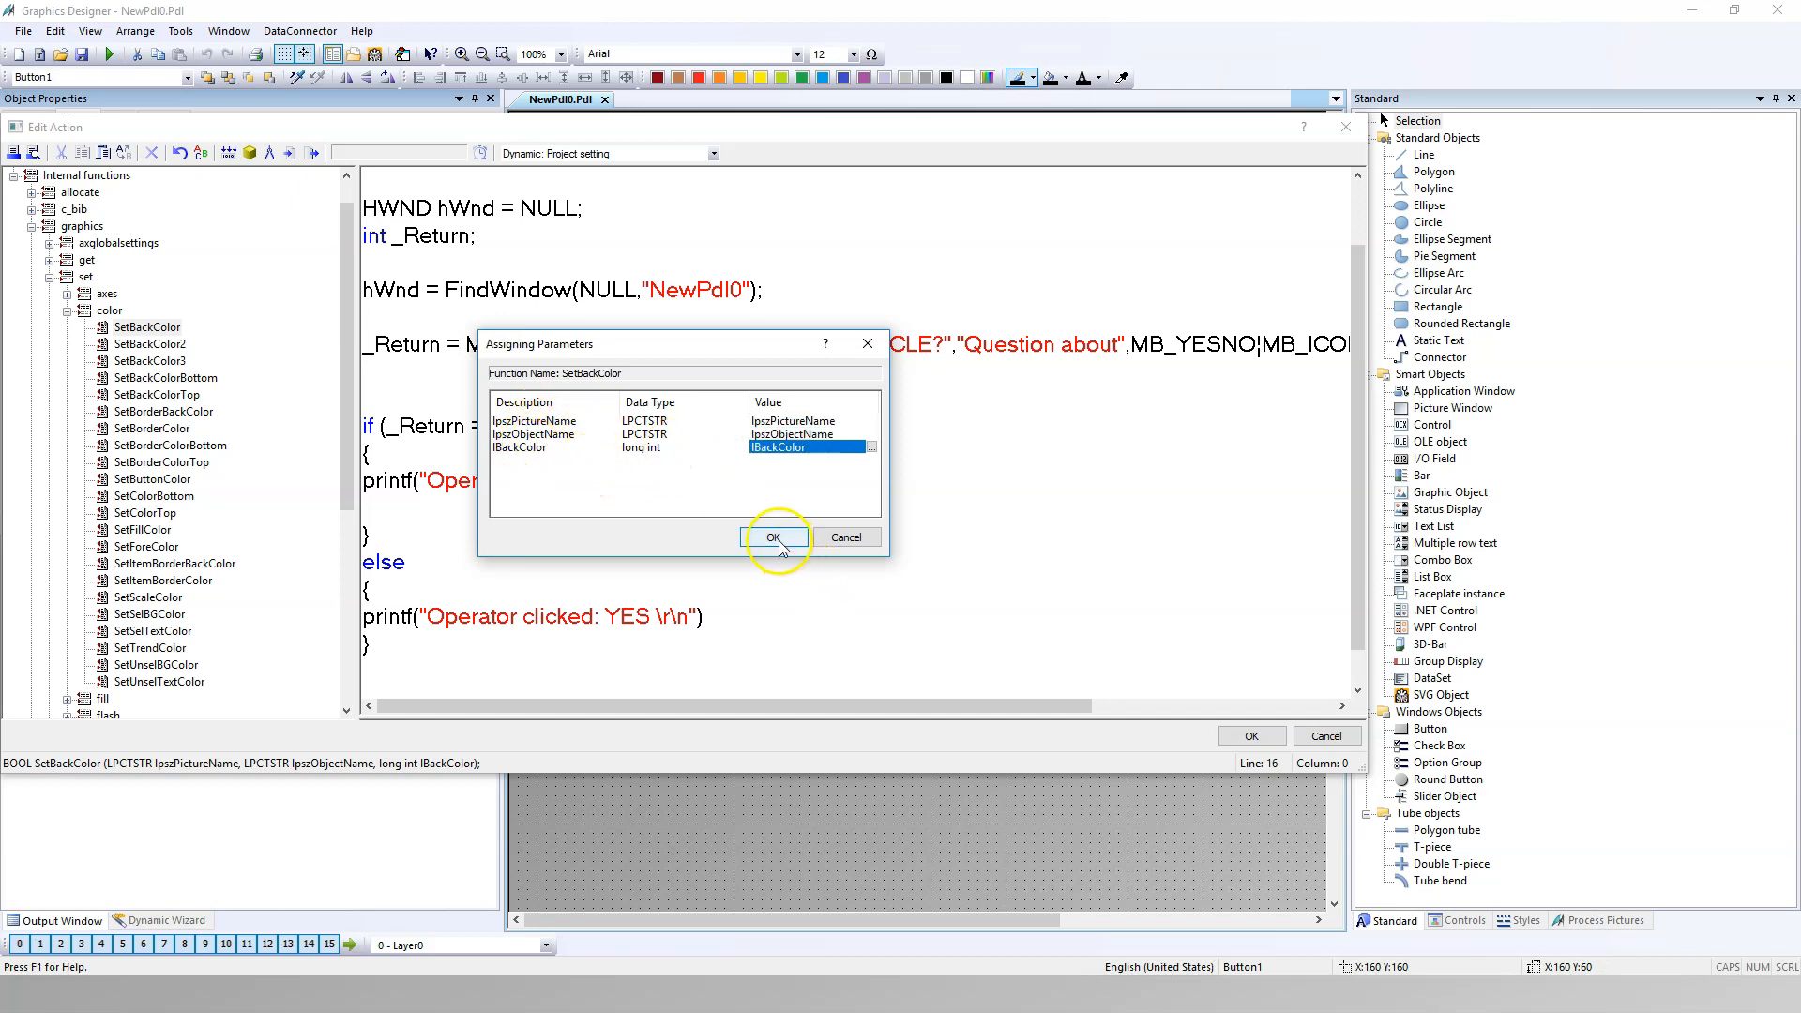
pyautogui.click(775, 538)
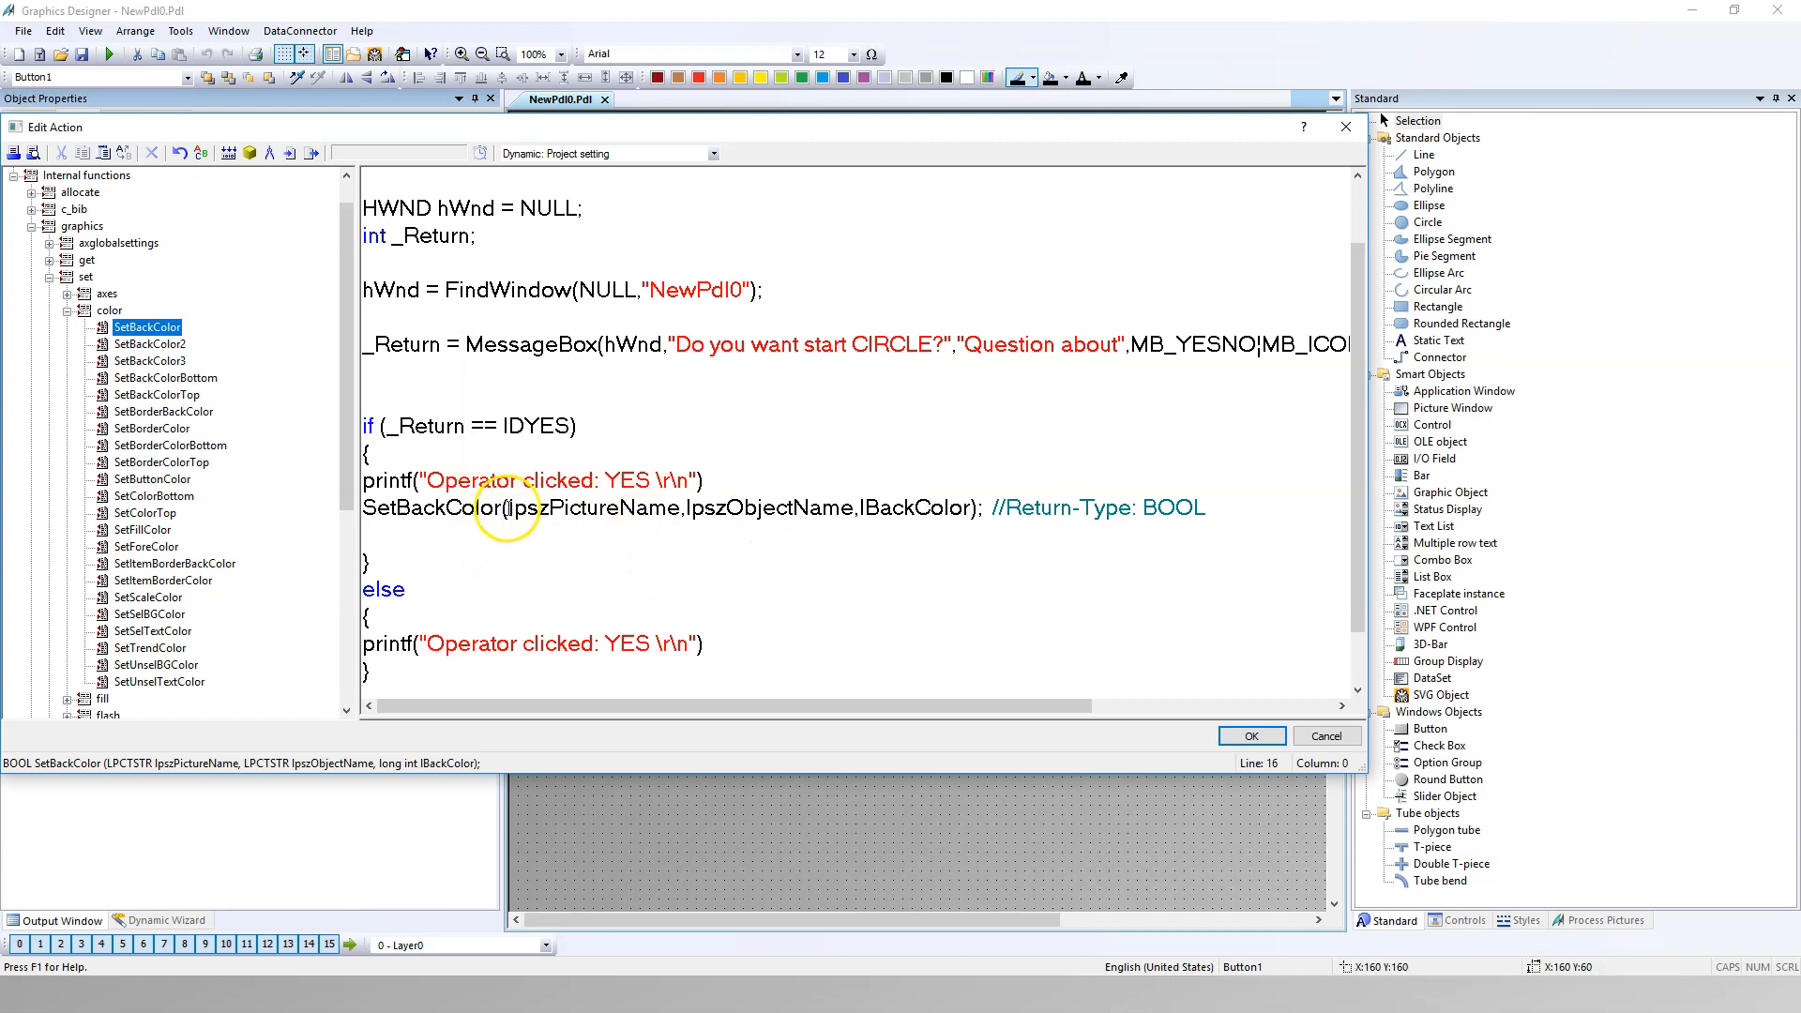
# Step: Replace SetBackColor's parameters with "NewPdl0", "CIRCLE" and colour 150
pyautogui.doubleClick(592, 508)
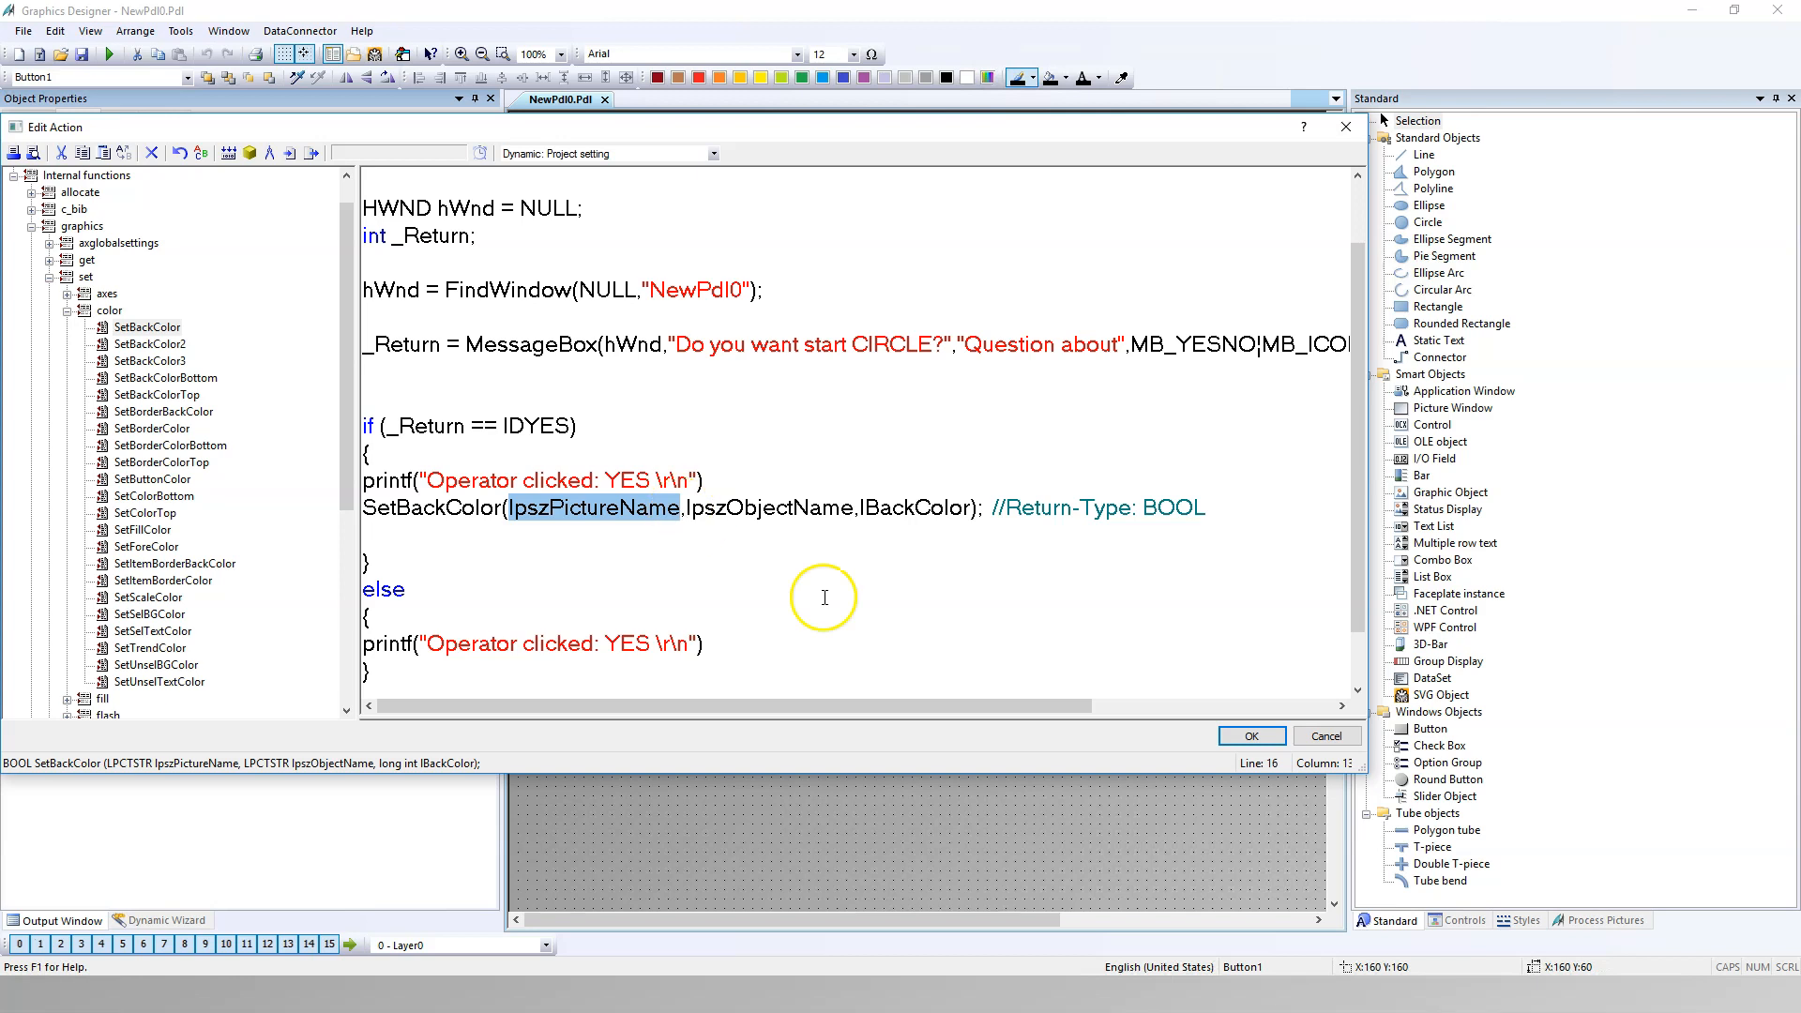
pyautogui.write('NewPdl0"')
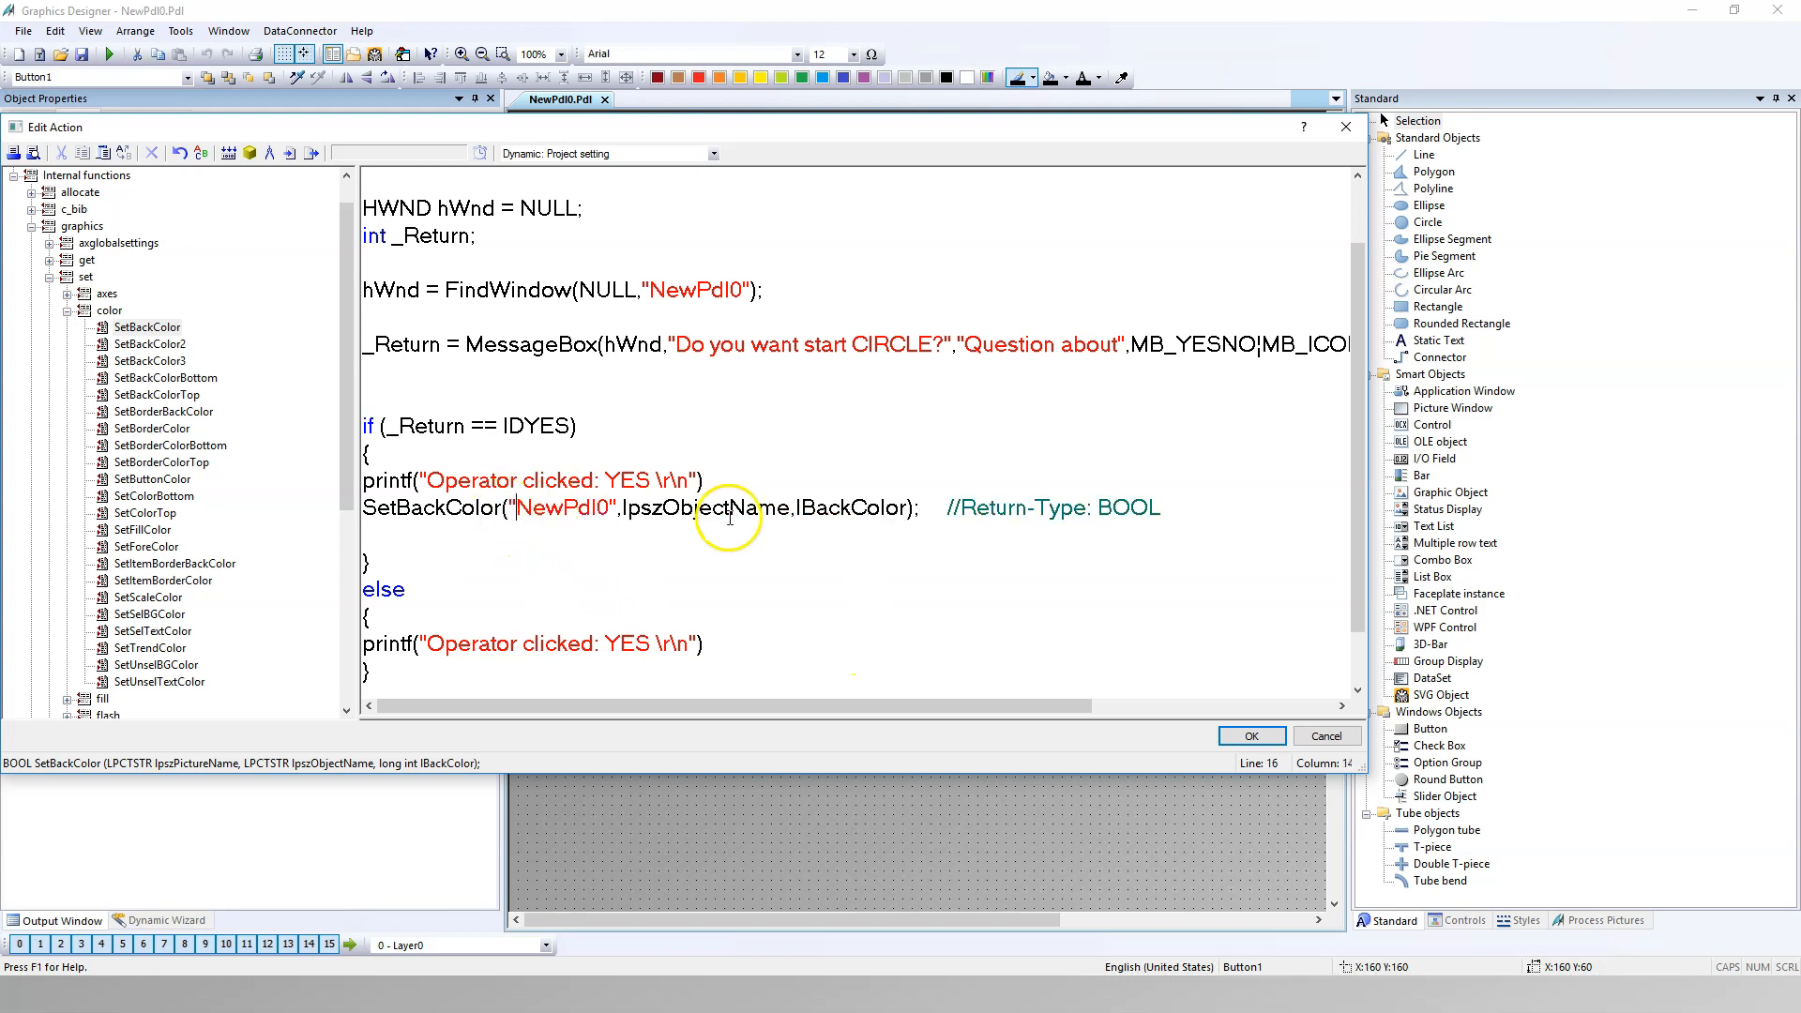
pyautogui.doubleClick(687, 508)
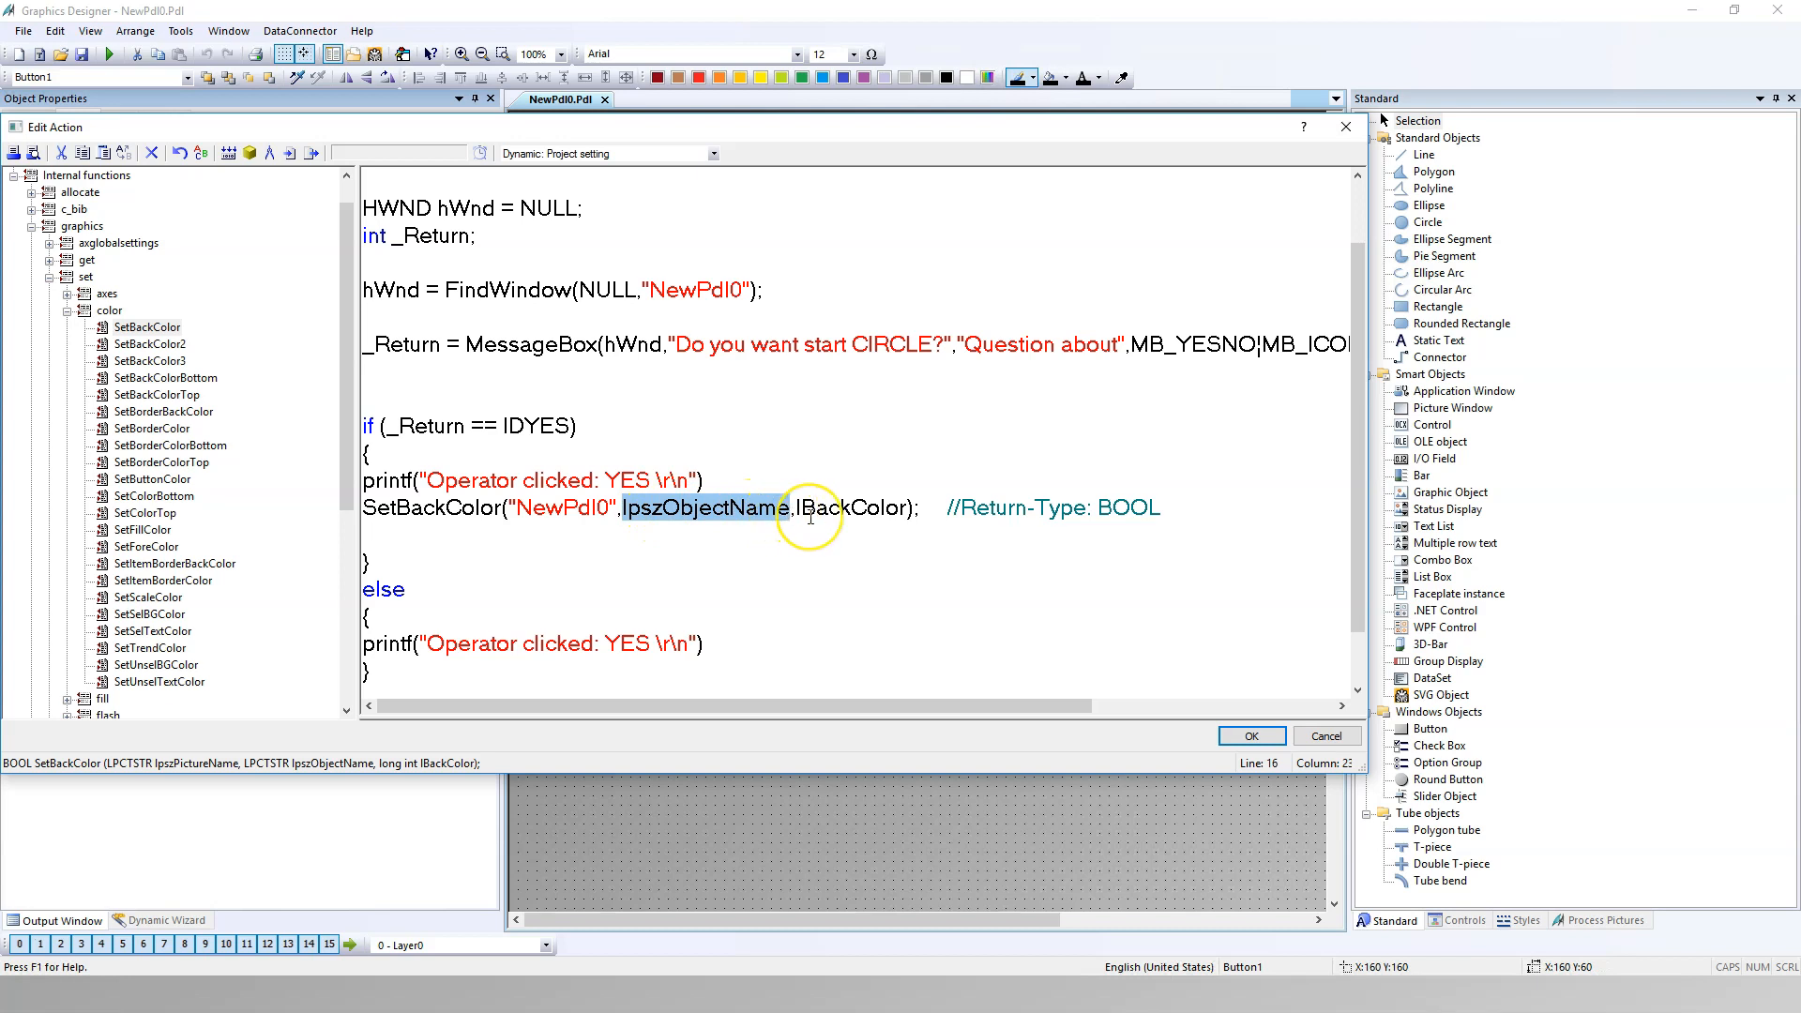
pyautogui.write('CIRCLE"')
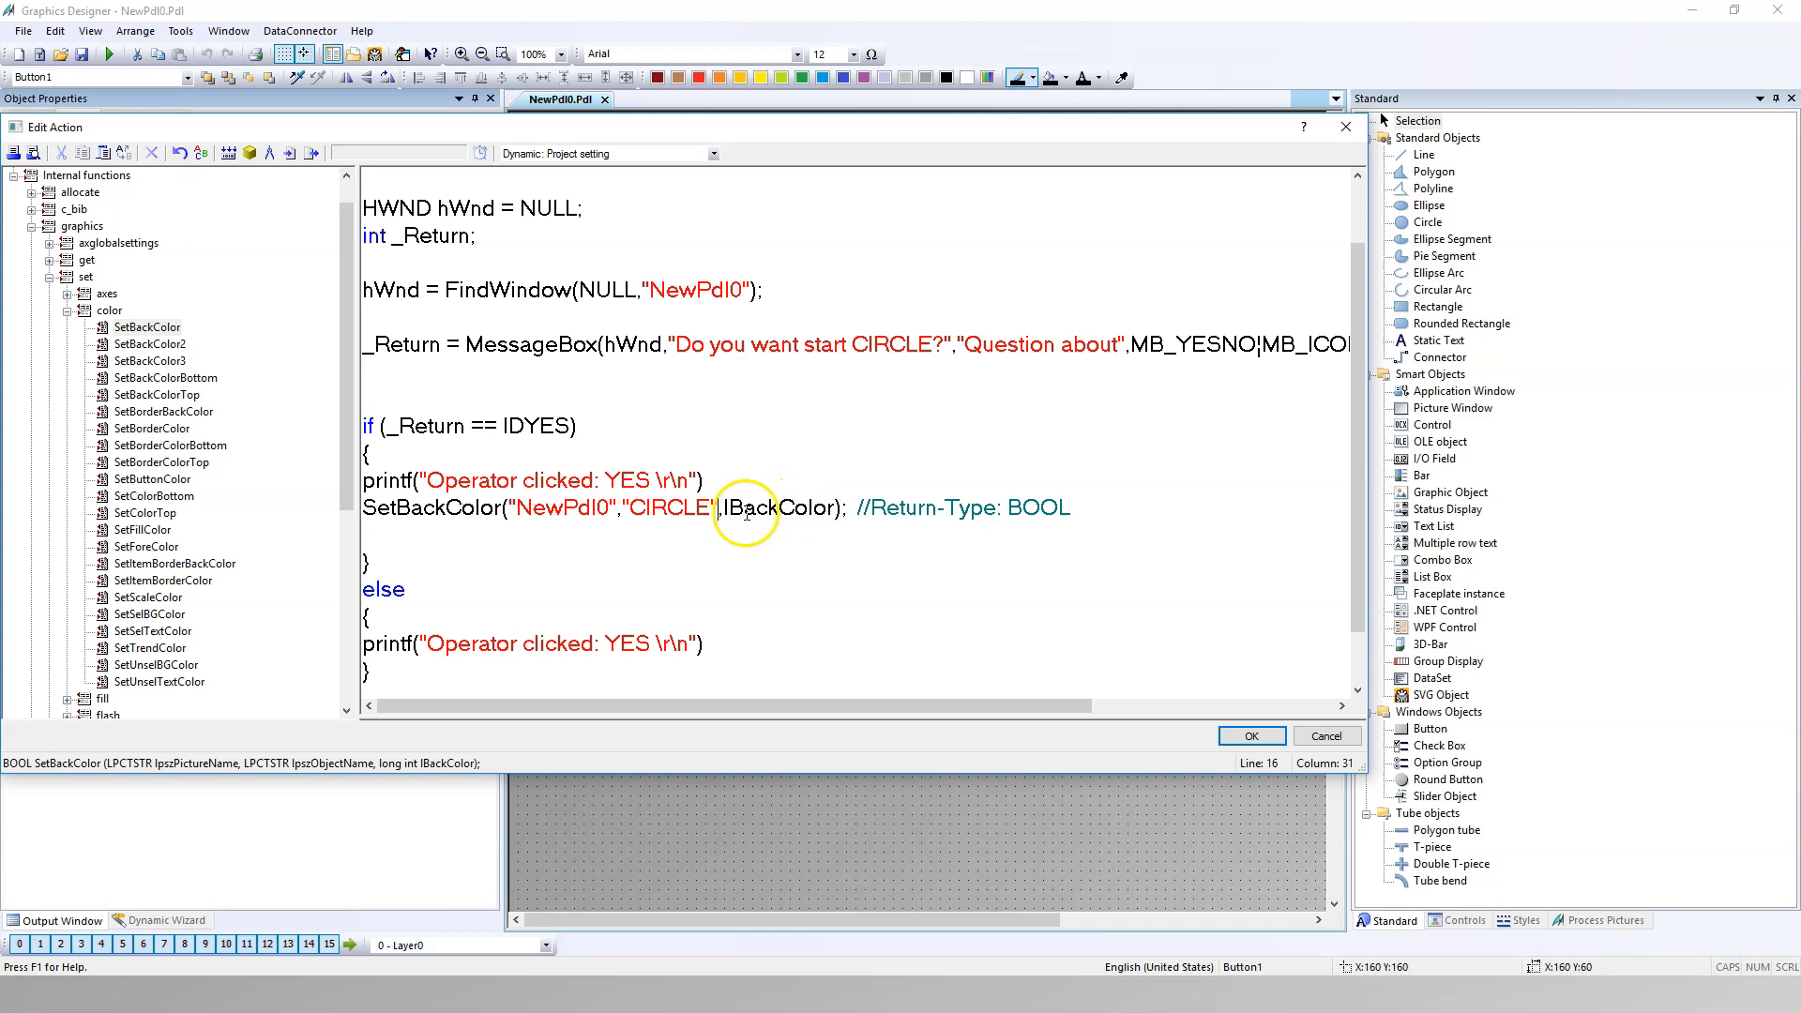
pyautogui.doubleClick(777, 509)
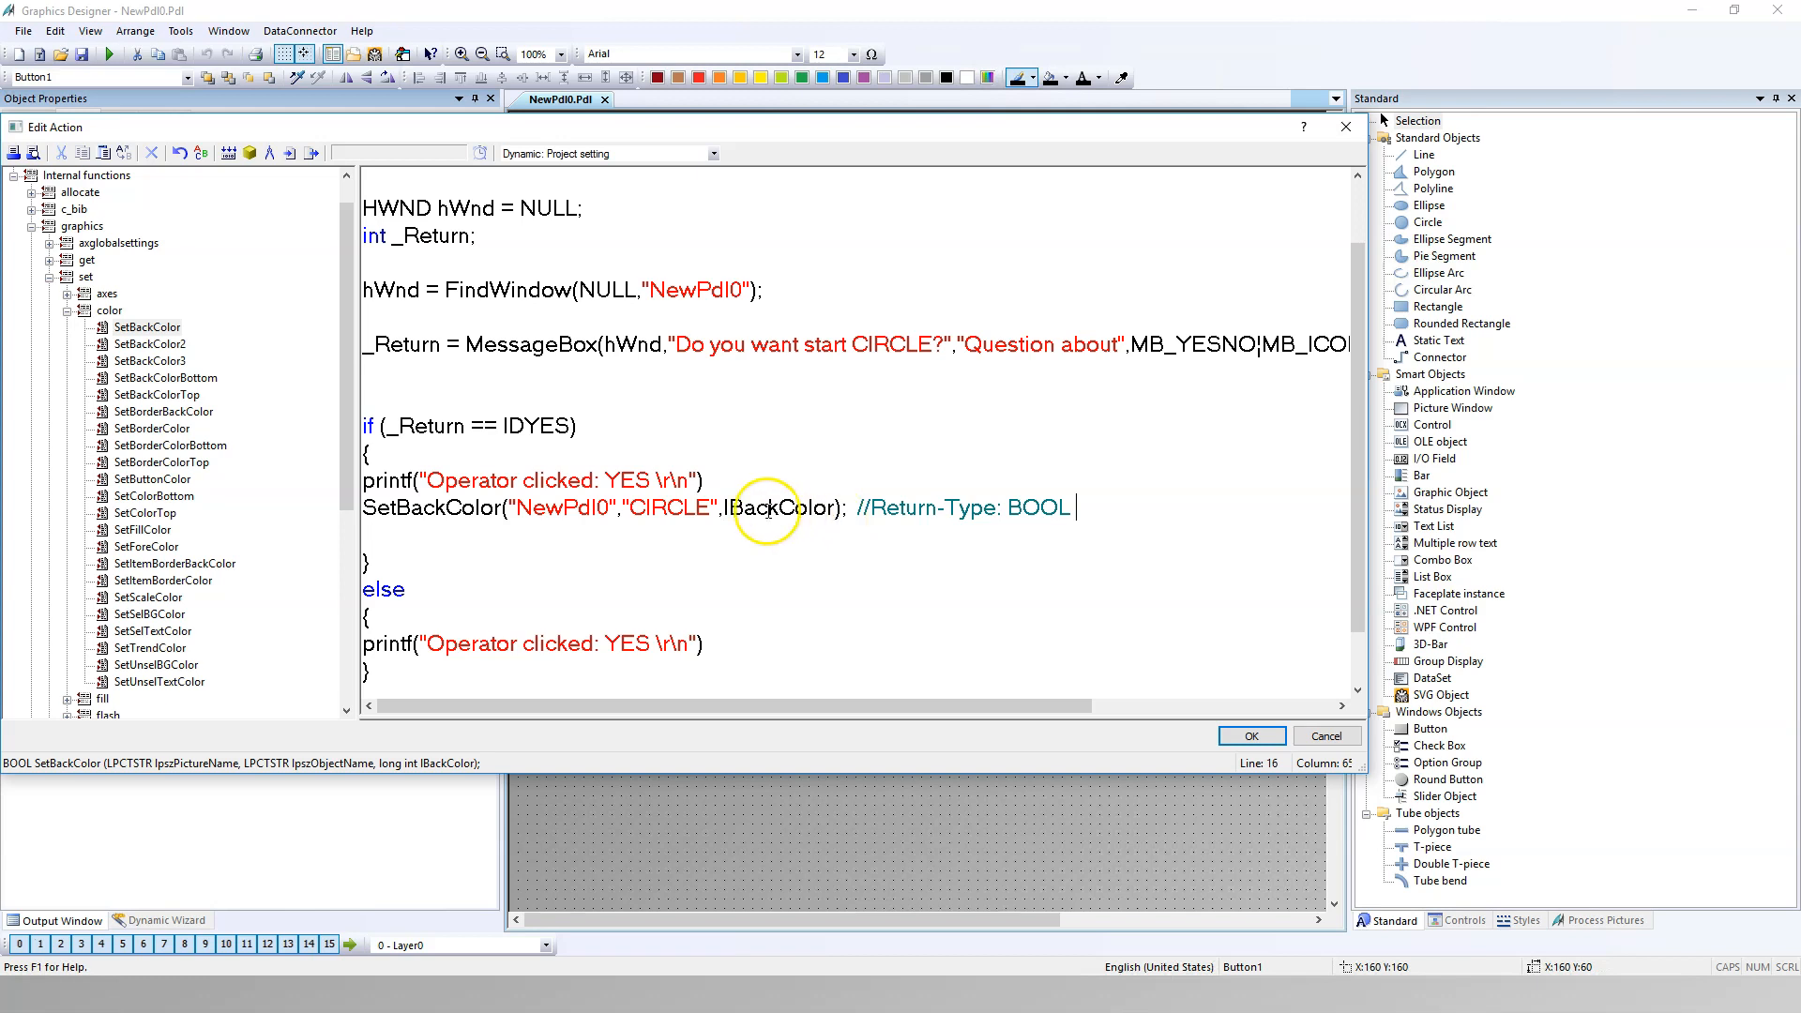
pyautogui.write('15')
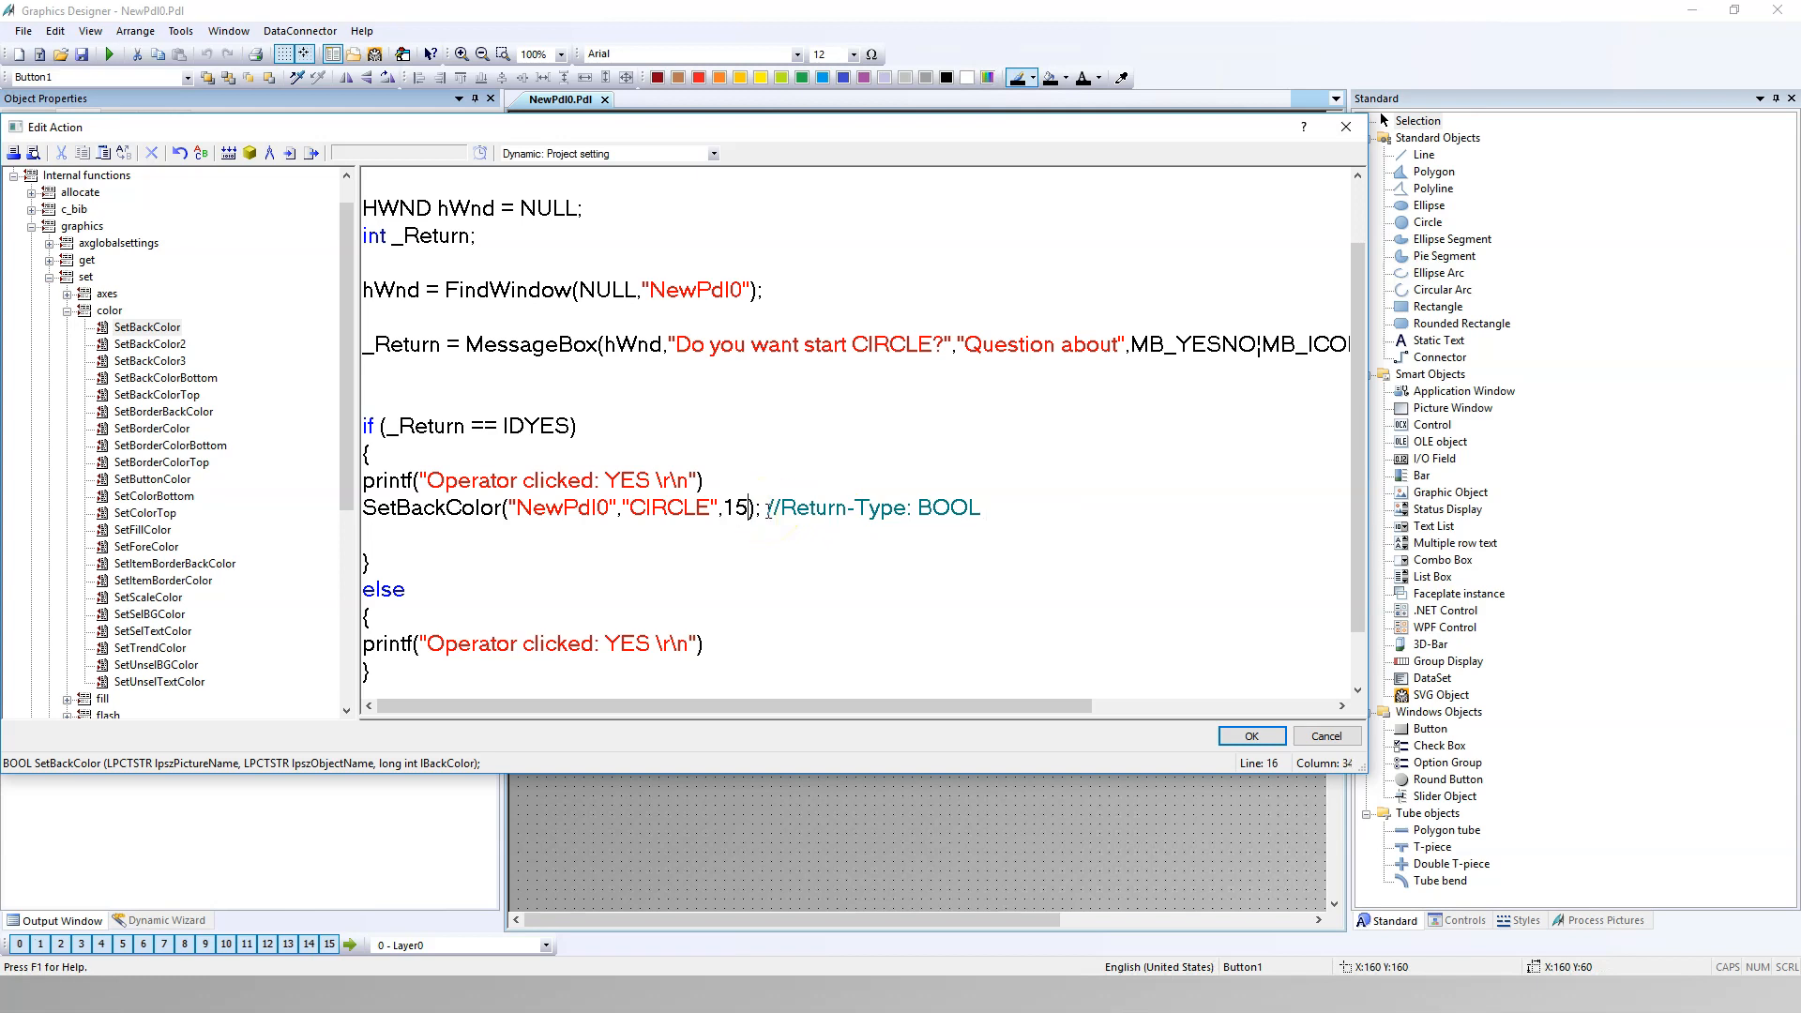
pyautogui.write('0')
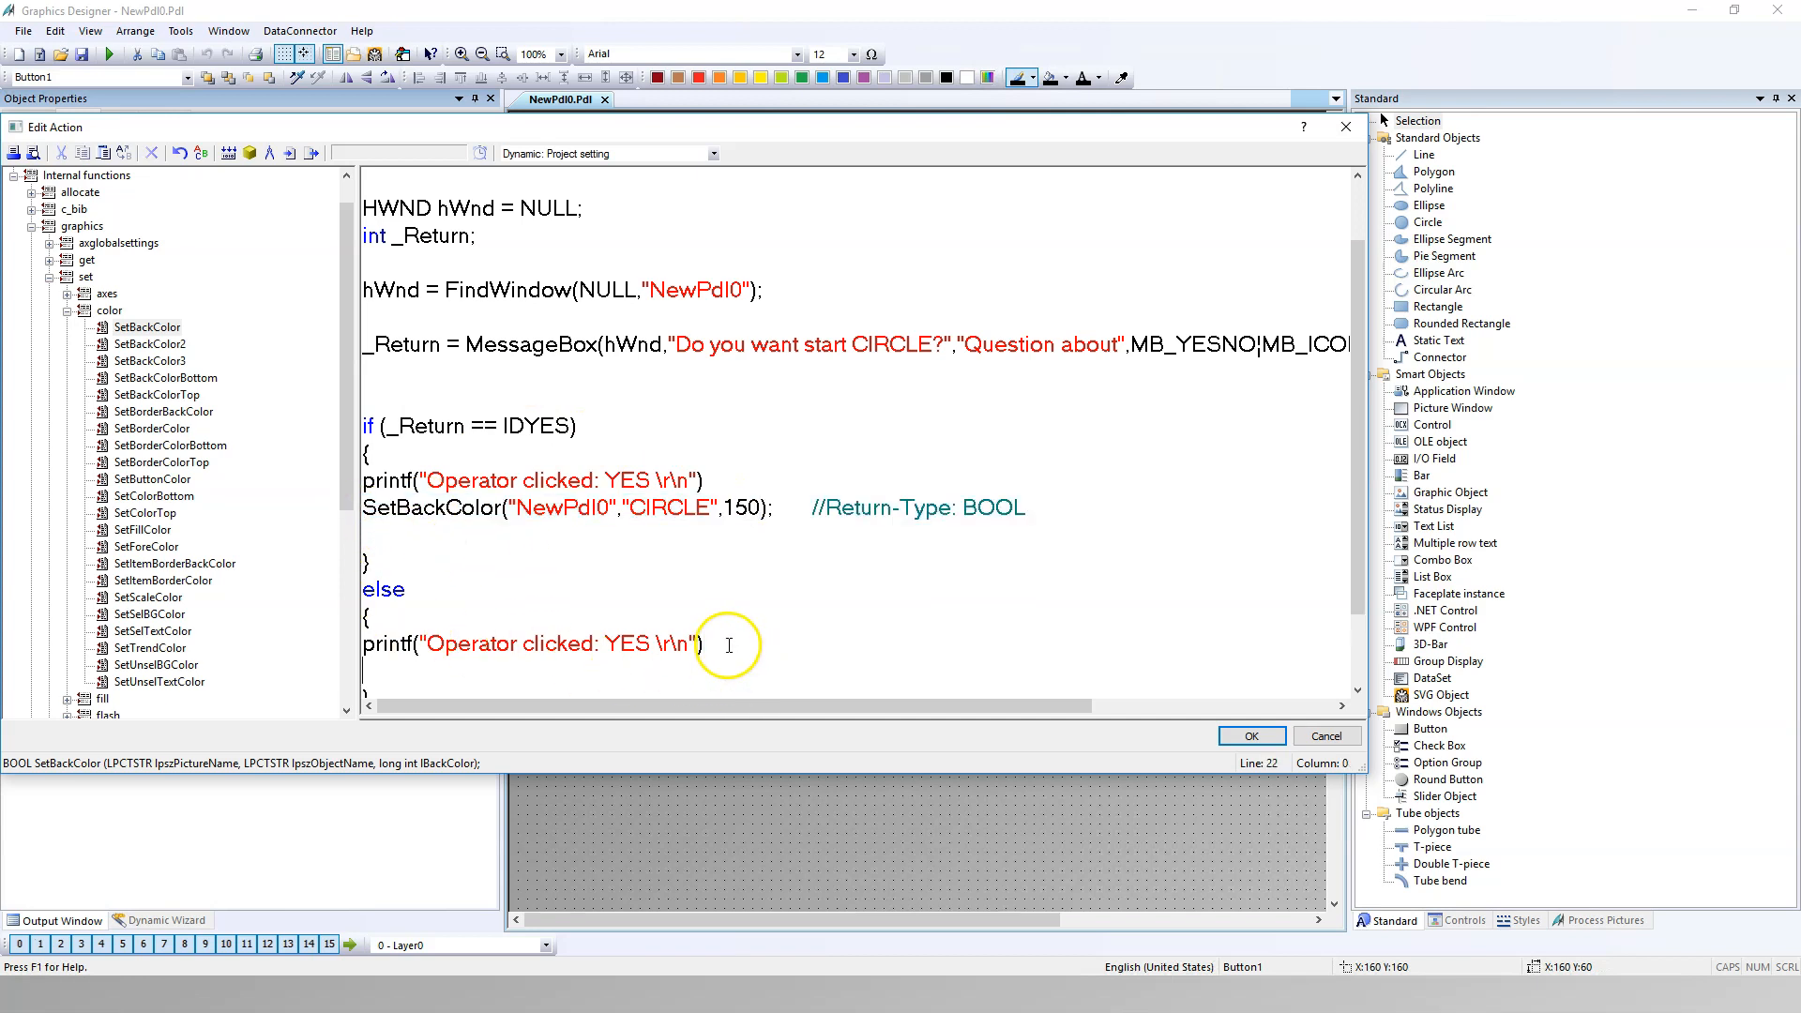
pyautogui.doubleClick(629, 587)
pyautogui.write('NO')
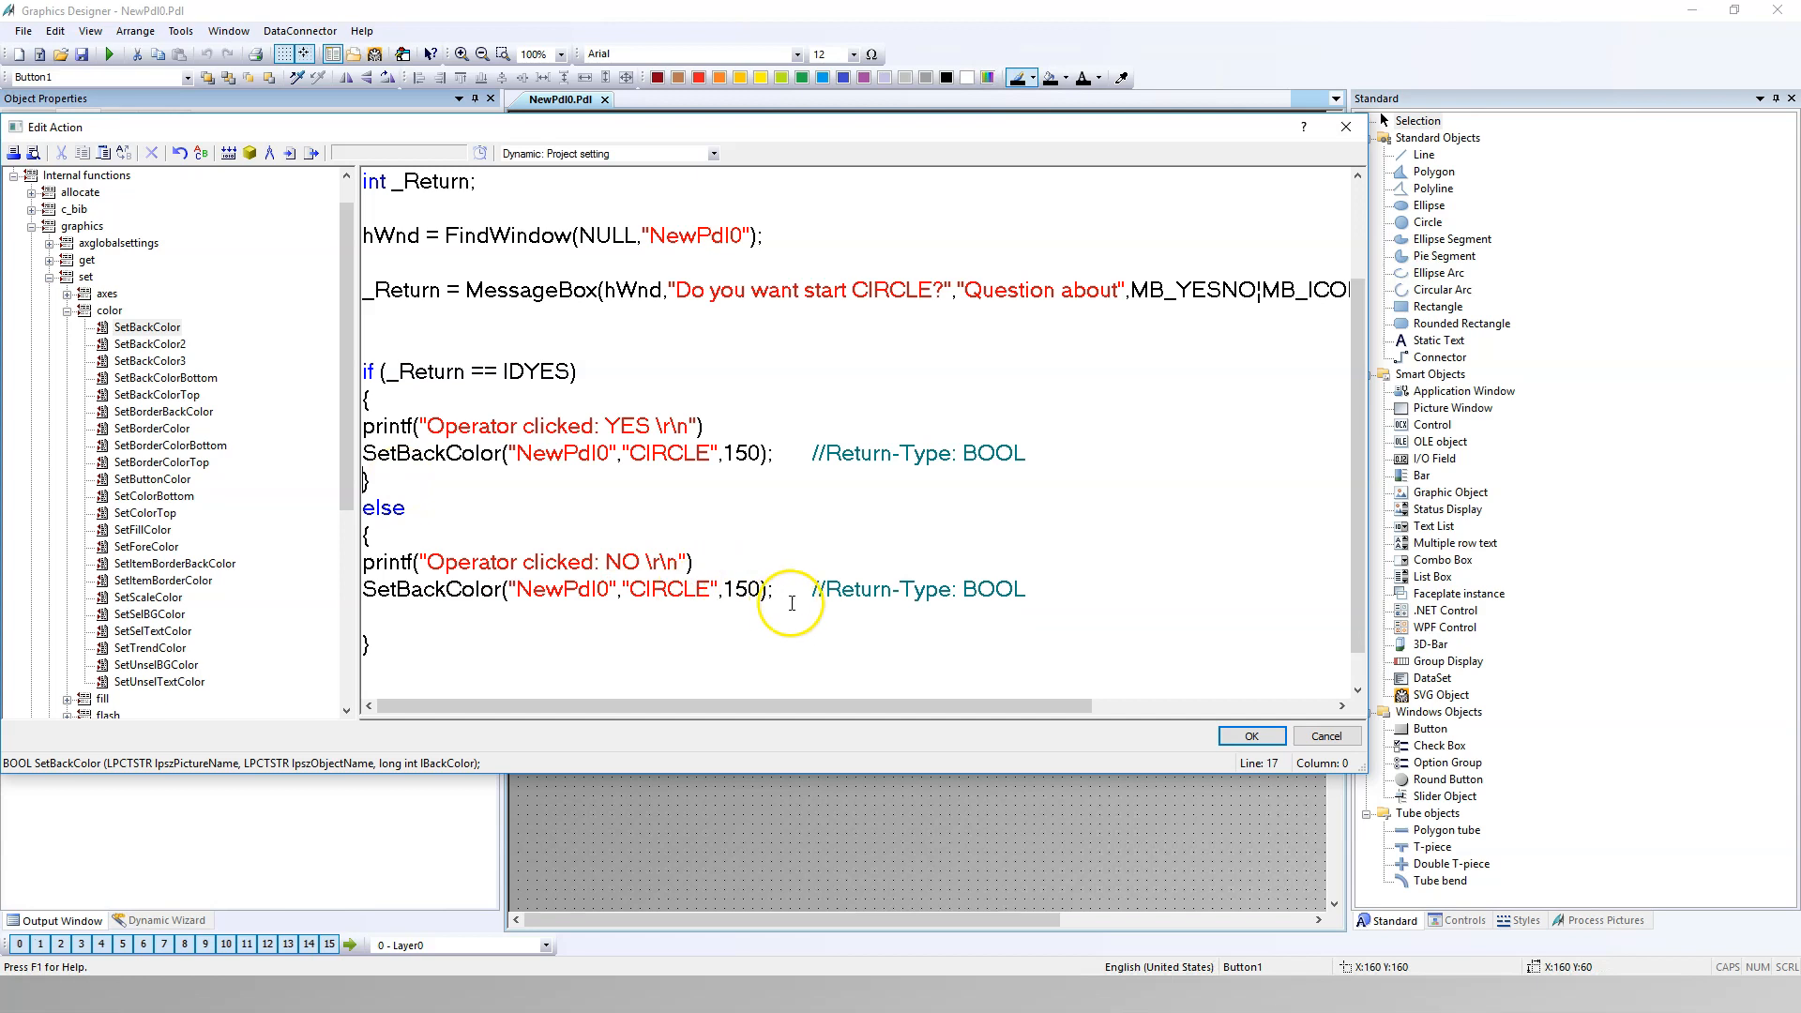
# Step: Change the else branch colour value to 1500 and compile the action
pyautogui.doubleClick(740, 589)
pyautogui.write('0')
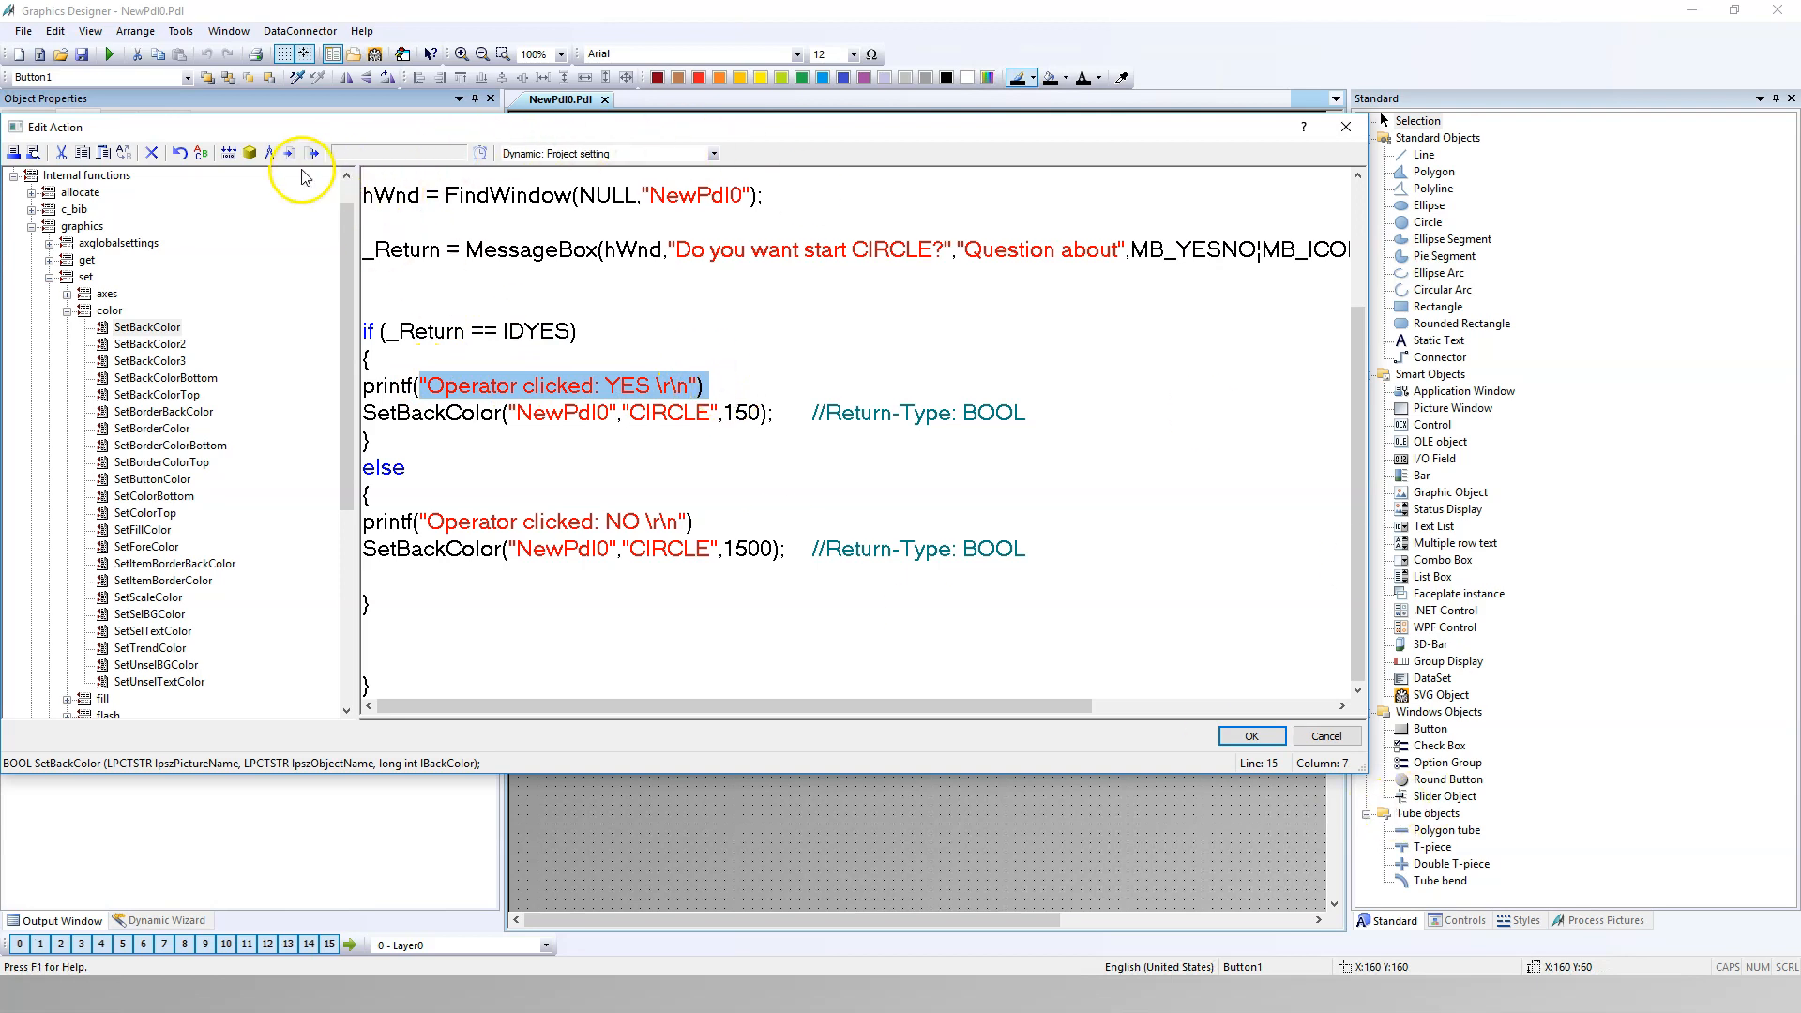
pyautogui.click(306, 152)
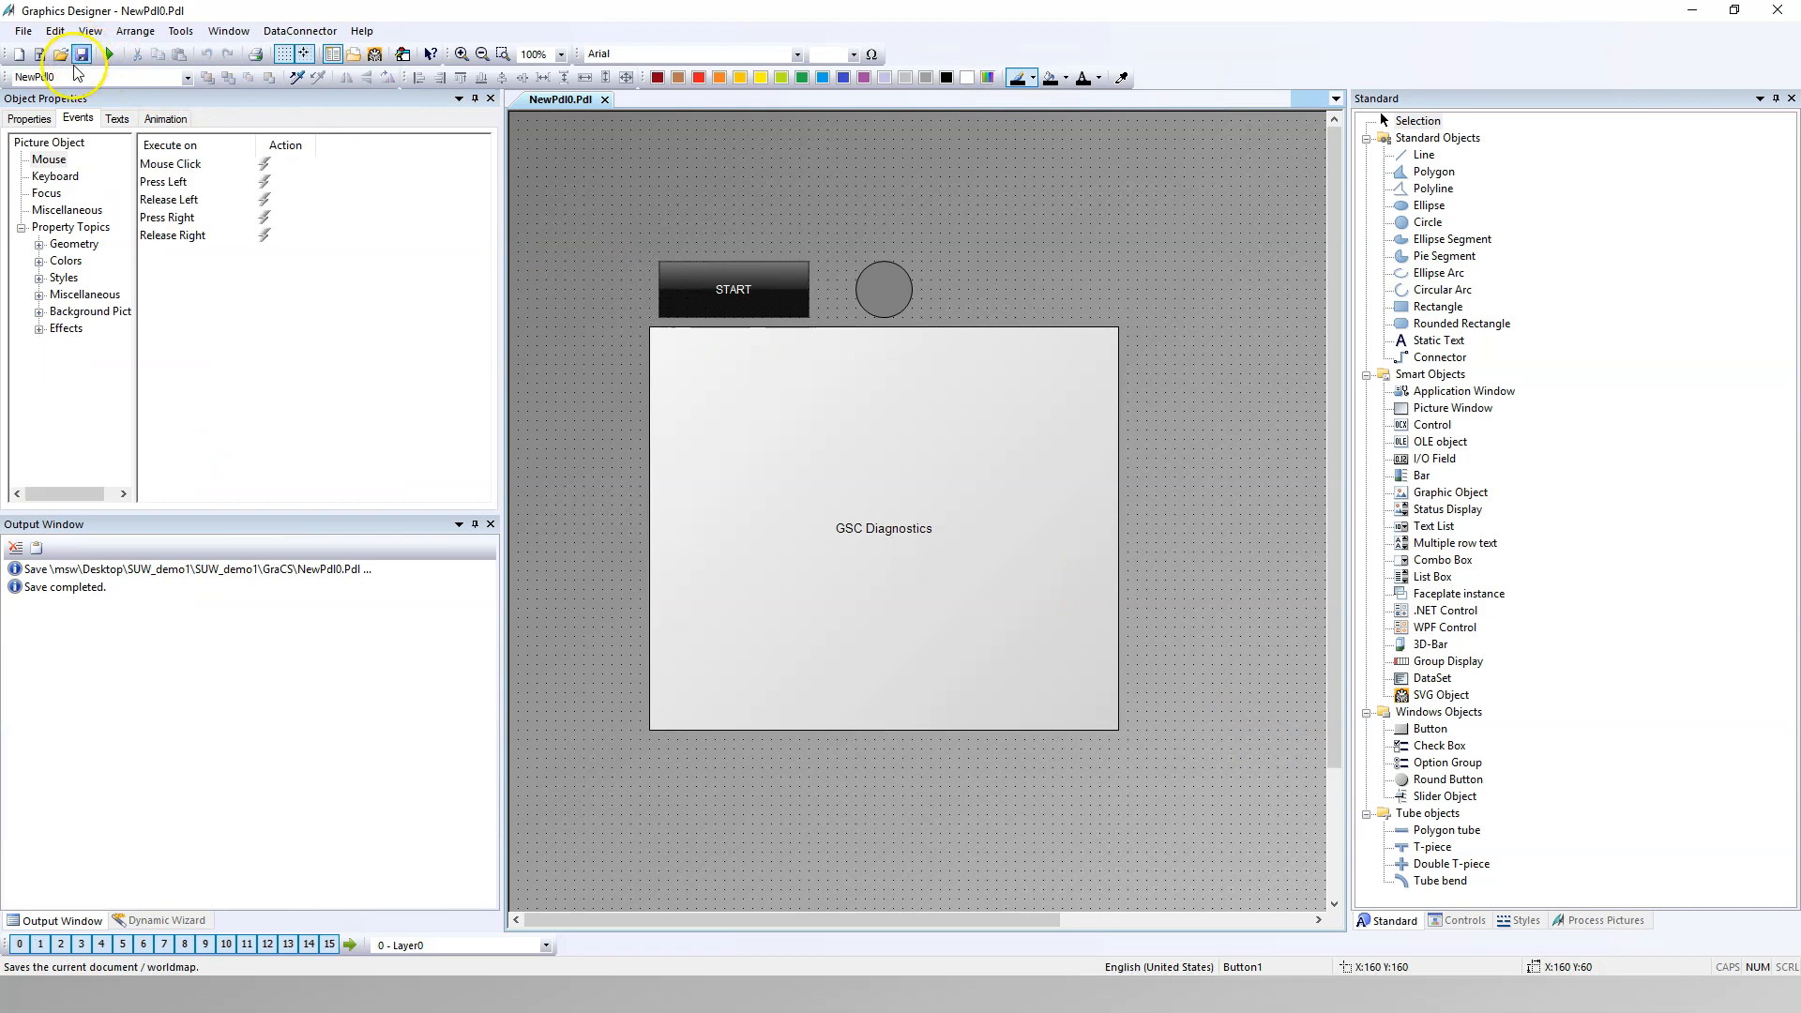
# Step: Run the picture in runtime and answer No then Yes several times, watching diagnostics and CIRCLE
pyautogui.click(733, 289)
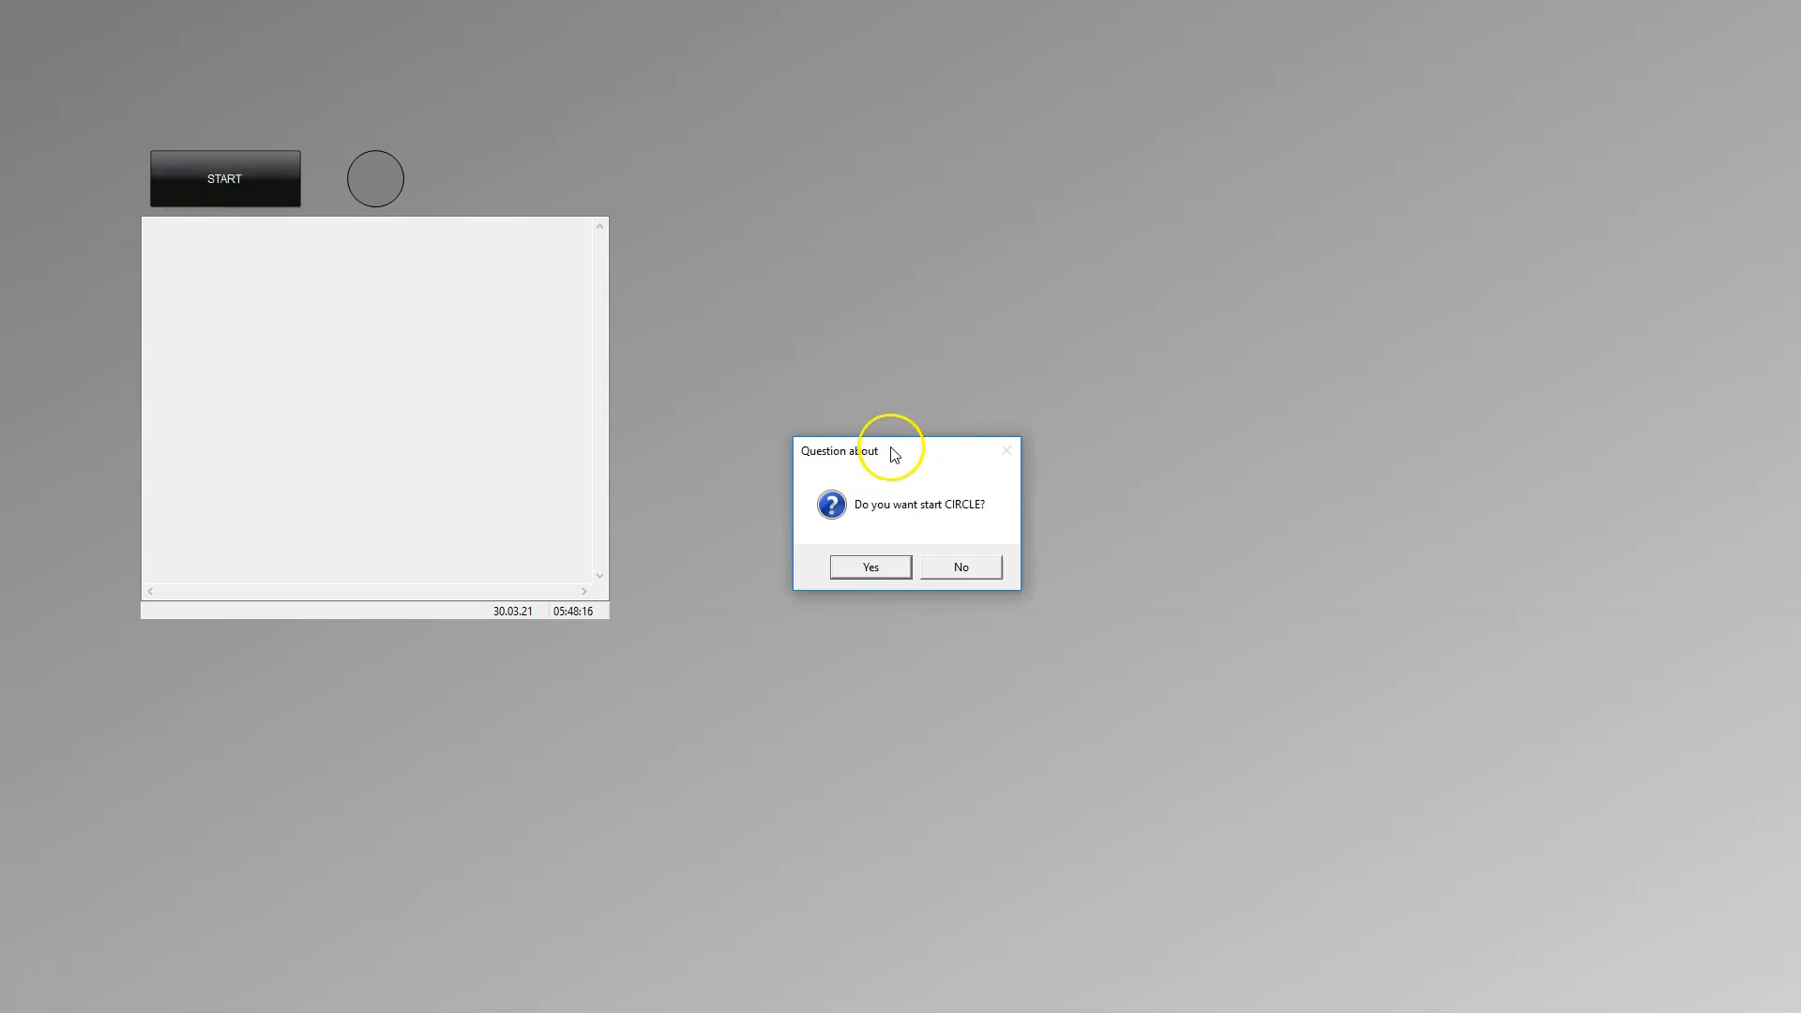
pyautogui.moveTo(841, 450); pyautogui.dragTo(272, 315)
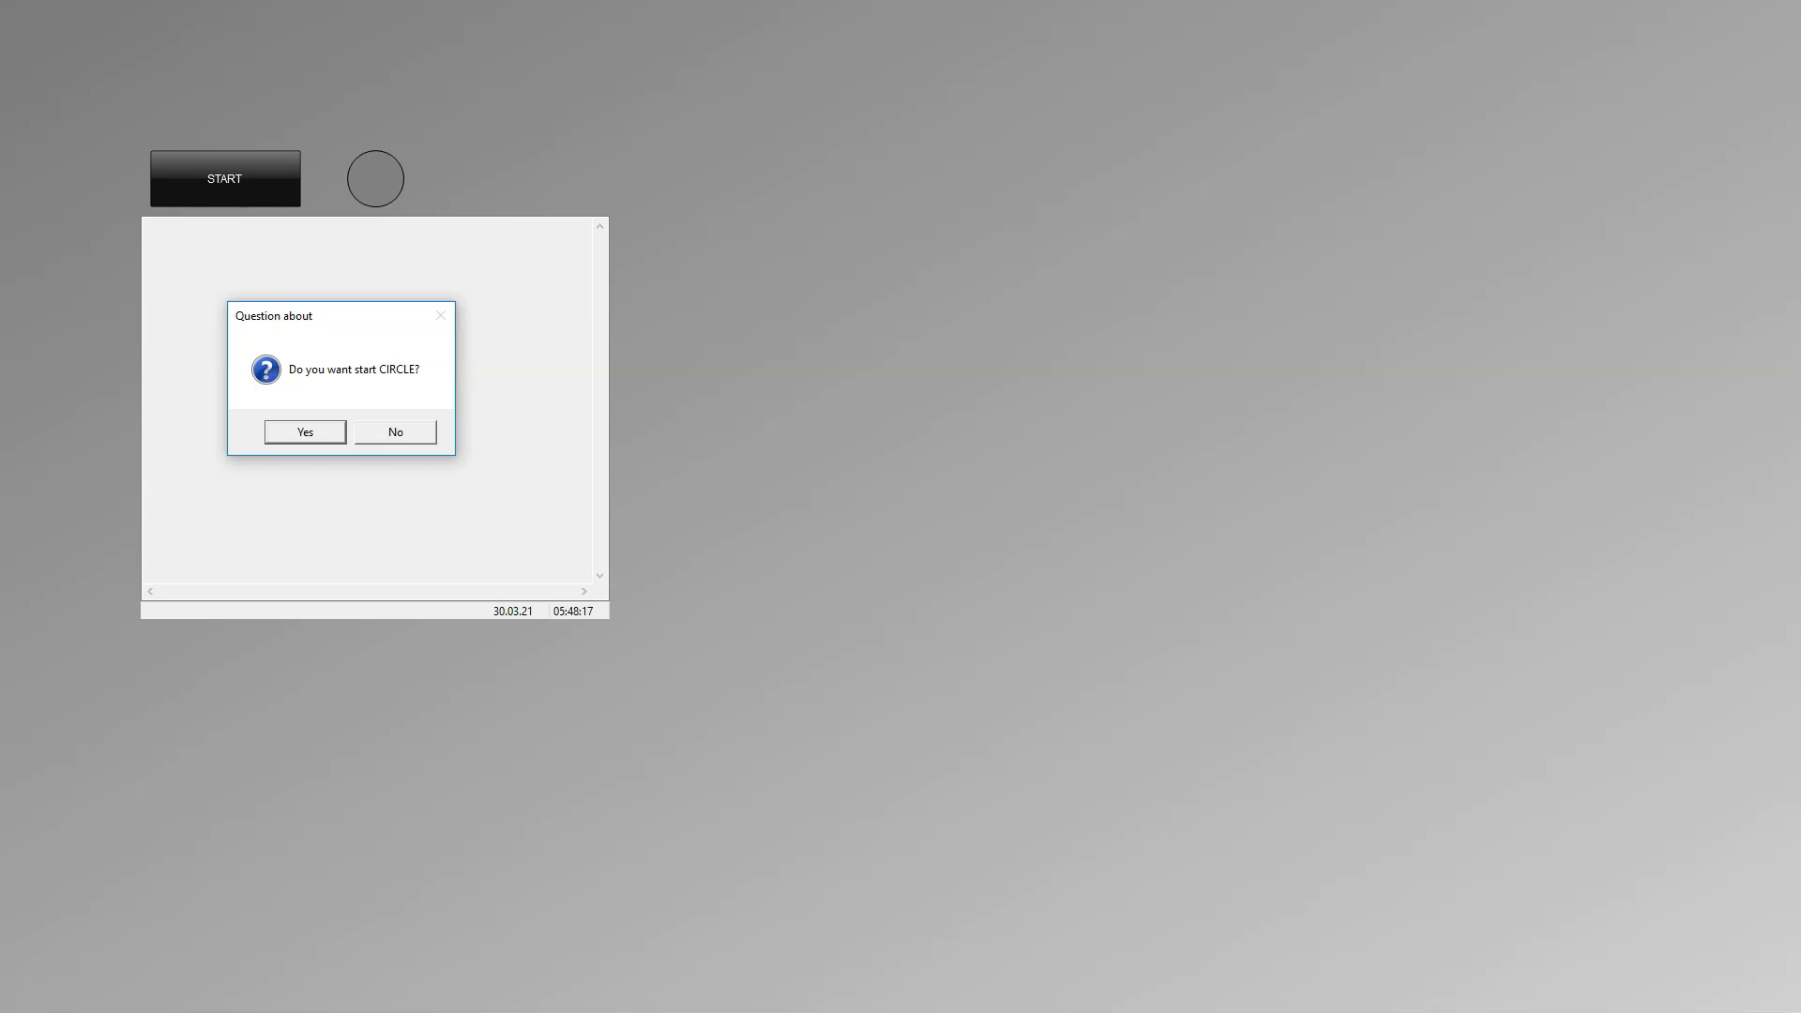
pyautogui.click(304, 431)
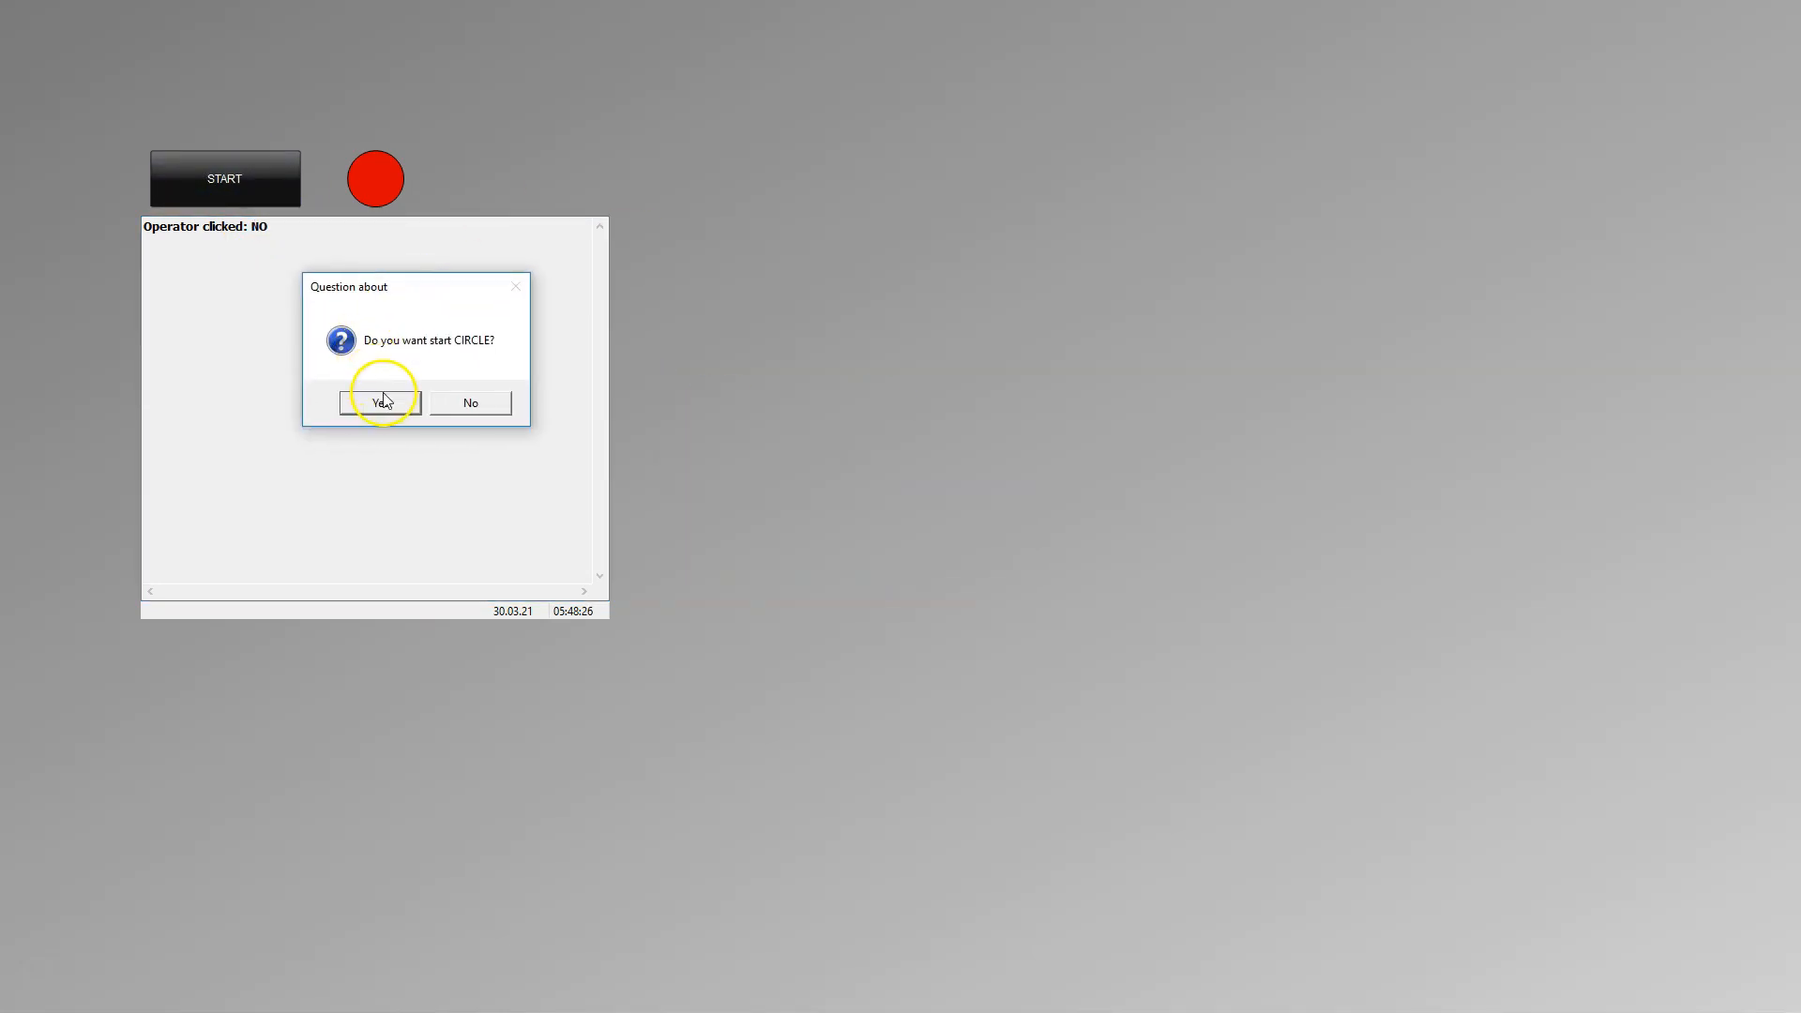
pyautogui.click(381, 401)
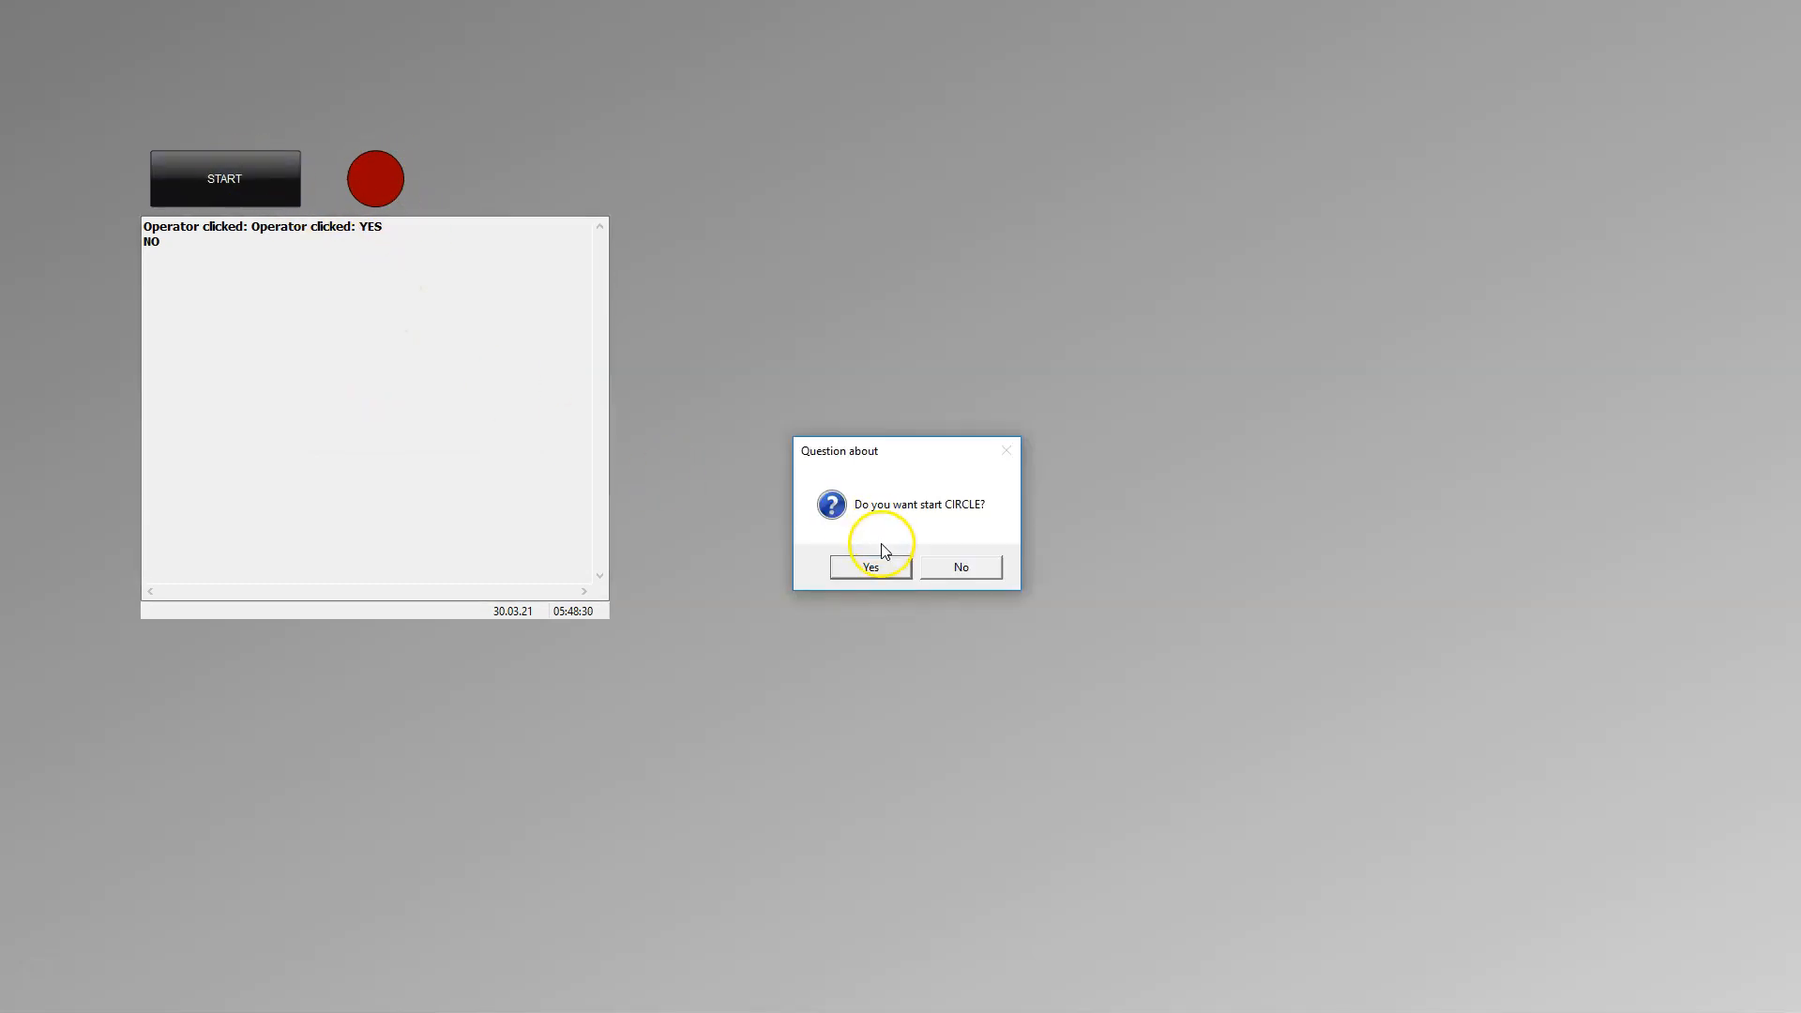
pyautogui.click(868, 567)
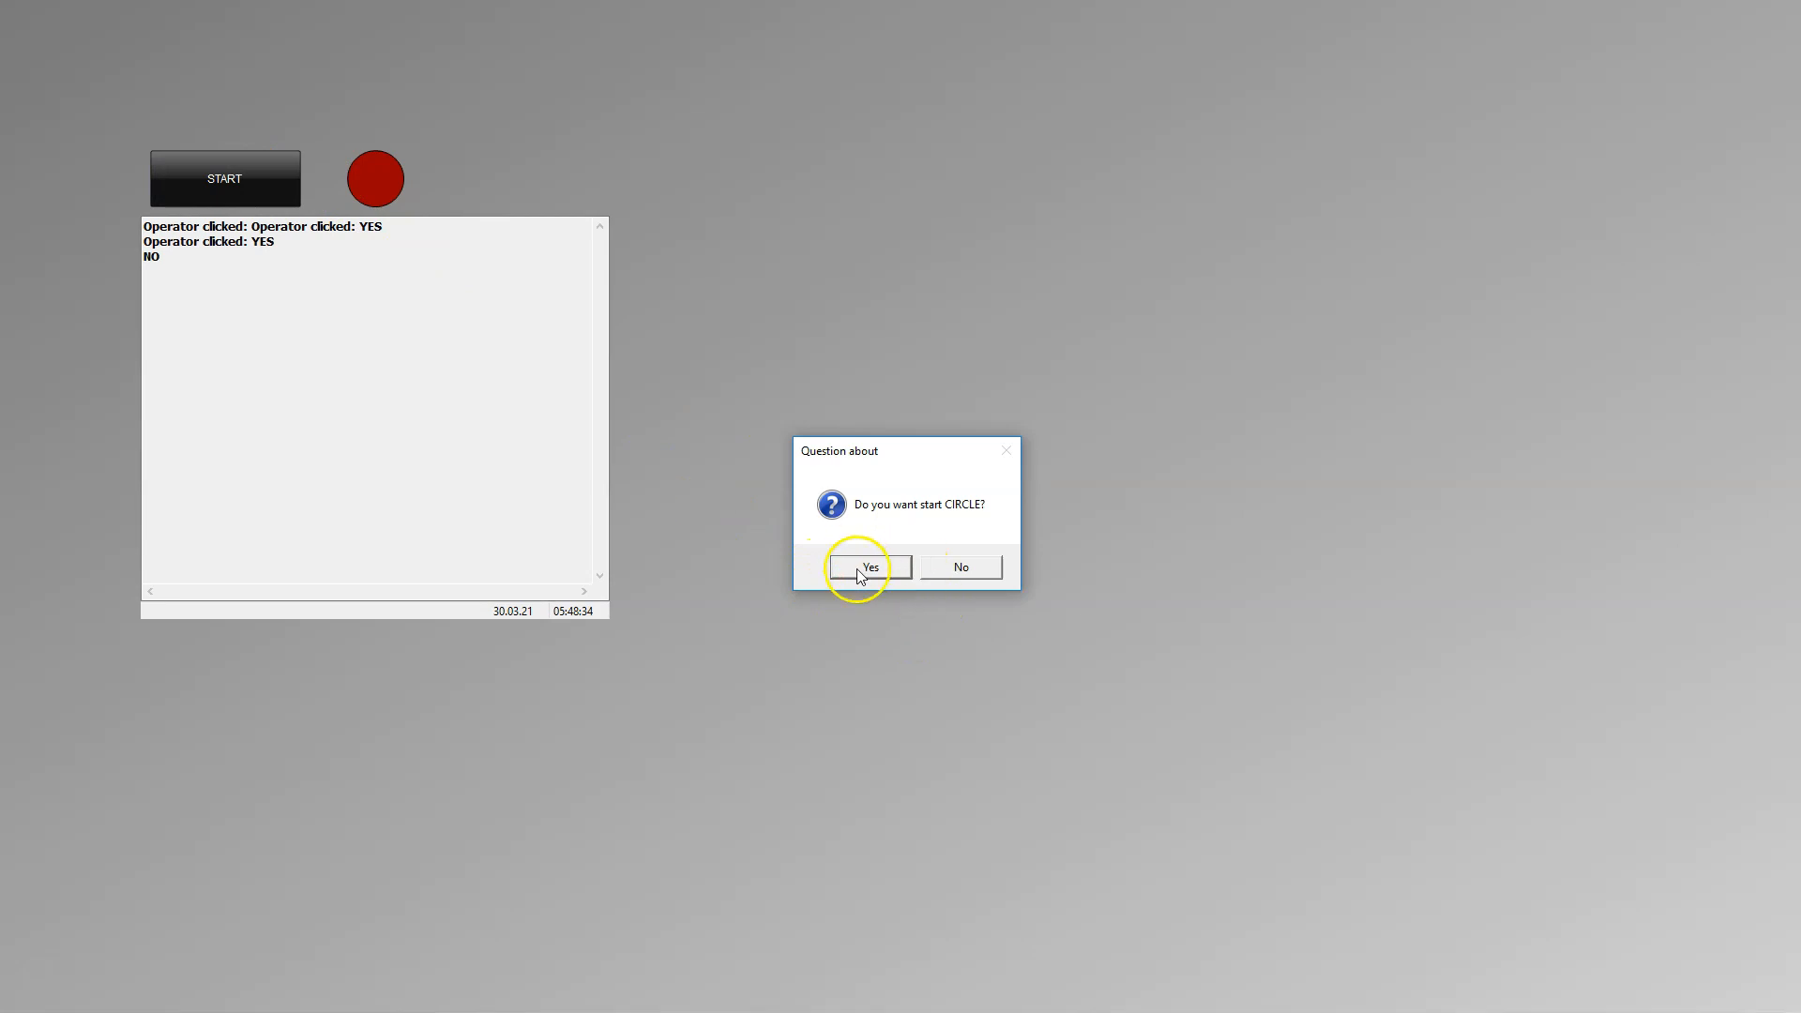
pyautogui.click(868, 567)
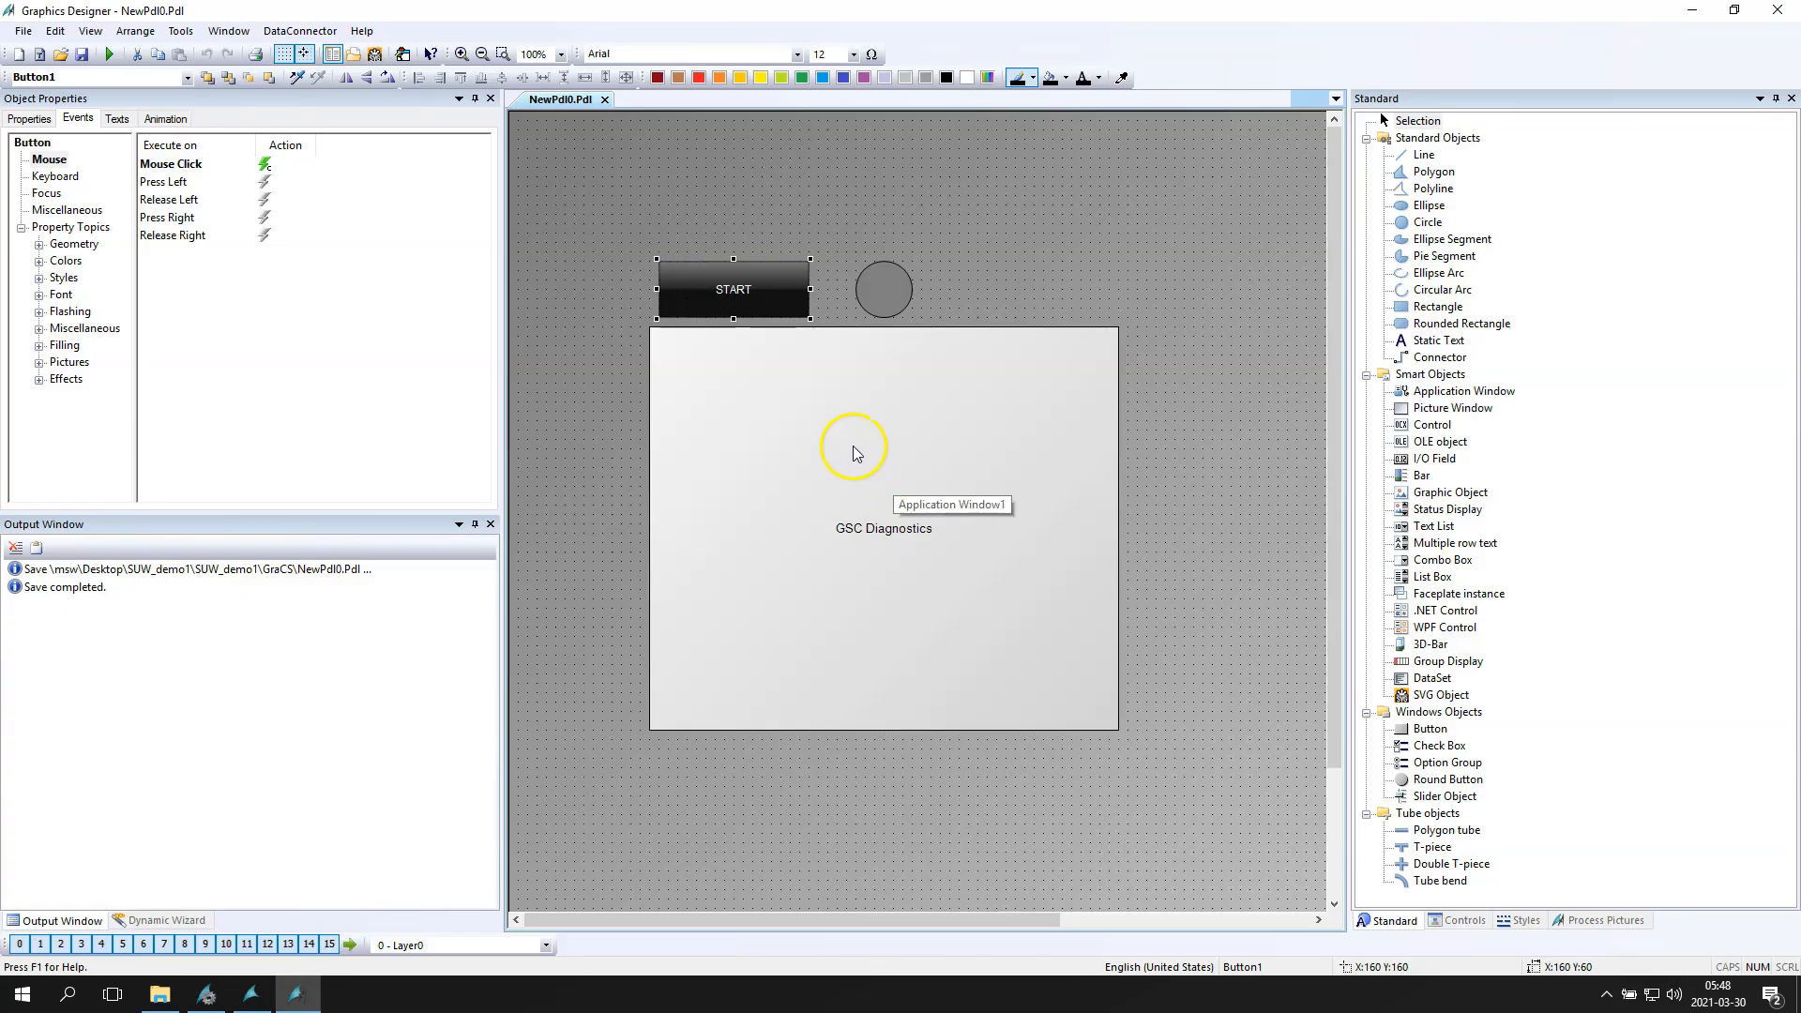
# Step: Edit START's click action so YES sets CIRCLE colour 0 and NO sets 999, then confirm
pyautogui.click(881, 289)
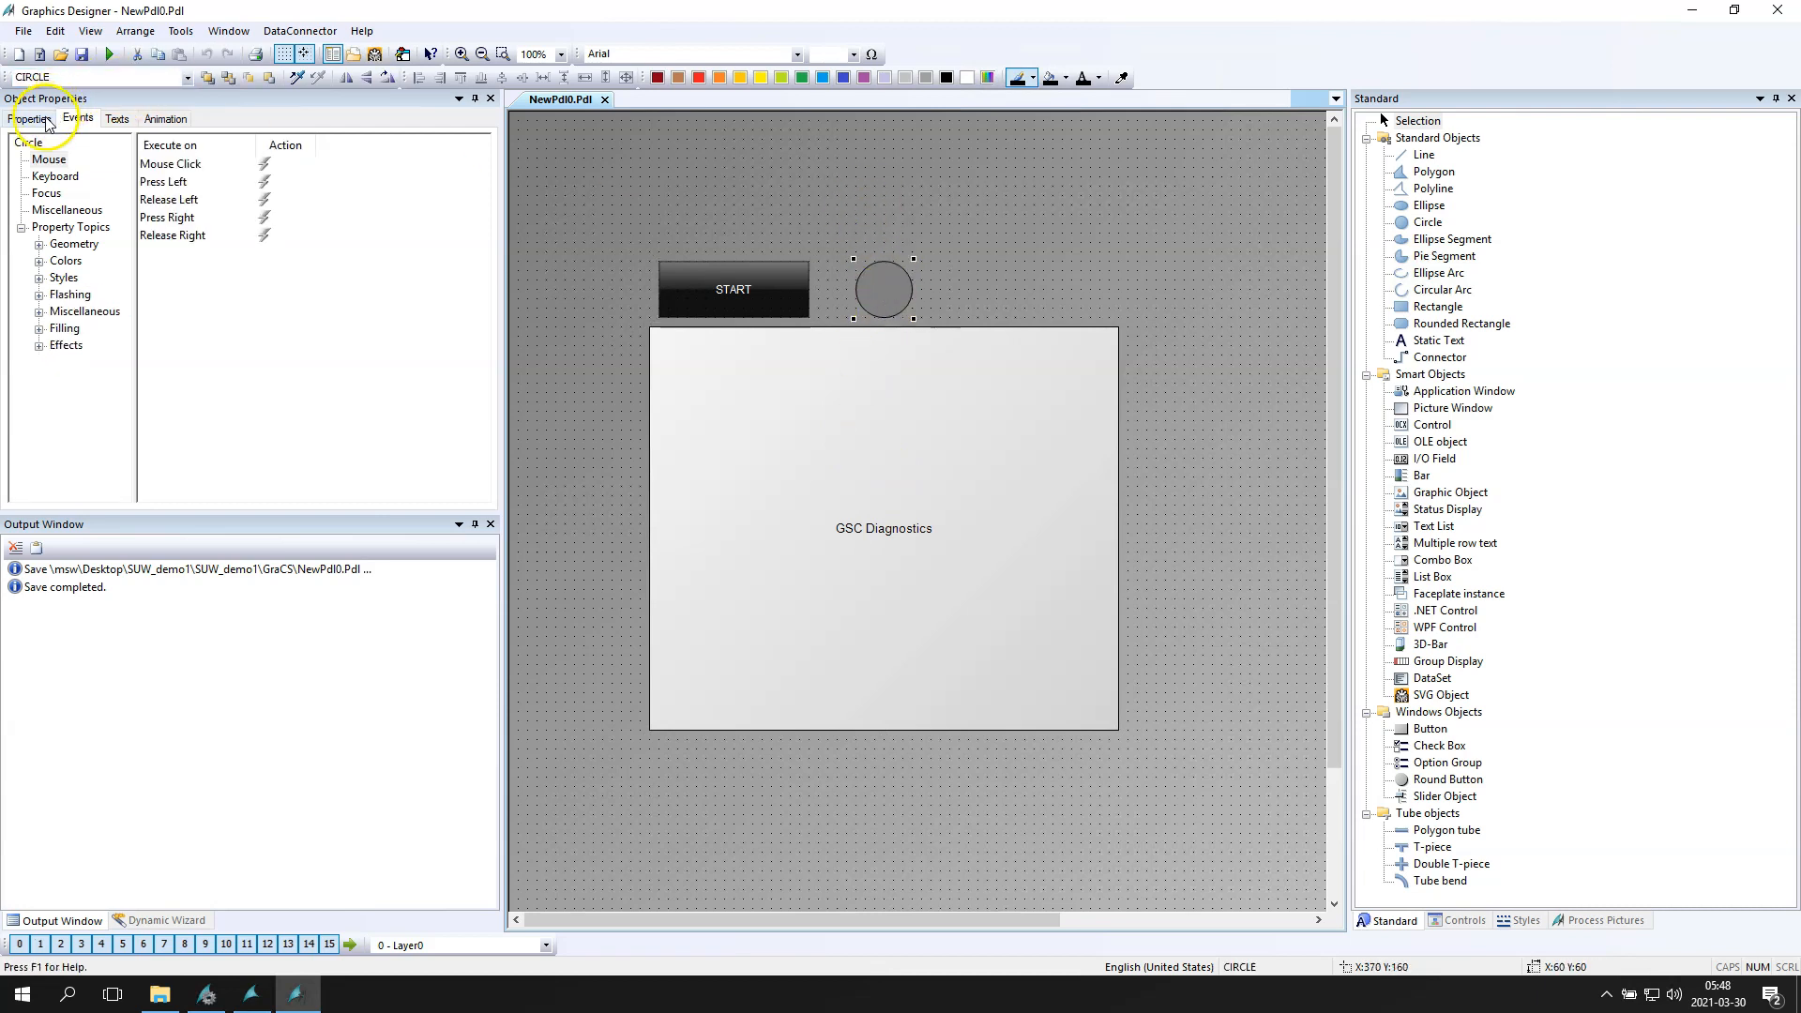
pyautogui.click(734, 289)
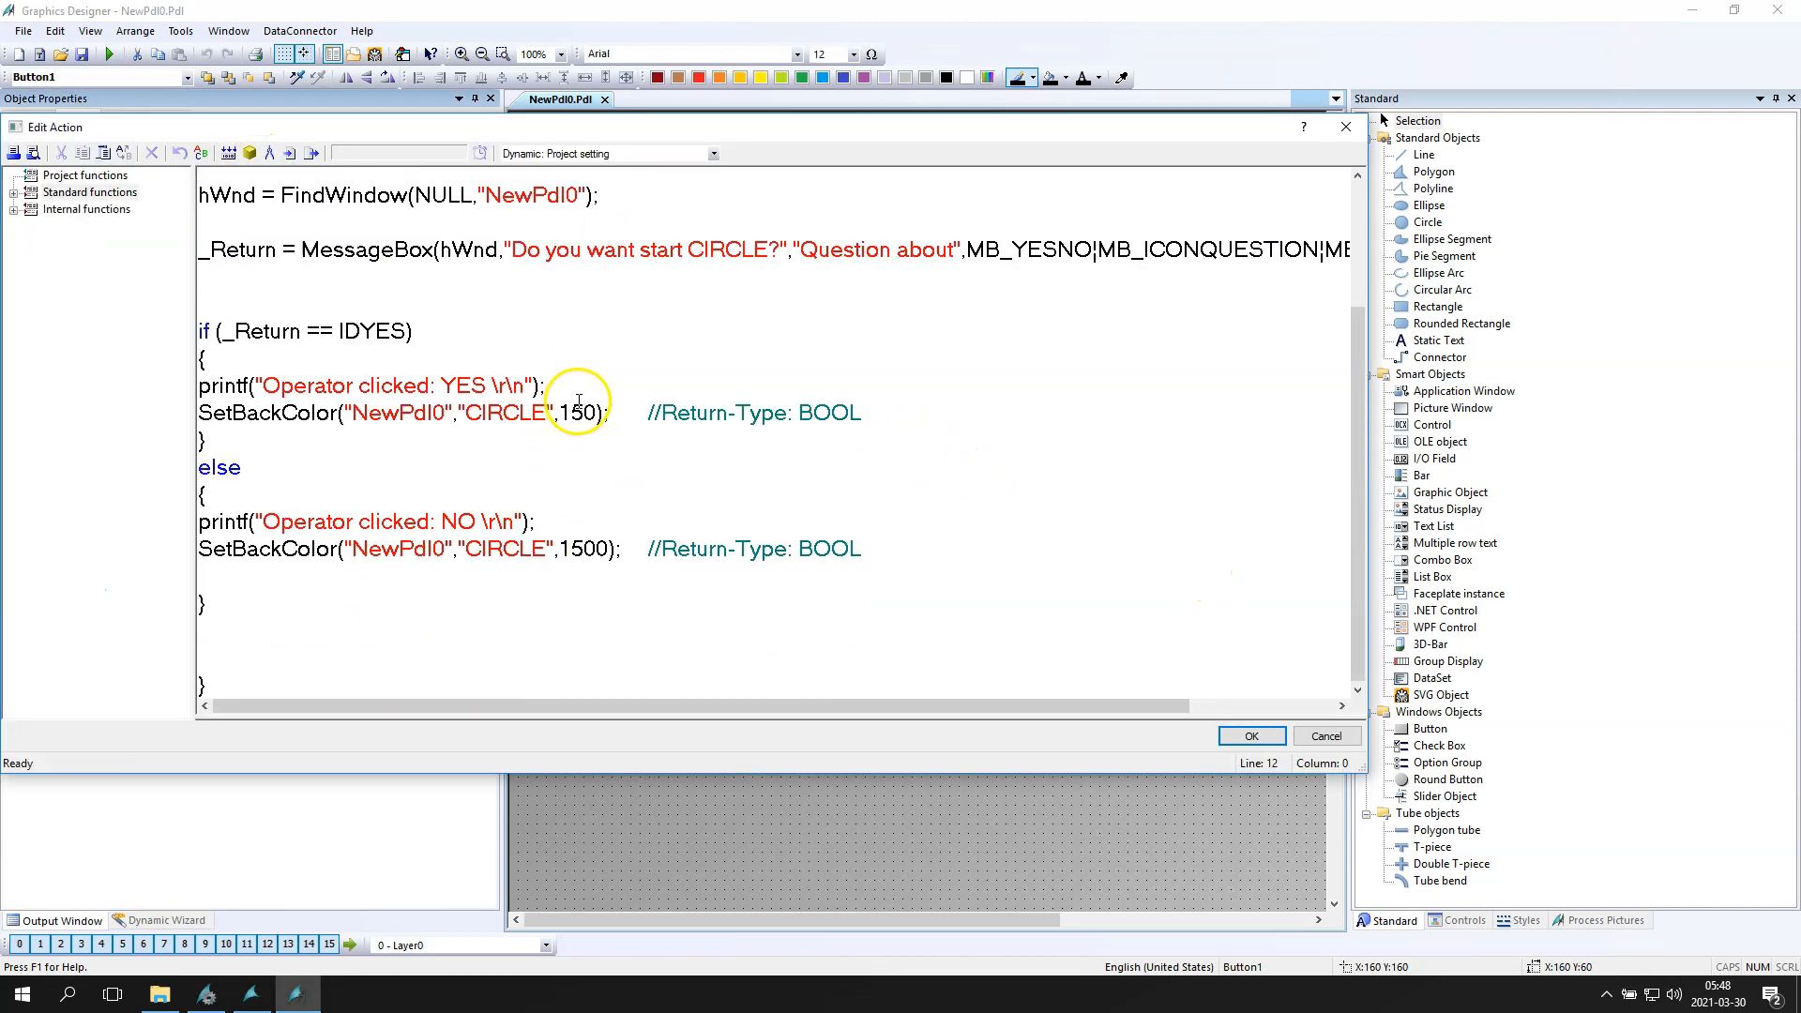
pyautogui.doubleClick(580, 413)
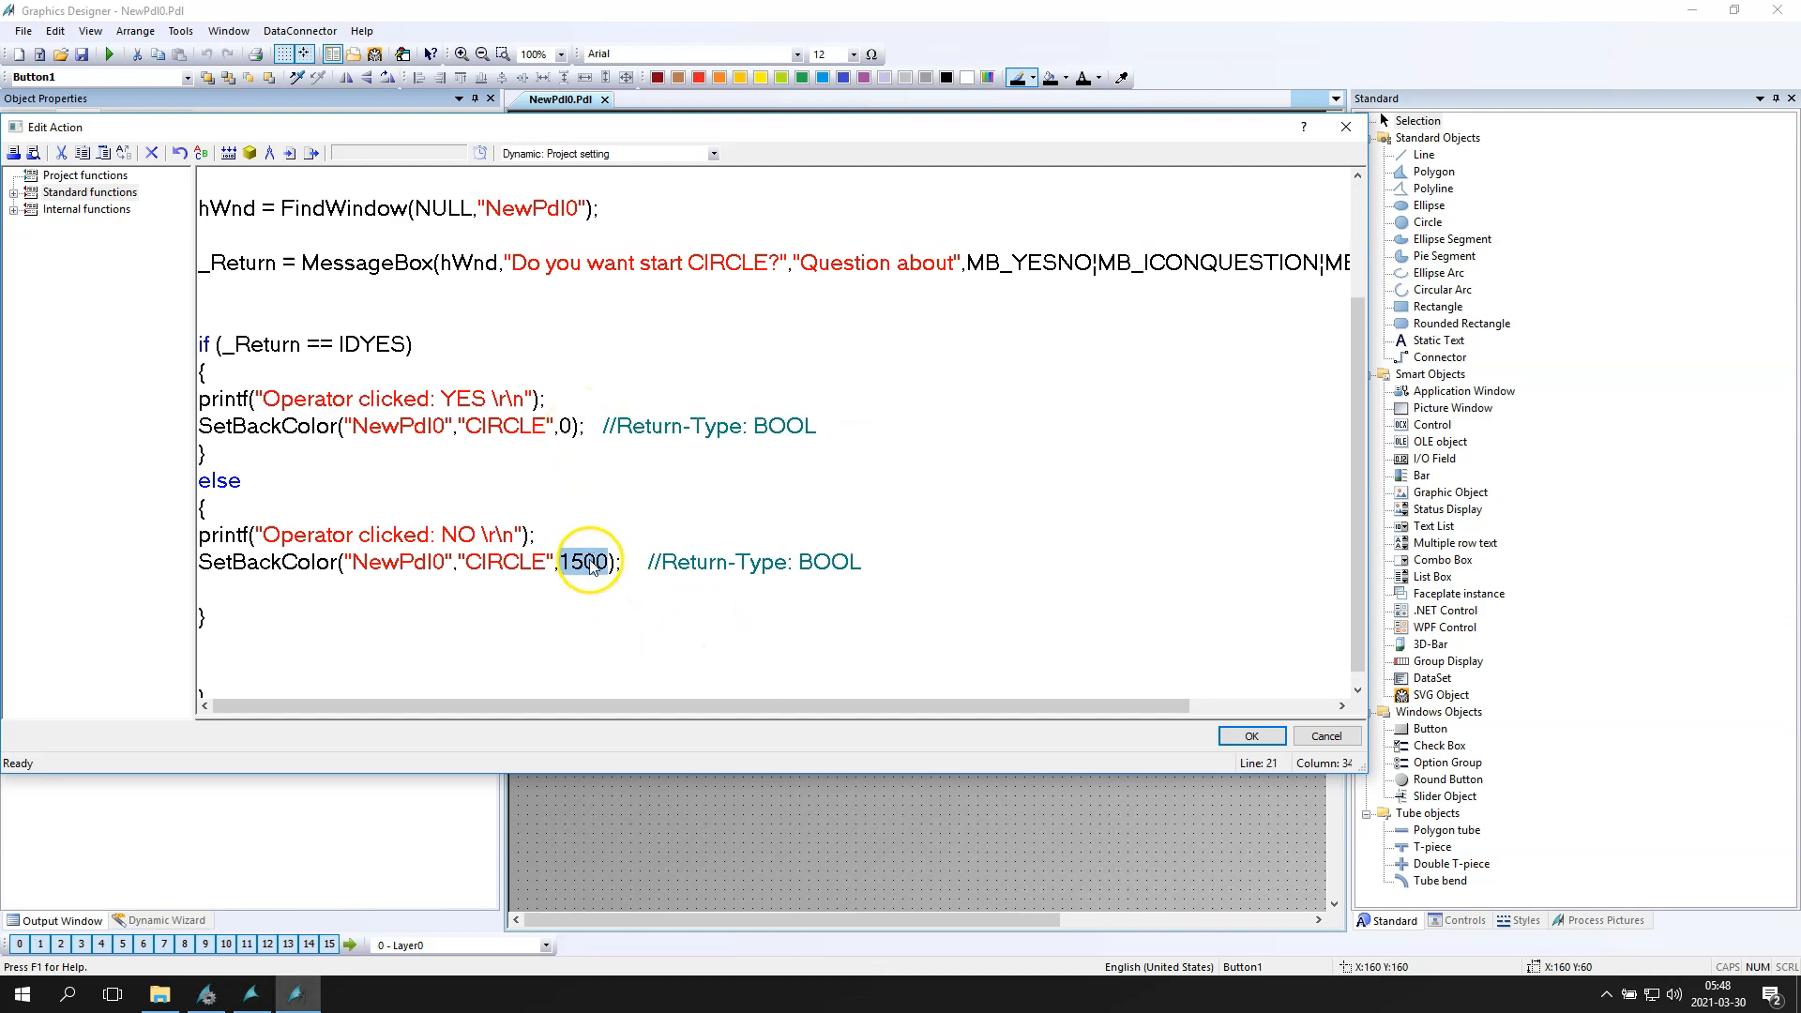
pyautogui.write('999')
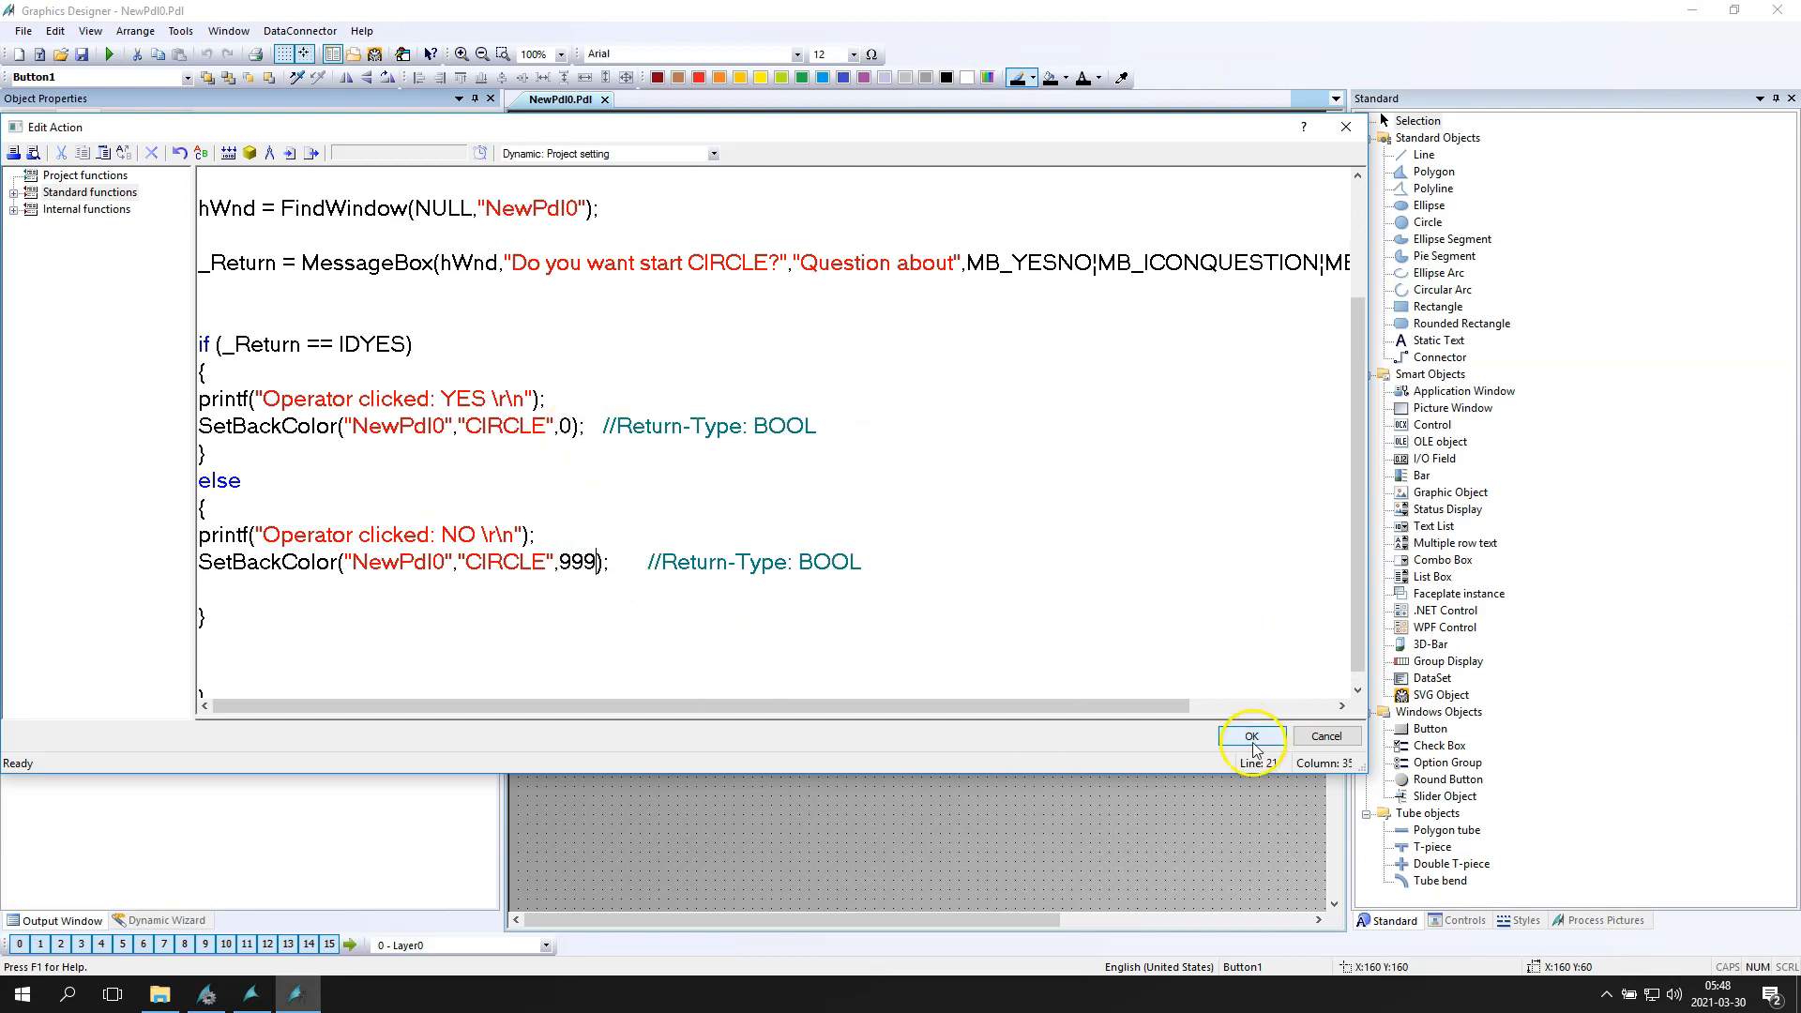
pyautogui.click(1251, 735)
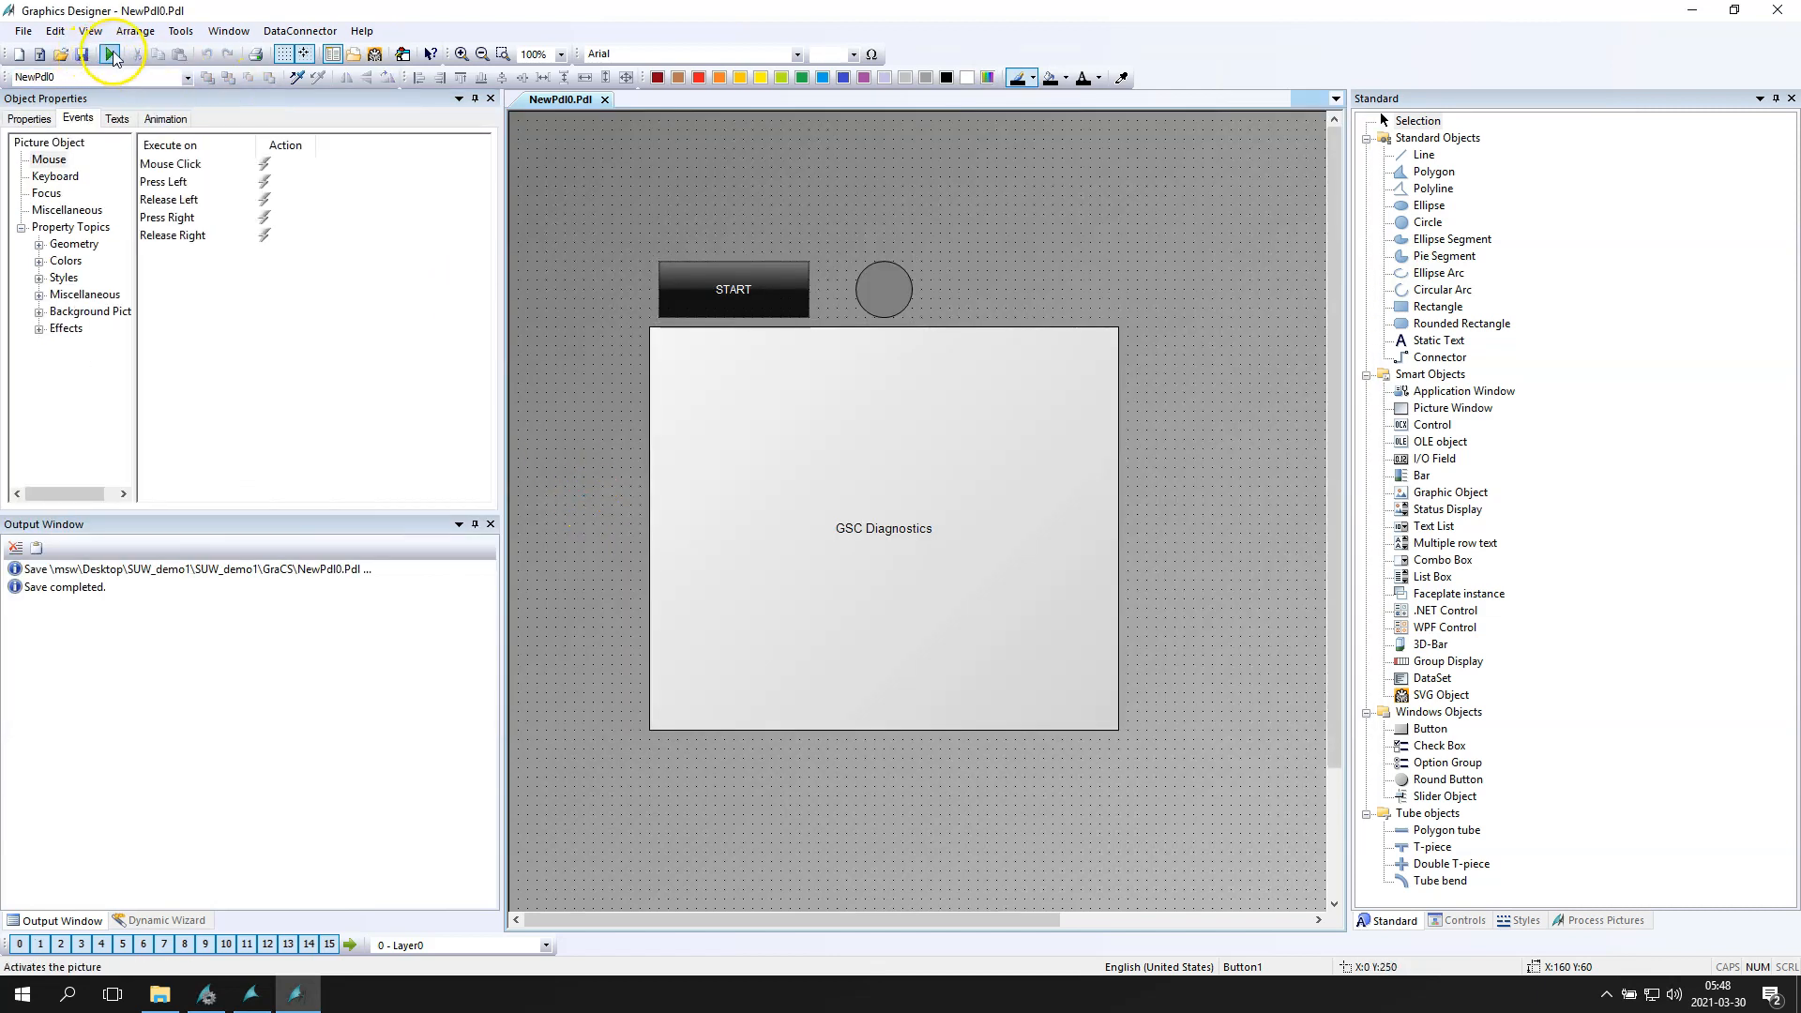
# Step: Run the picture and answer Yes then No, checking CIRCLE turns black then red
pyautogui.click(110, 55)
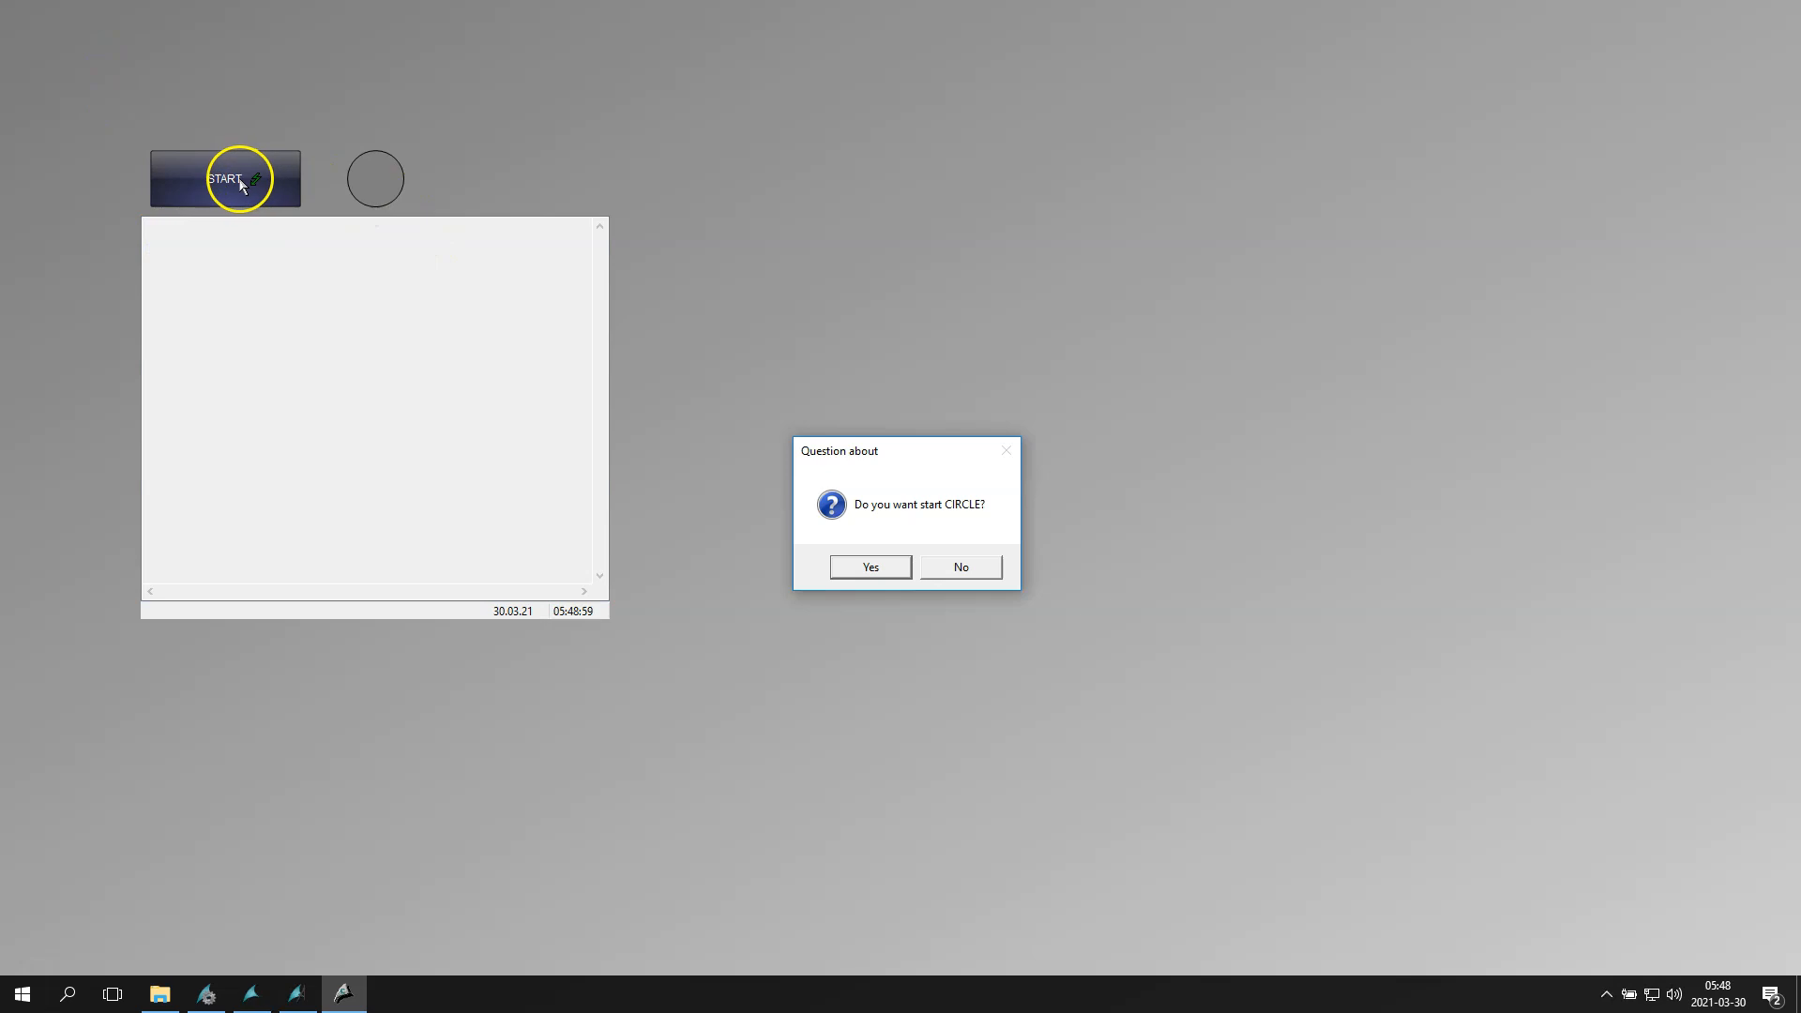
pyautogui.click(869, 567)
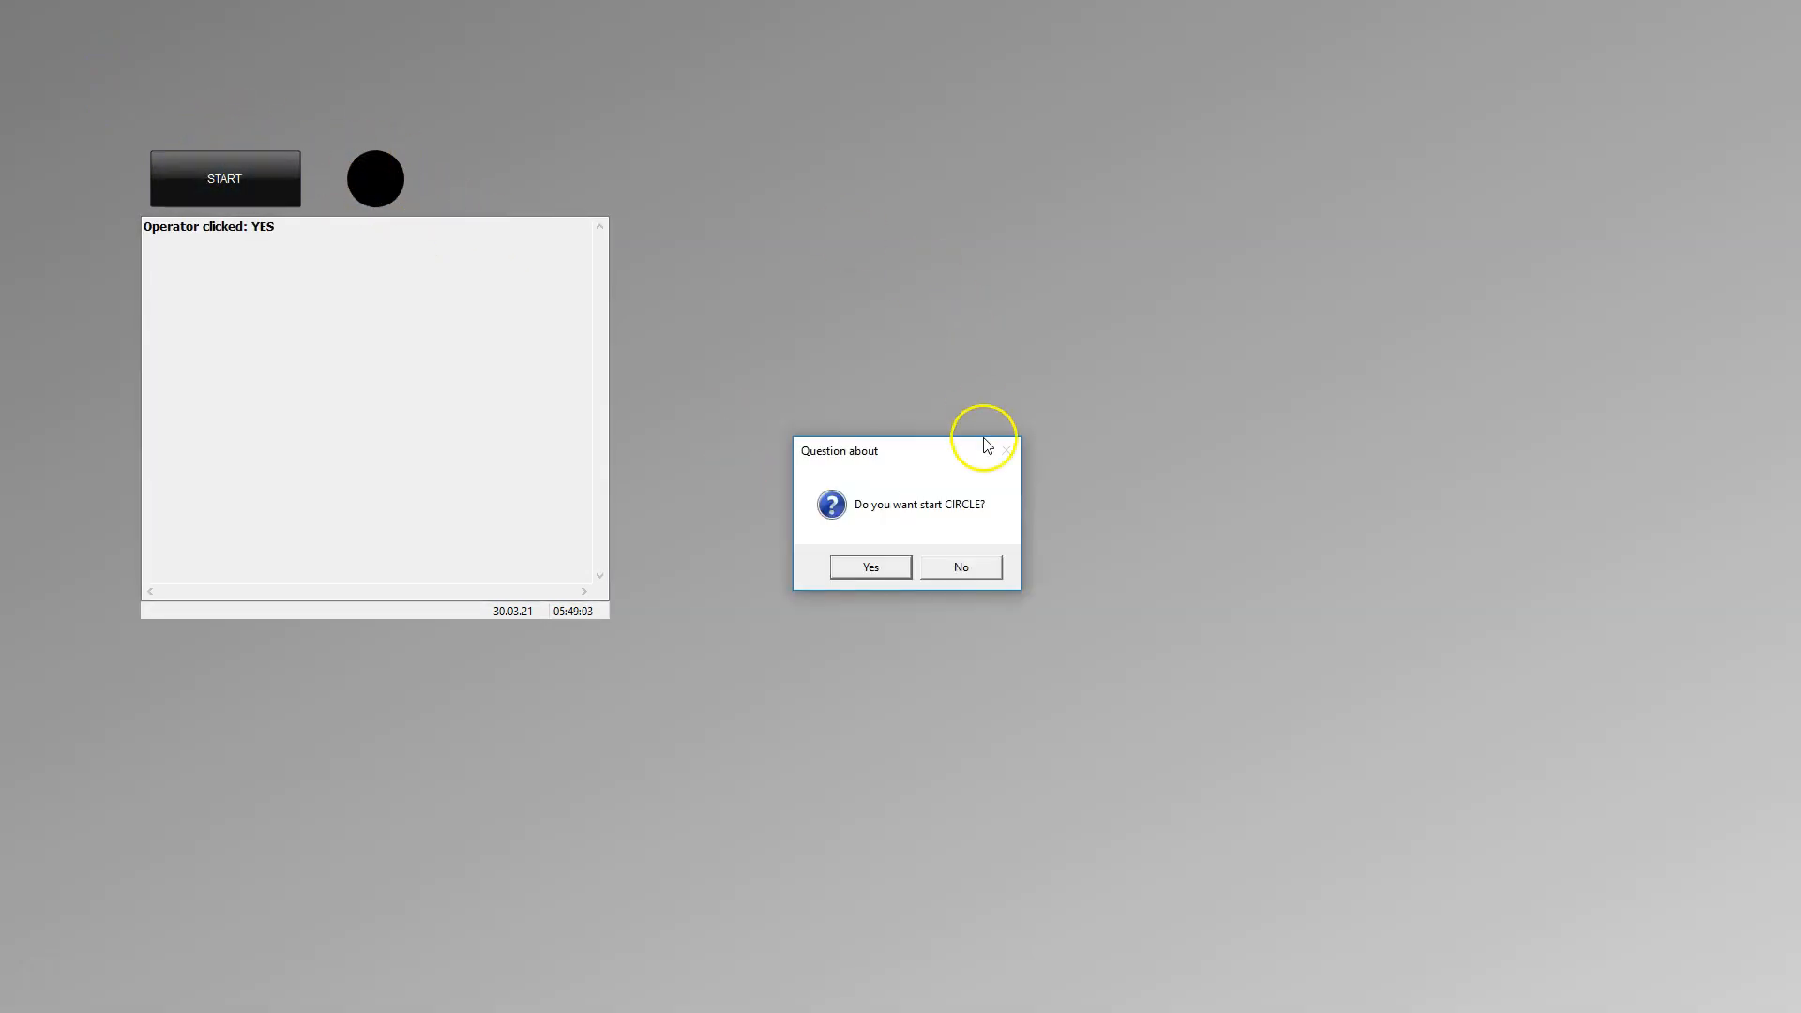
pyautogui.click(959, 567)
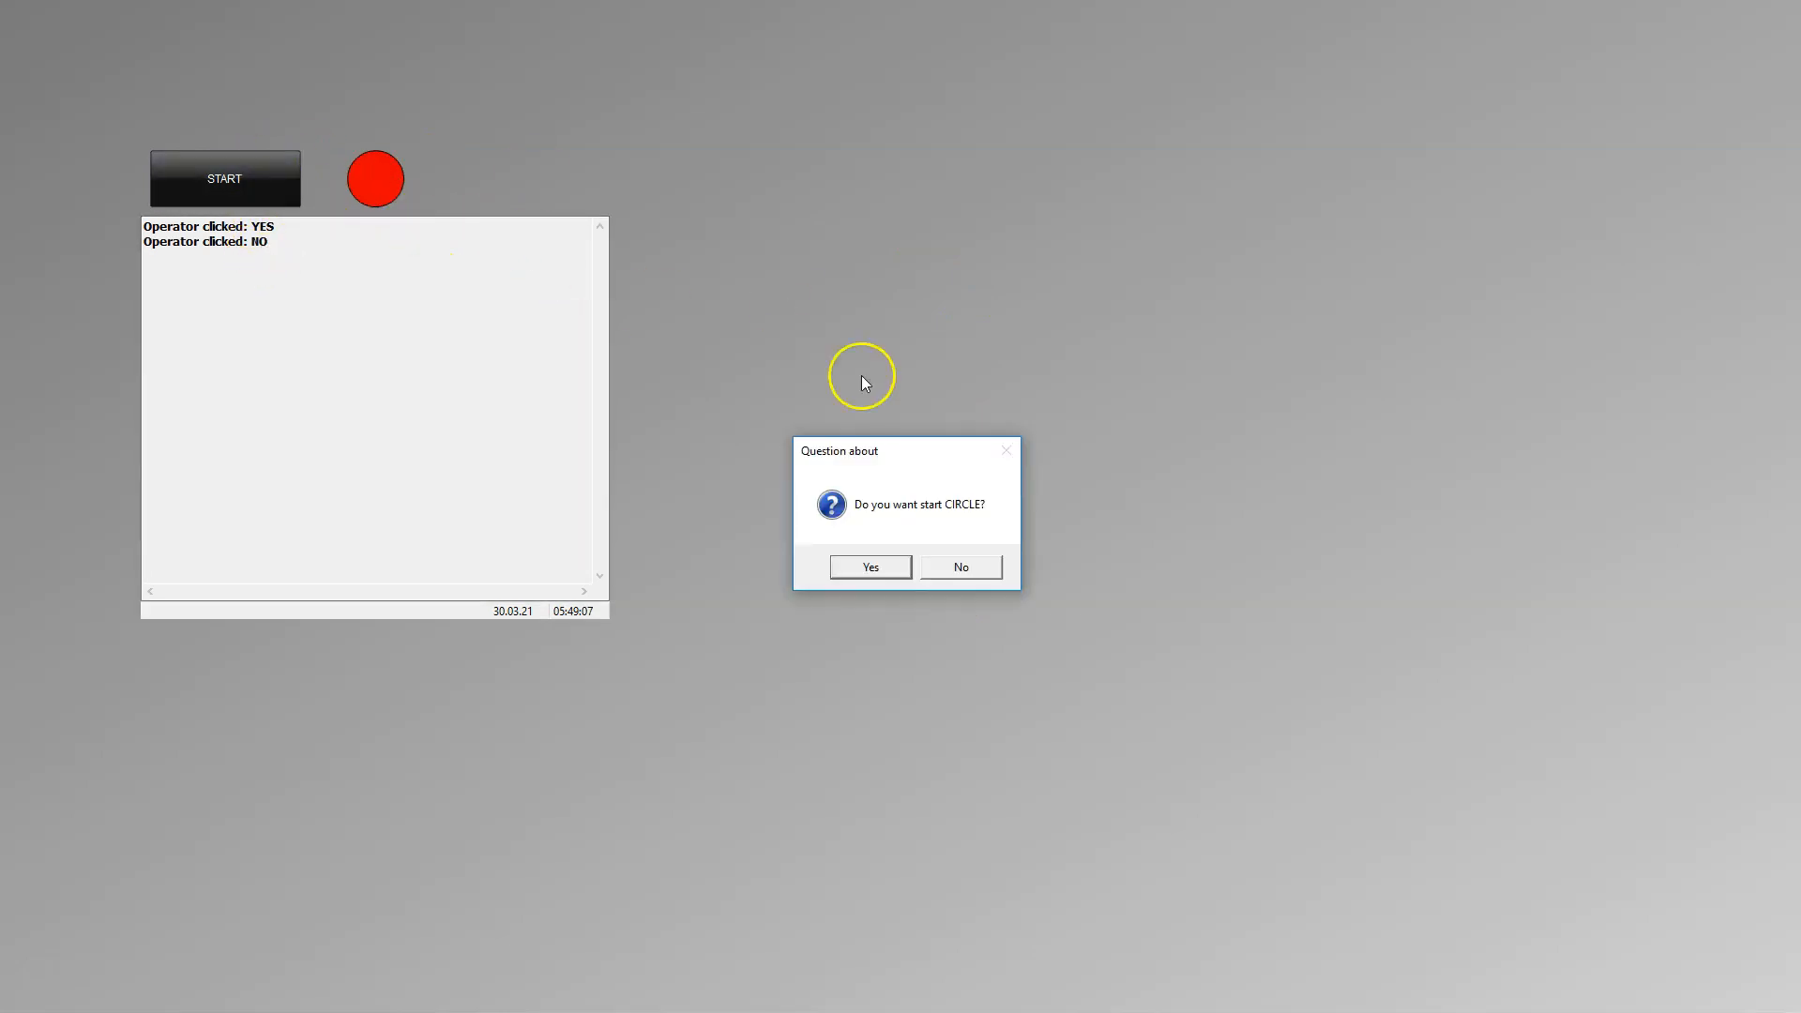